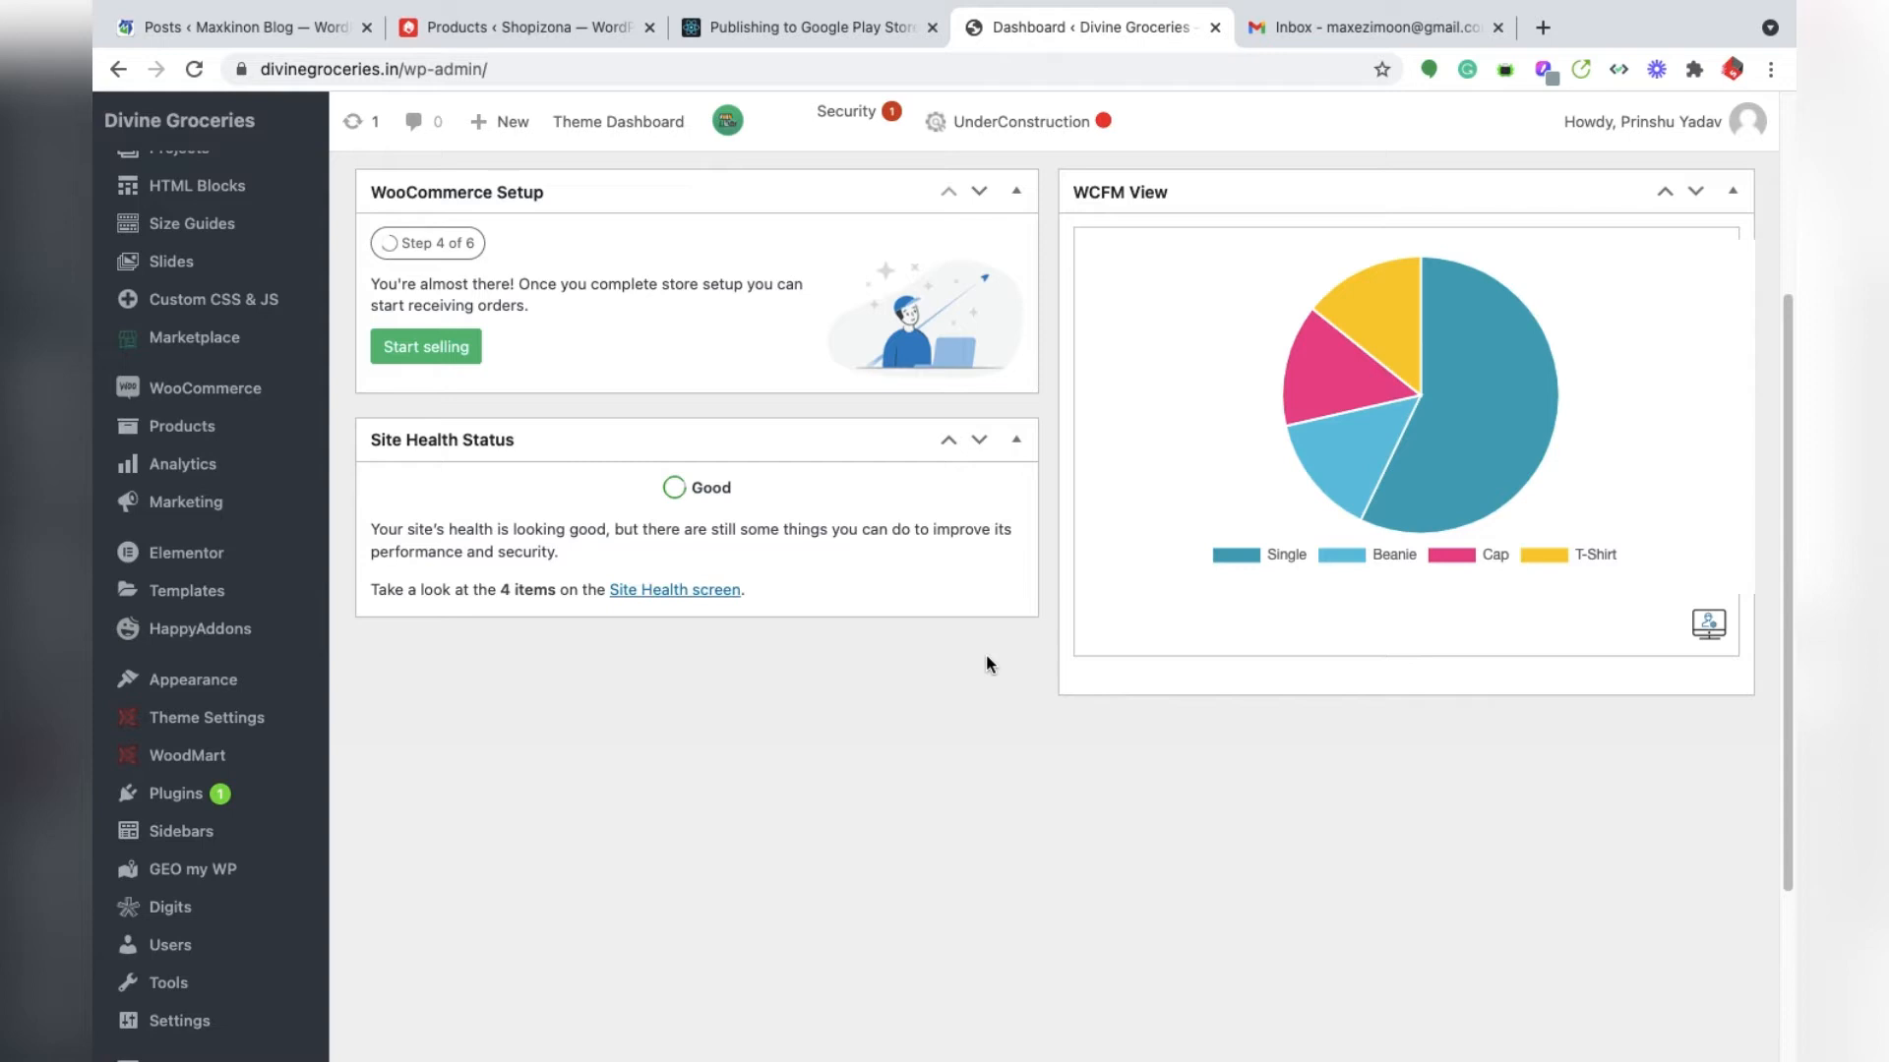
{"action": "mouse_move", "coordinate": [818, 649]}
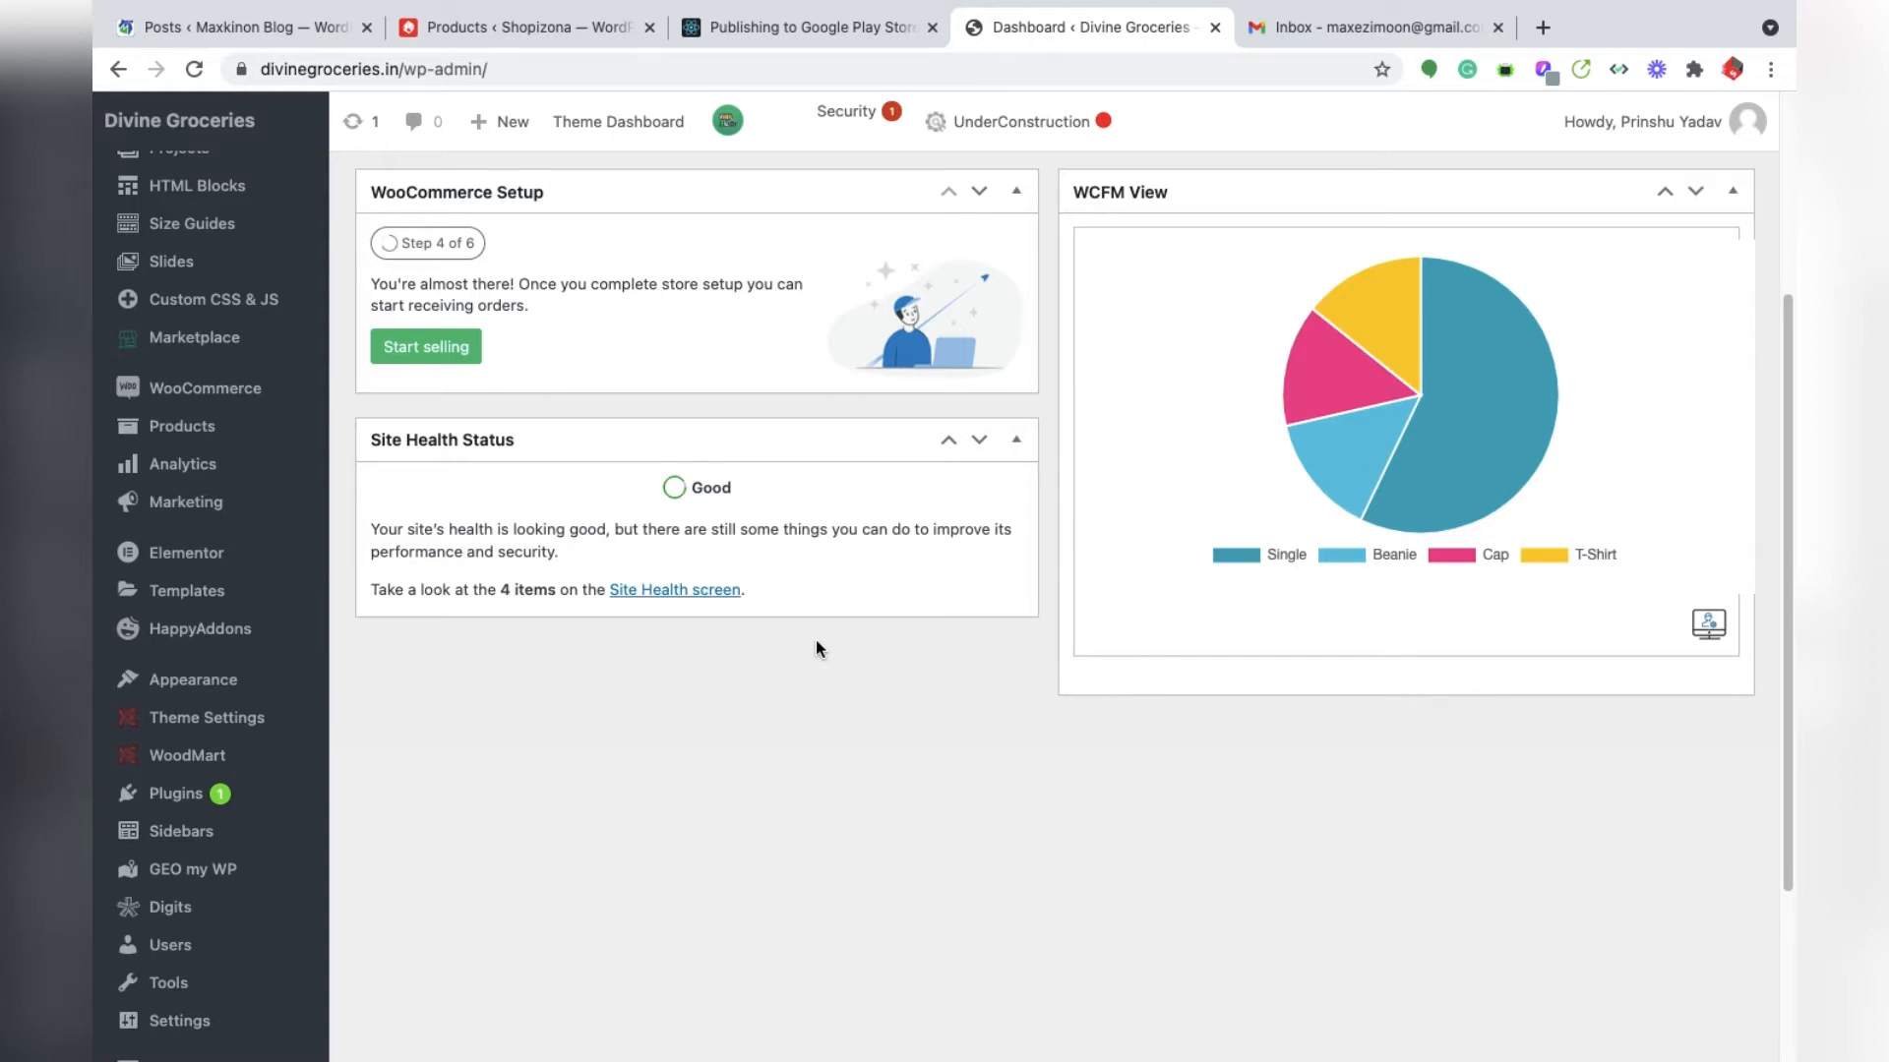
Step: Open the Divine Groceries Store Manager dashboard from the WCFM admin-bar icon
{"action": "scroll", "scroll_direction": "down", "scroll_amount": 3}
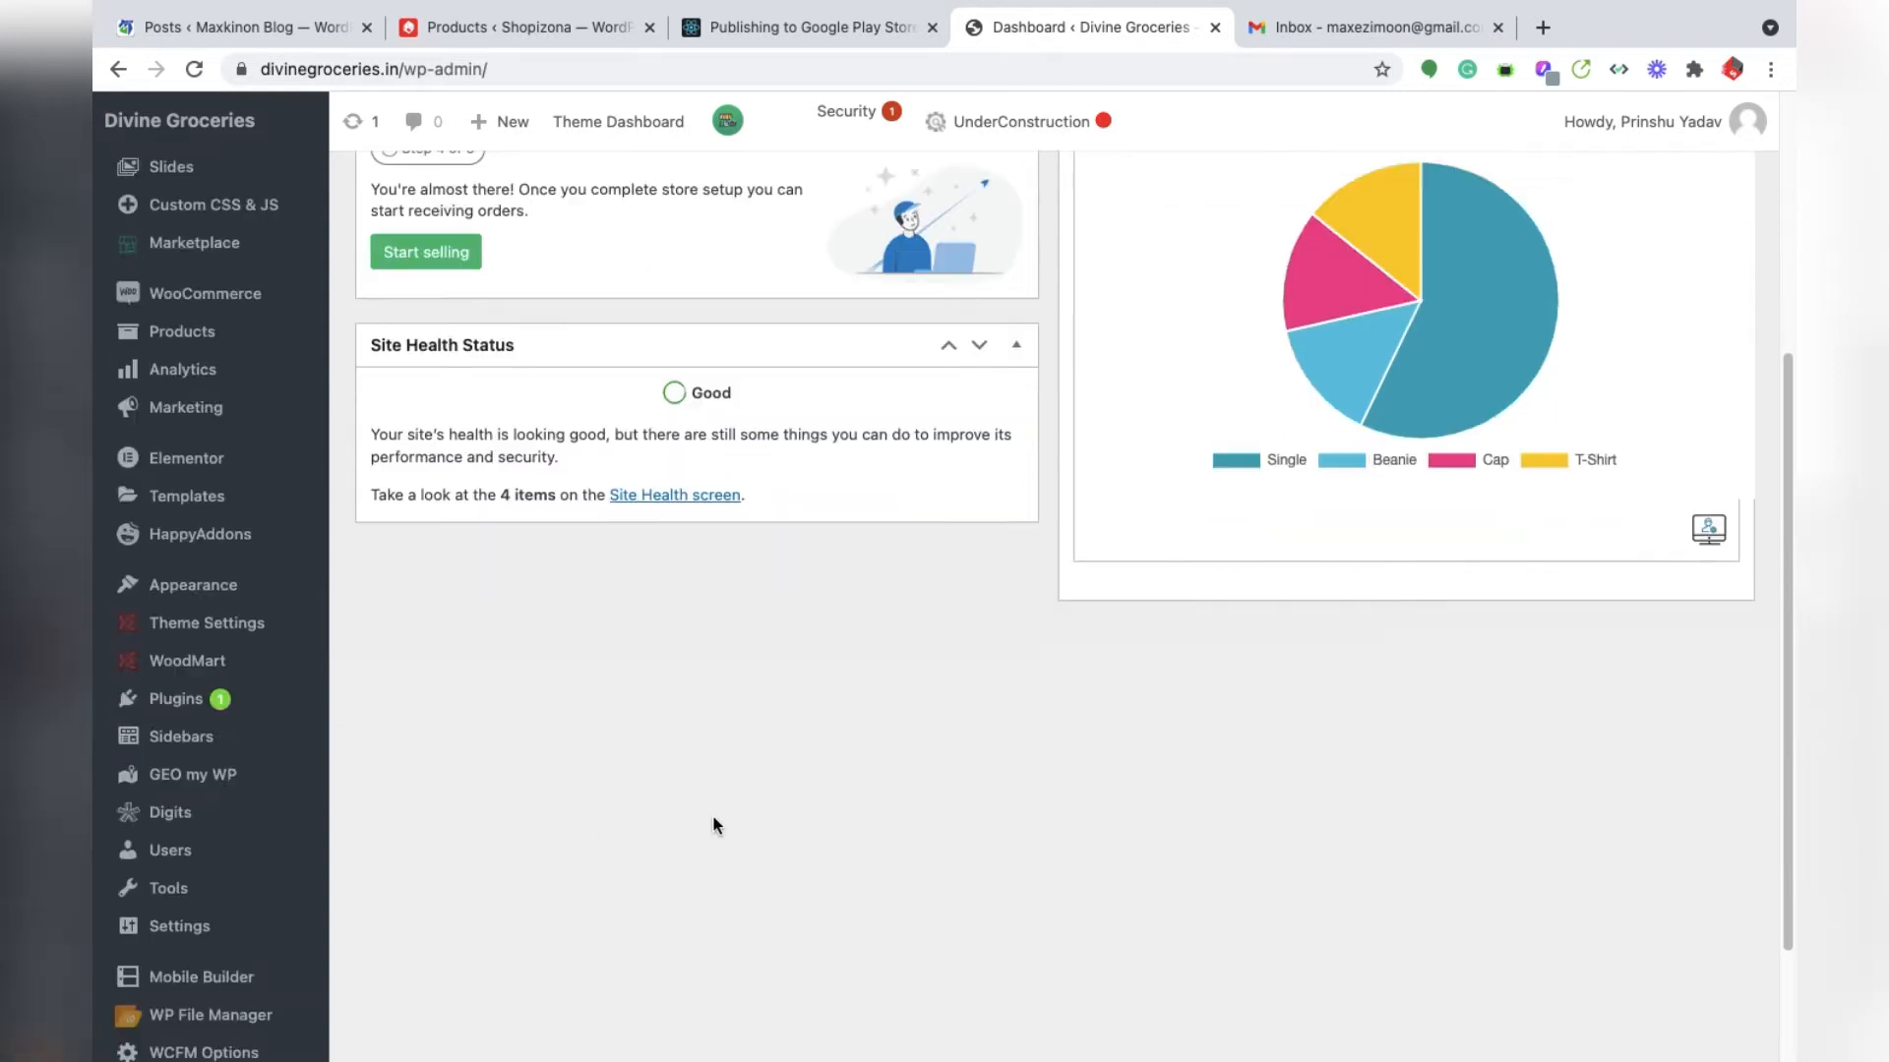
{"action": "scroll", "scroll_direction": "down", "scroll_amount": 3}
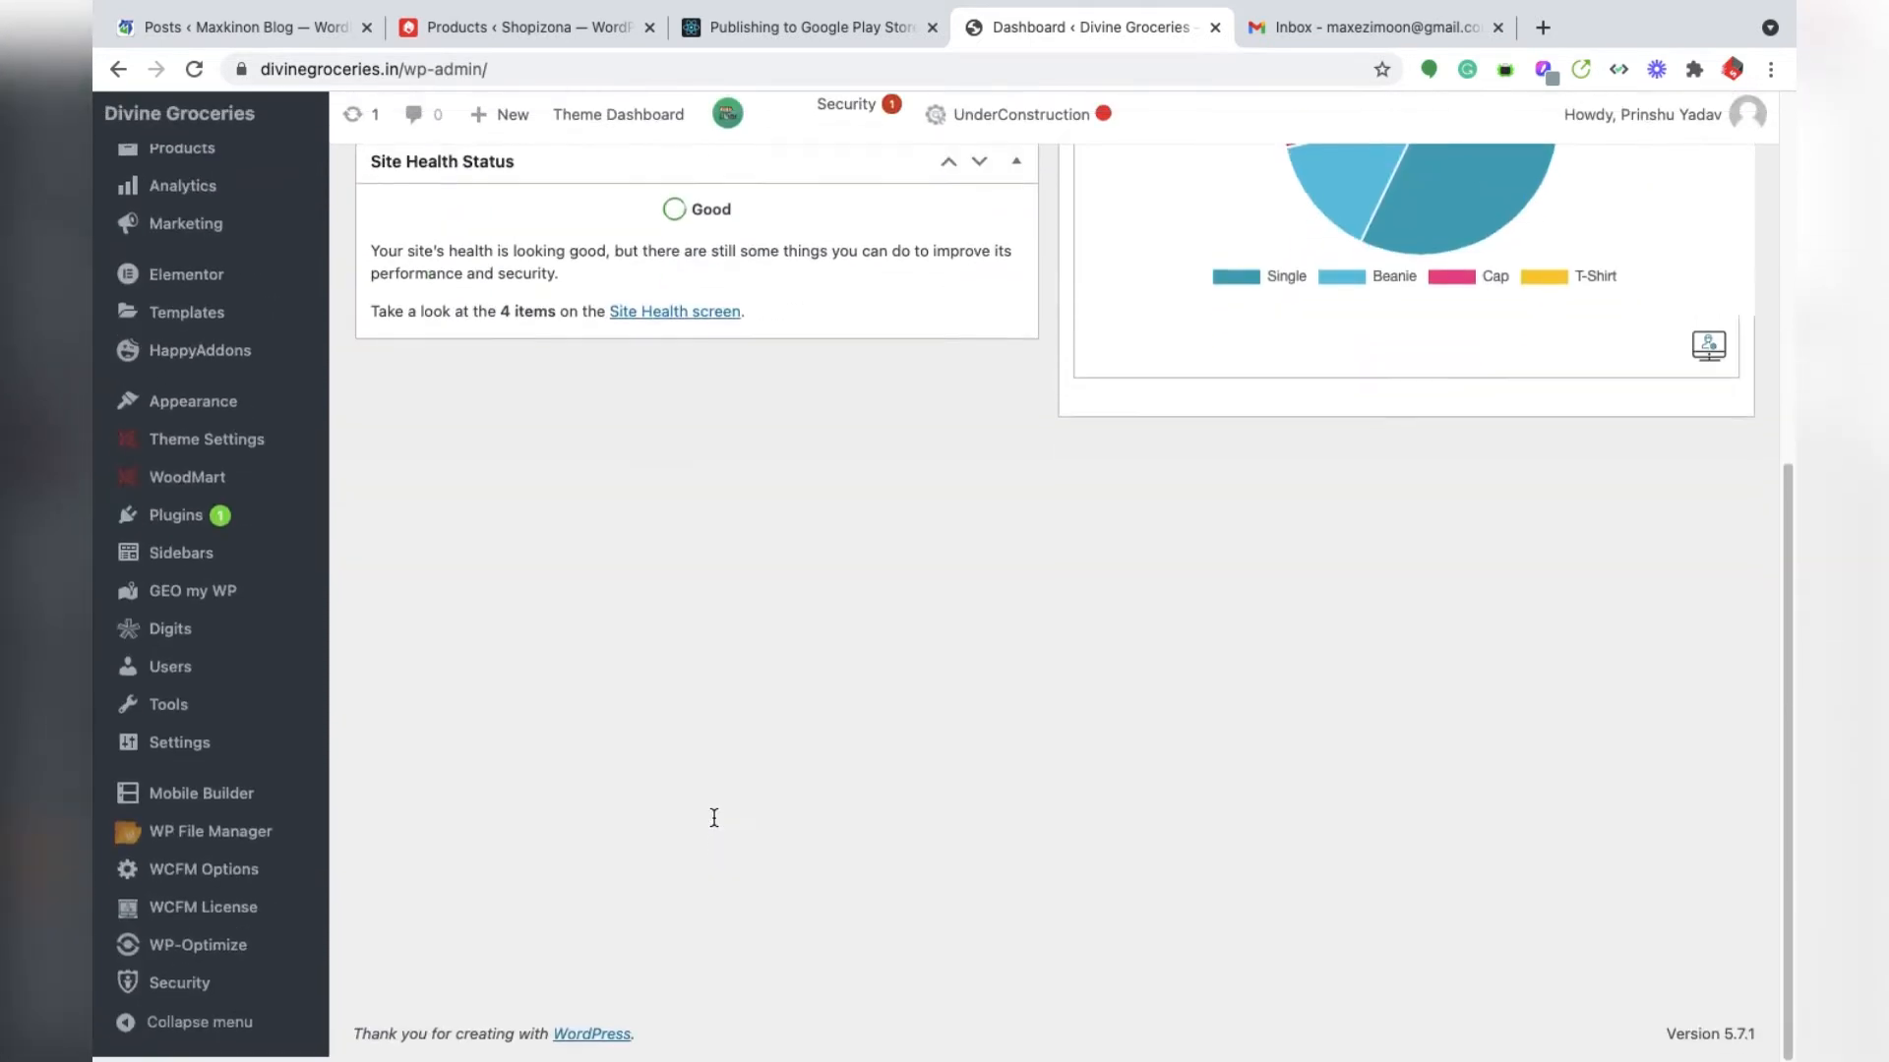
{"action": "left_click", "coordinate": [728, 114]}
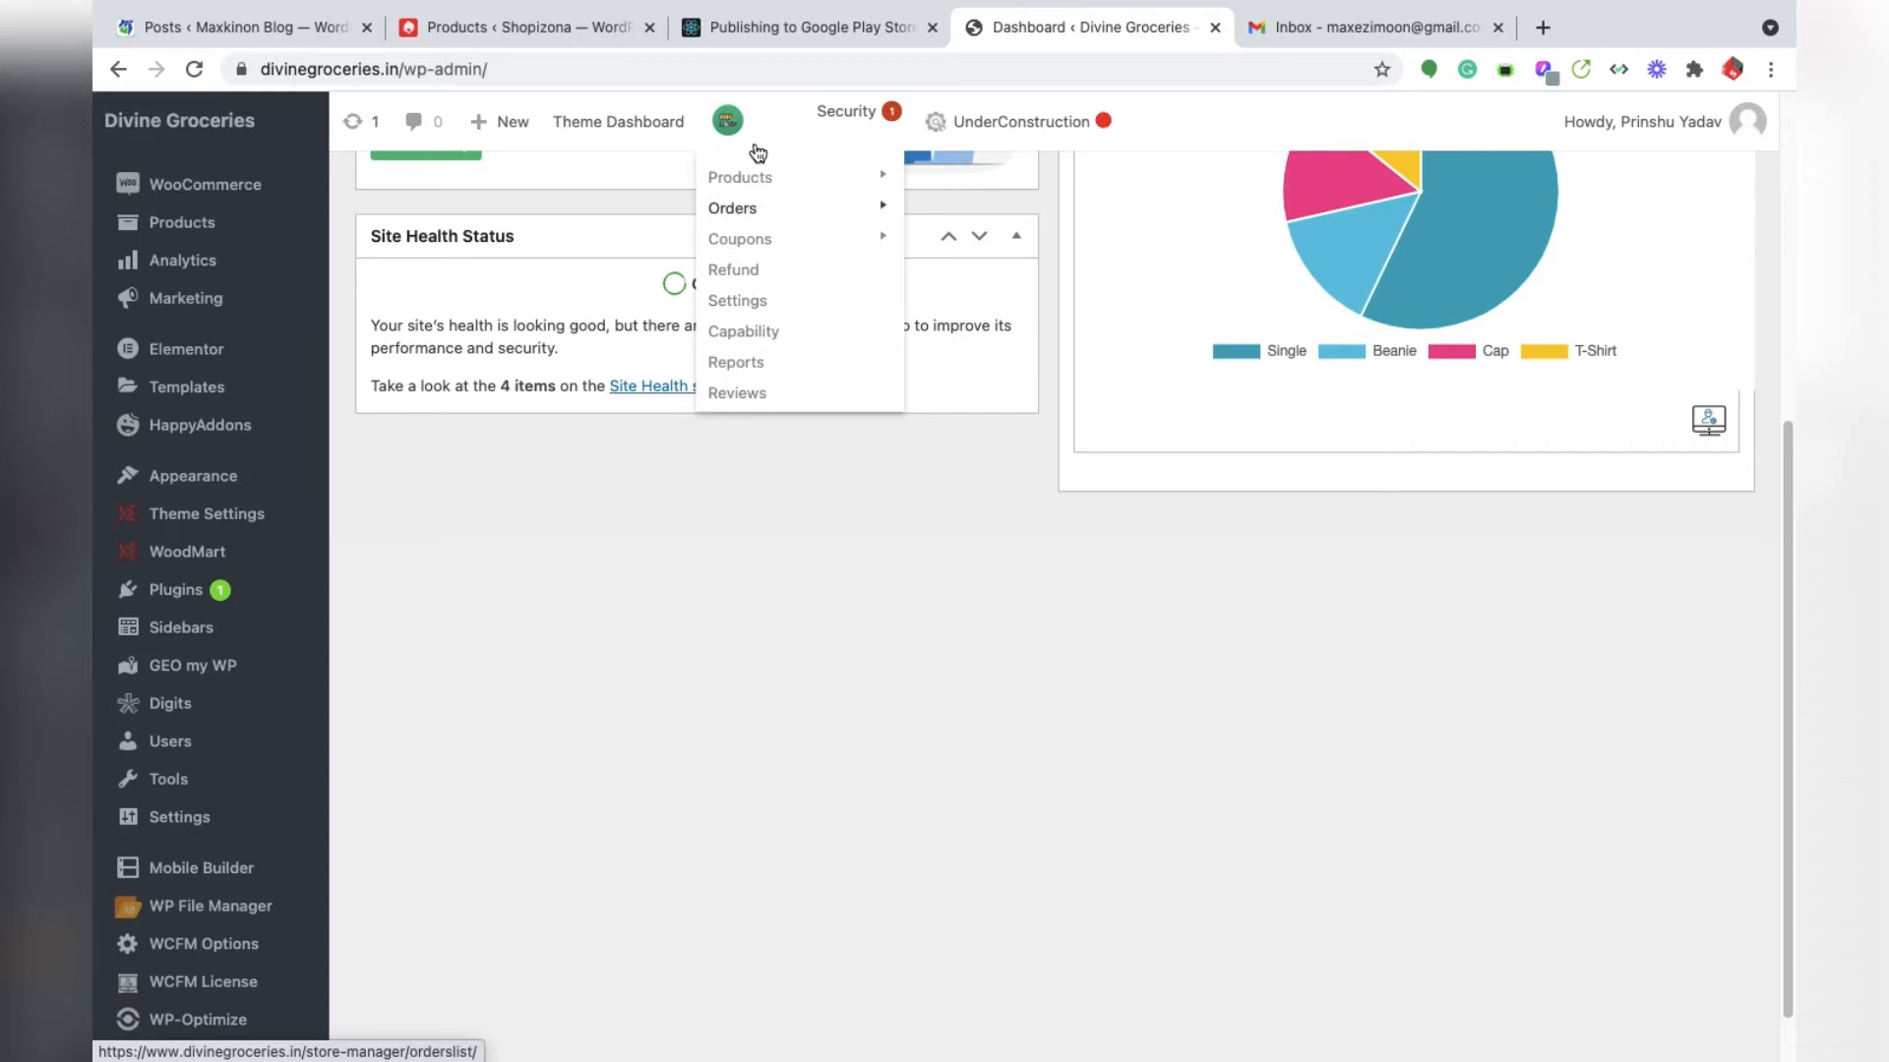
{"action": "mouse_move", "coordinate": [724, 311]}
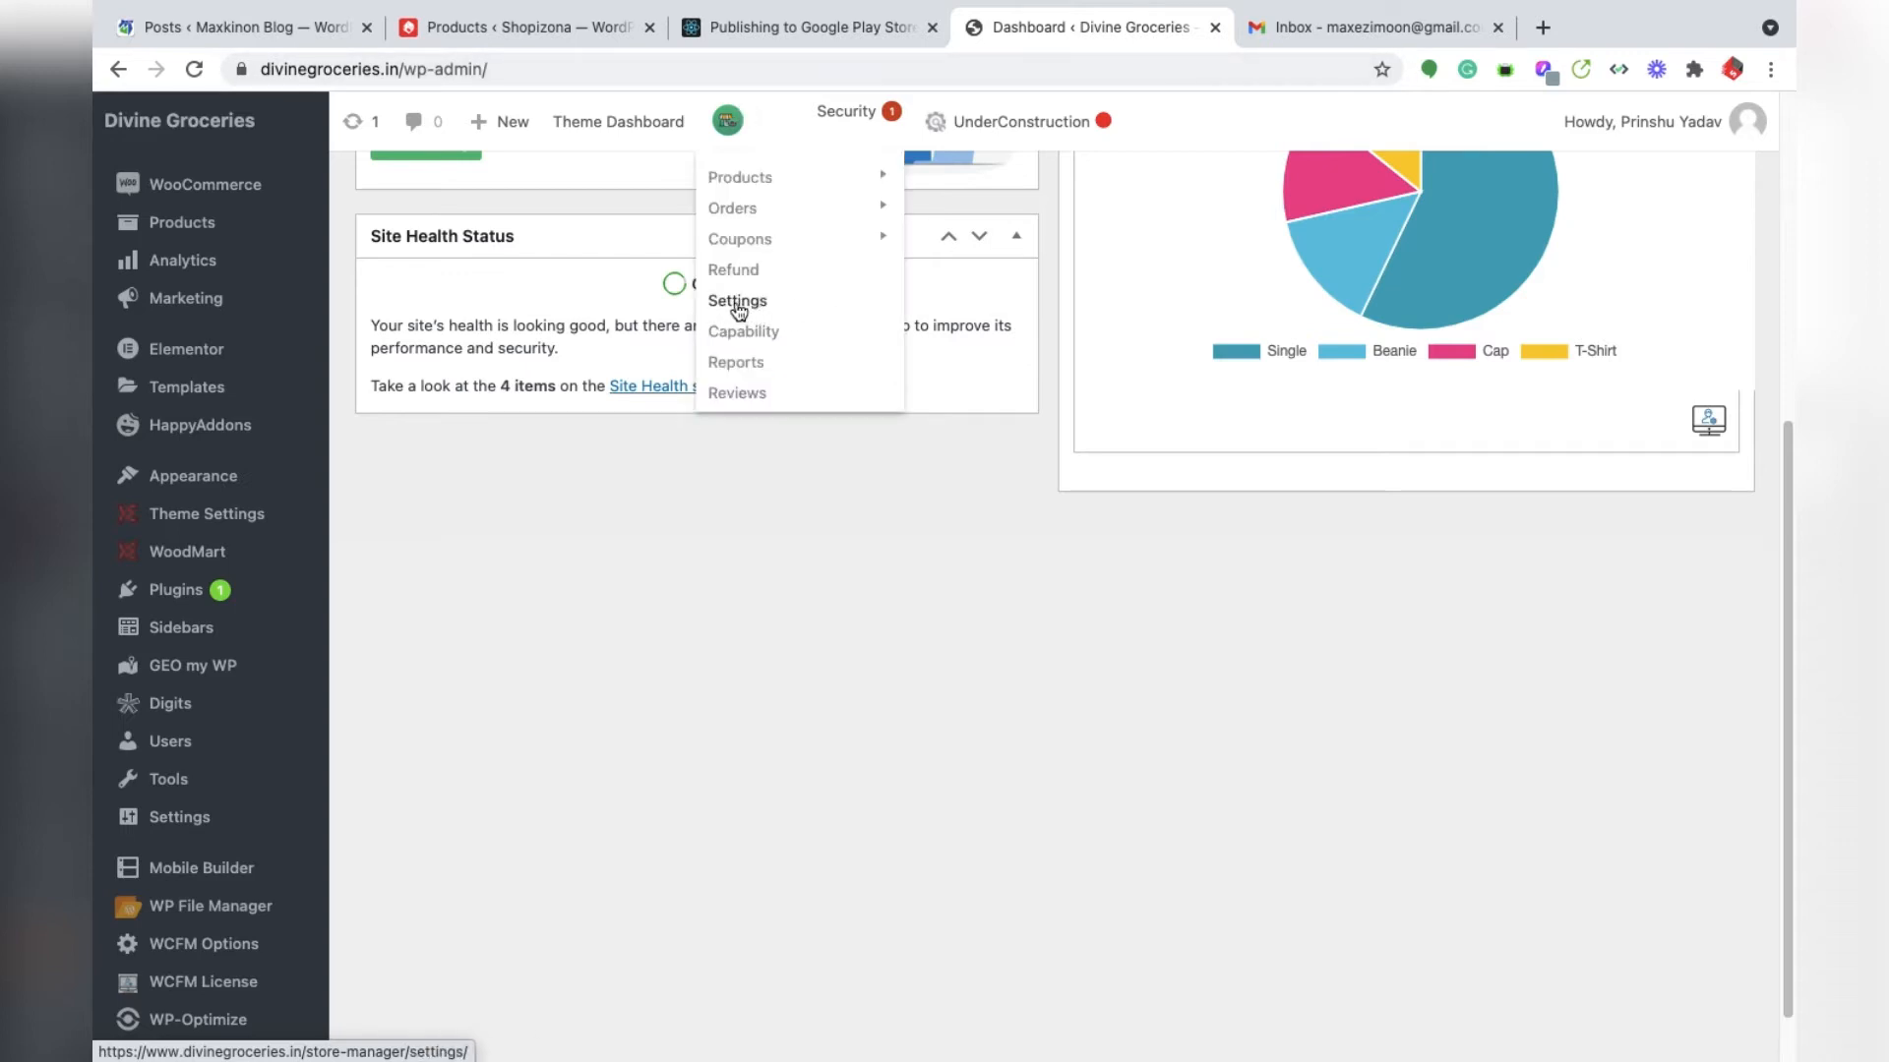
{"action": "mouse_move", "coordinate": [708, 313]}
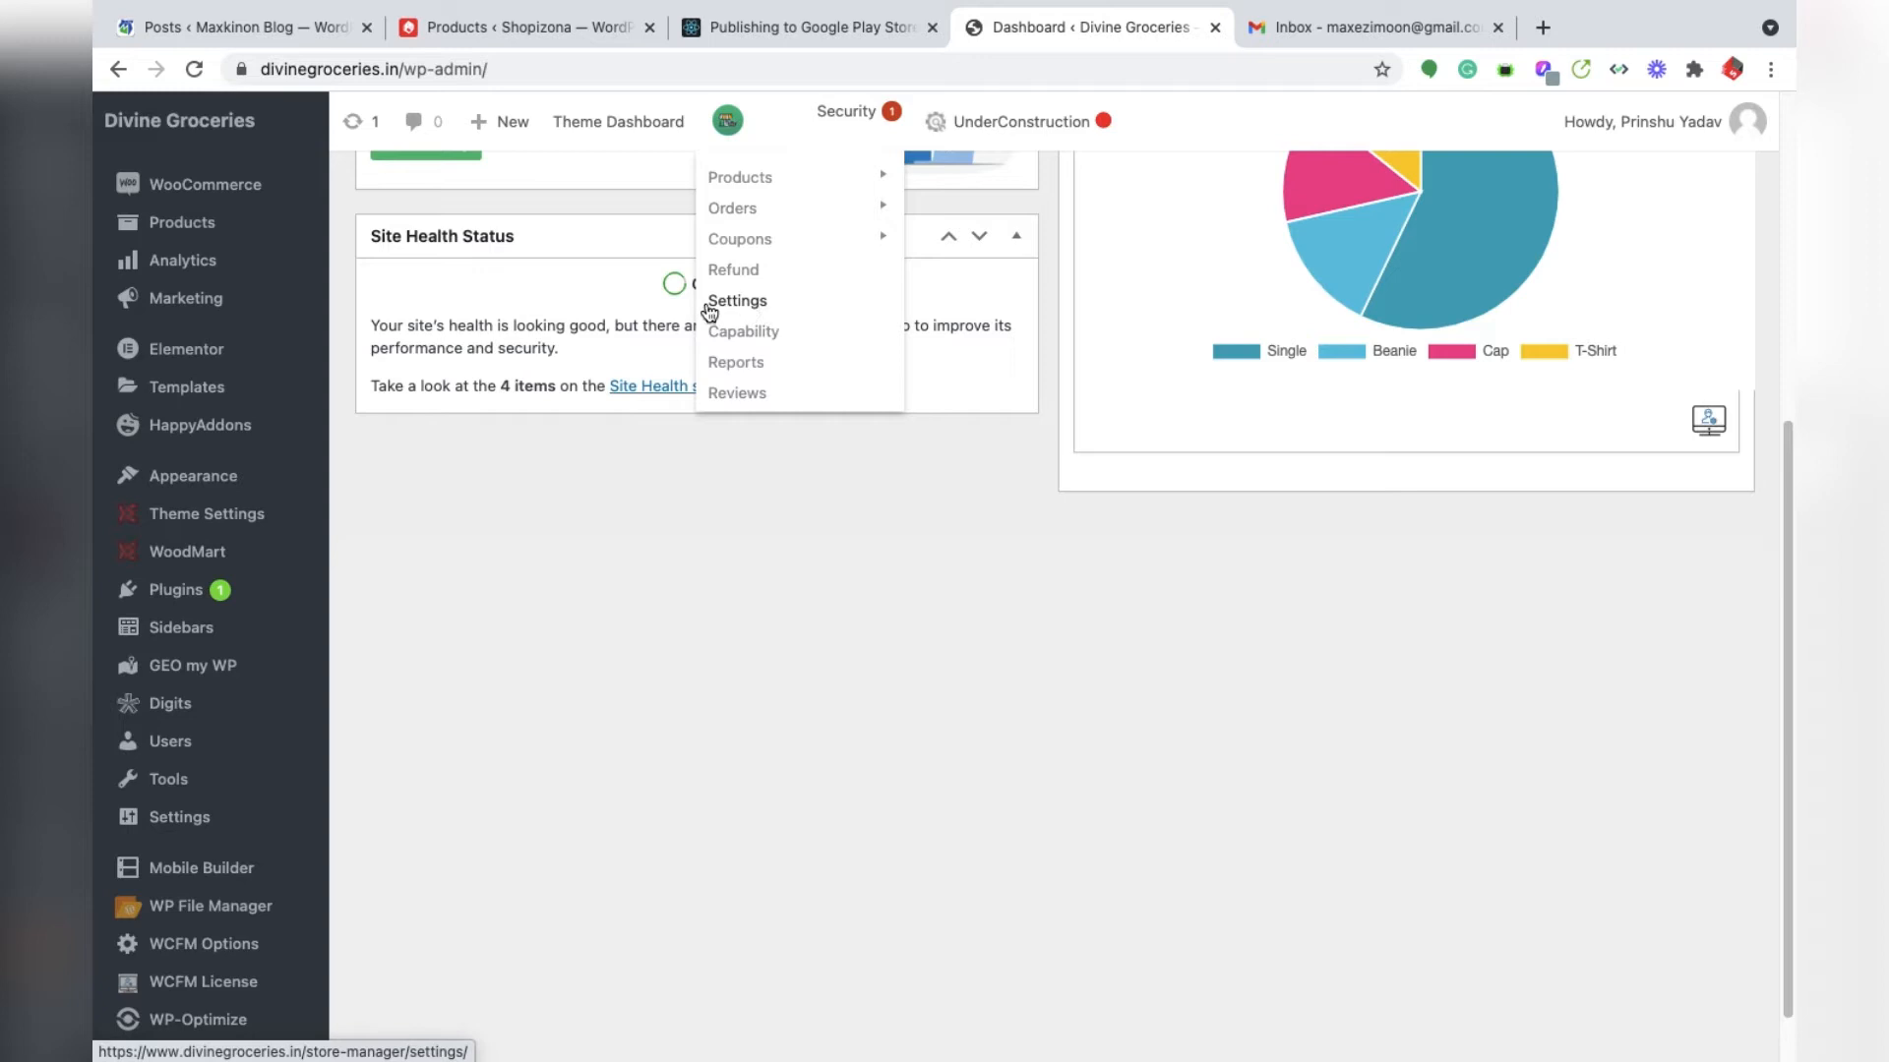
{"action": "mouse_move", "coordinate": [798, 297]}
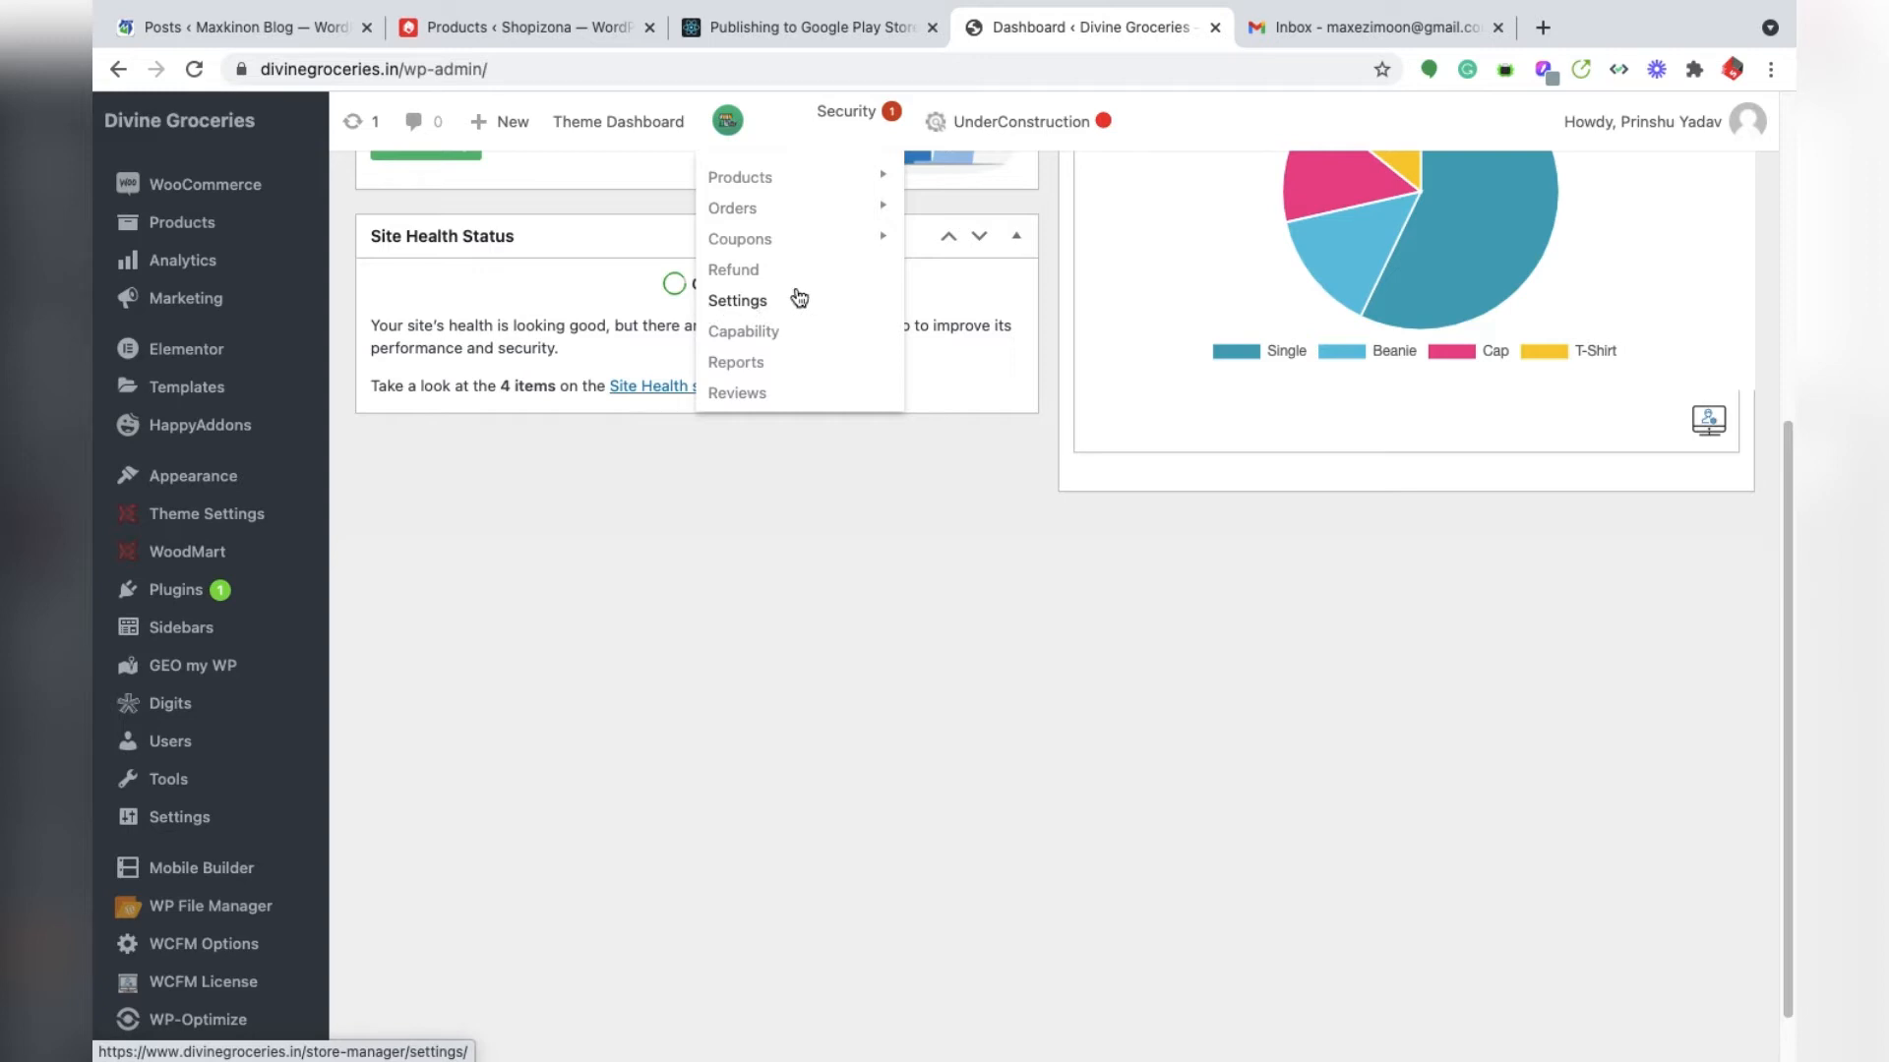
{"action": "mouse_move", "coordinate": [736, 122]}
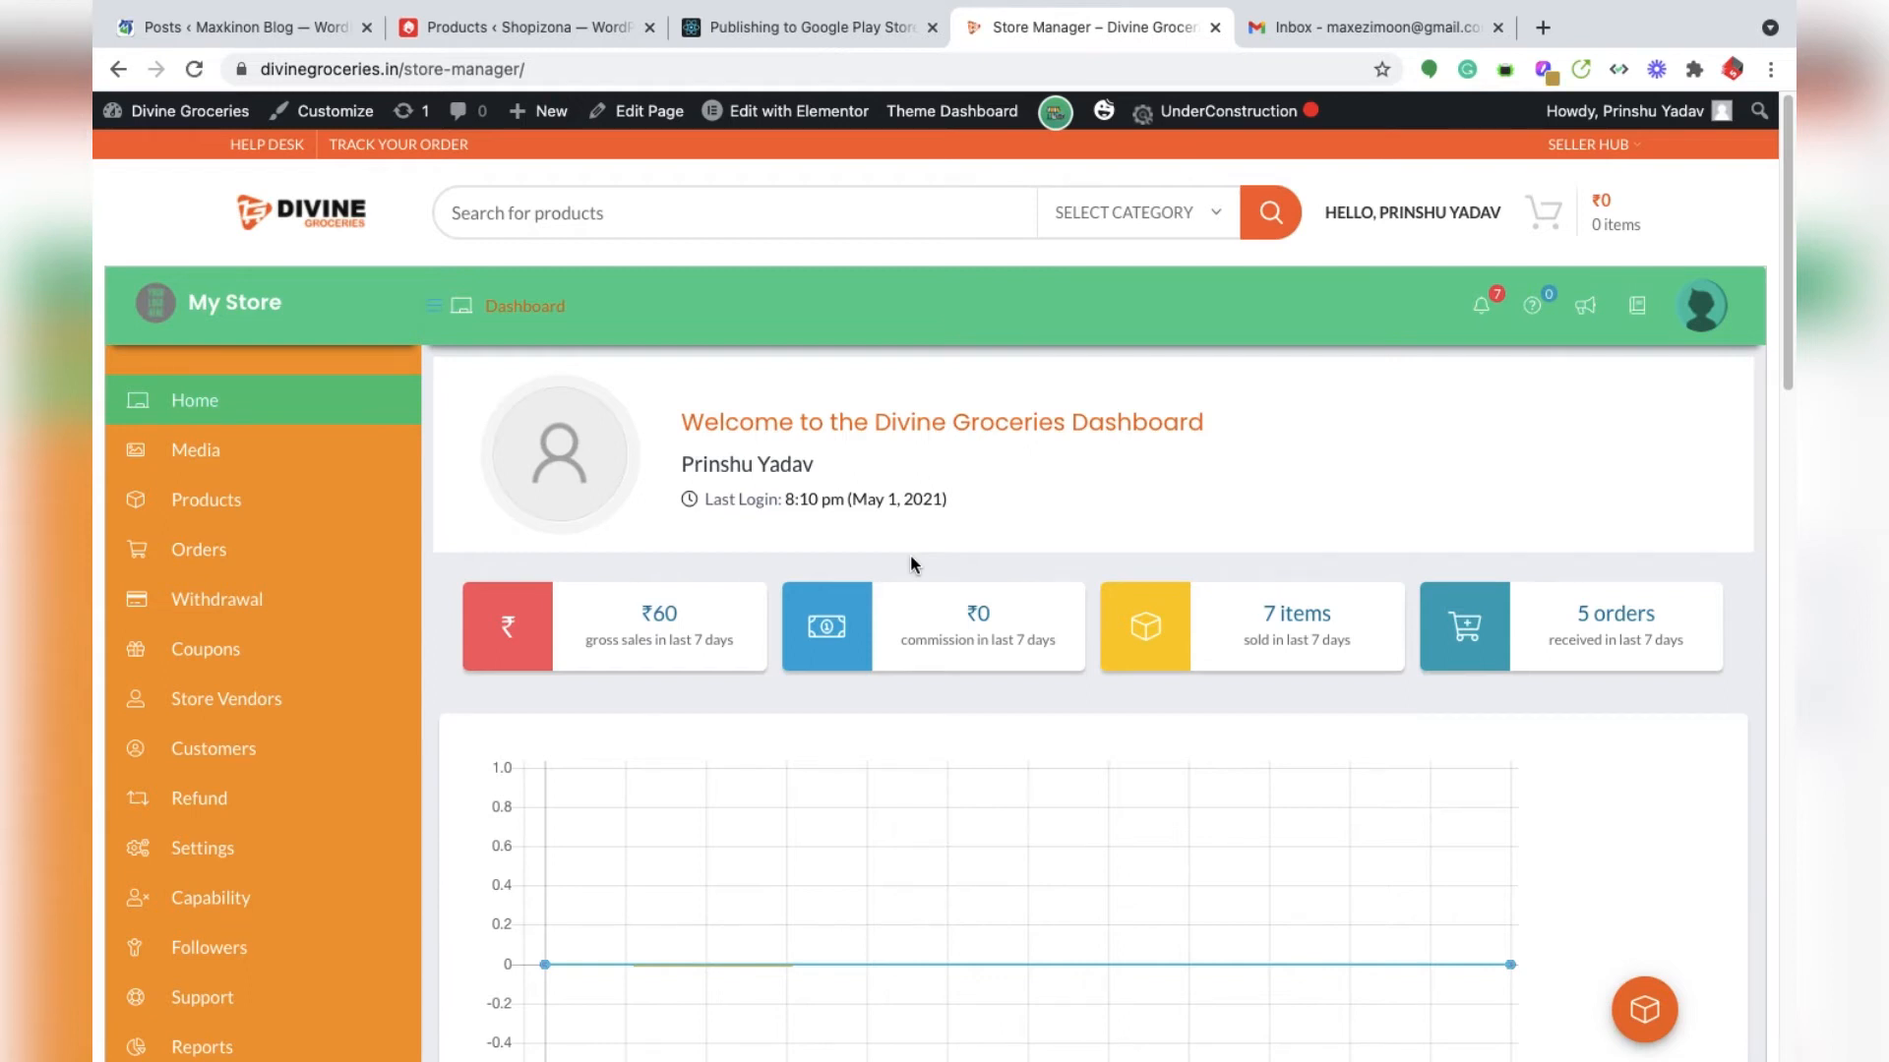
{"action": "mouse_move", "coordinate": [923, 572]}
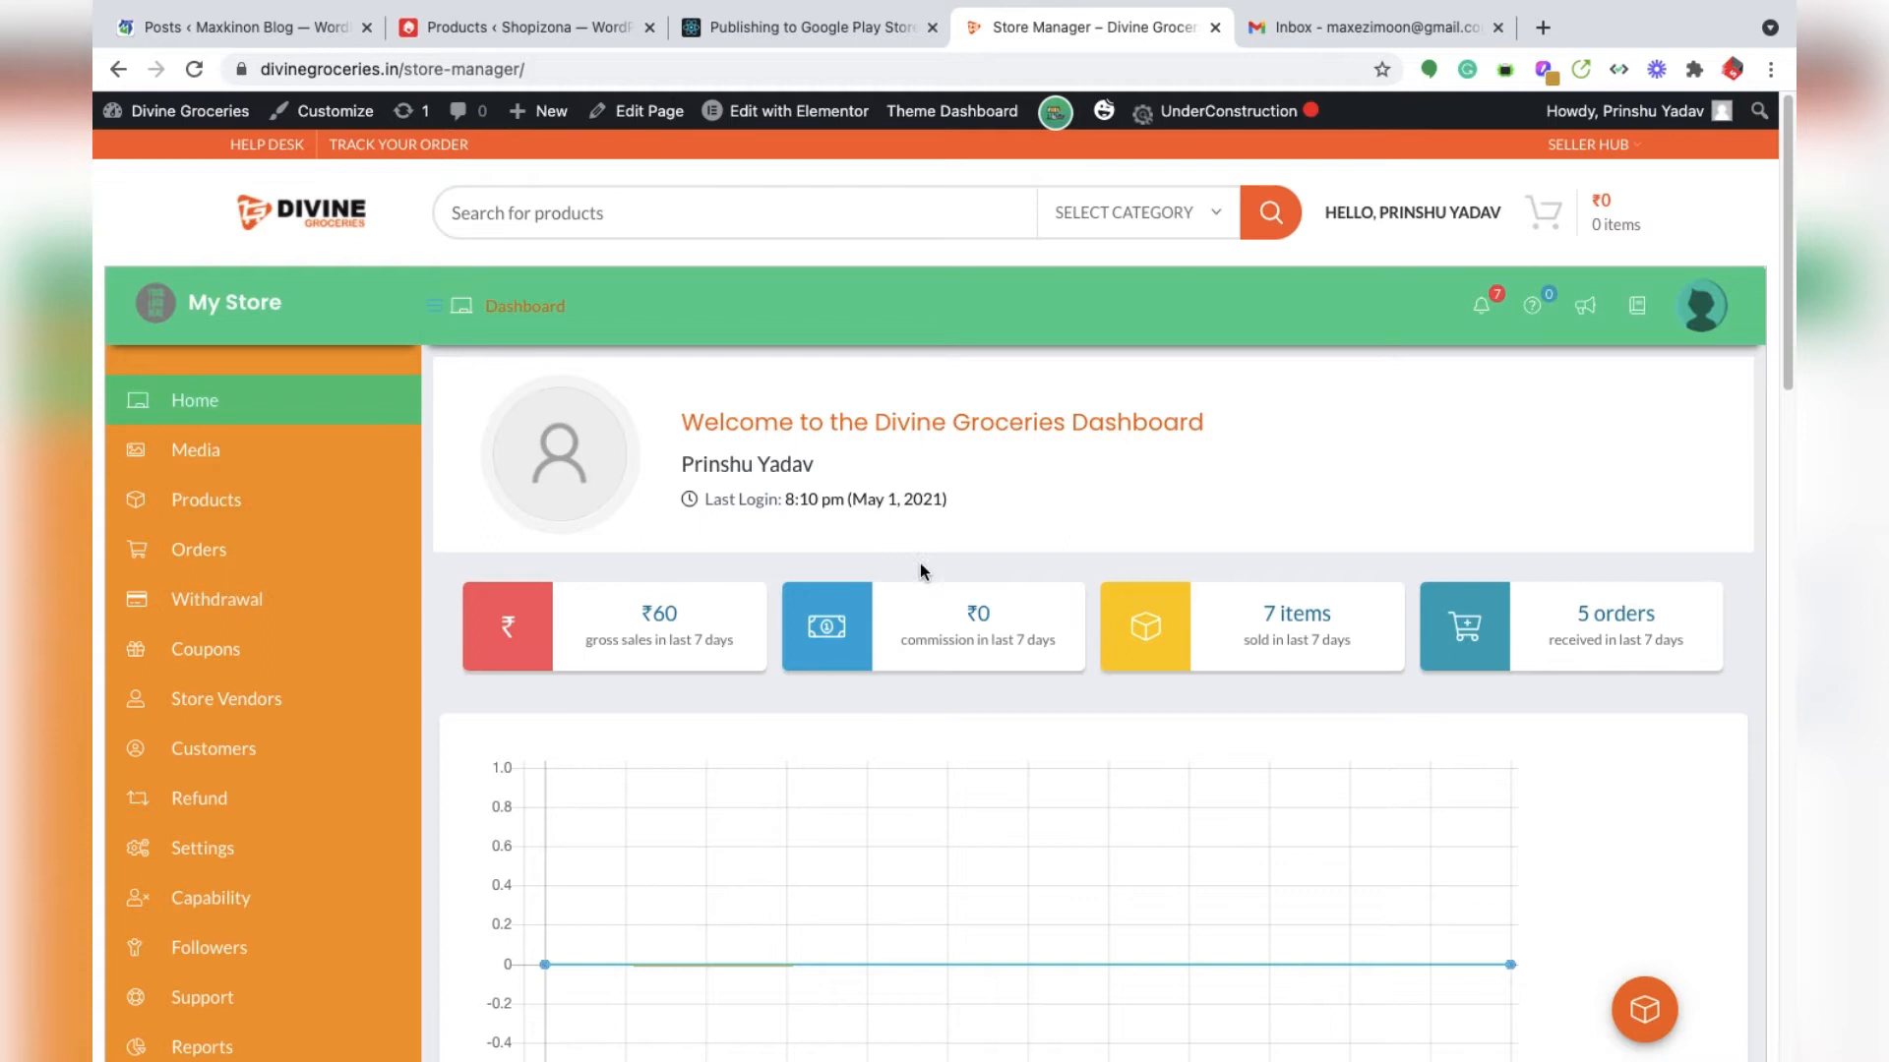
Step: Review the dashboard's sales chart, store analytics and sales-by-product widgets
{"action": "scroll", "scroll_direction": "down", "scroll_amount": 3}
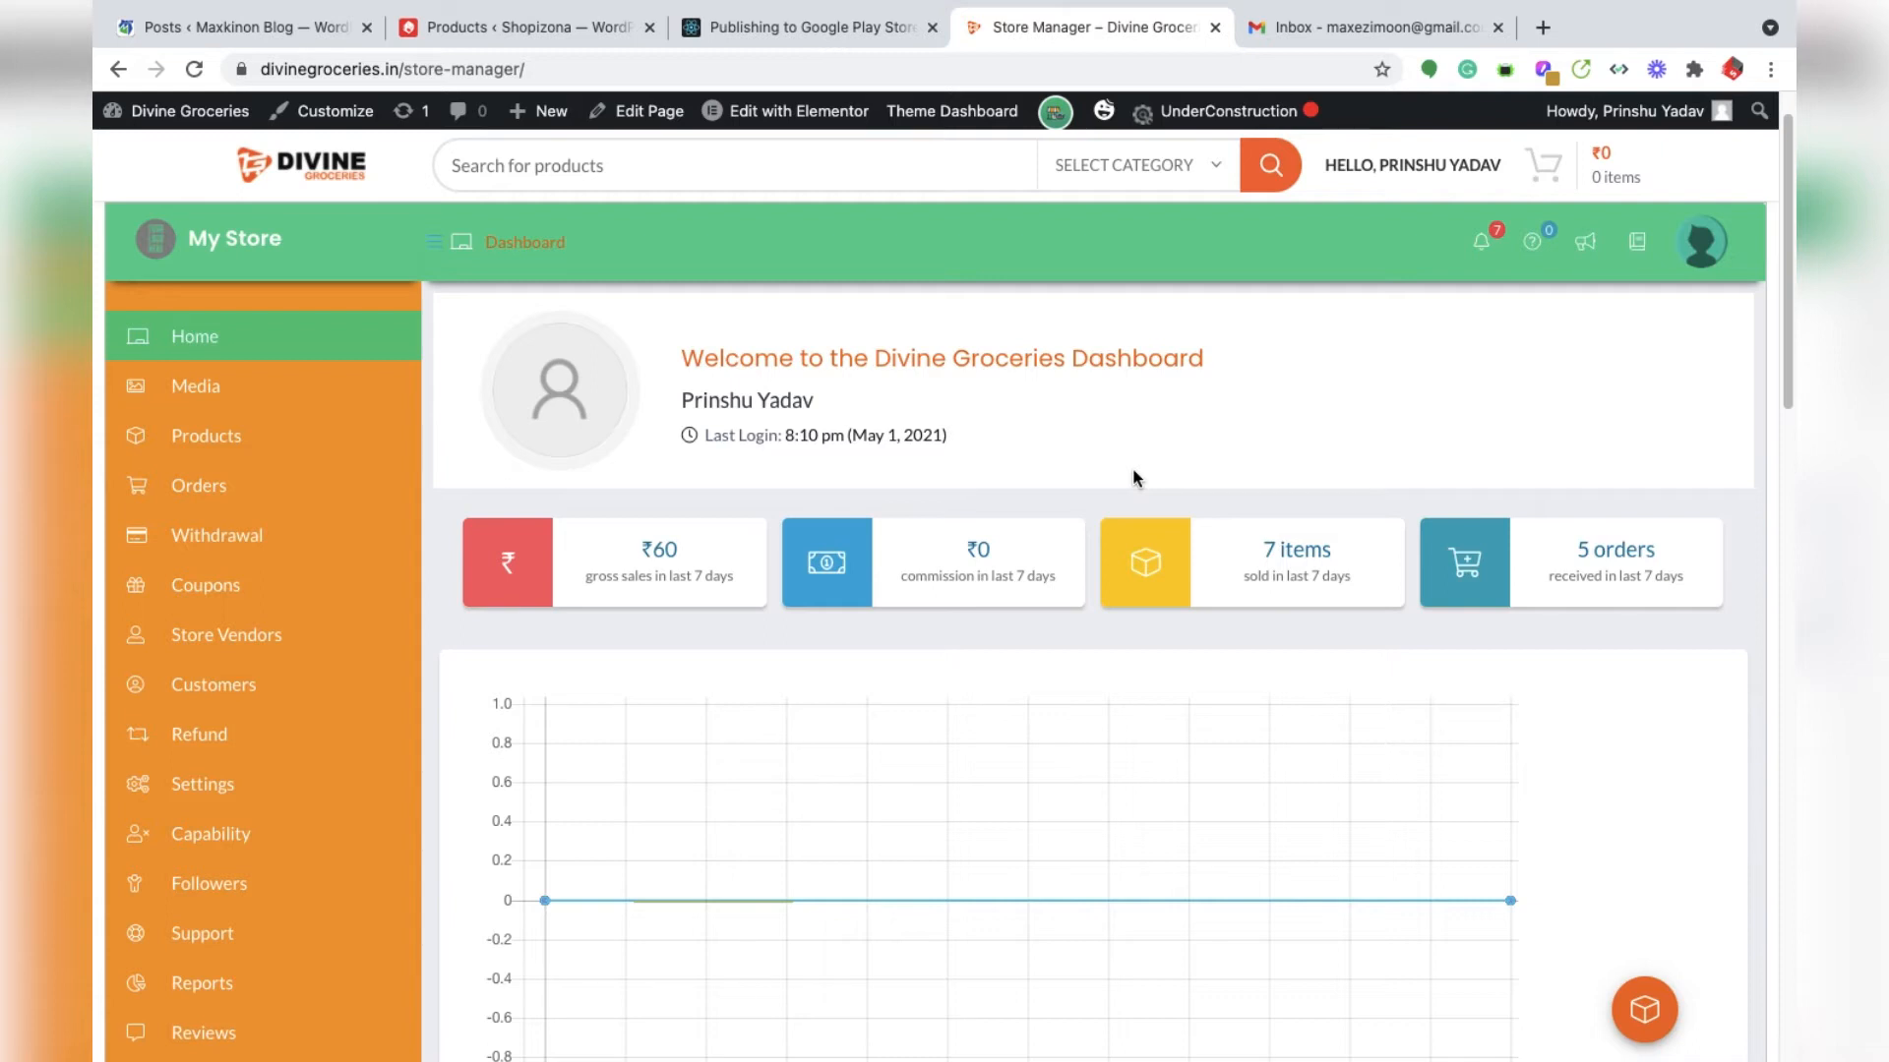
{"action": "scroll", "scroll_direction": "down", "scroll_amount": 3}
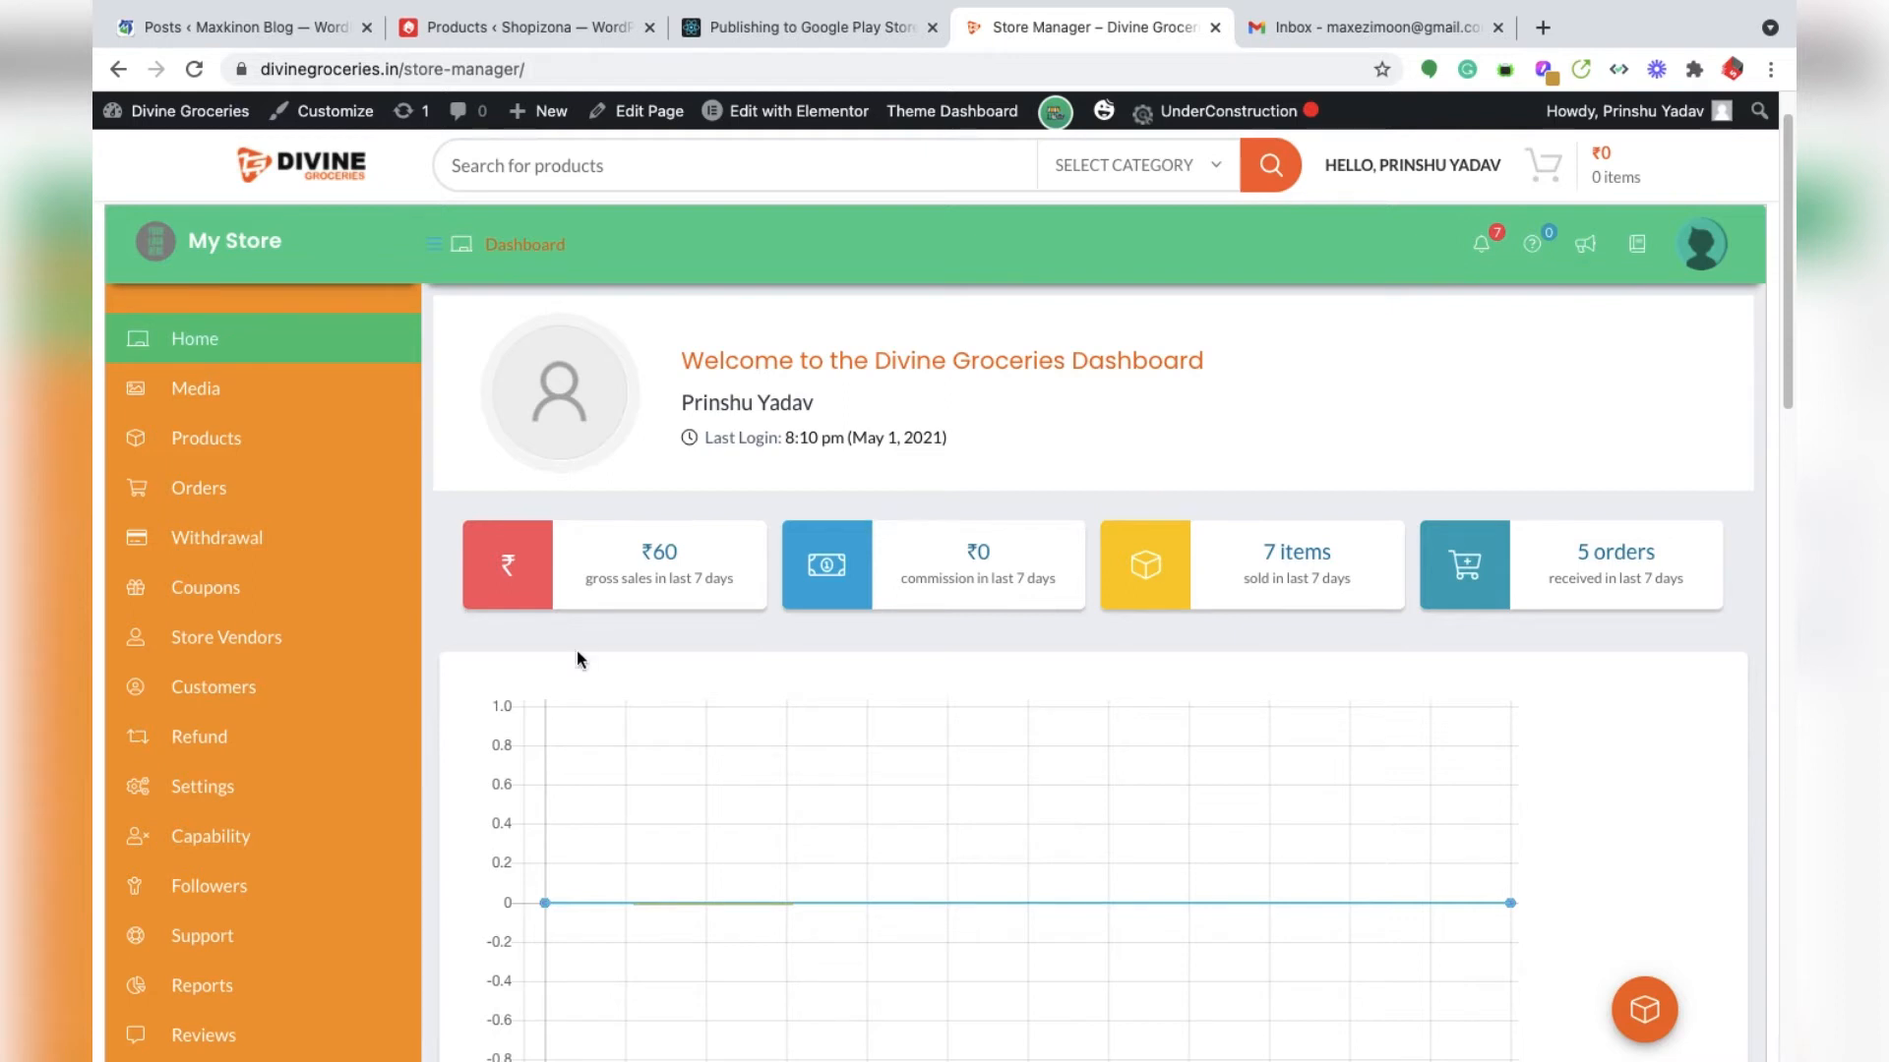
{"action": "scroll", "scroll_direction": "down", "scroll_amount": 3}
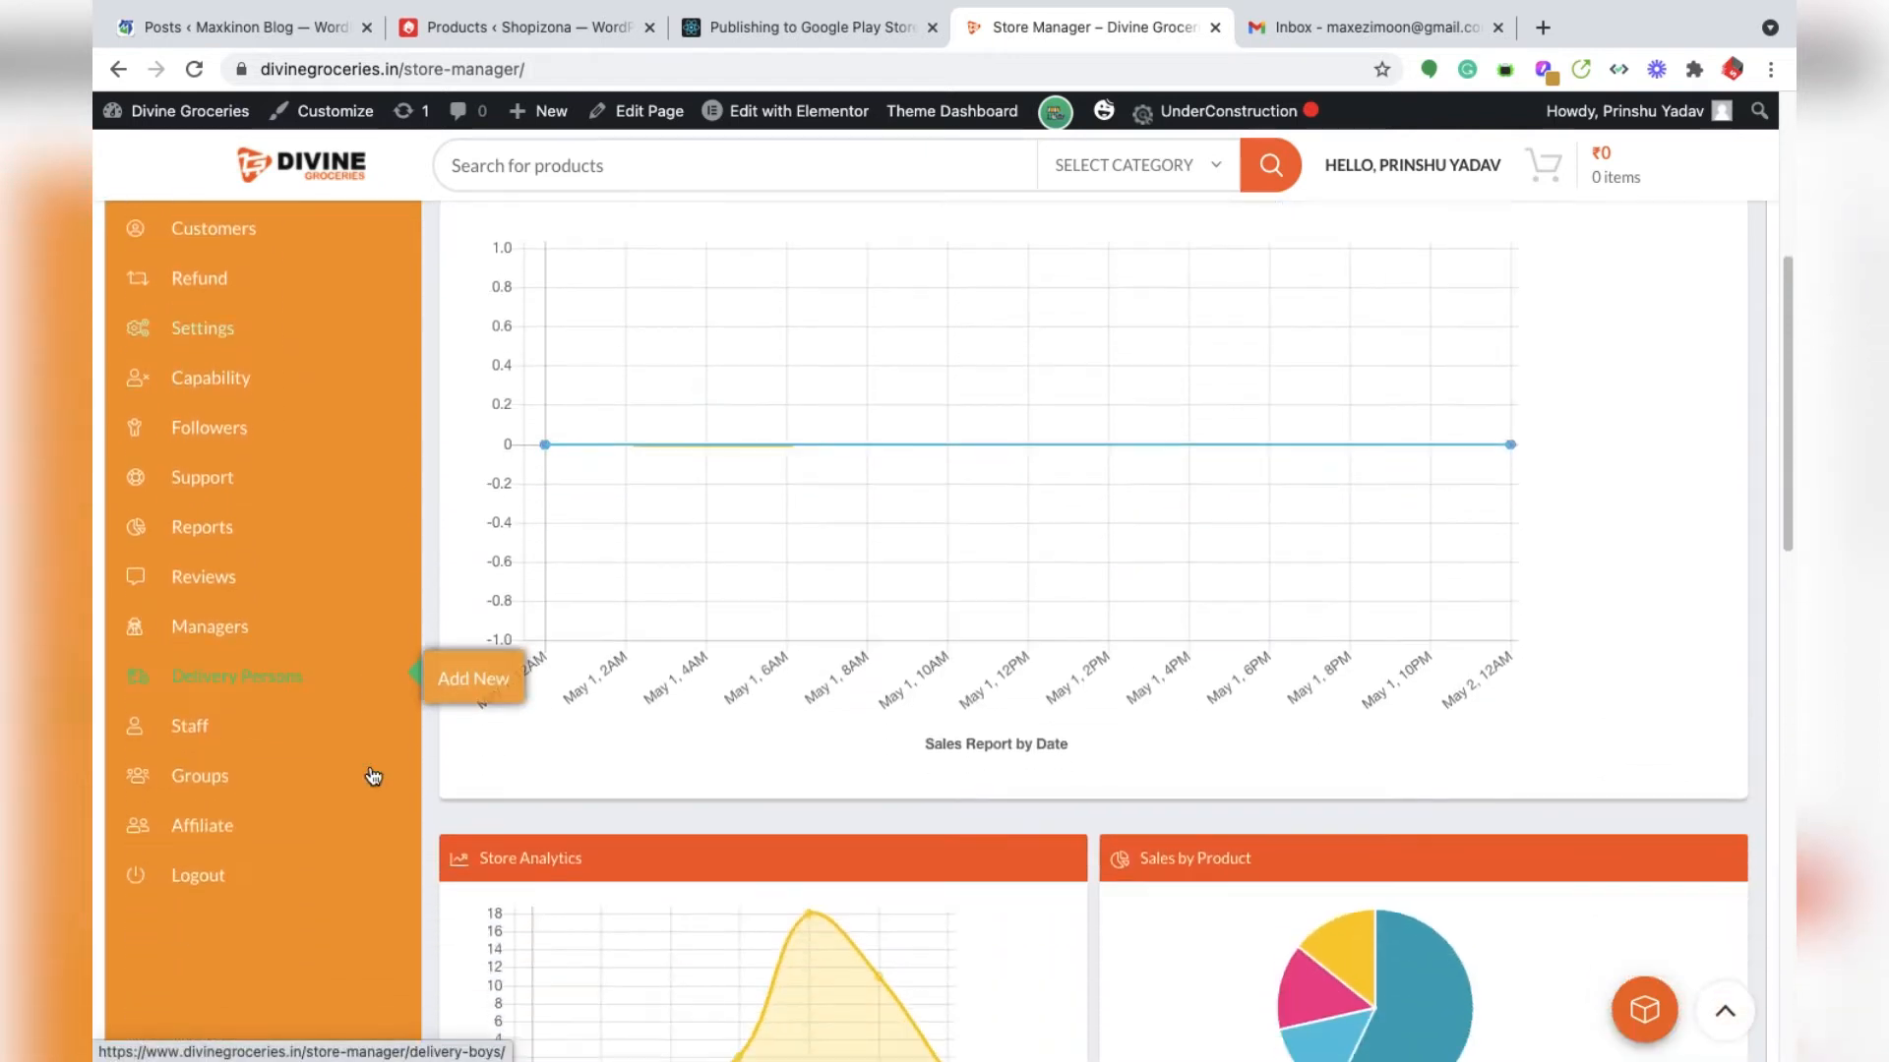
{"action": "scroll", "scroll_direction": "down", "scroll_amount": 3}
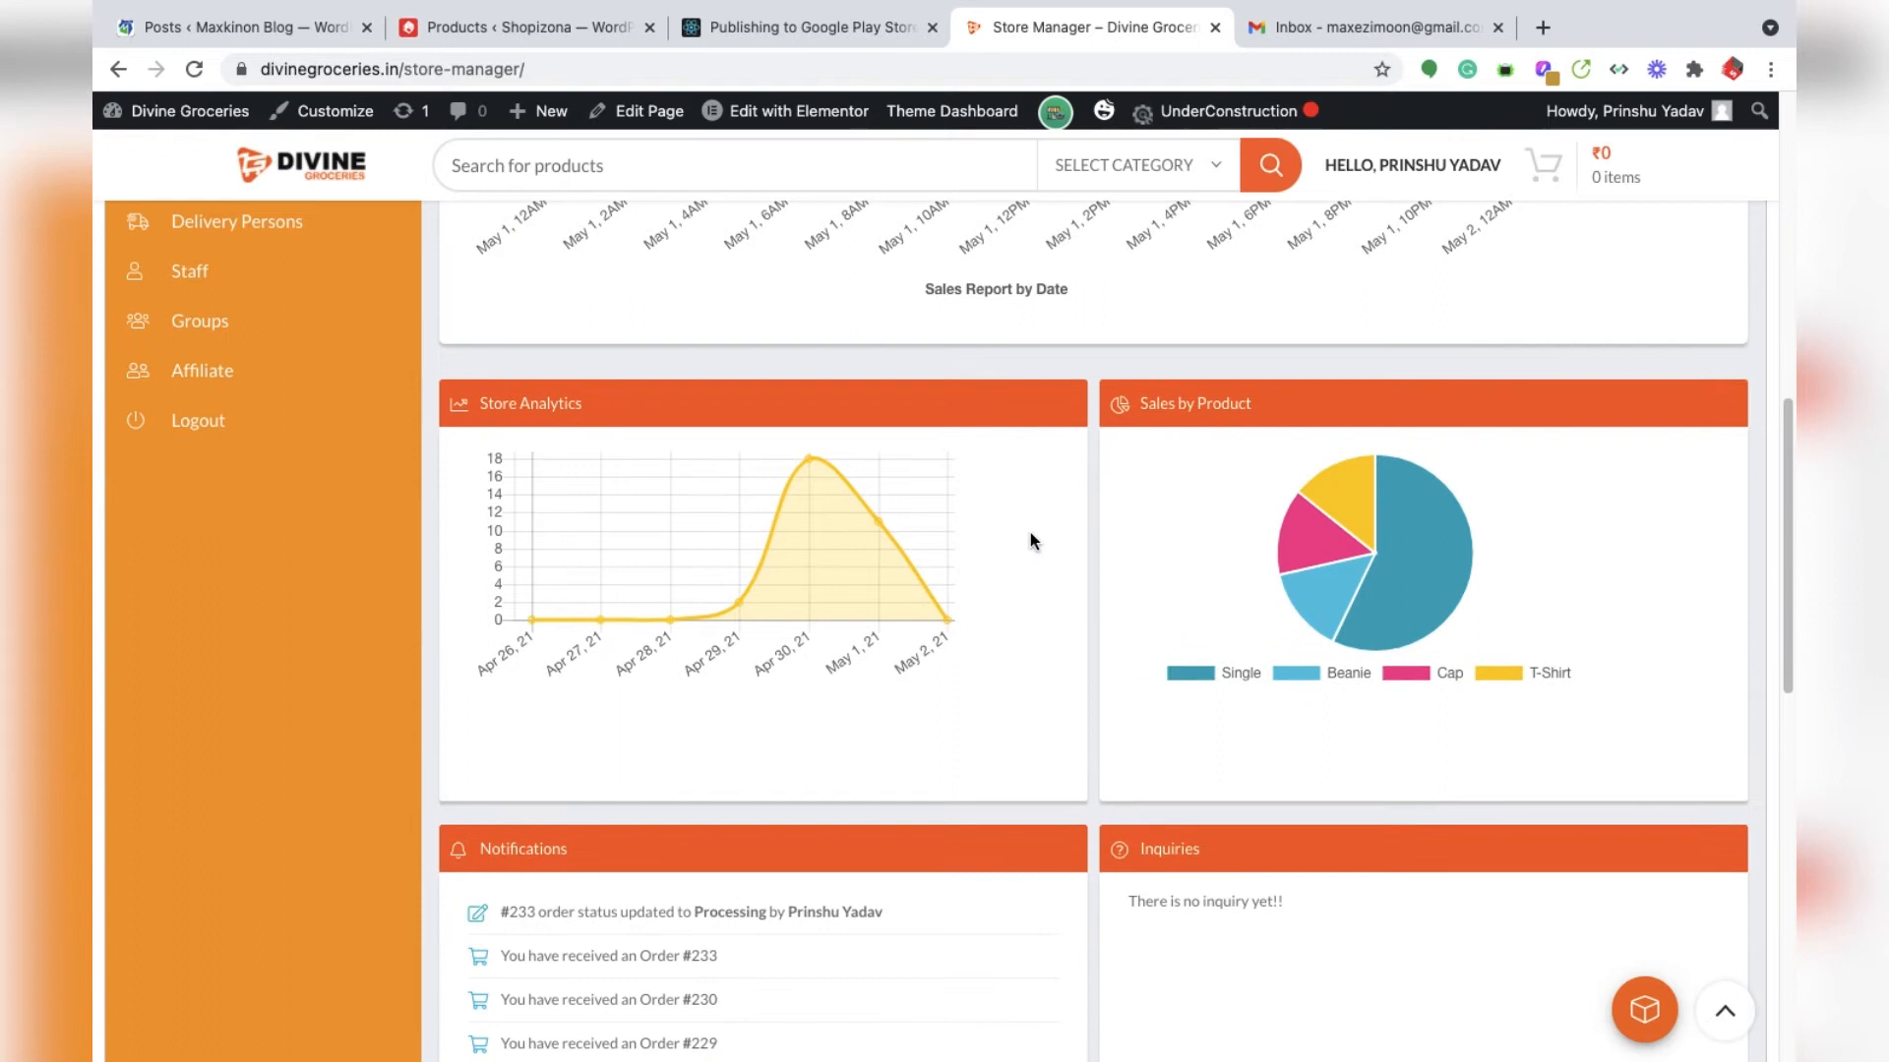
{"action": "scroll", "scroll_direction": "down", "scroll_amount": 3}
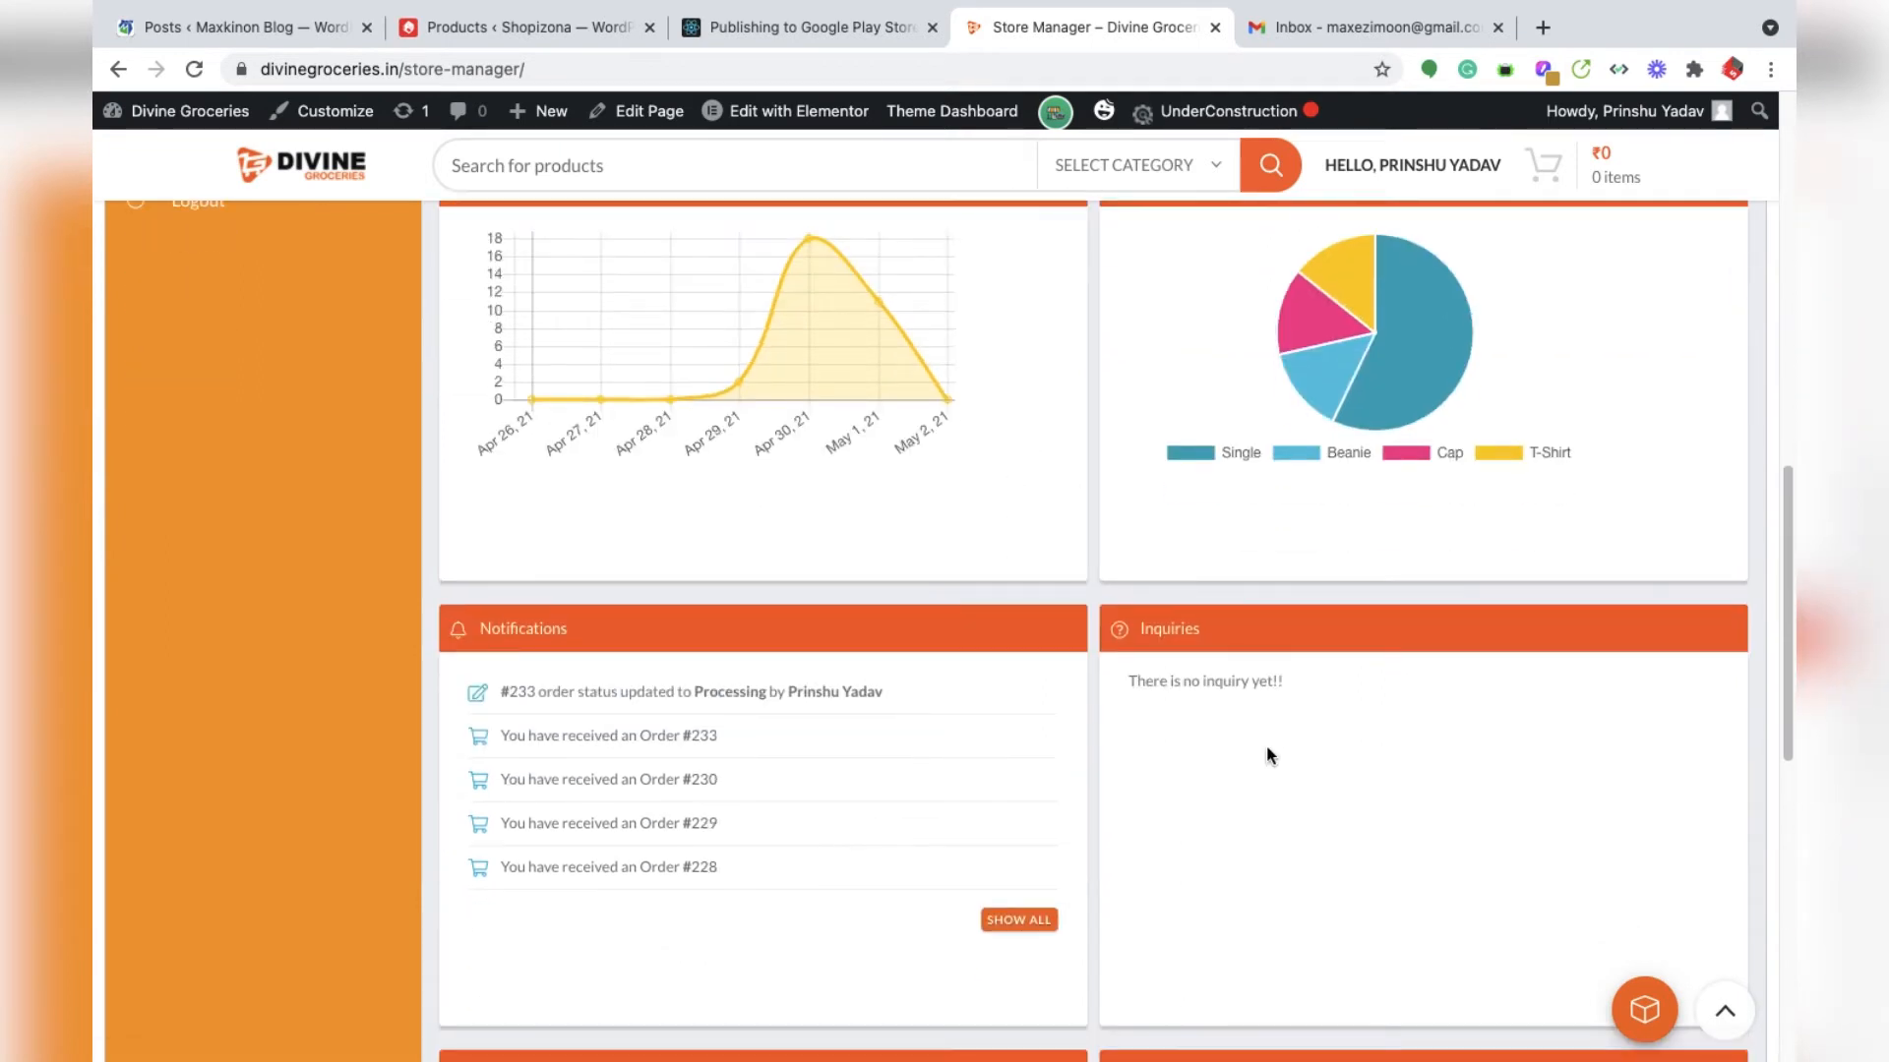
{"action": "scroll", "scroll_direction": "up", "scroll_amount": 3}
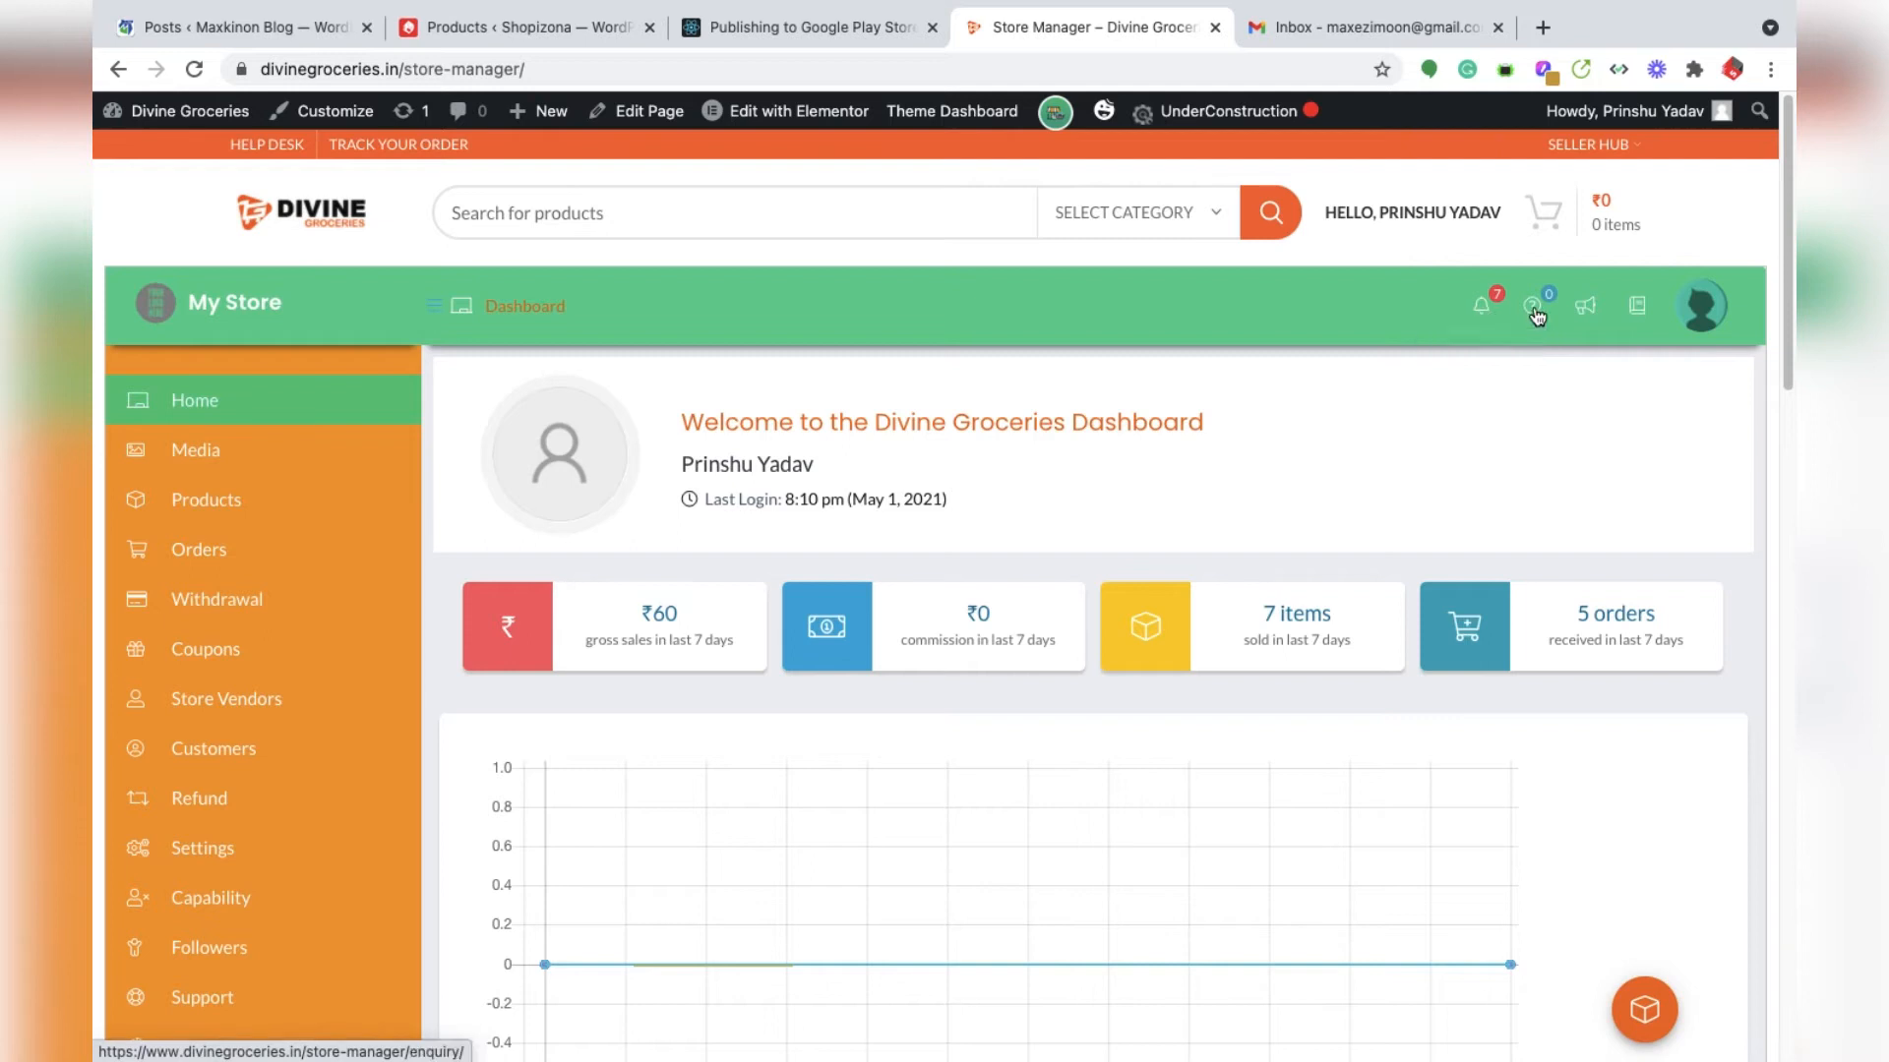
{"action": "mouse_move", "coordinate": [1537, 305]}
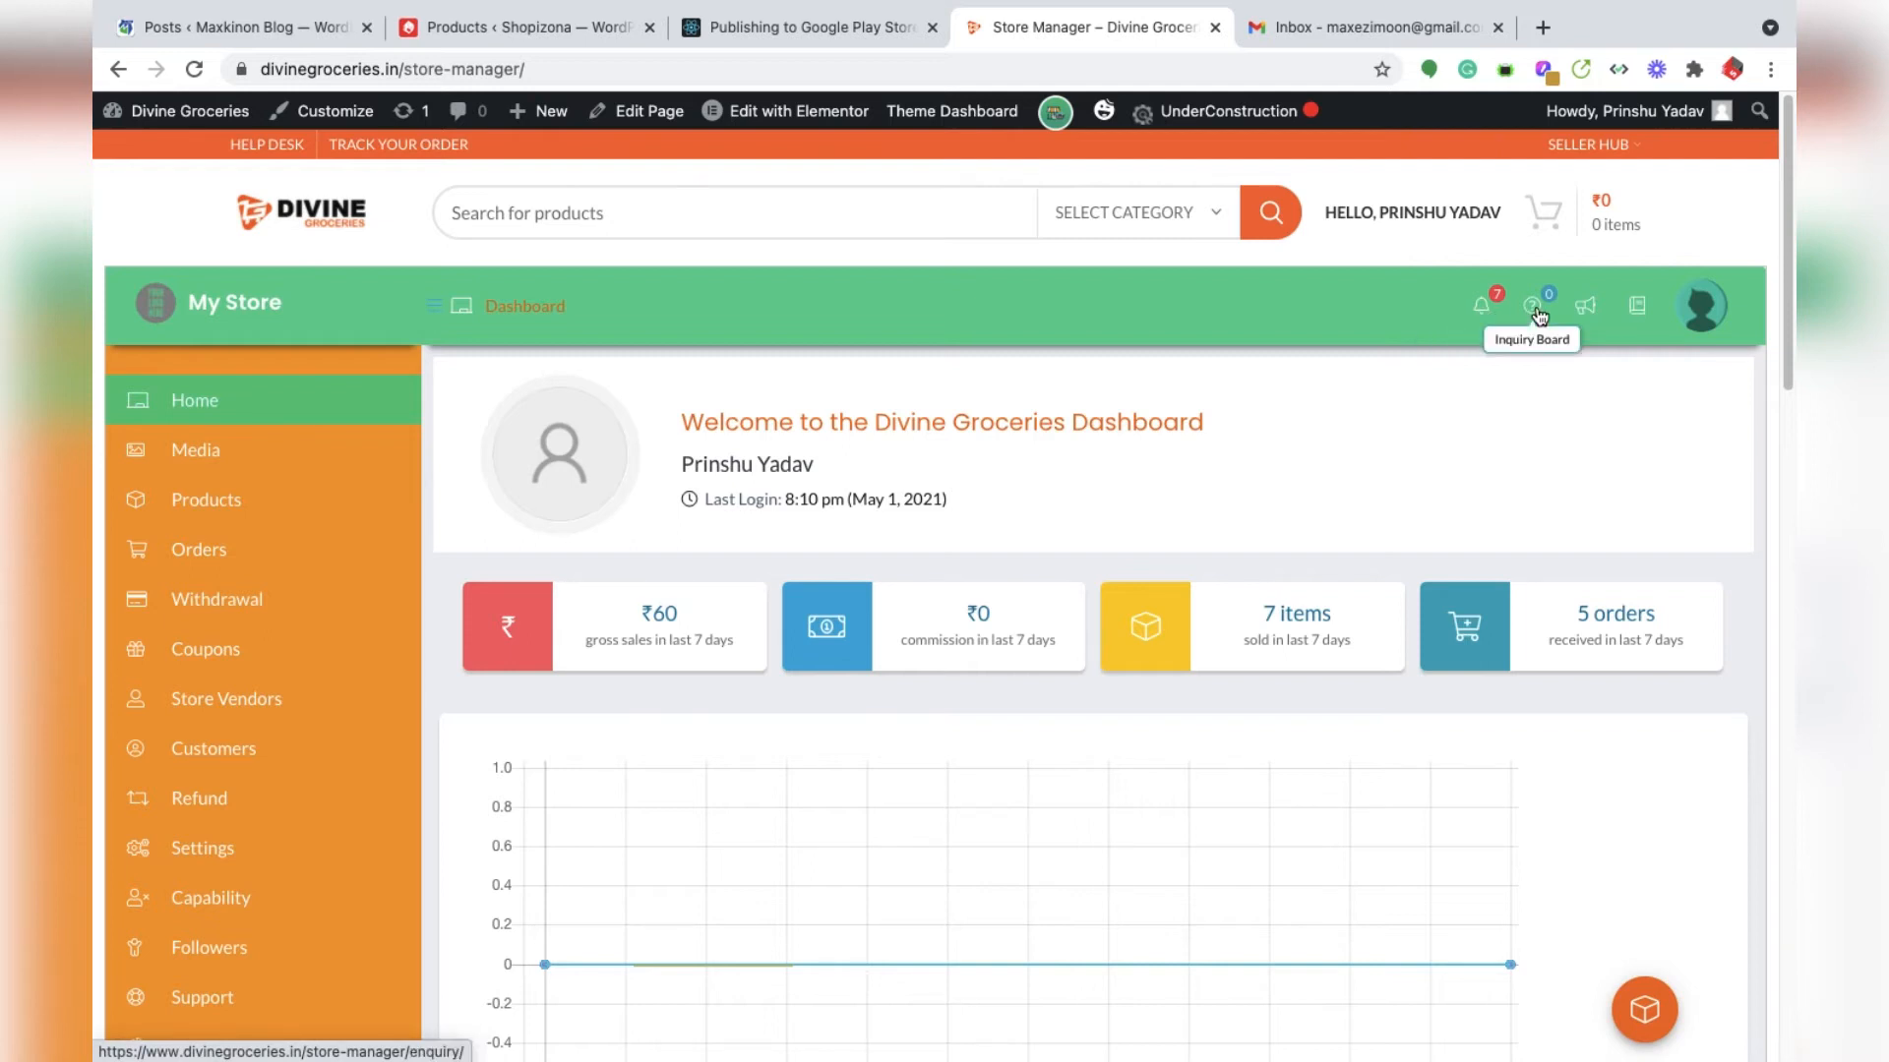
{"action": "mouse_move", "coordinate": [1590, 309]}
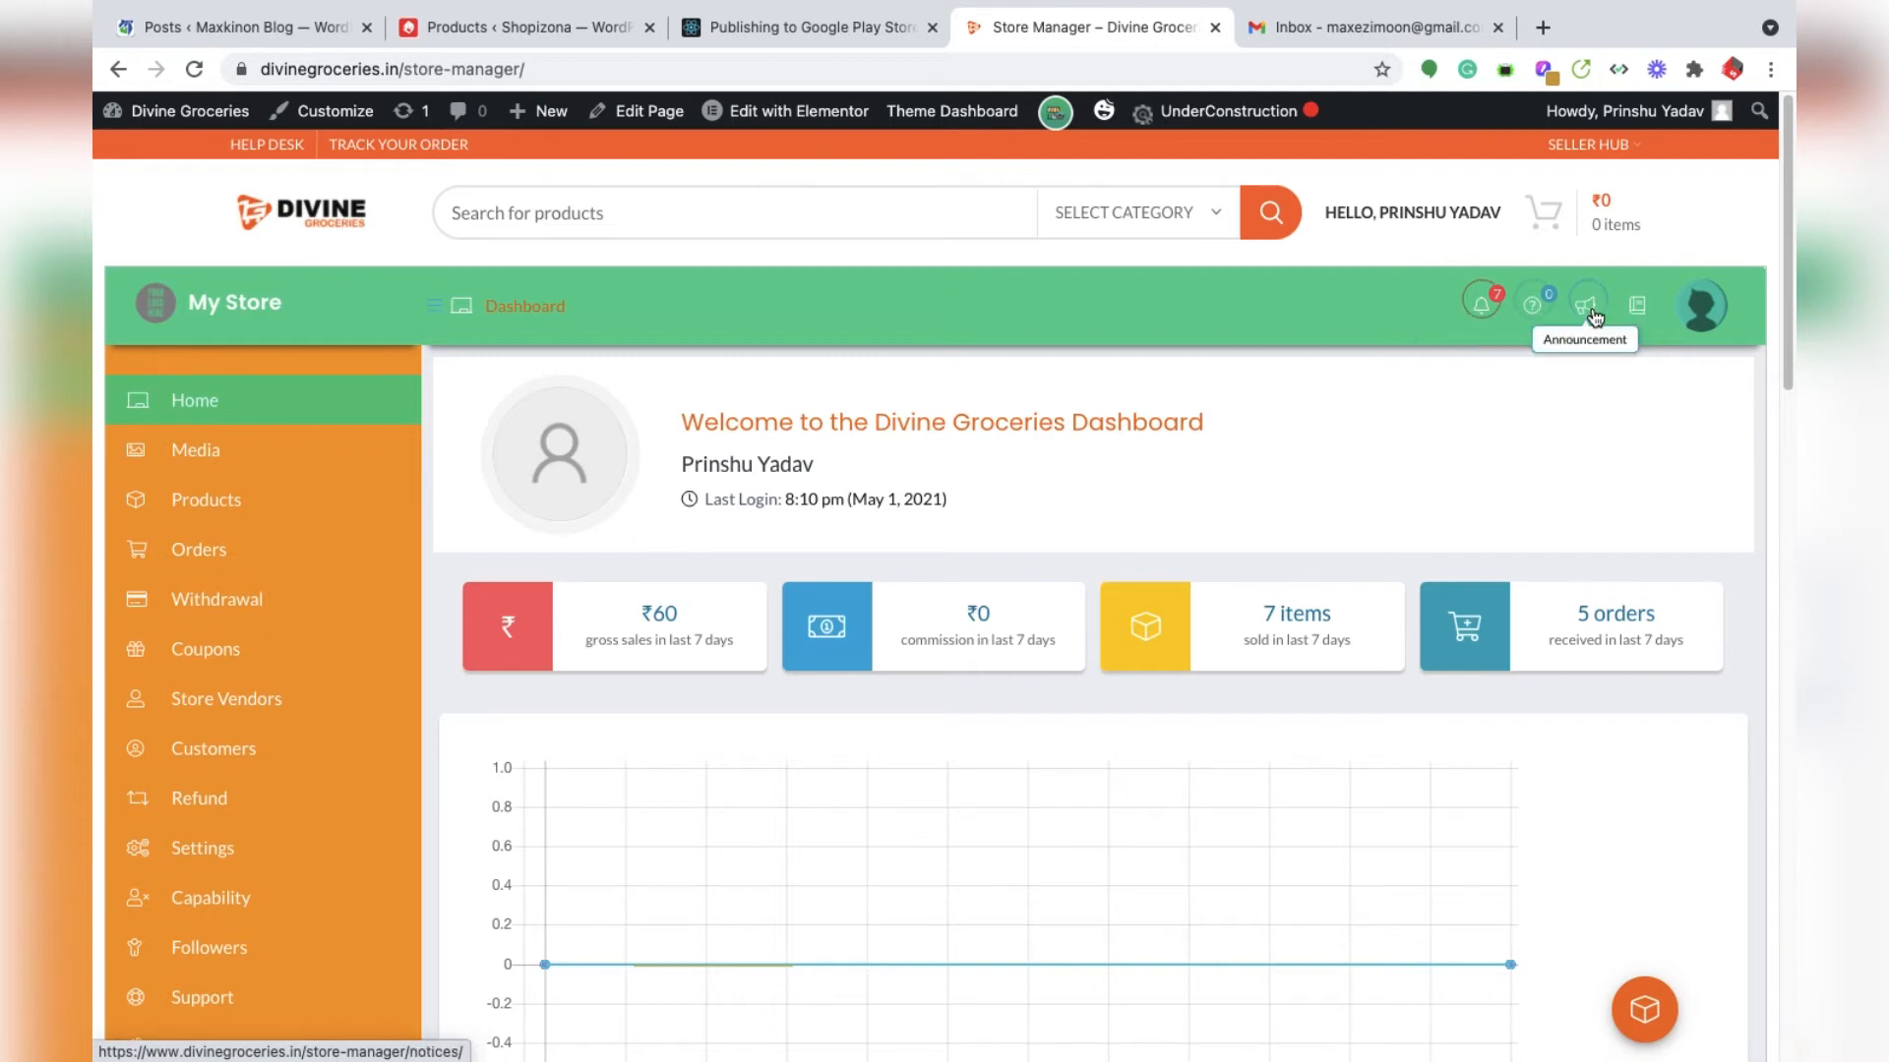
{"action": "mouse_move", "coordinate": [1190, 478]}
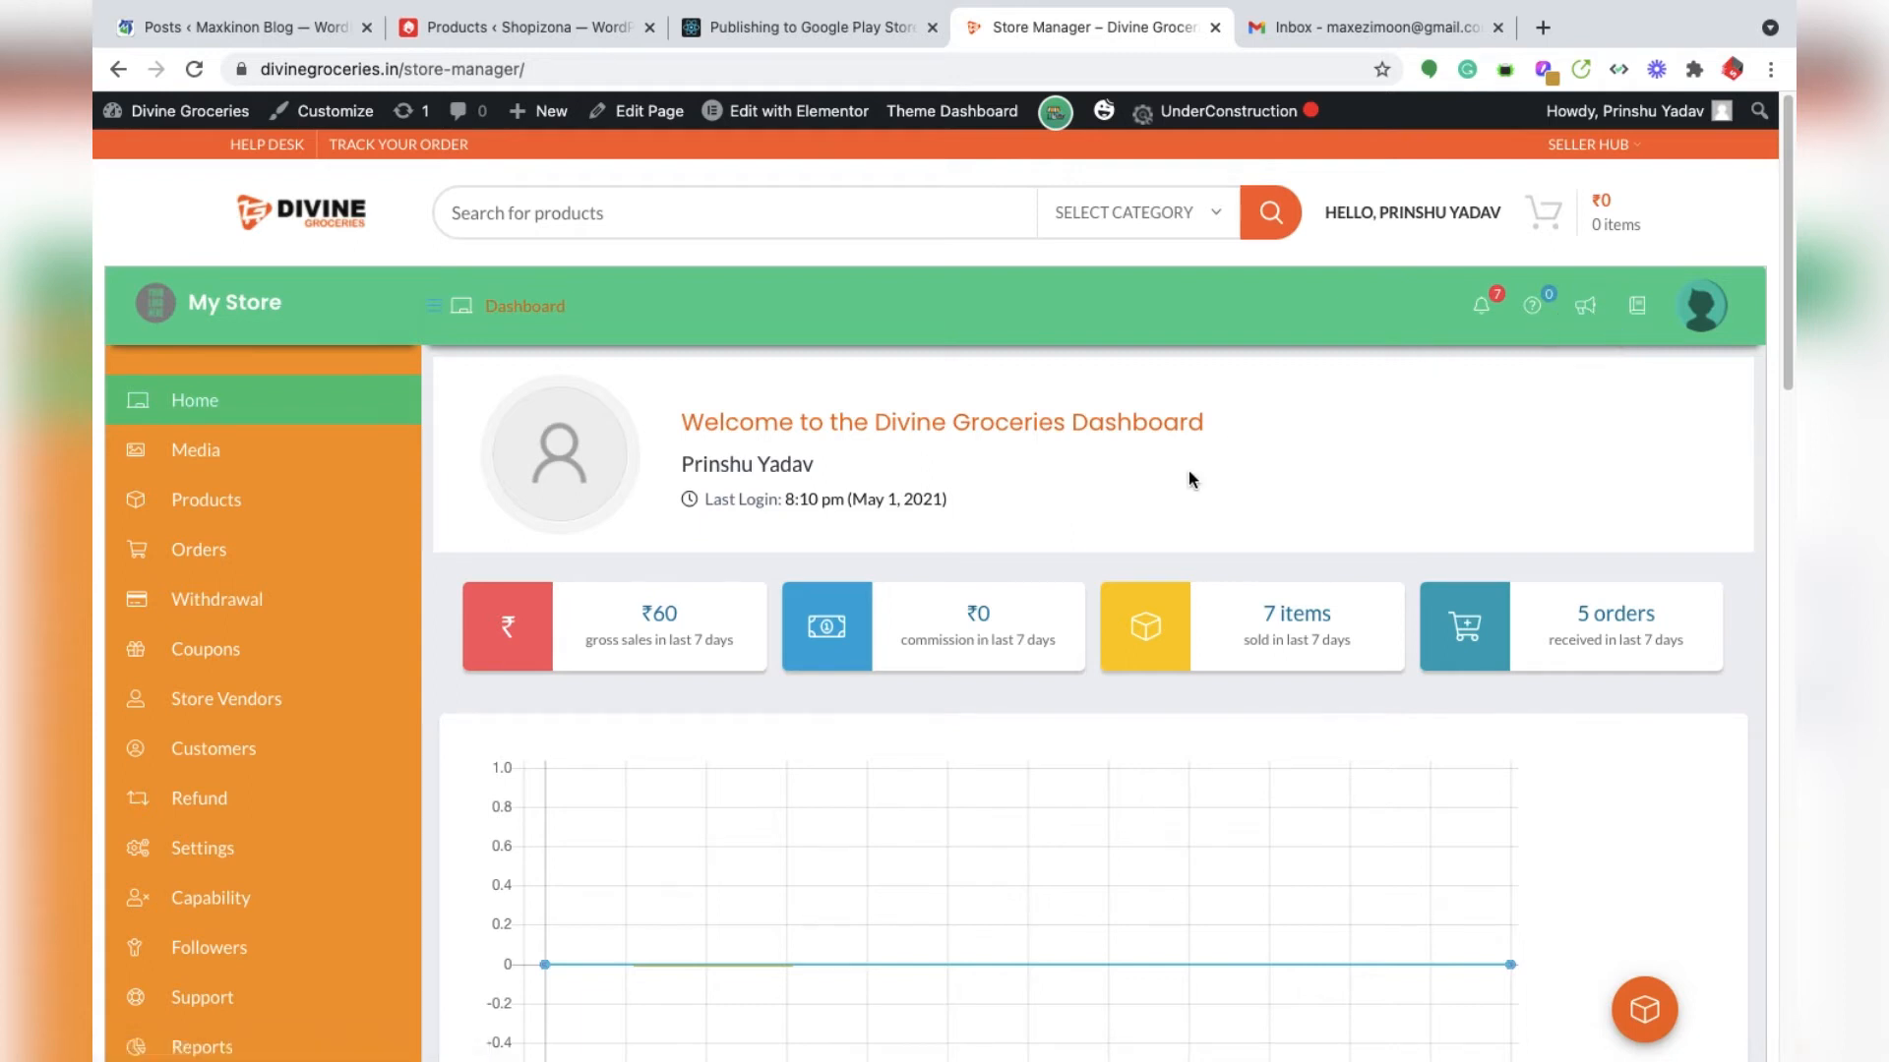
{"action": "scroll", "scroll_direction": "down", "scroll_amount": 3}
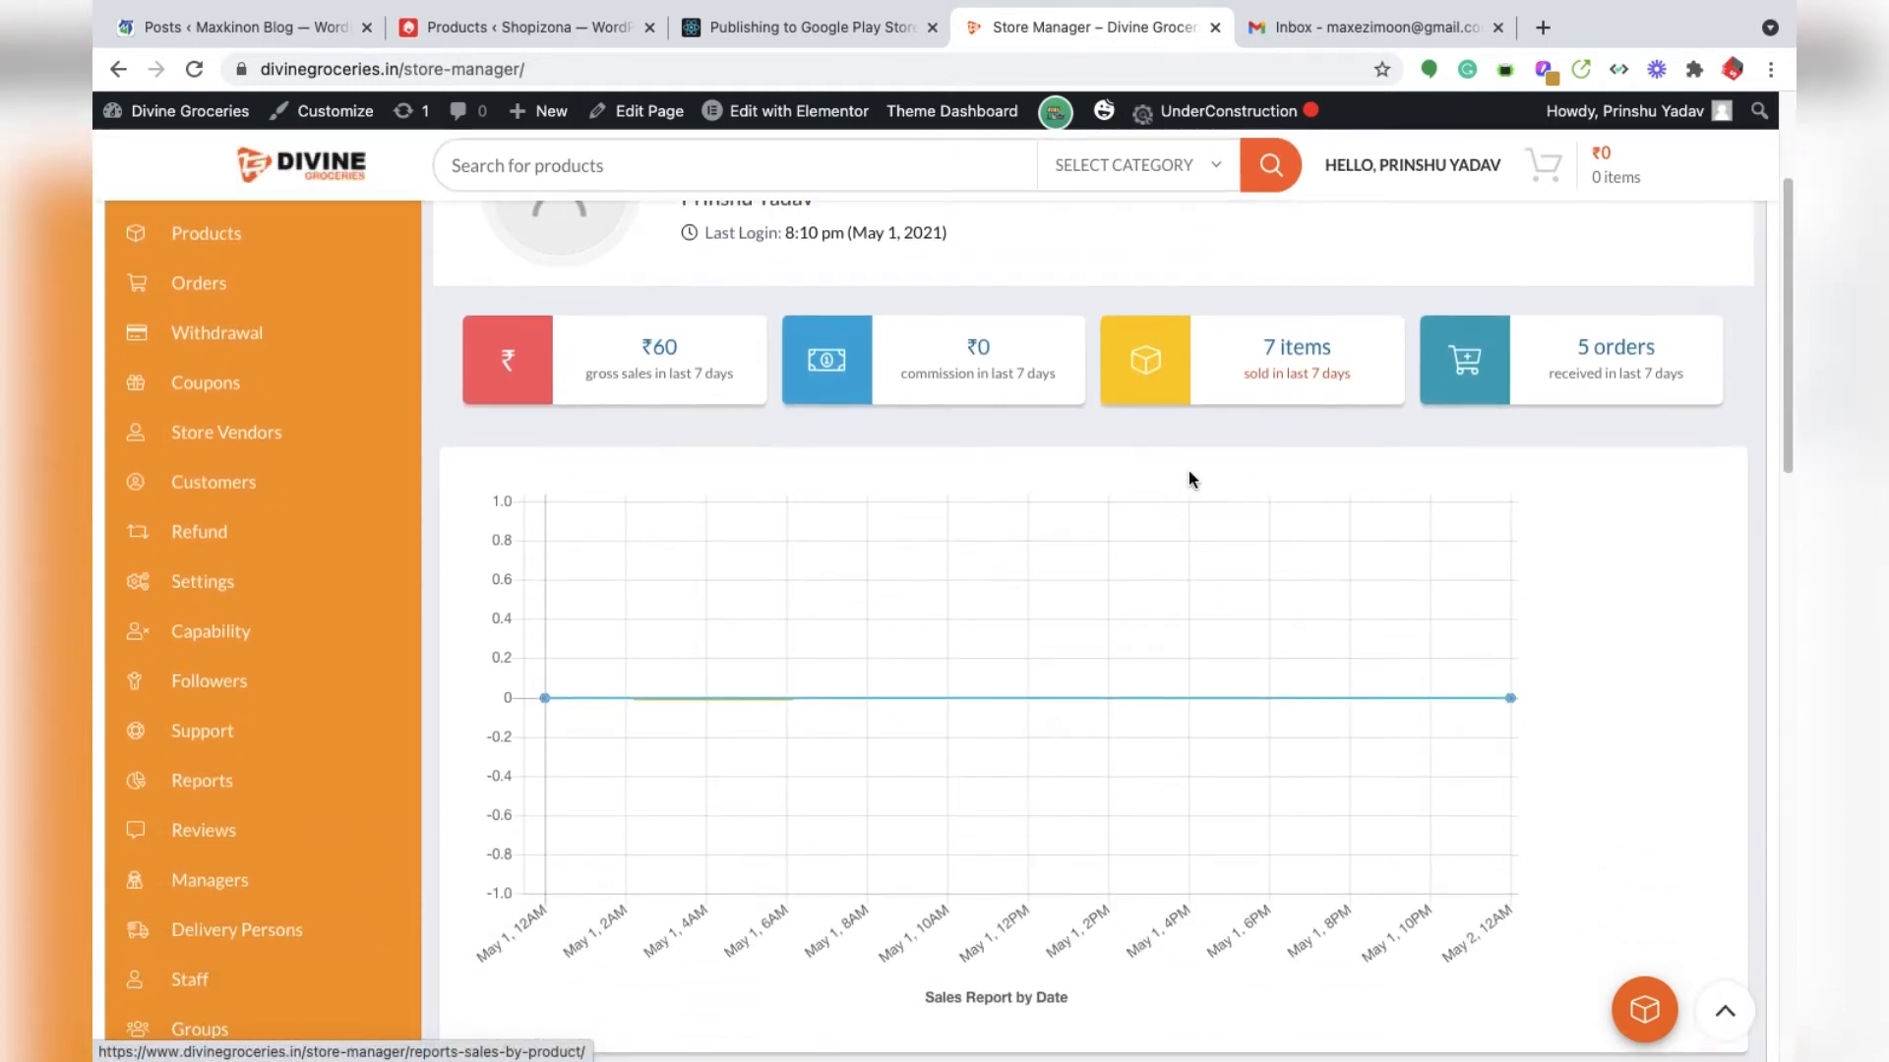
{"action": "scroll", "scroll_direction": "down", "scroll_amount": 3}
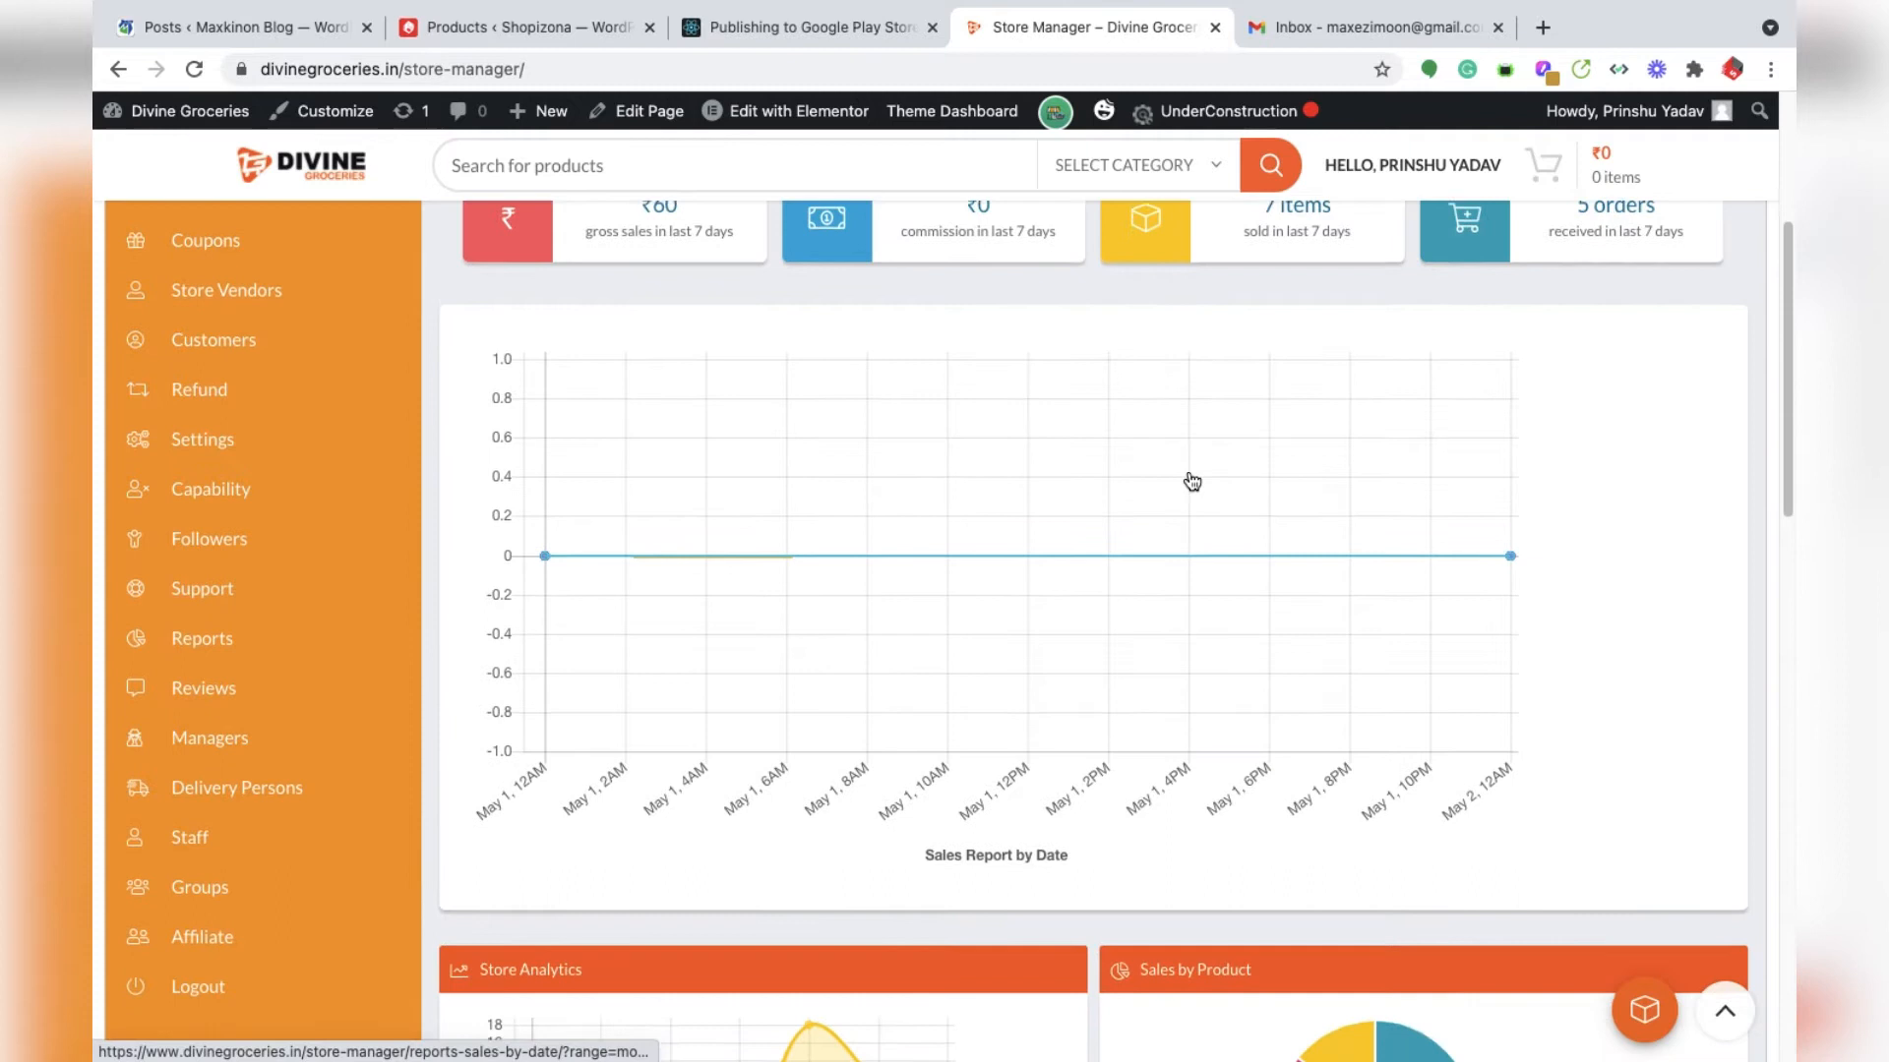
{"action": "scroll", "scroll_direction": "down", "scroll_amount": 3}
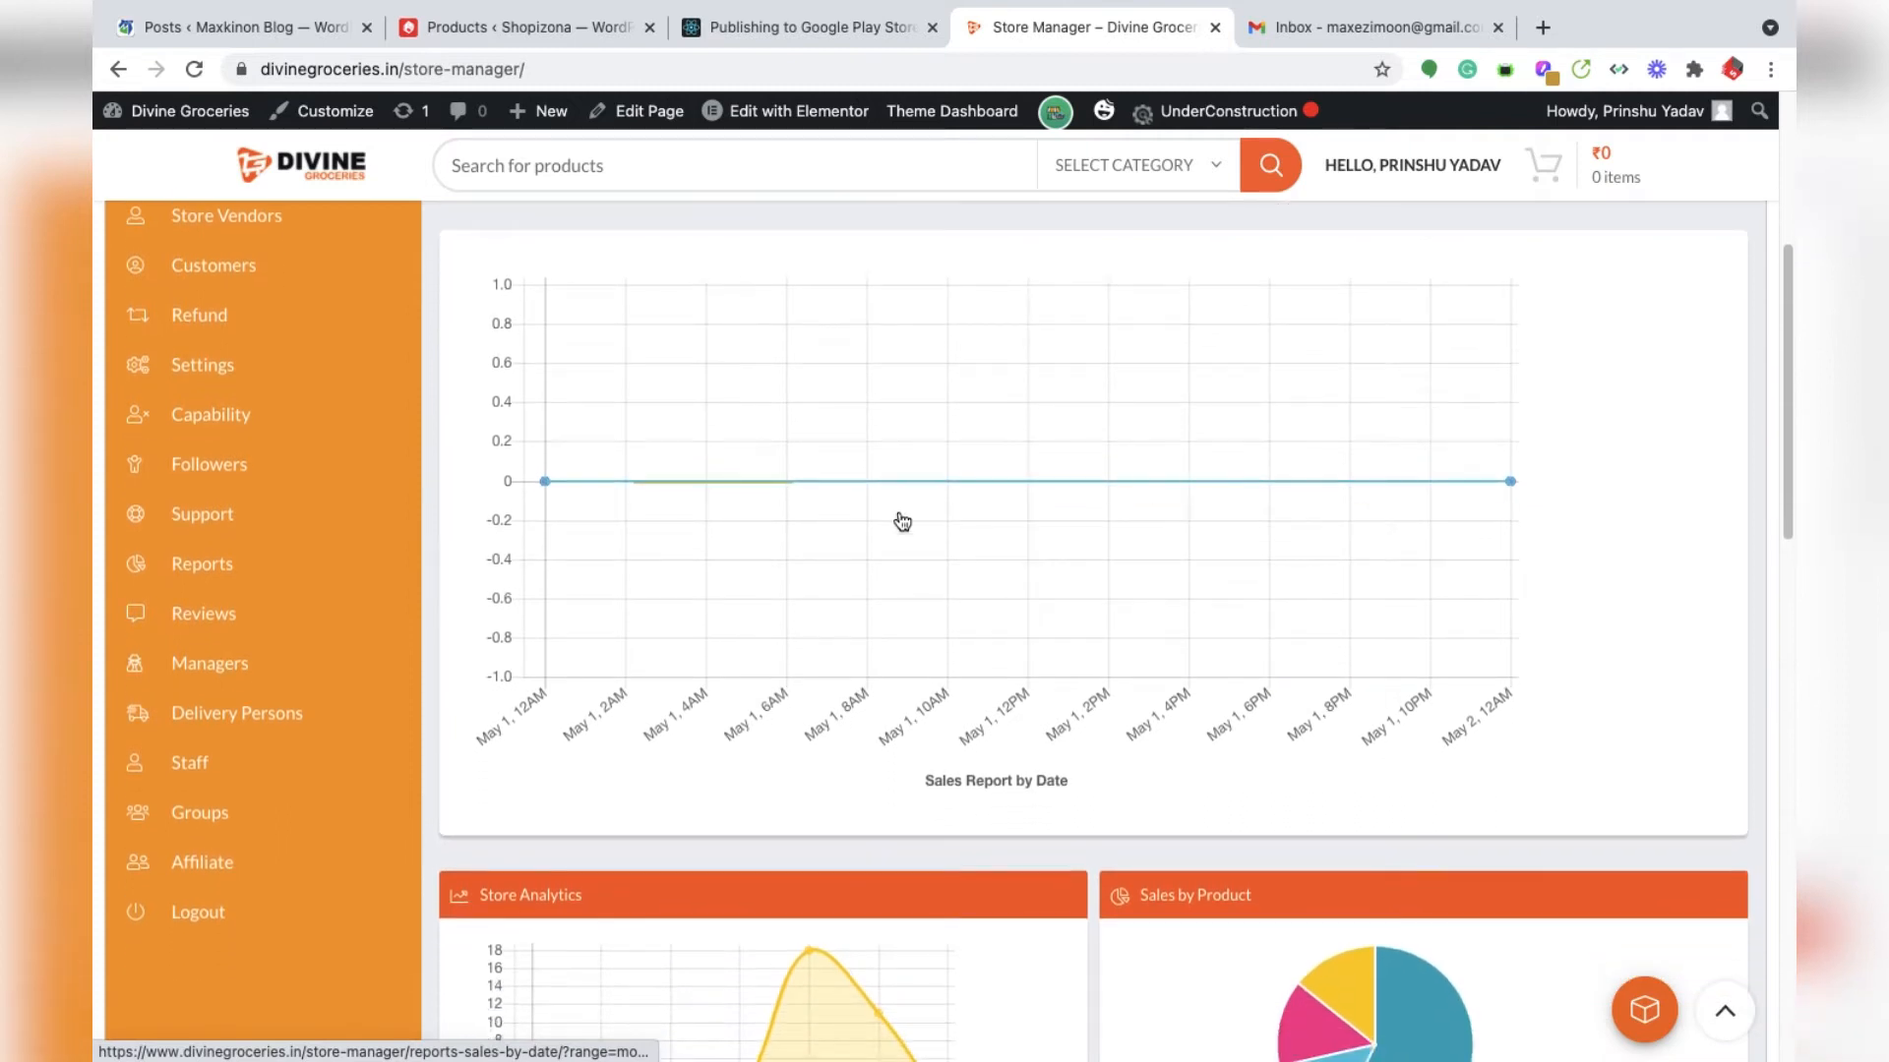
{"action": "mouse_move", "coordinate": [211, 667]}
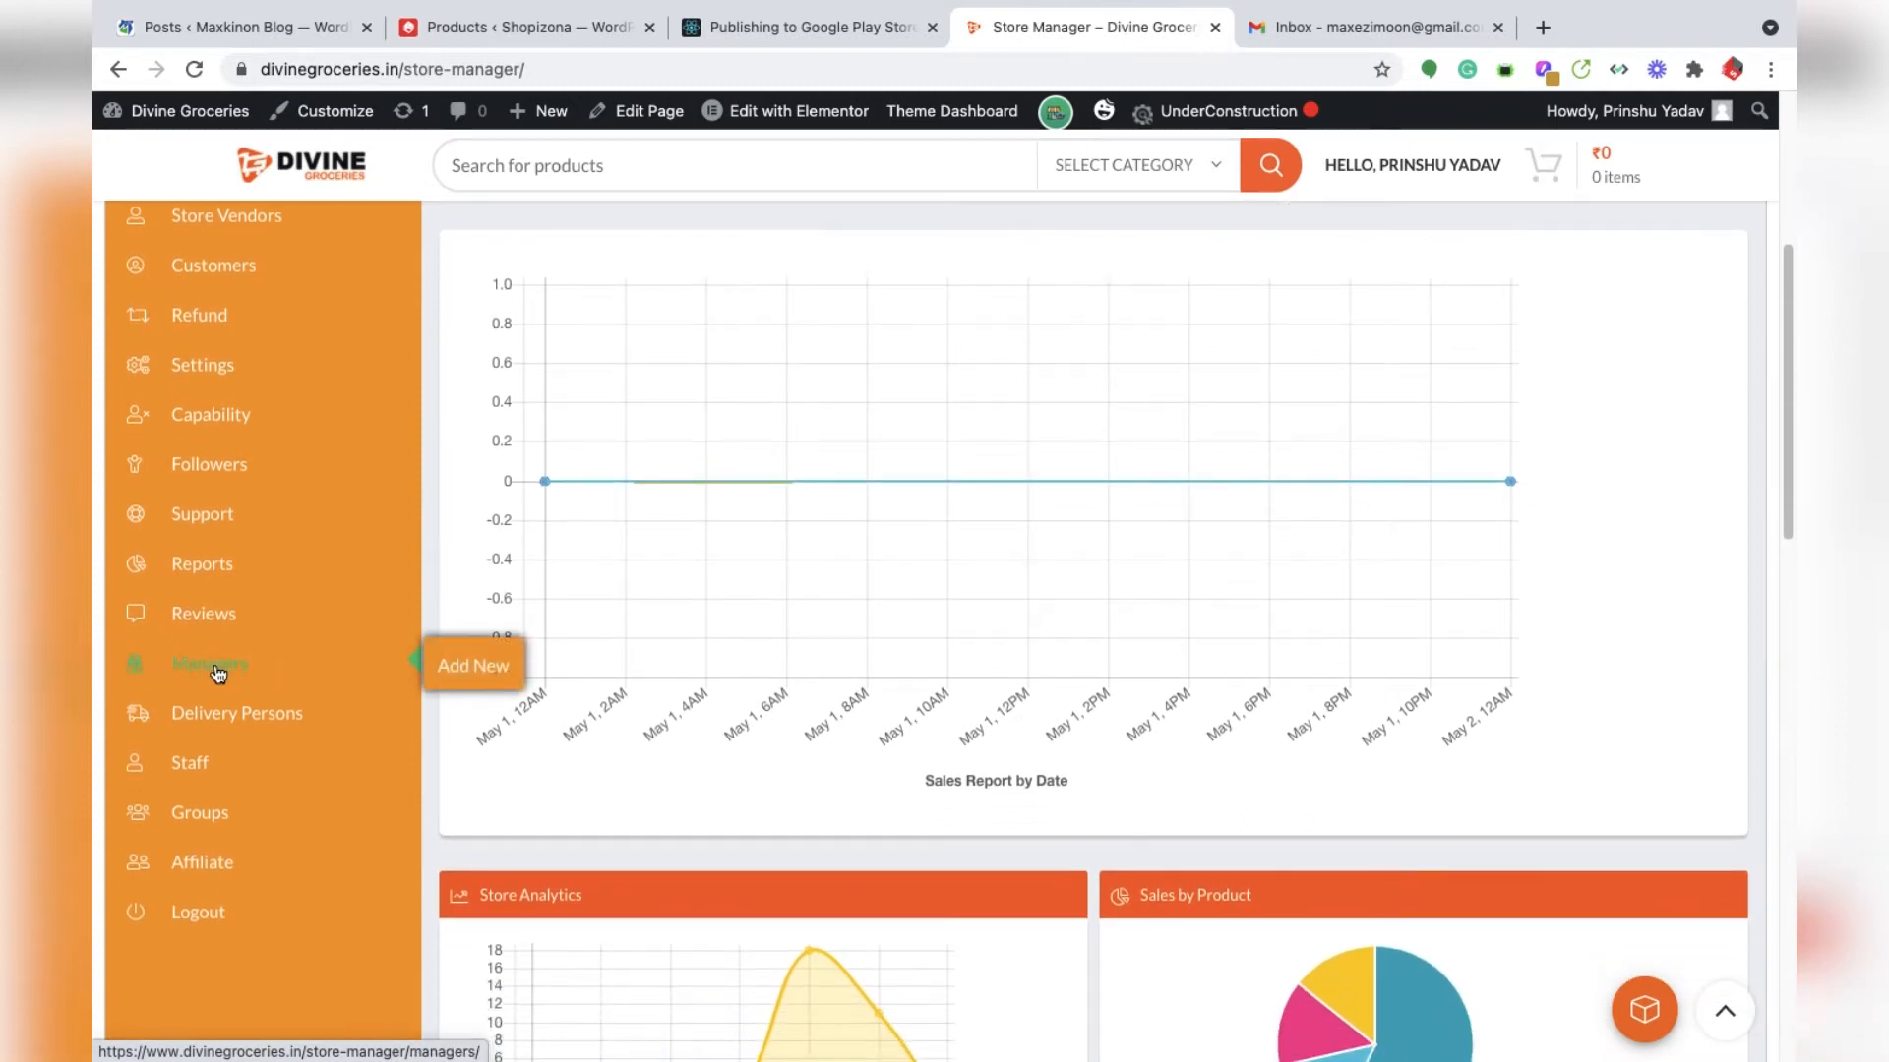
{"action": "mouse_move", "coordinate": [323, 677]}
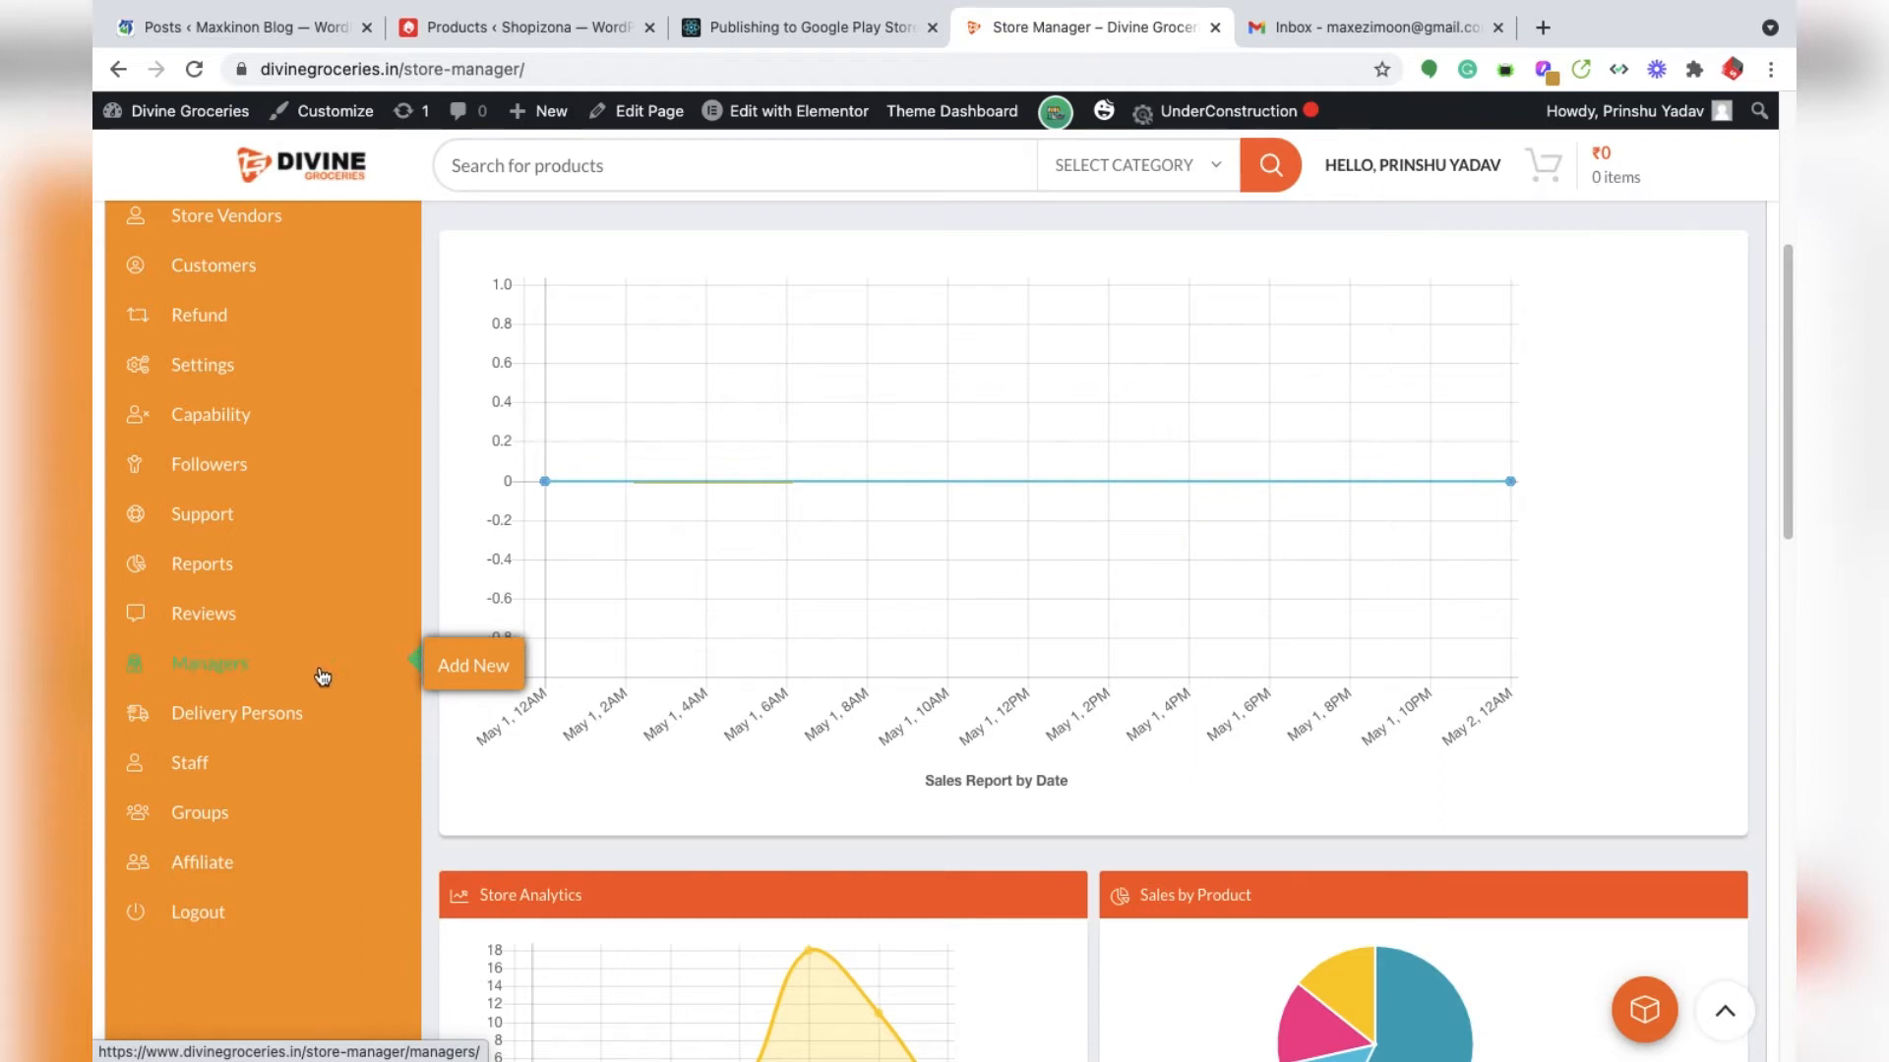
Step: Start a new store manager from the Managers menu's Add New option
{"action": "left_click", "coordinate": [472, 665]}
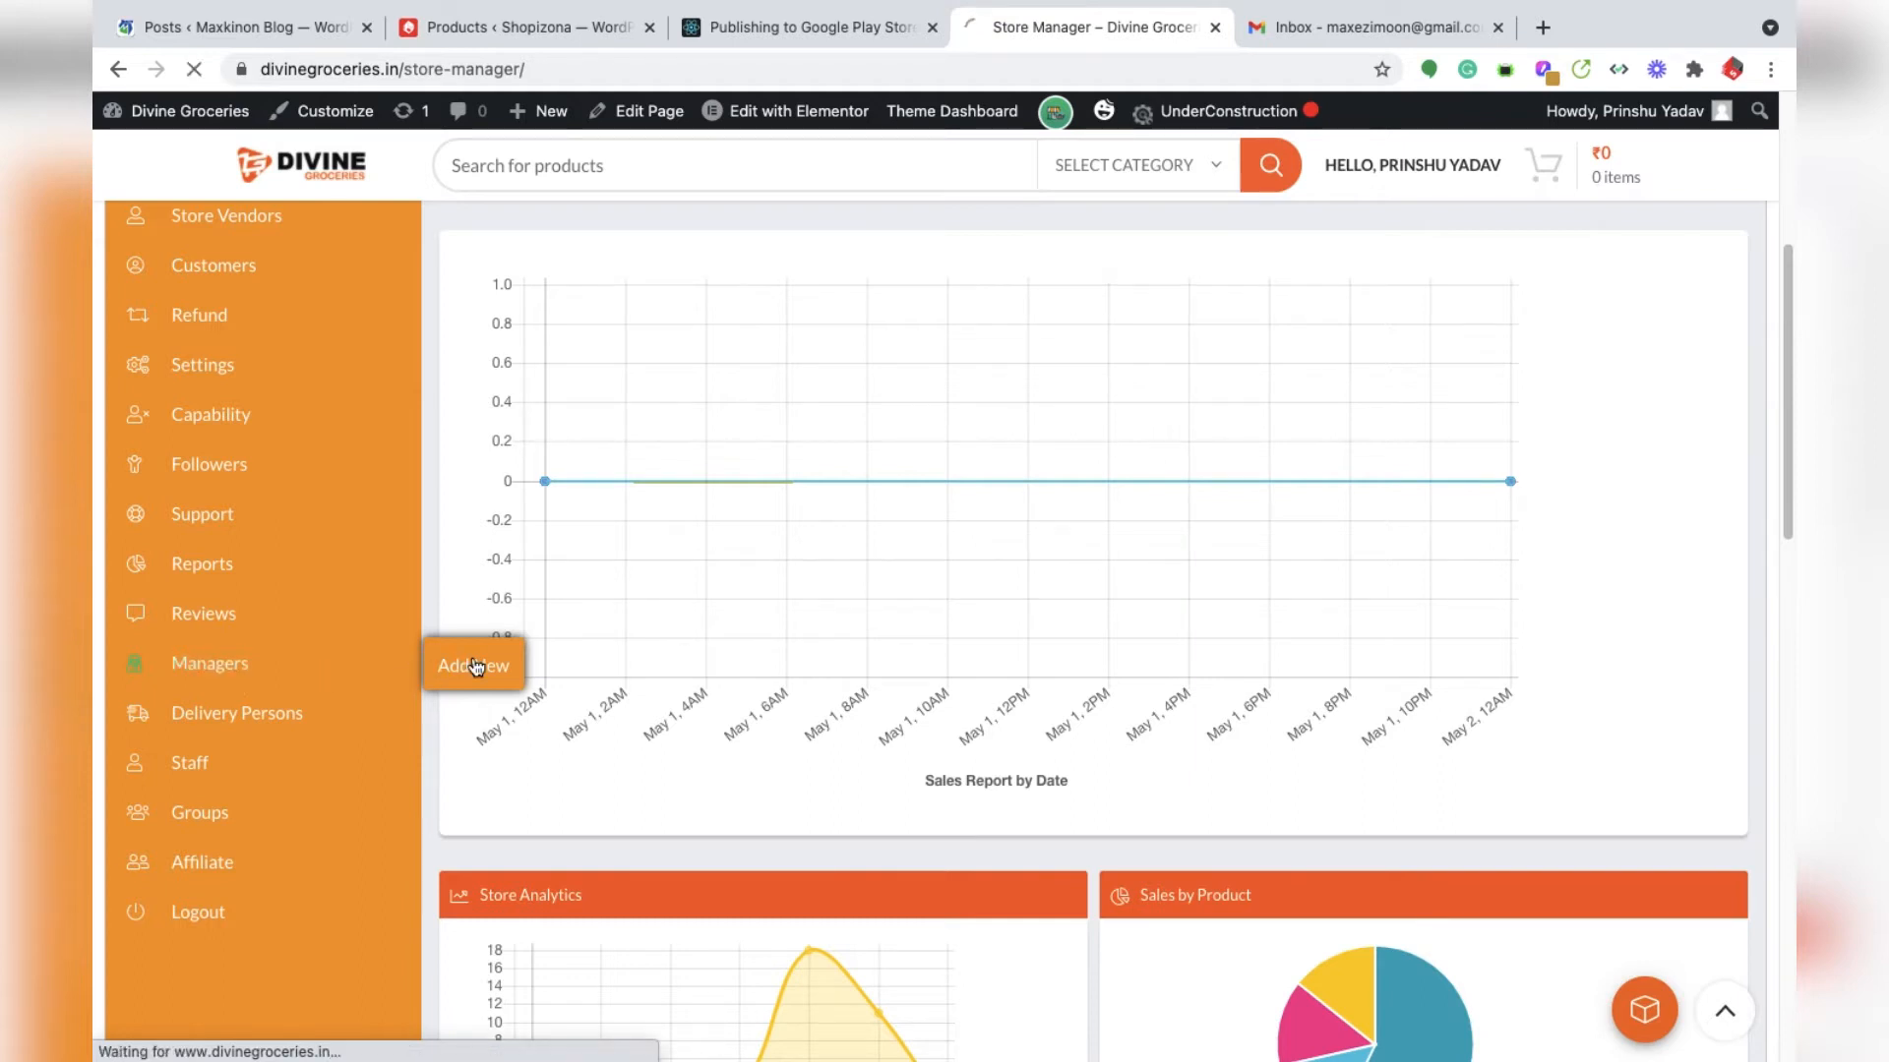
{"action": "left_click", "coordinate": [472, 665]}
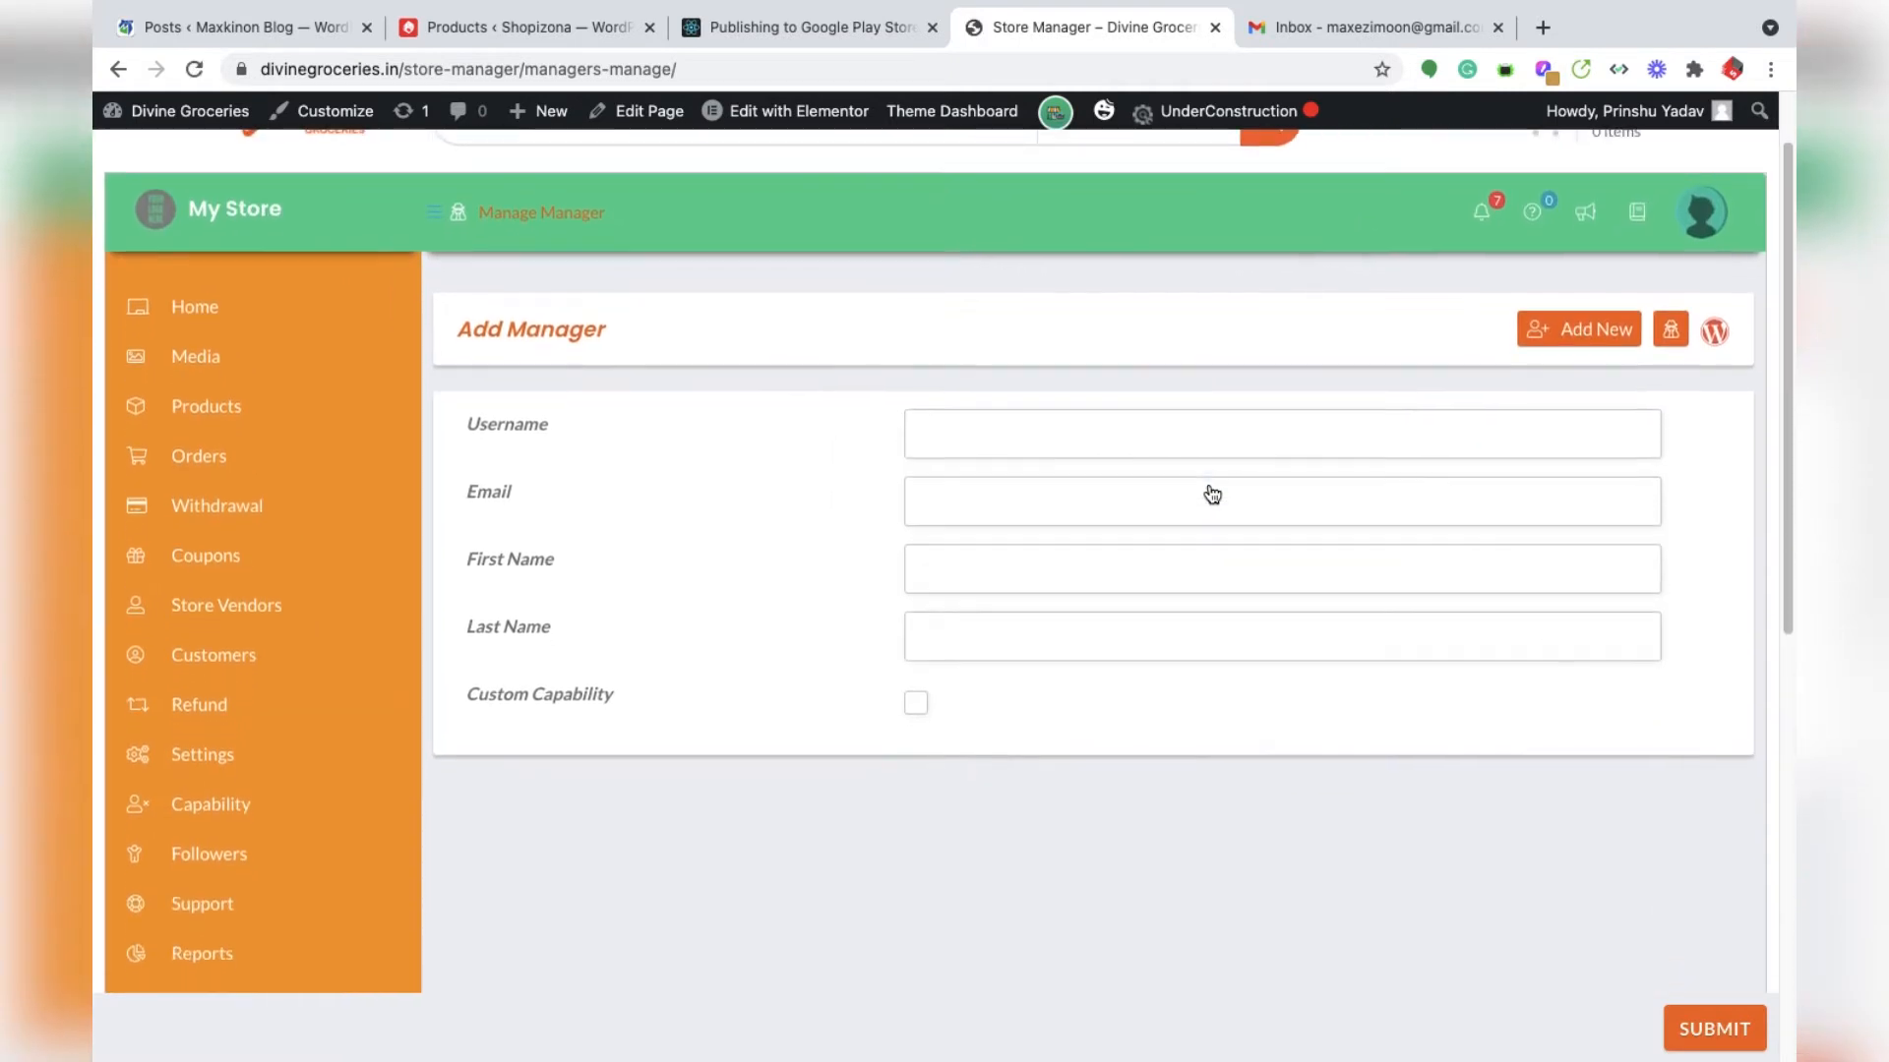
{"action": "left_click", "coordinate": [1164, 445]}
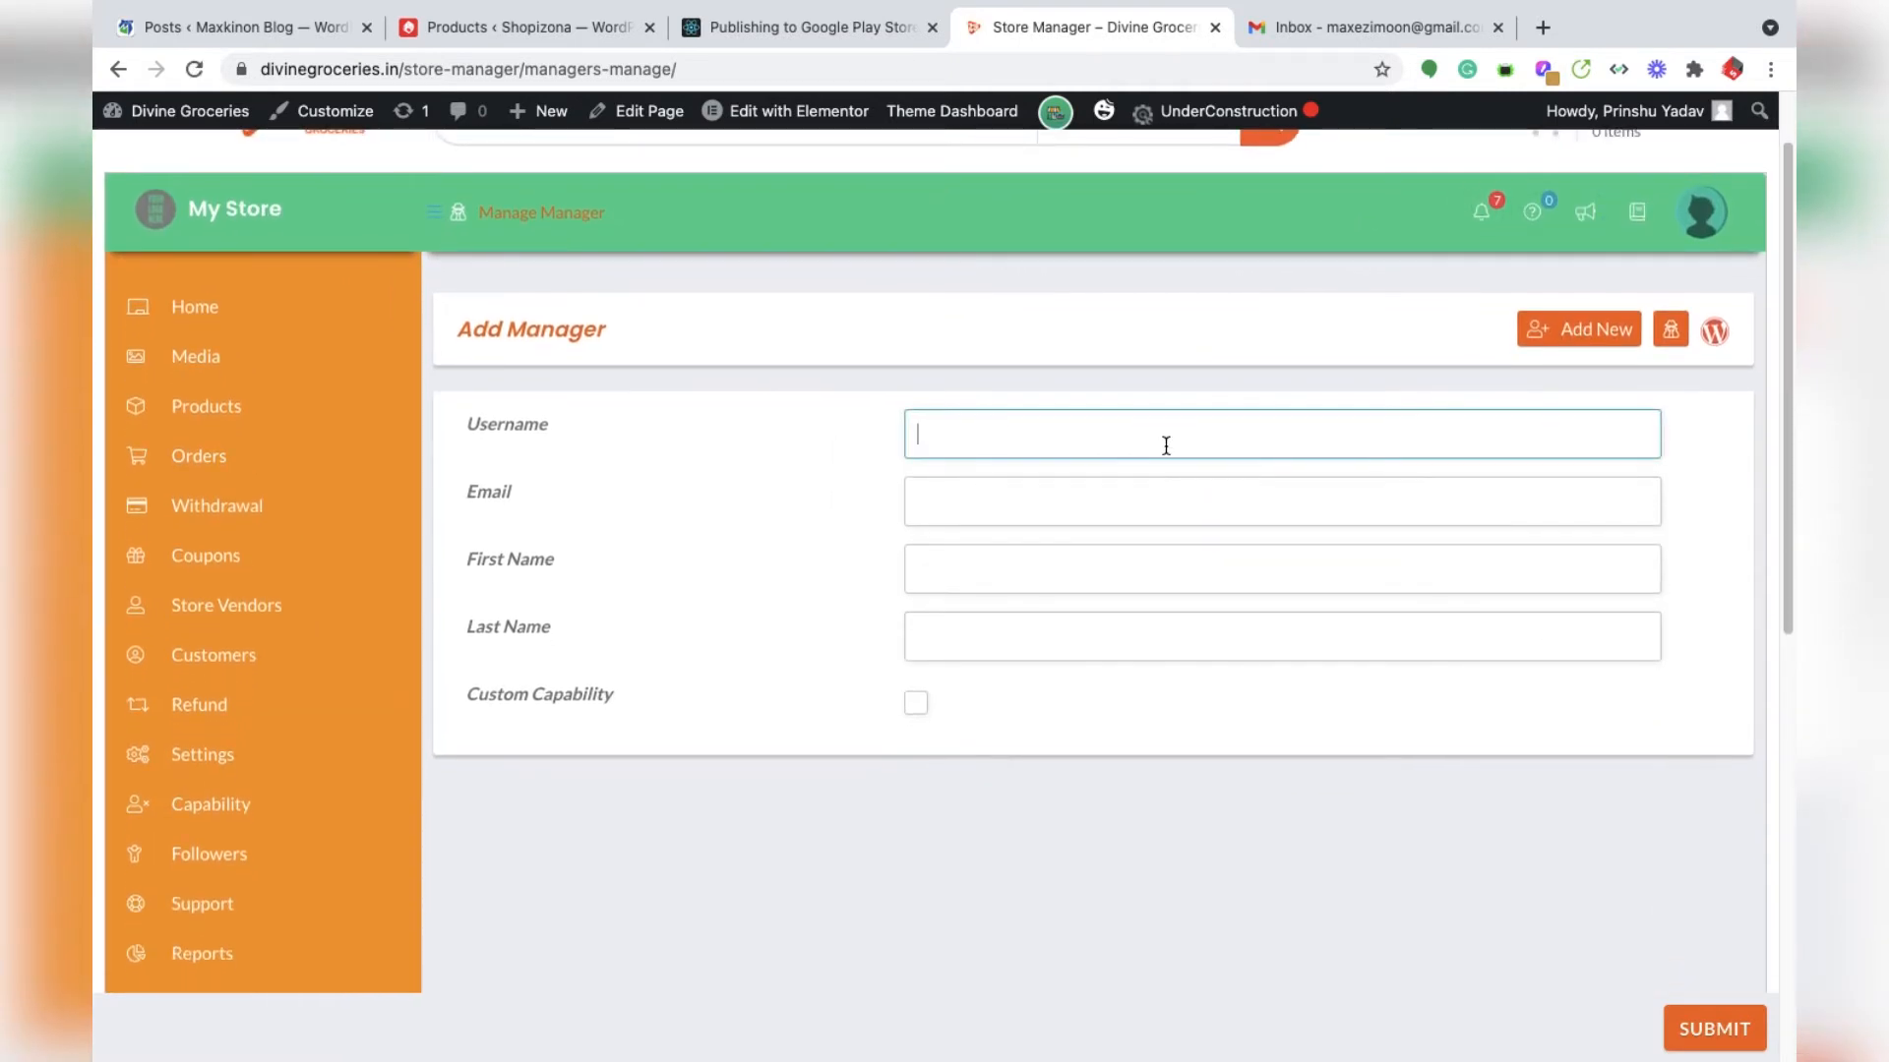
{"action": "type", "text": "Manager"}
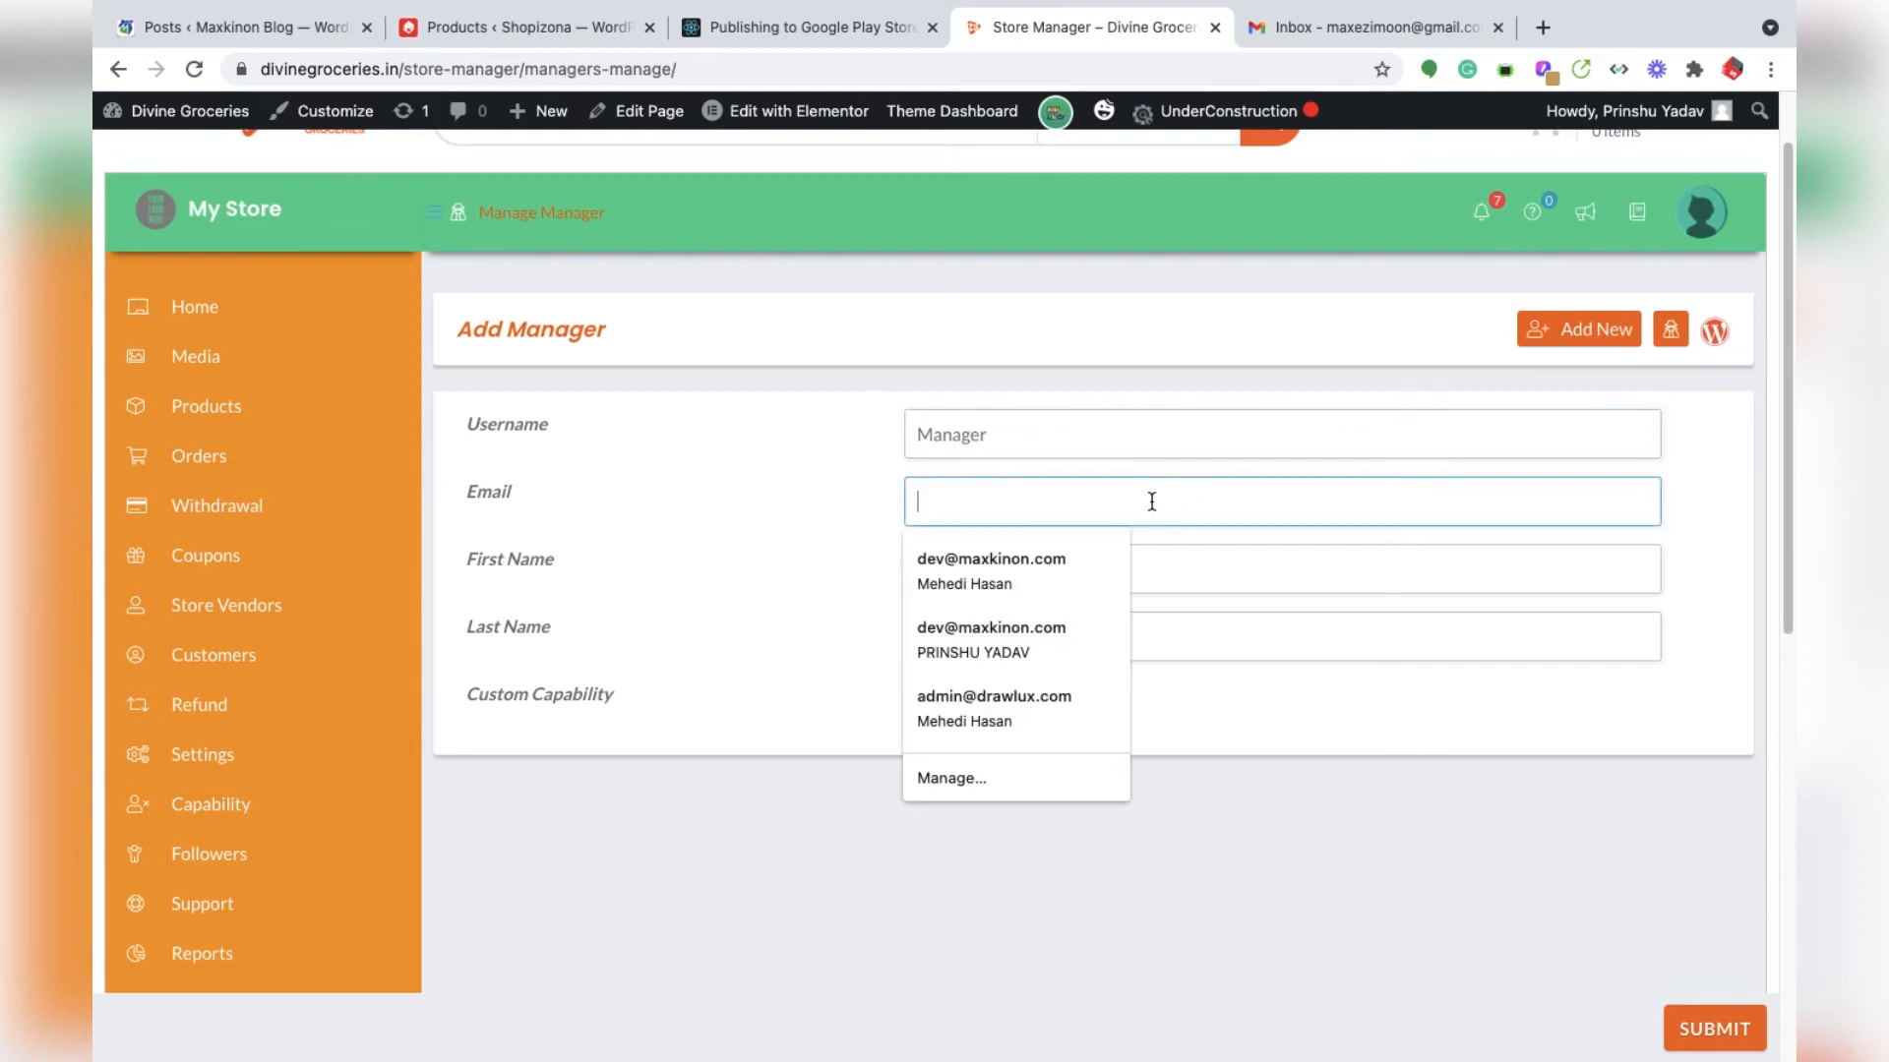
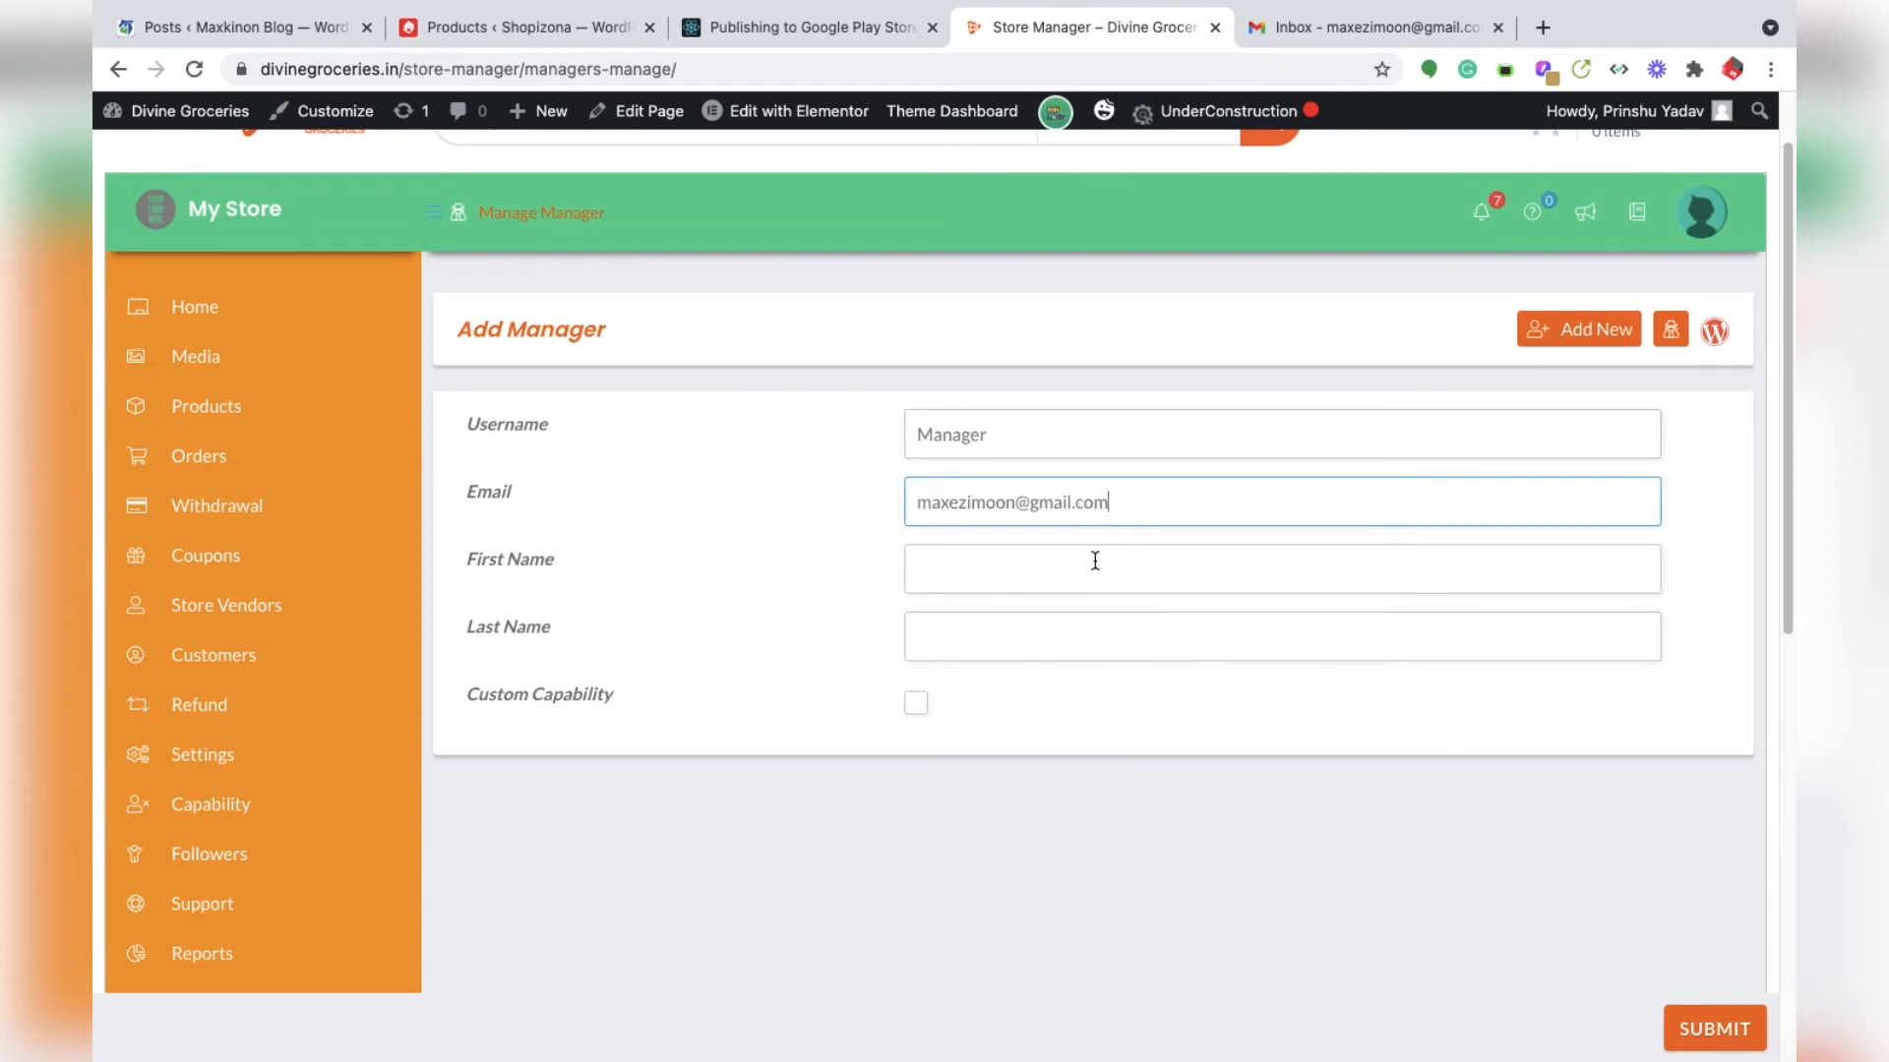
Step: Enter first name Demo (trimmed from a typo) and last name Manager
{"action": "type", "text": "Demo Ma"}
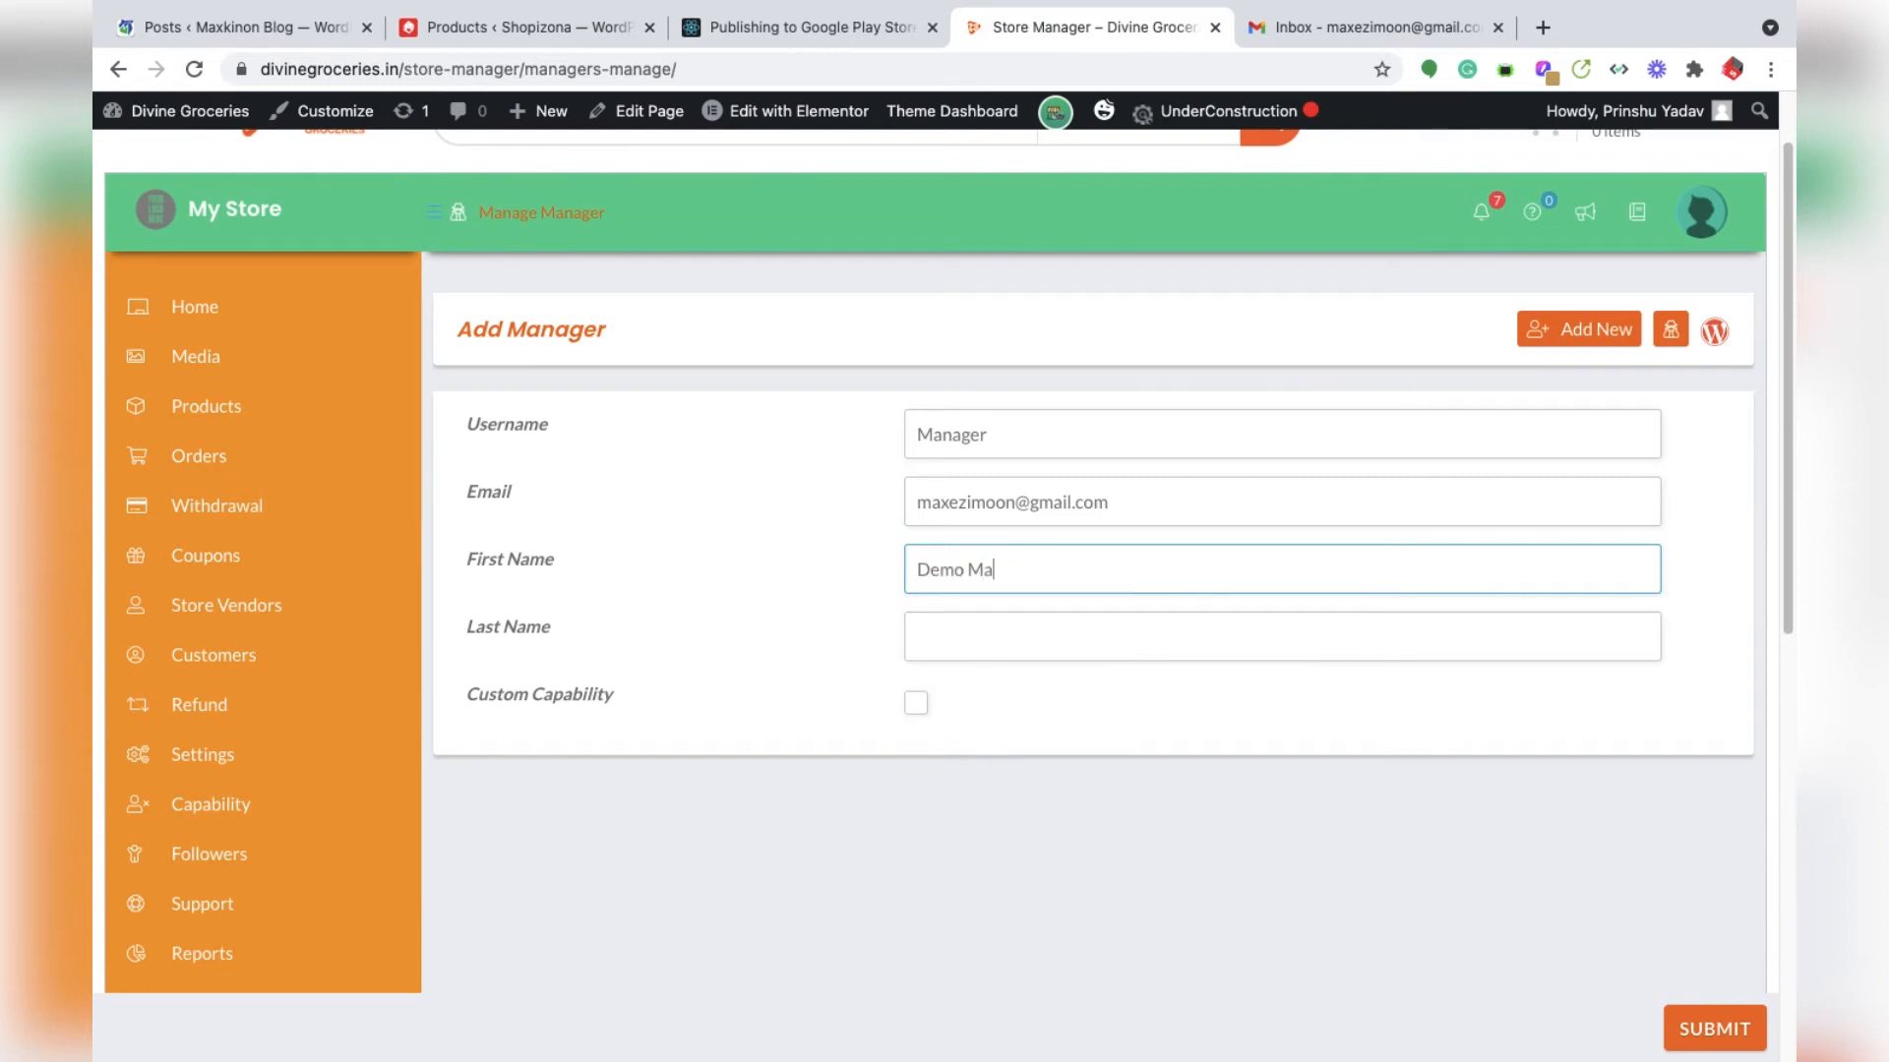
{"action": "type", "text": "nager"}
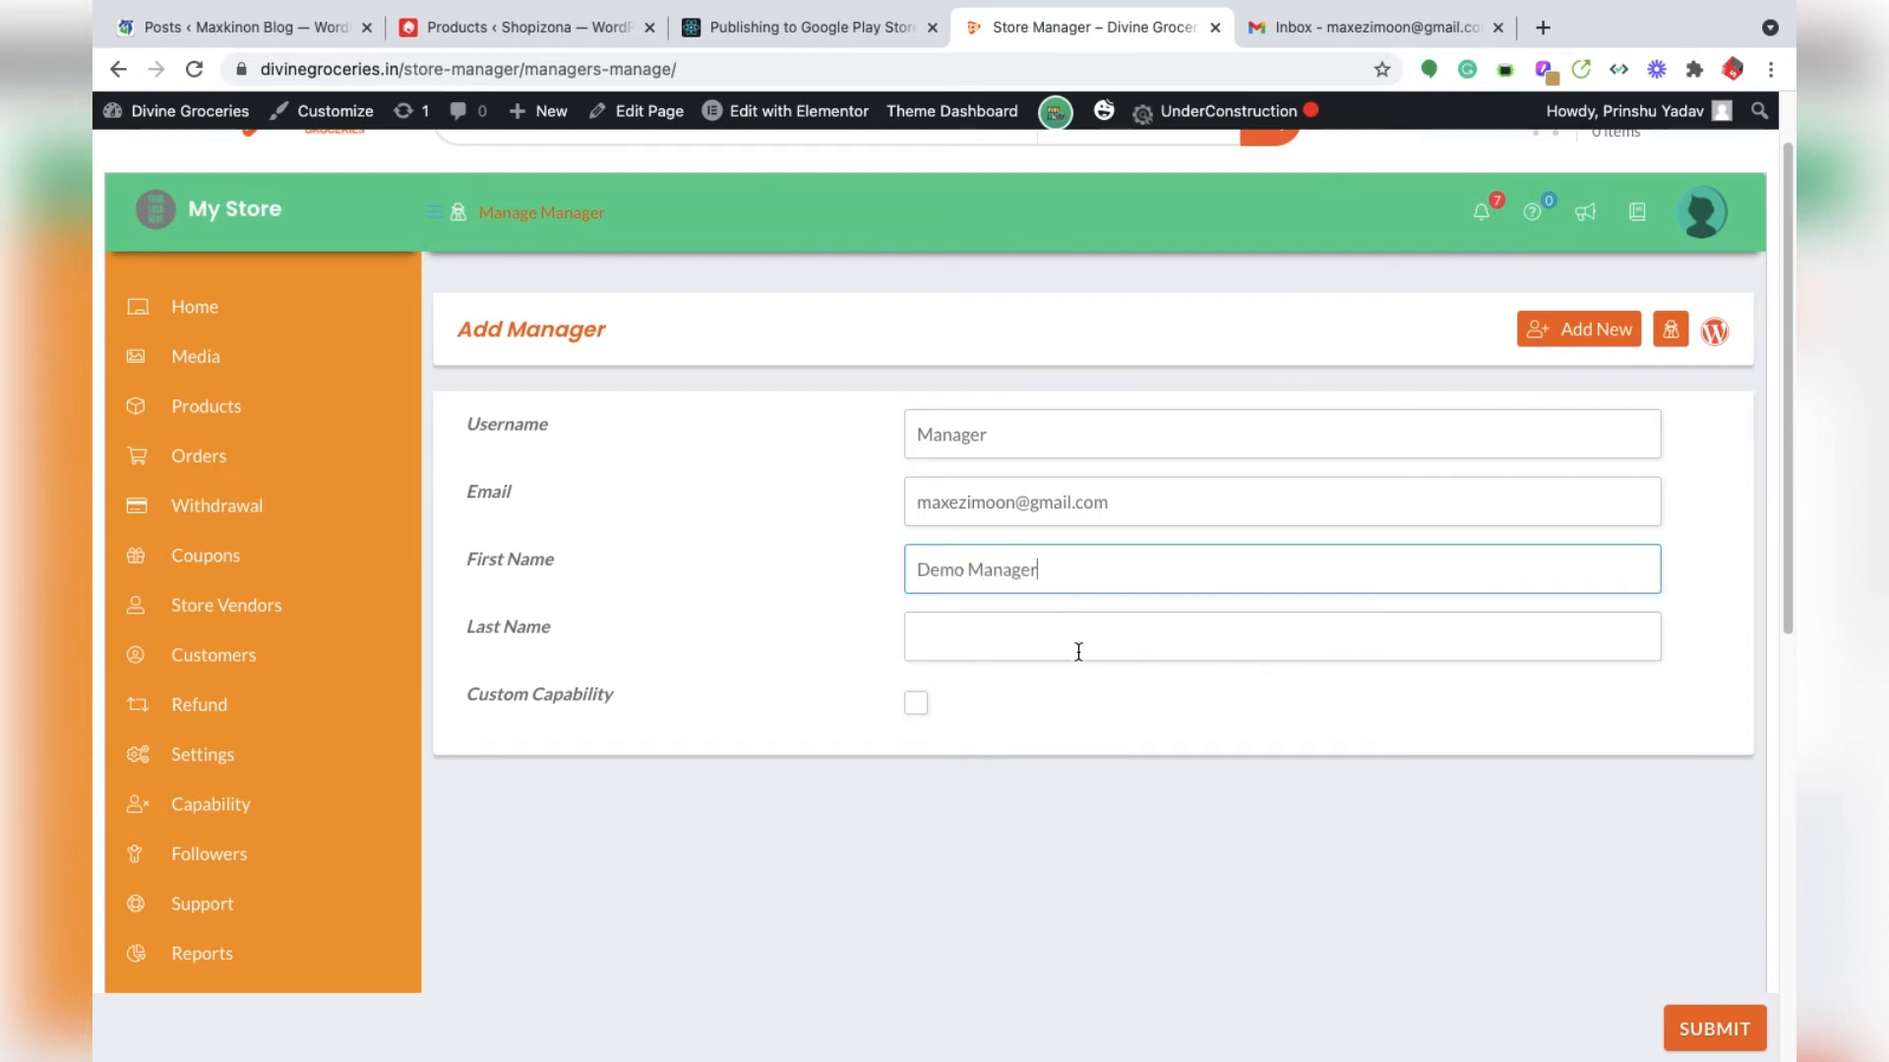
{"action": "key", "text": "Backspace"}
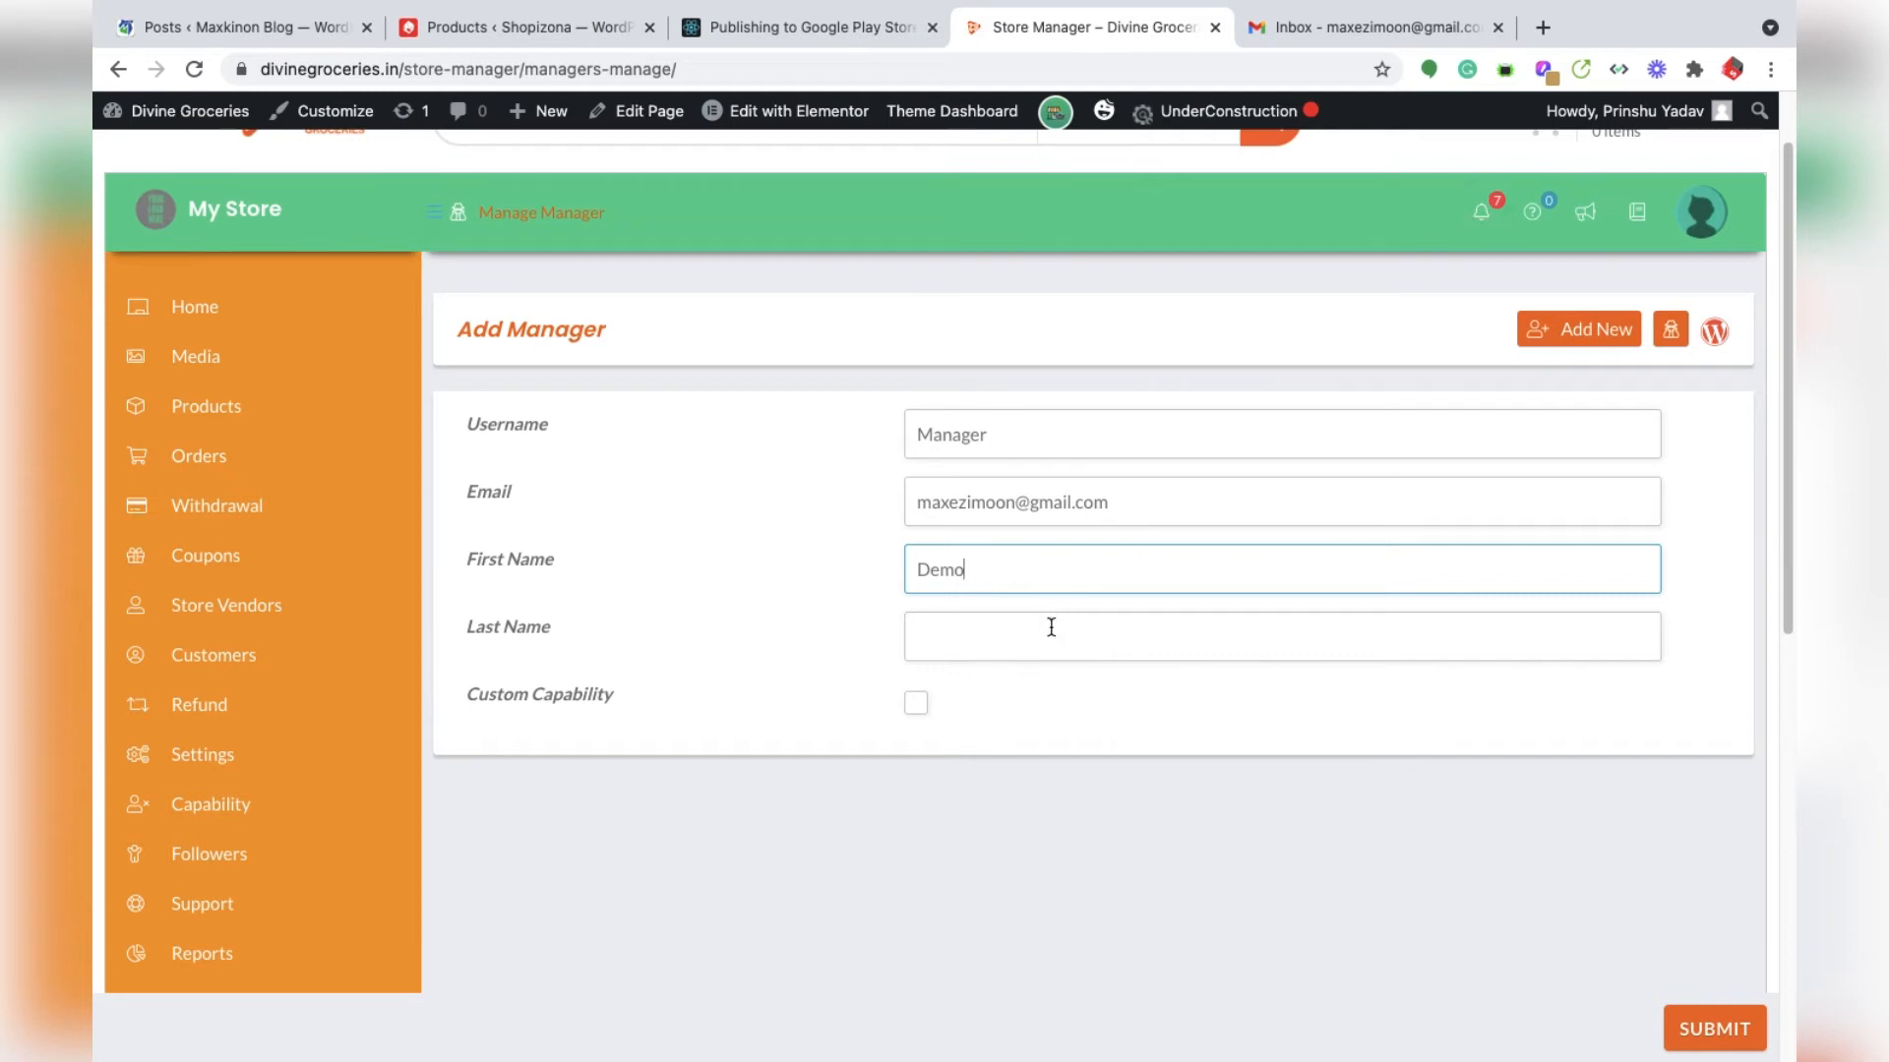
{"action": "type", "text": "Manager"}
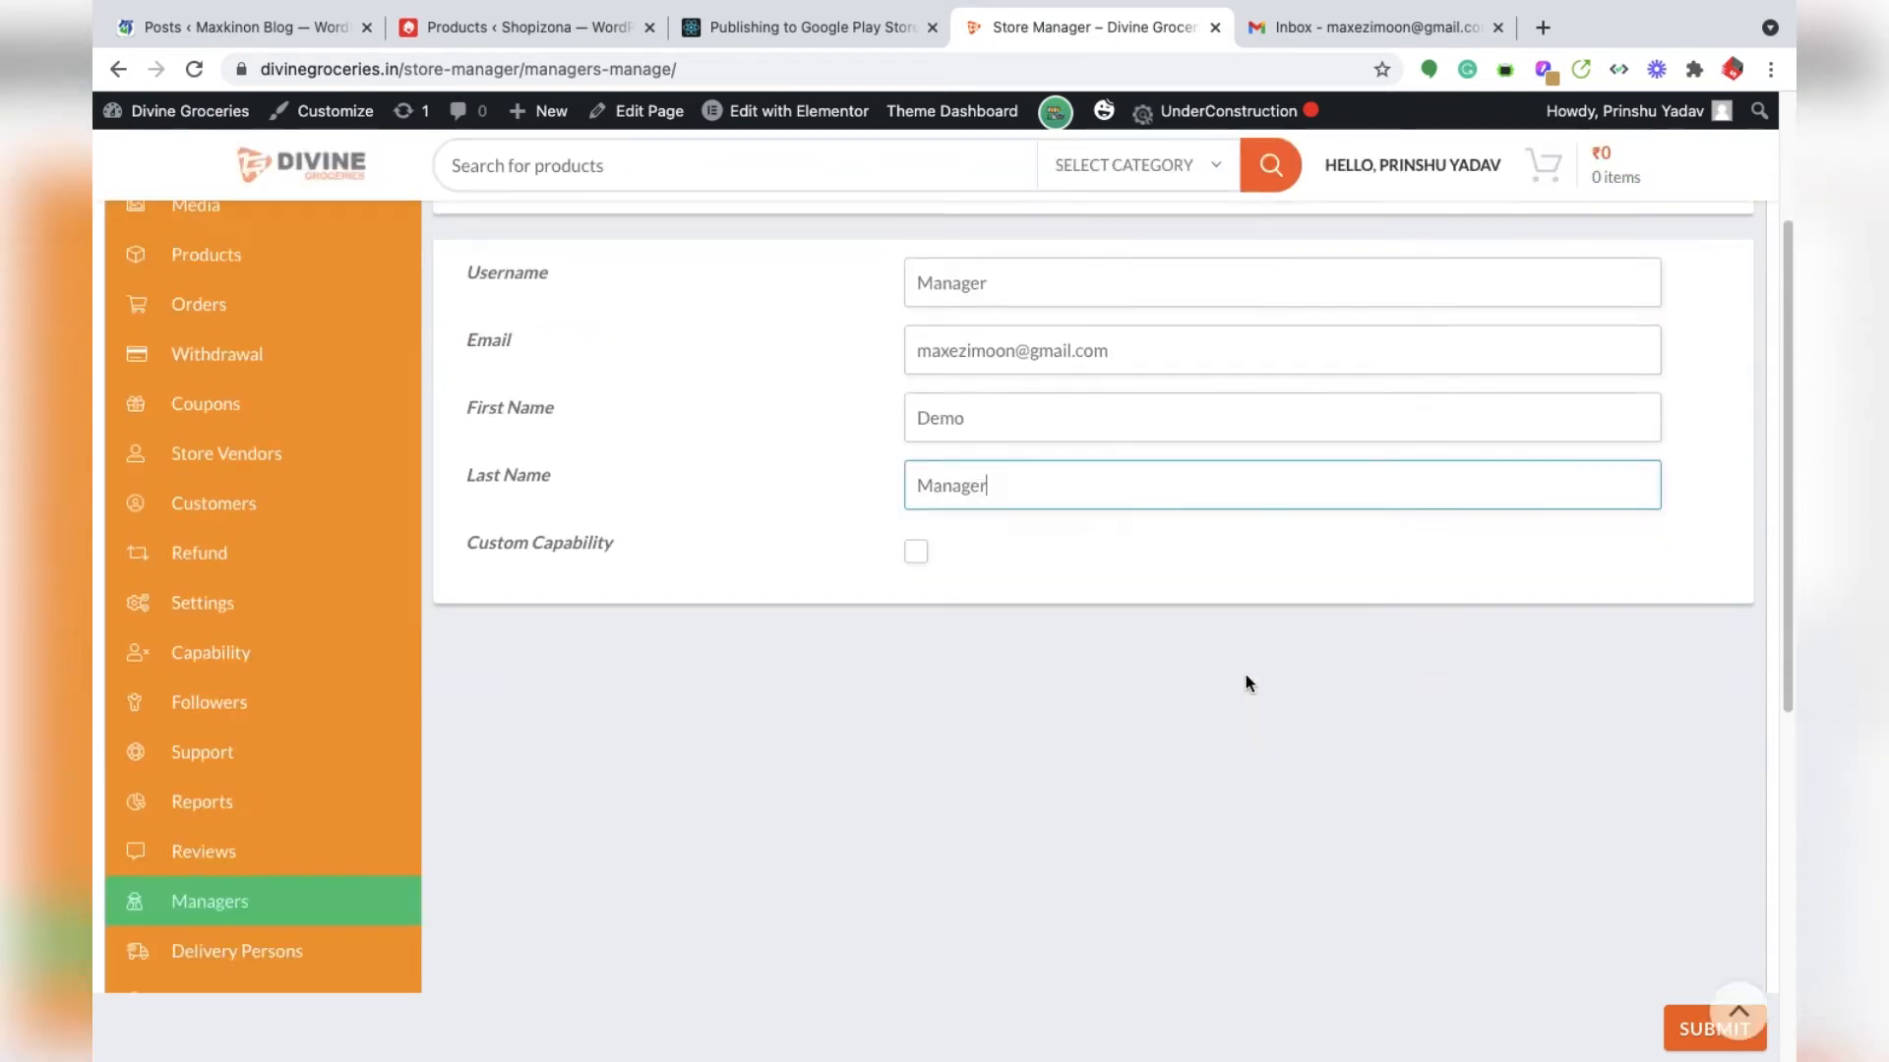
{"action": "scroll", "scroll_direction": "down", "scroll_amount": 3}
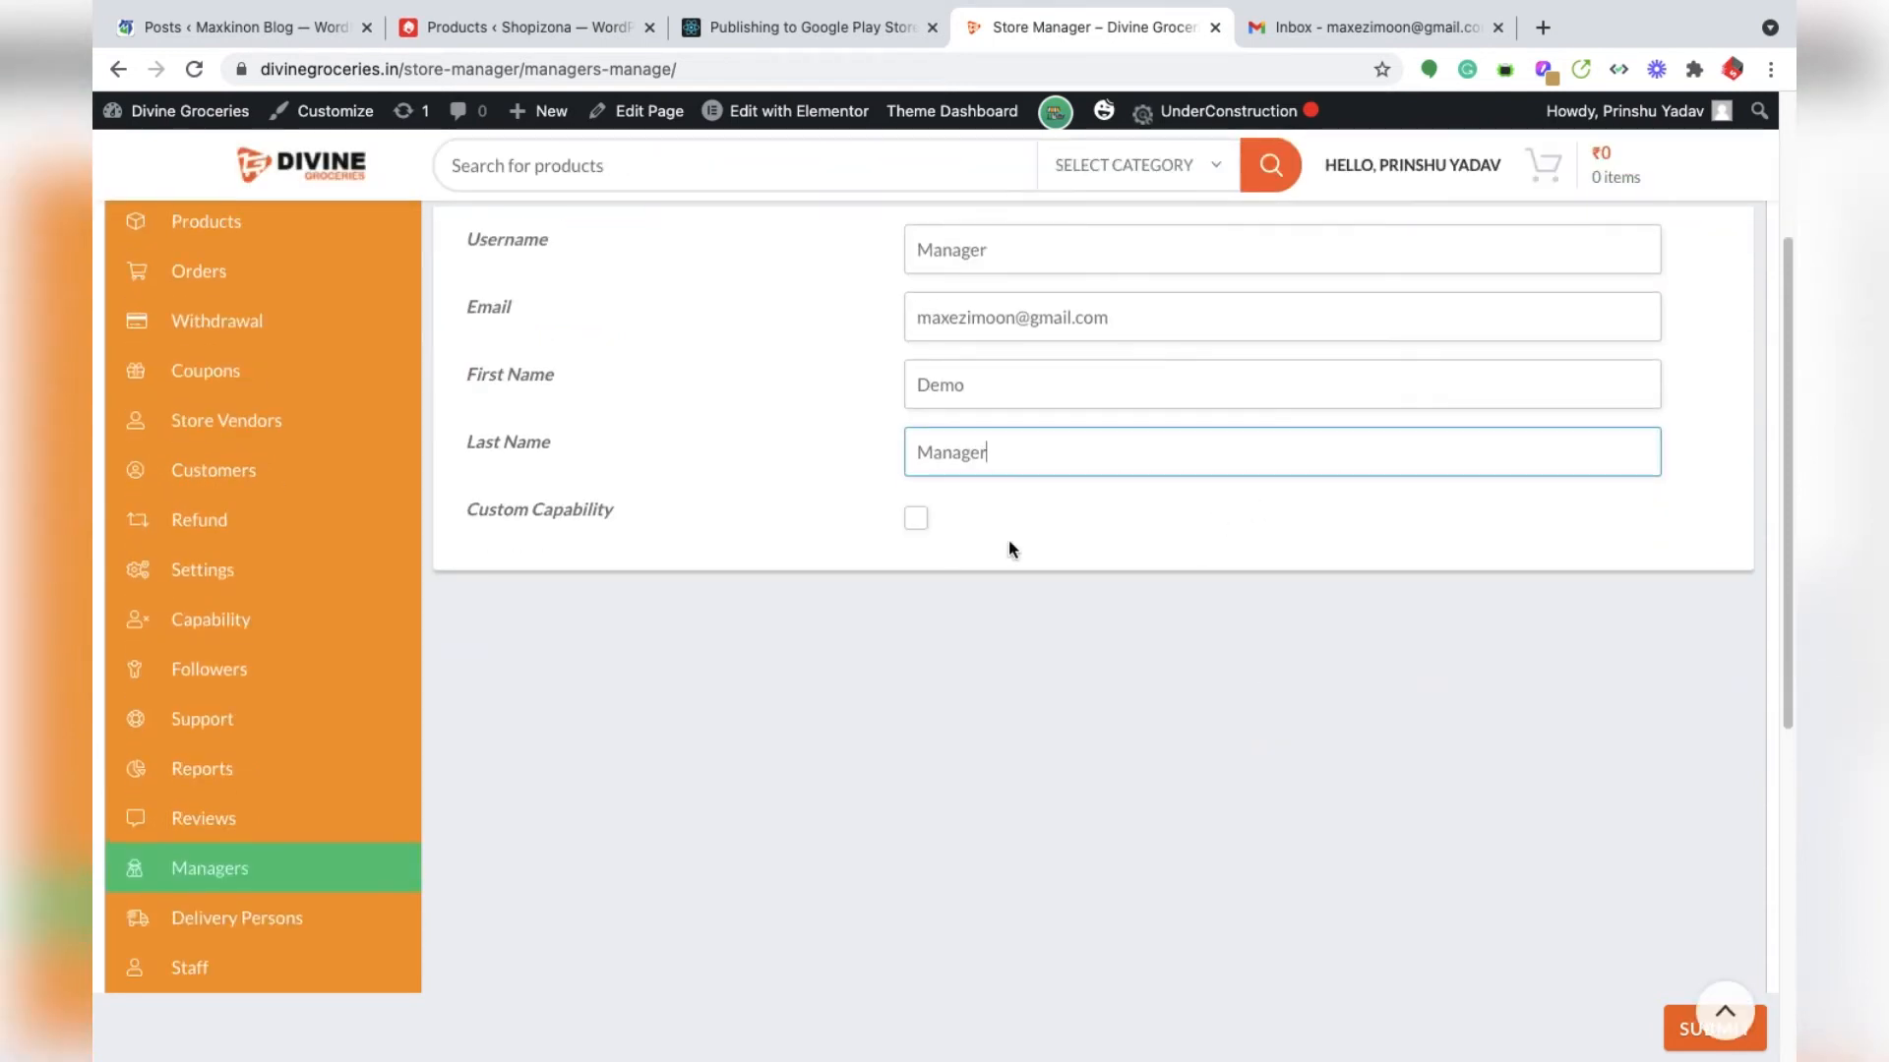
{"action": "scroll", "scroll_direction": "down", "scroll_amount": 3}
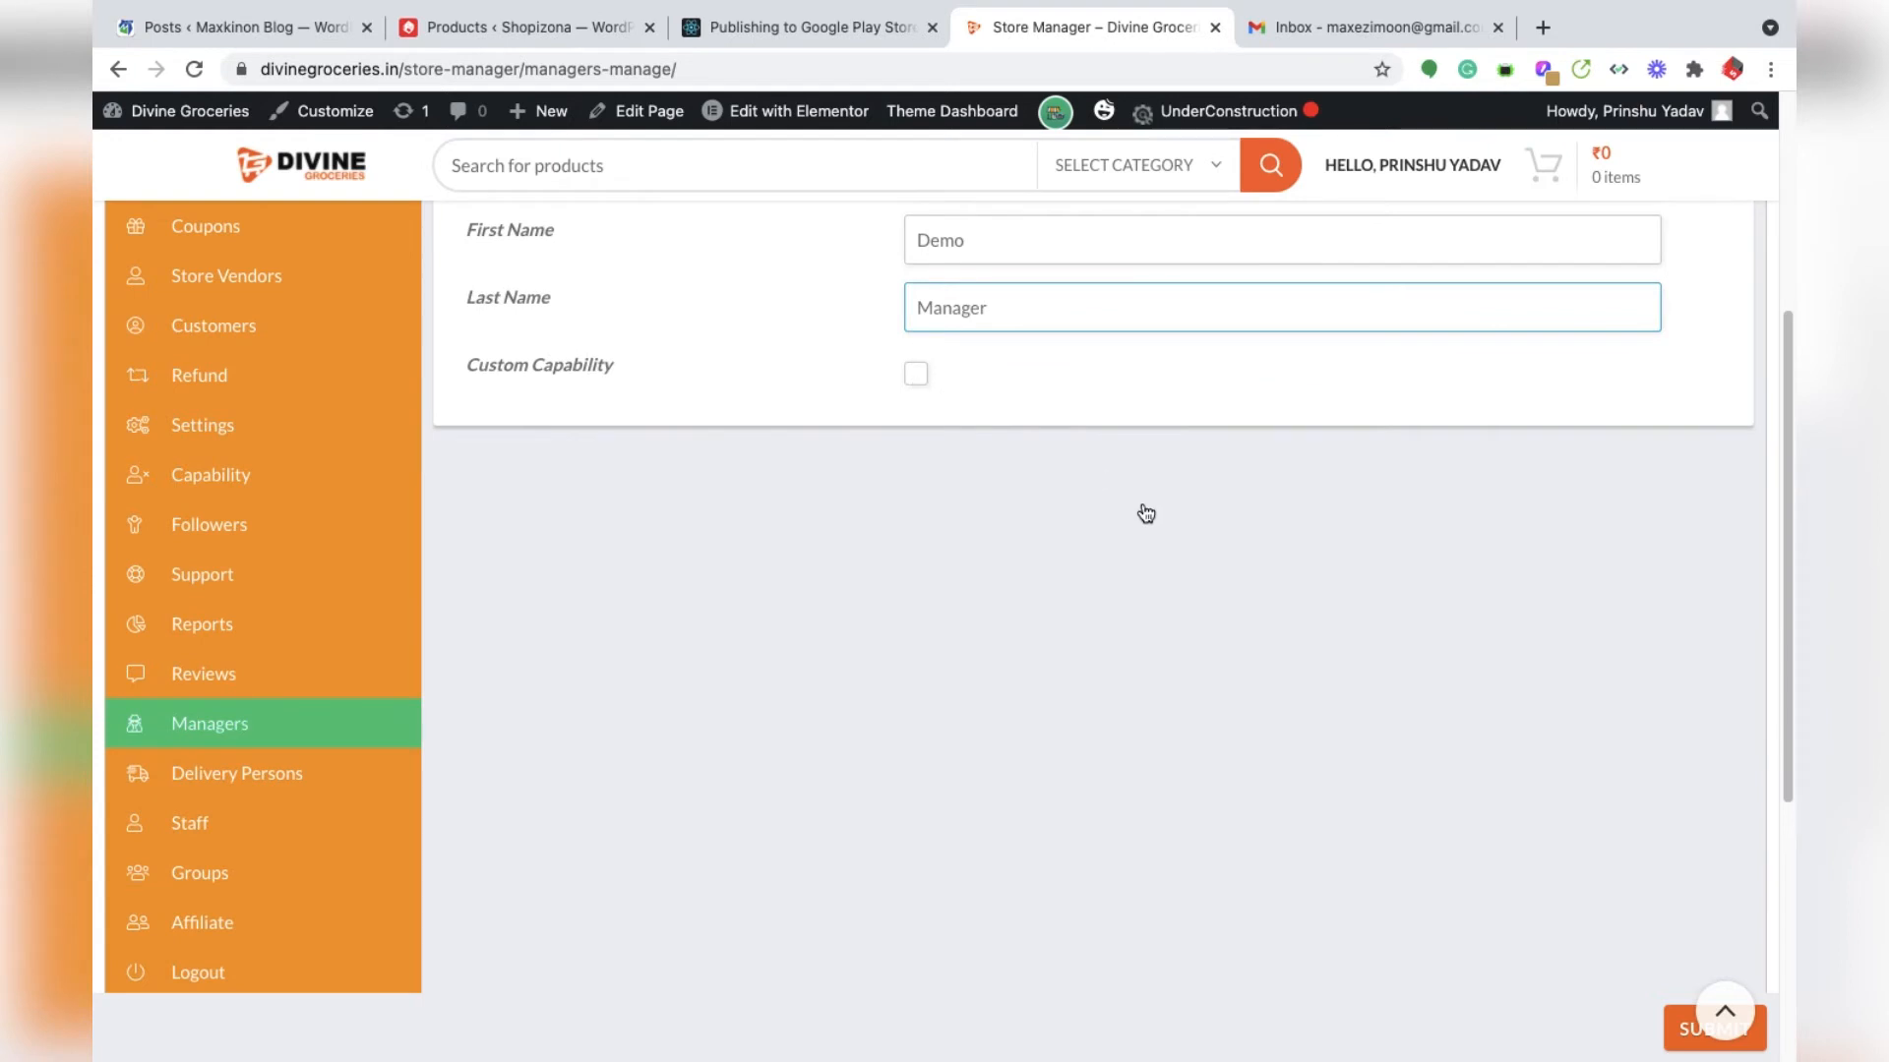
Step: Enable Custom Capability and switch Backend Access (wp-admin) to OFF
{"action": "left_click", "coordinate": [917, 374]}
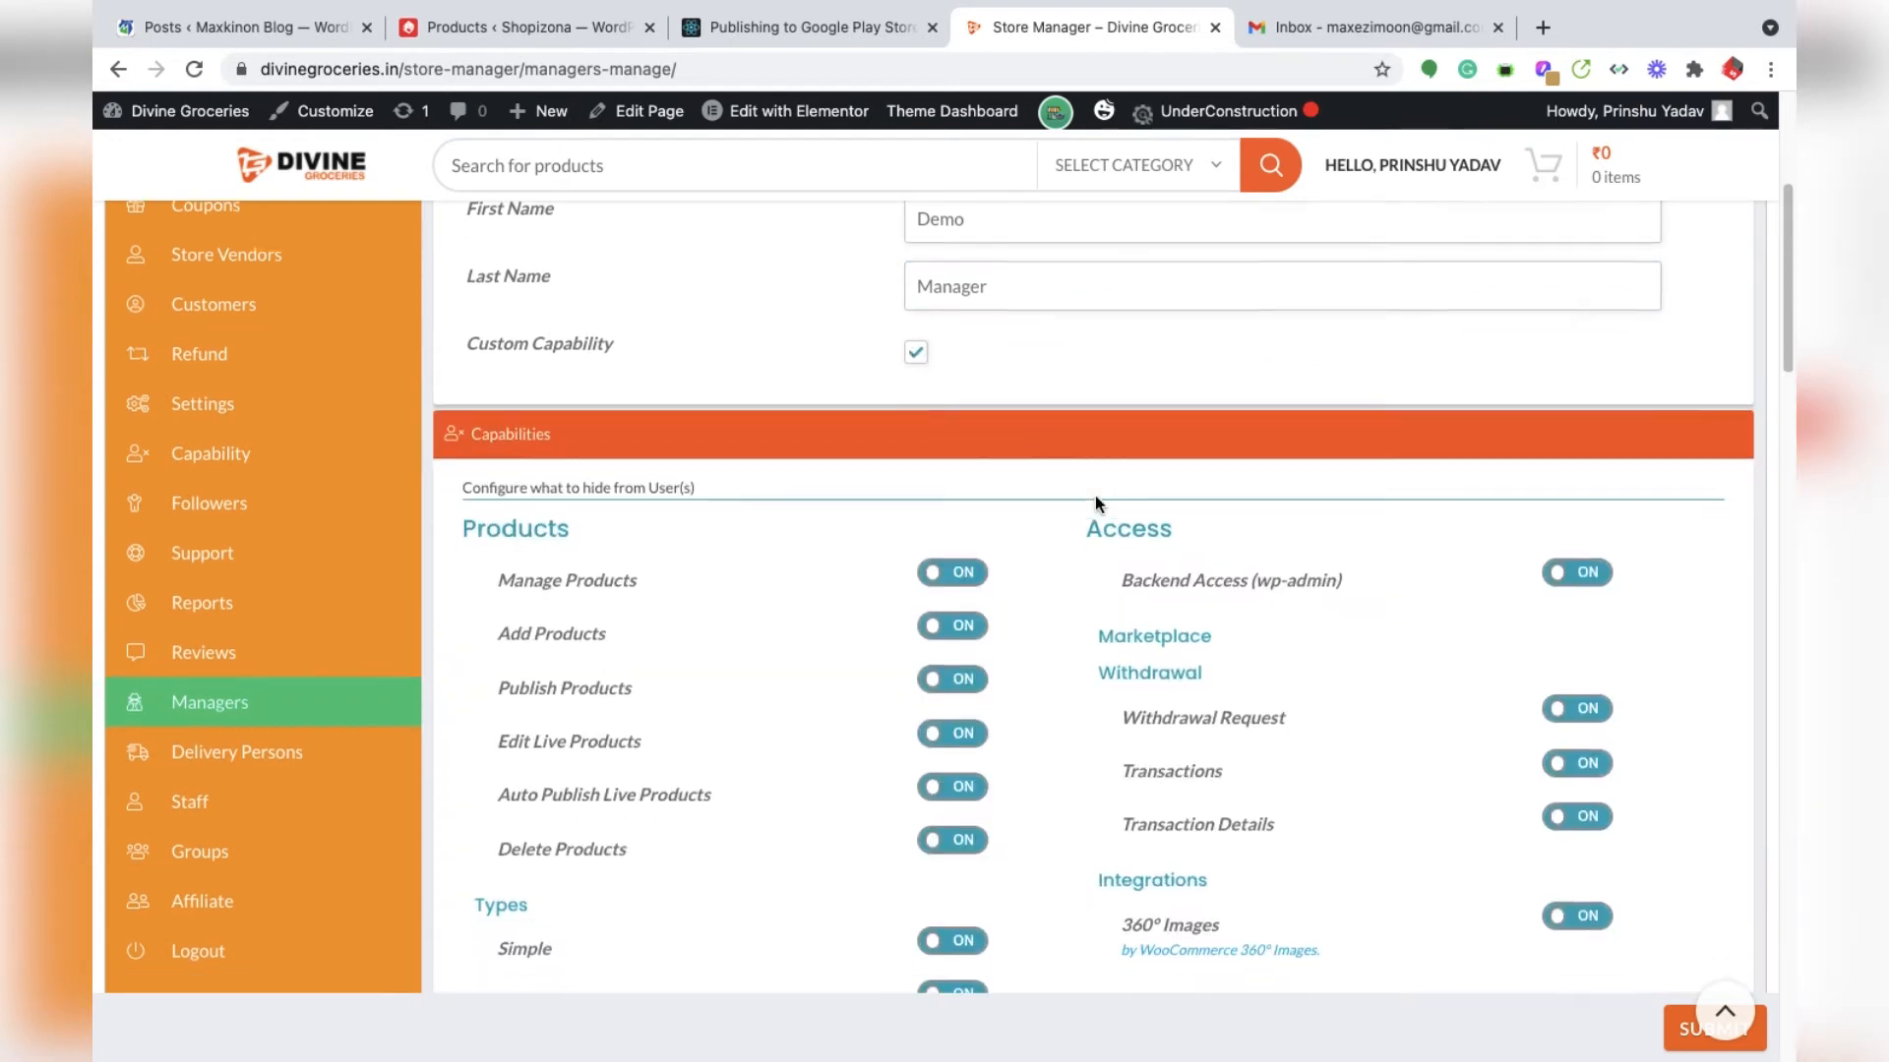
{"action": "scroll", "scroll_direction": "down", "scroll_amount": 3}
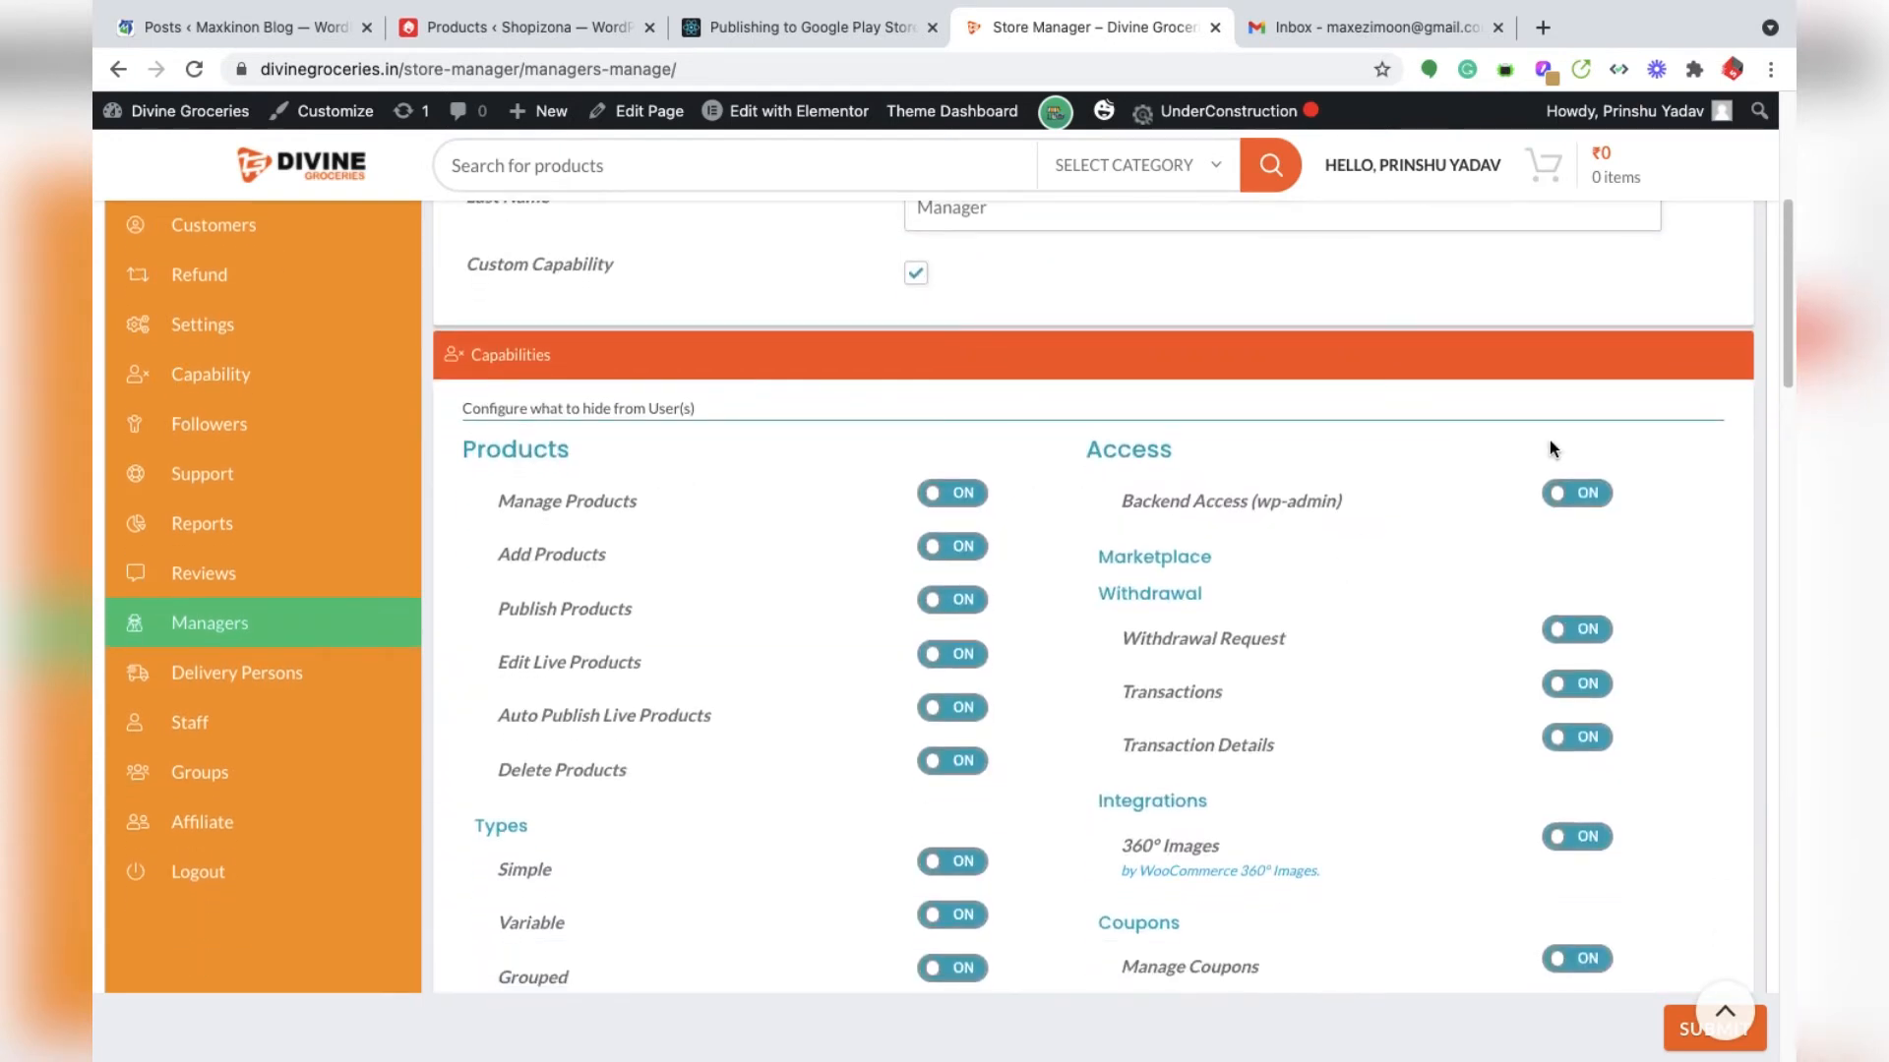
{"action": "left_click", "coordinate": [1575, 491]}
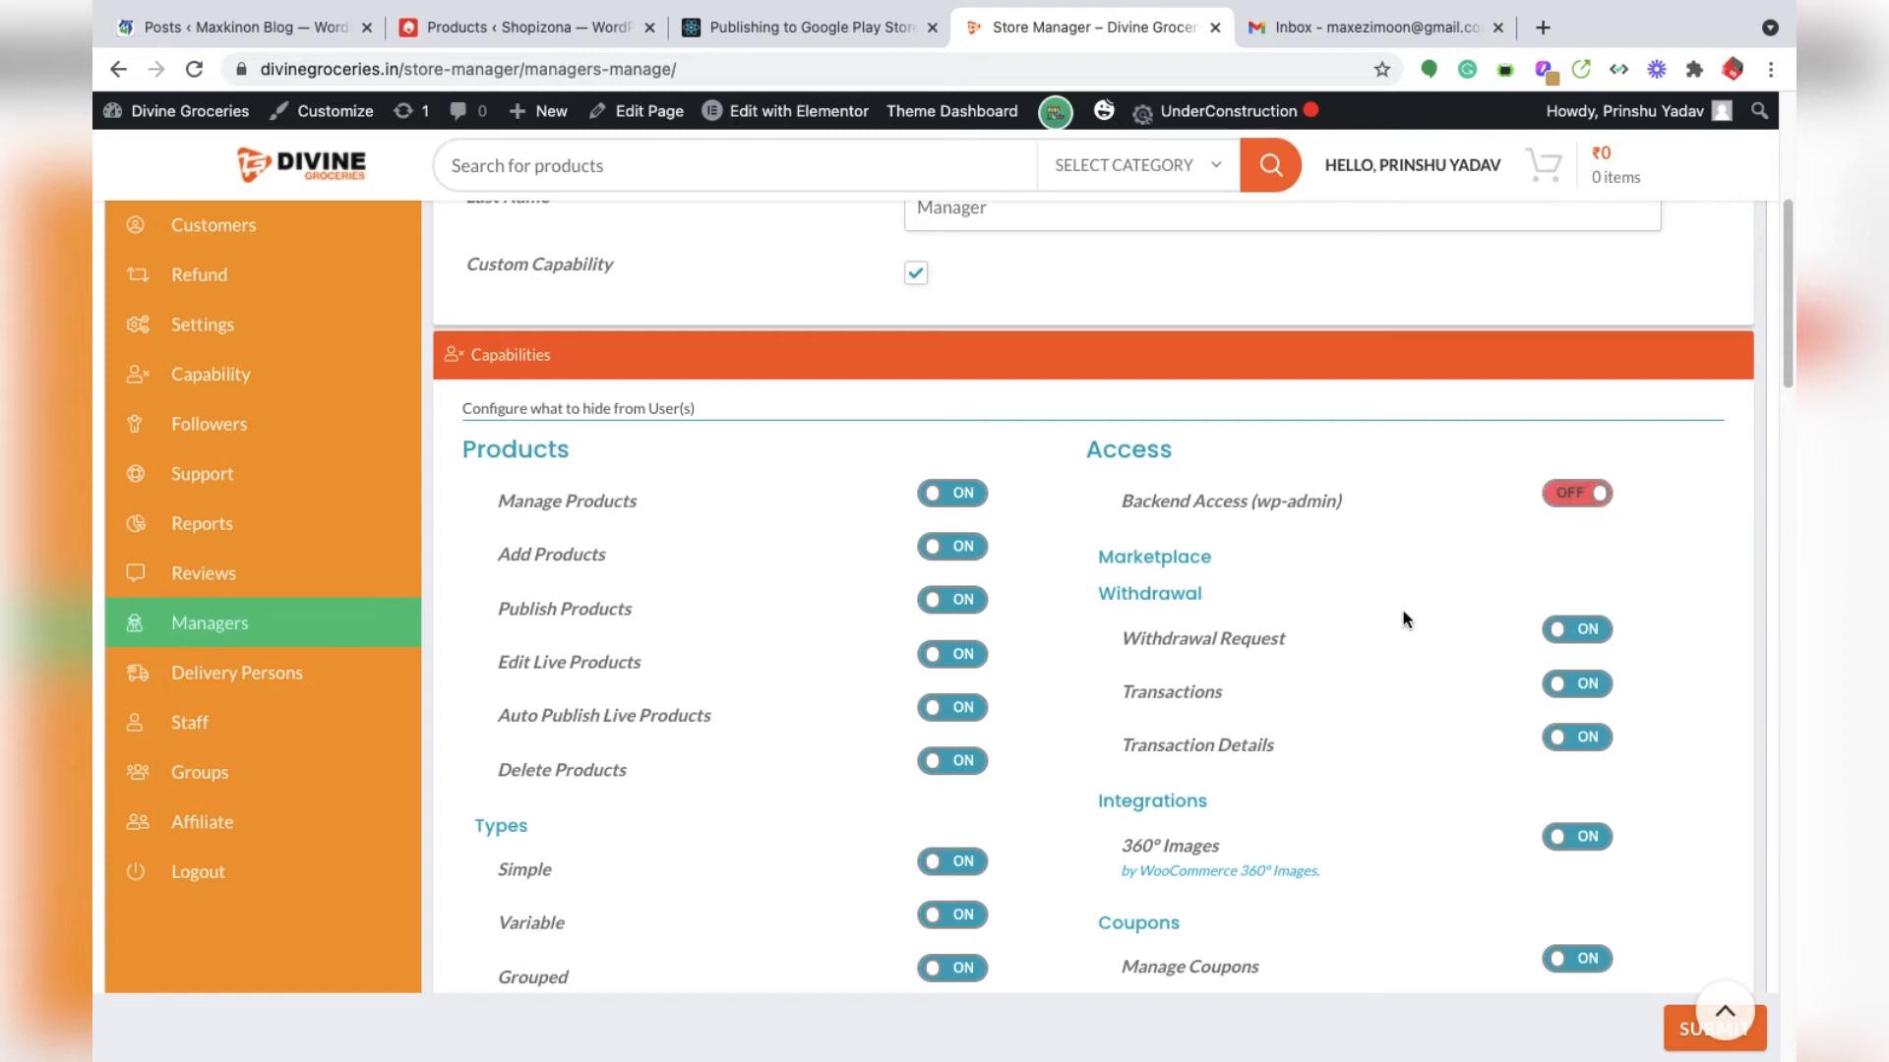
Step: Review the remaining capability switches, all on with staff limit unlimited
{"action": "scroll", "scroll_direction": "down", "scroll_amount": 3}
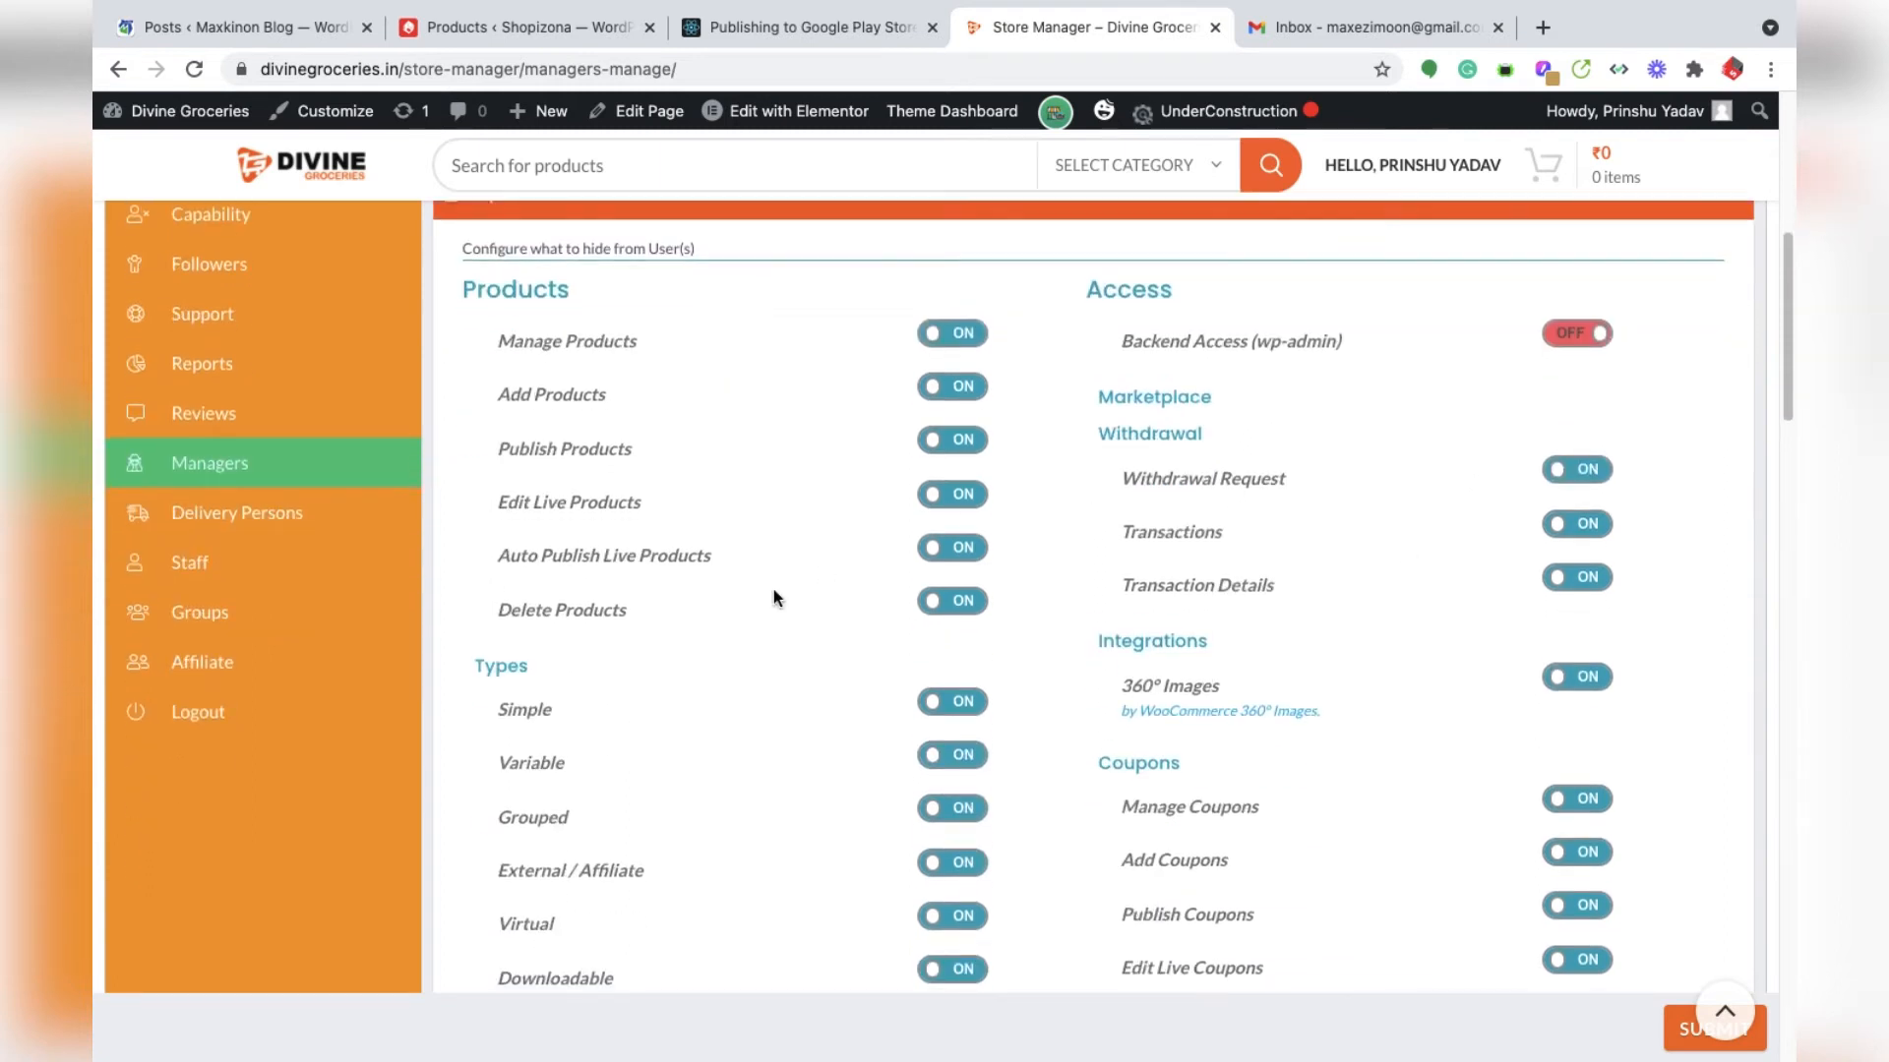
{"action": "scroll", "scroll_direction": "down", "scroll_amount": 3}
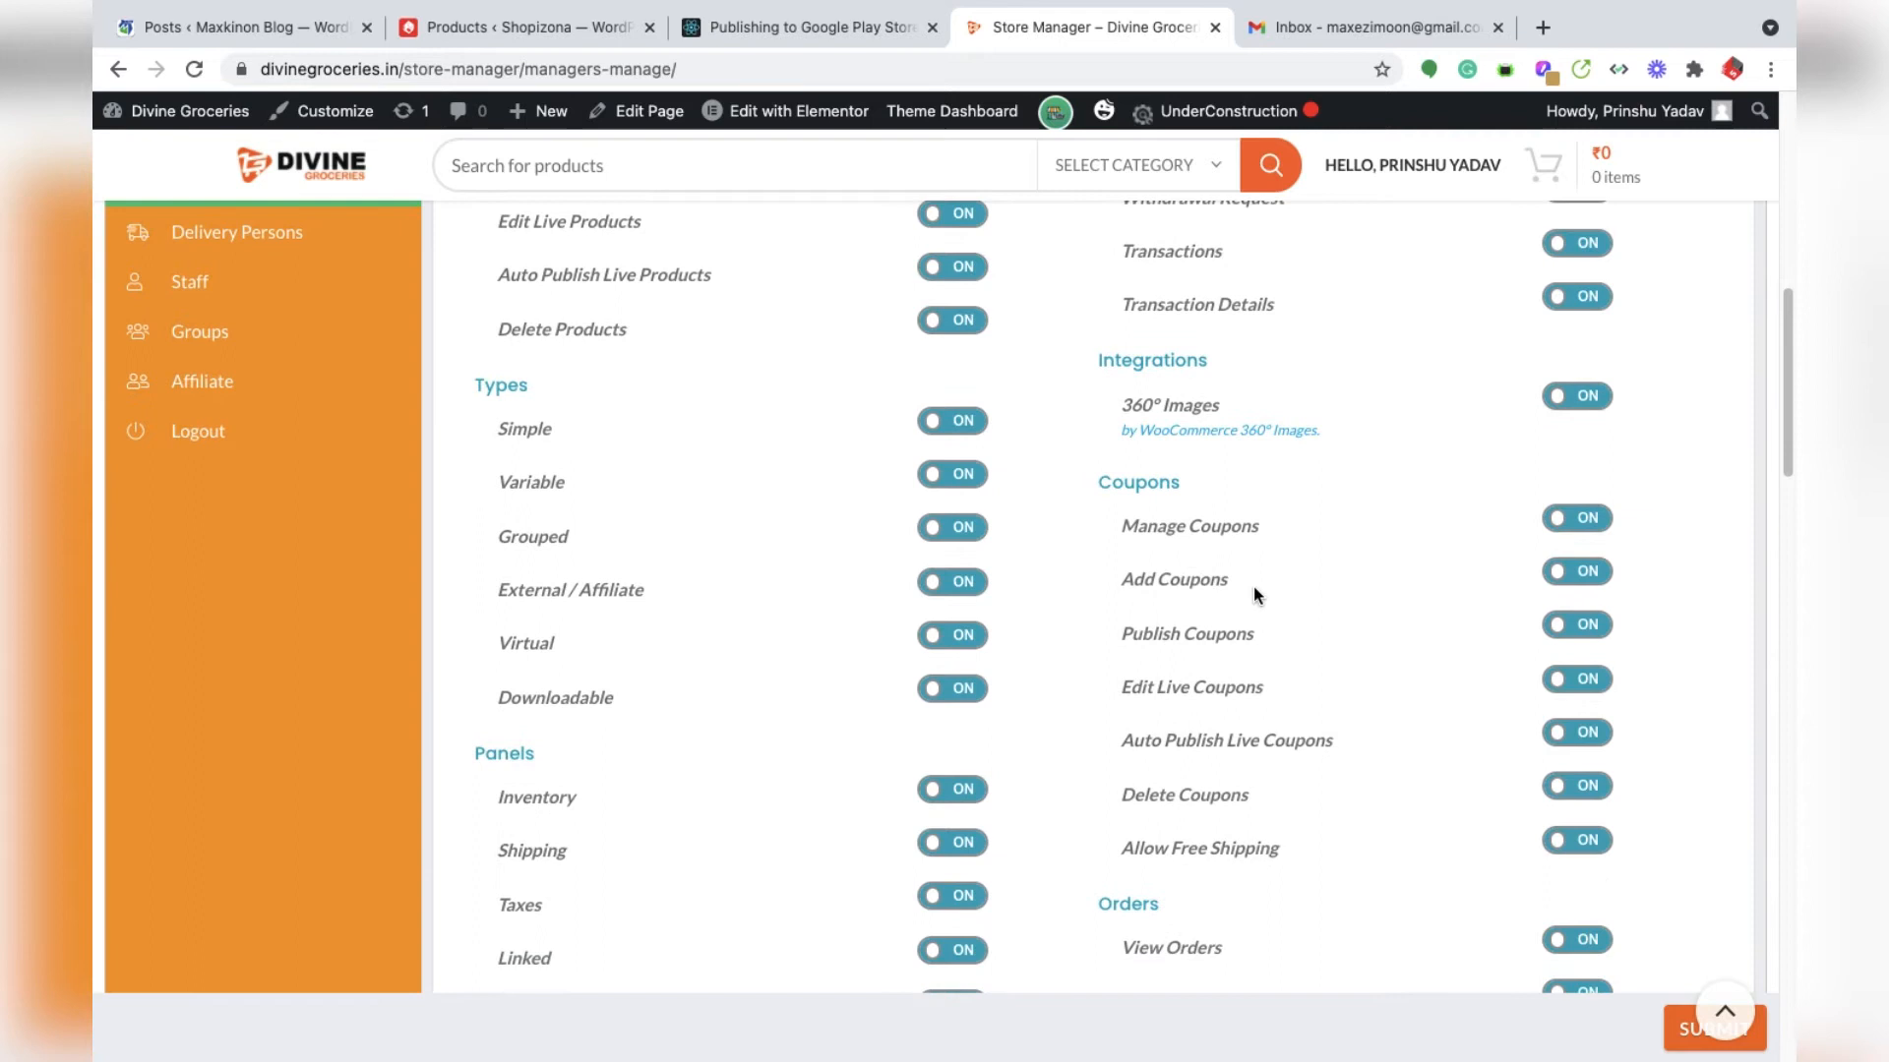
{"action": "scroll", "scroll_direction": "down", "scroll_amount": 3}
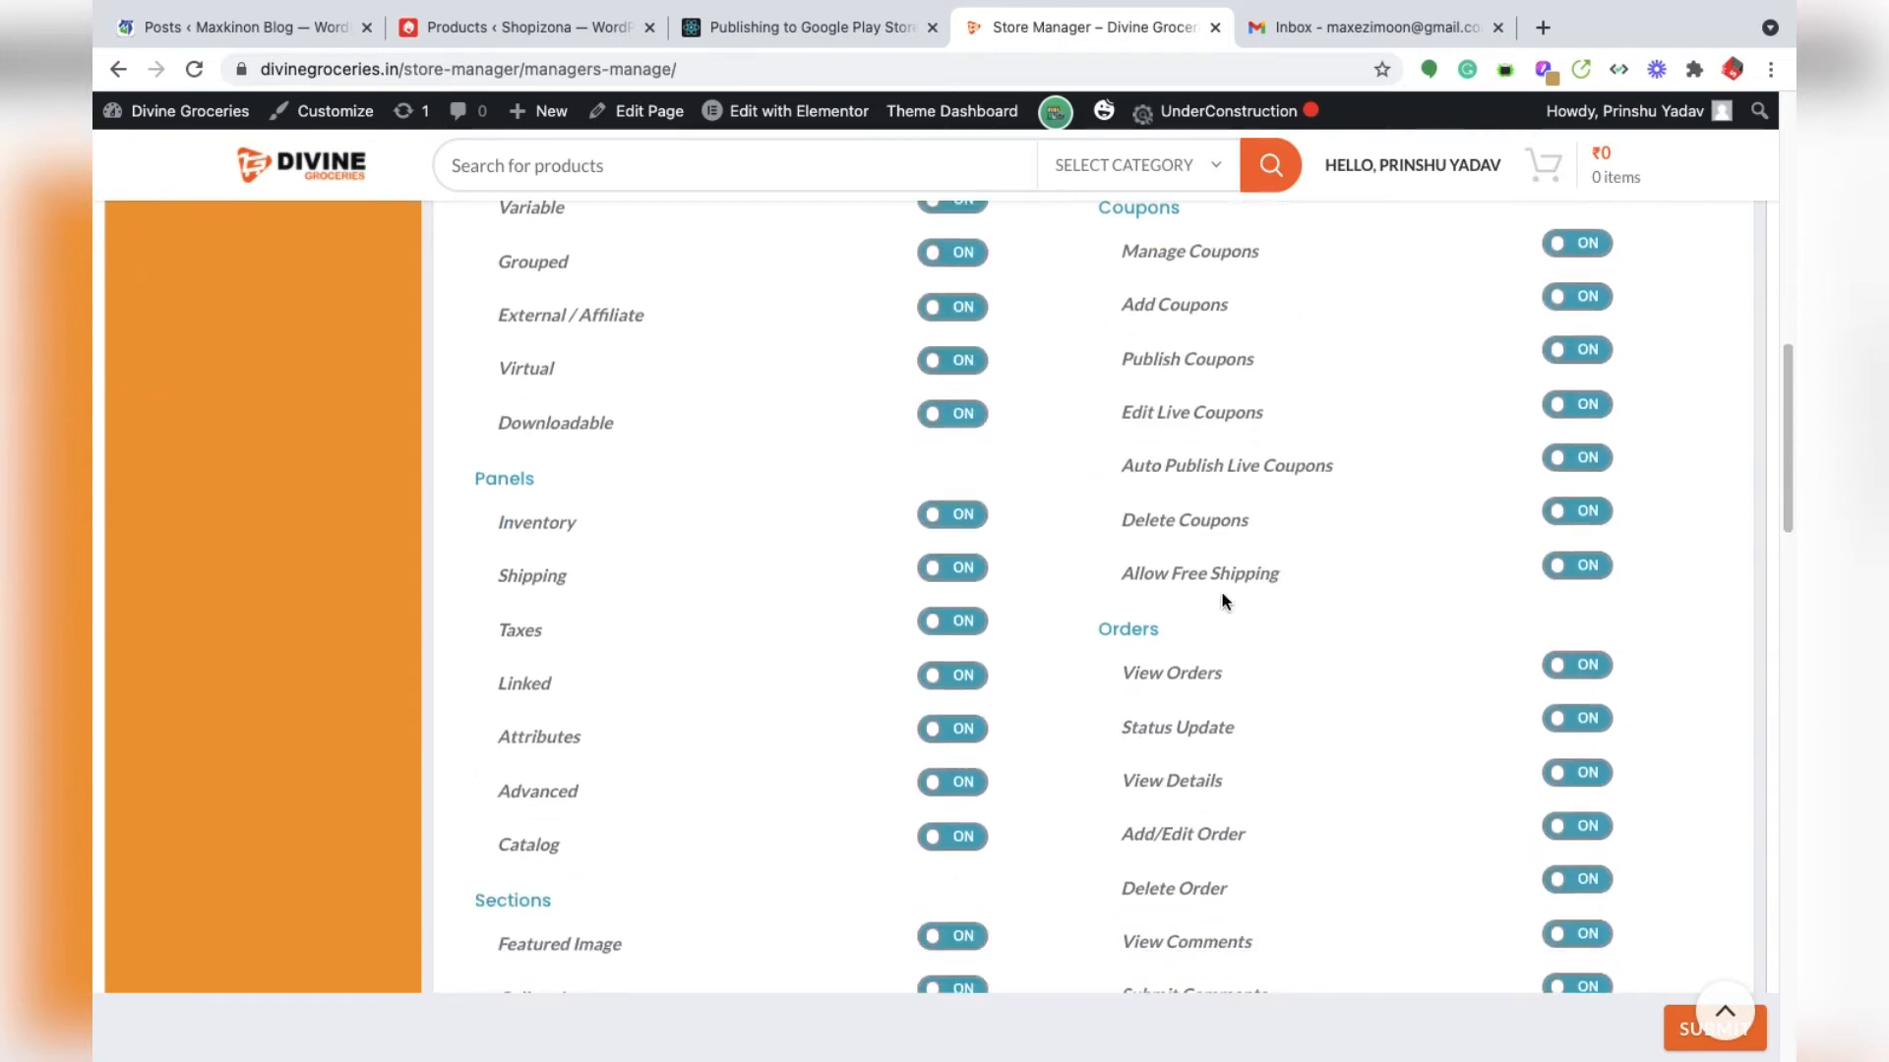
{"action": "scroll", "scroll_direction": "down", "scroll_amount": 3}
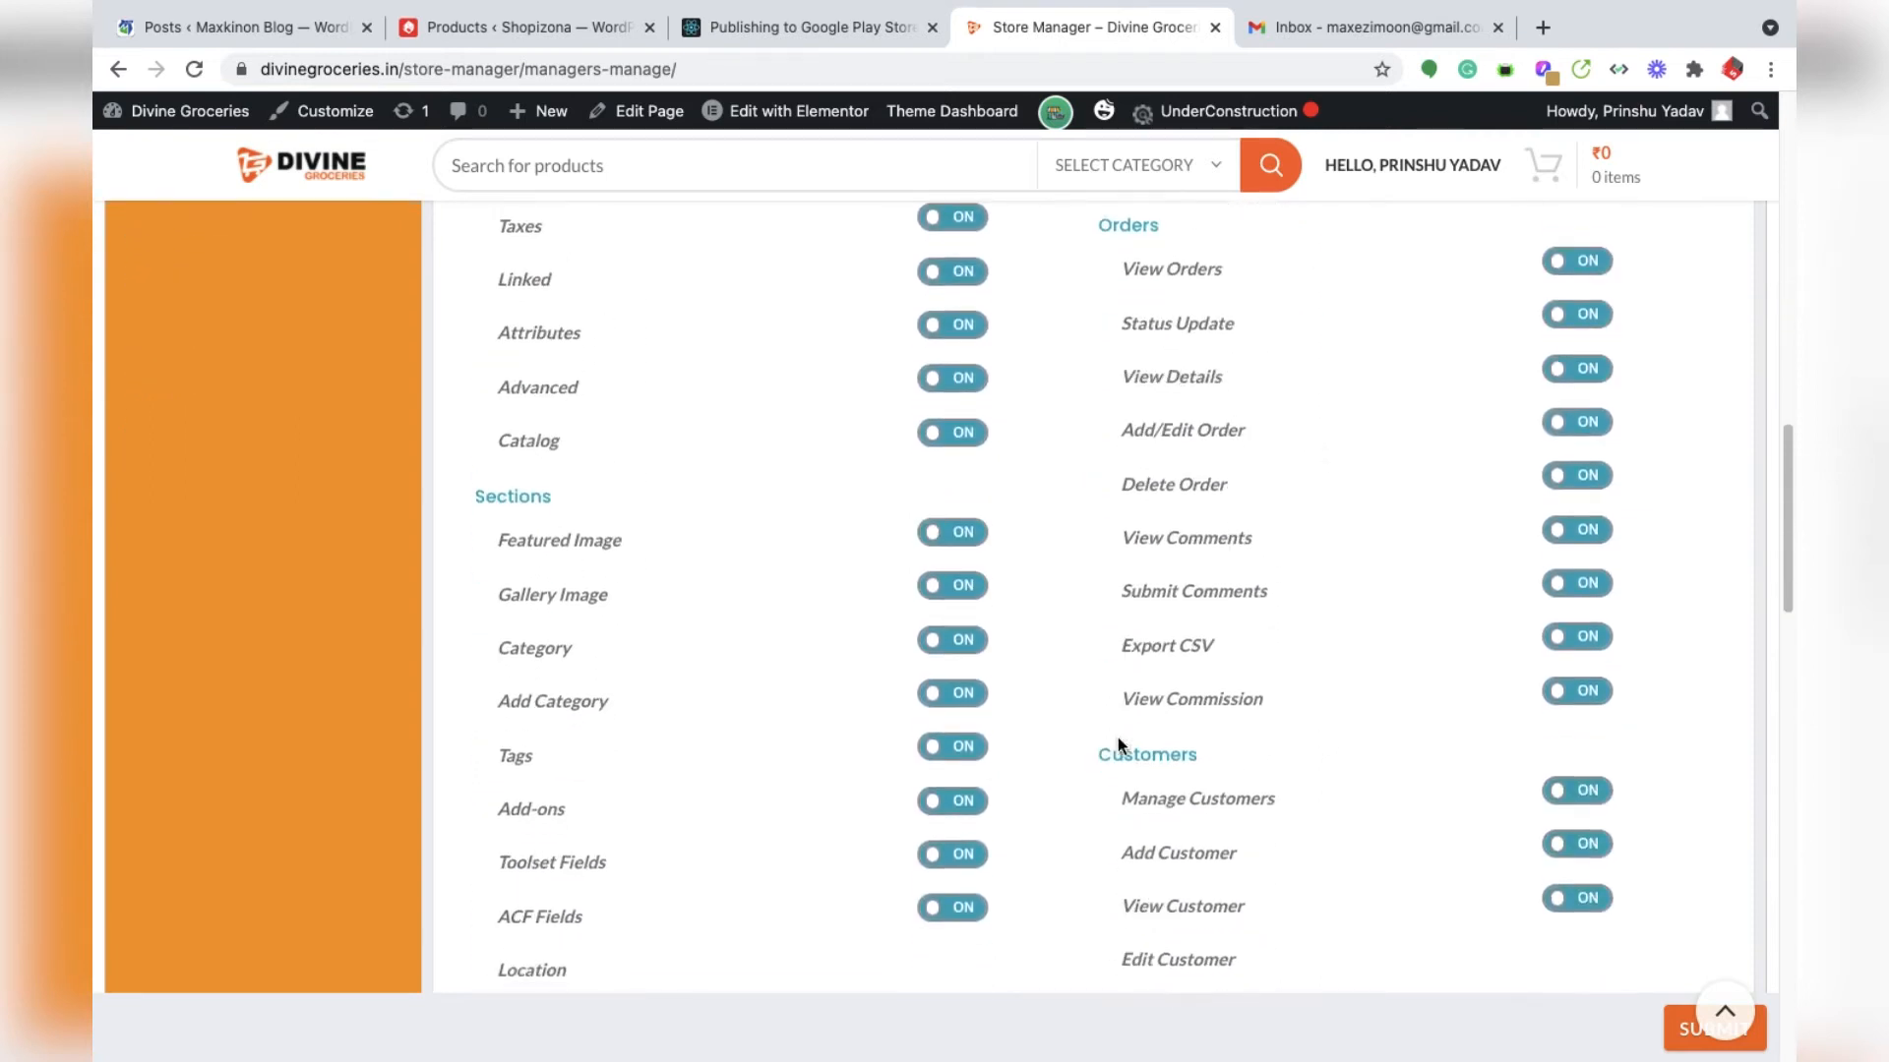
{"action": "scroll", "scroll_direction": "down", "scroll_amount": 3}
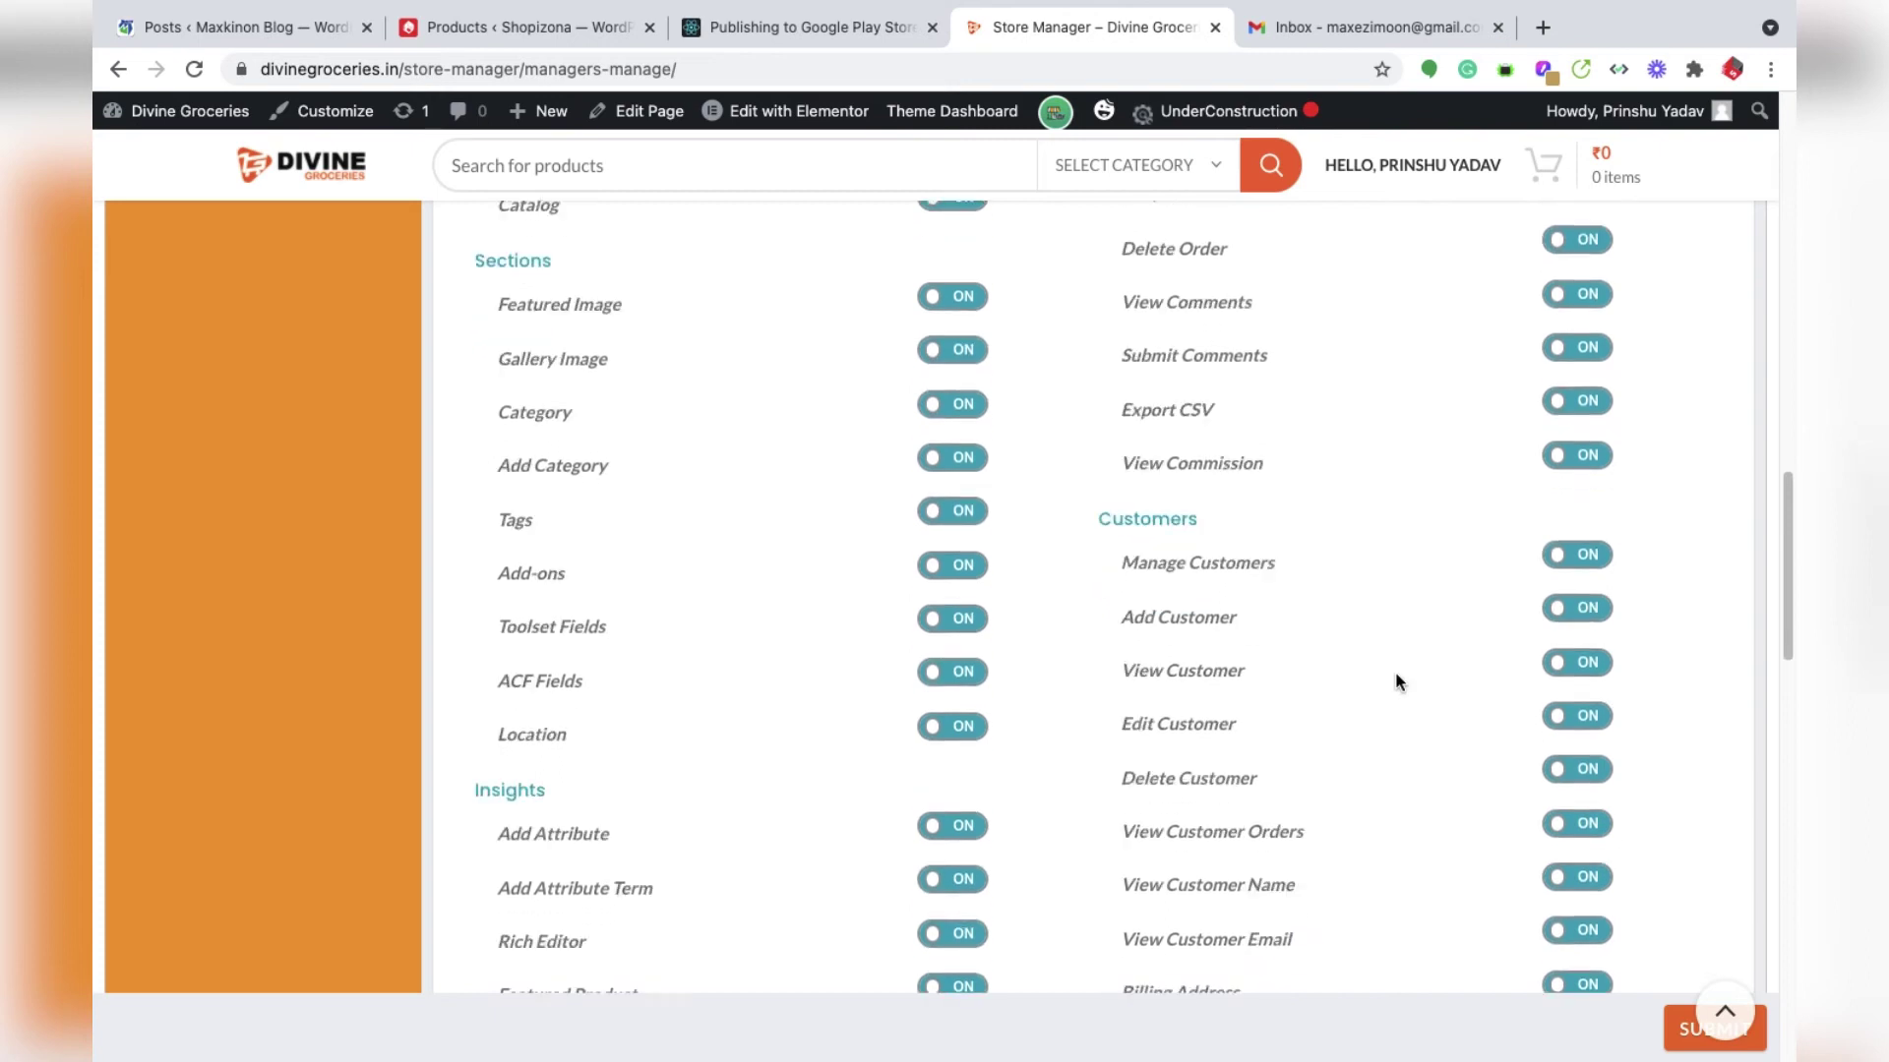
{"action": "scroll", "scroll_direction": "down", "scroll_amount": 3}
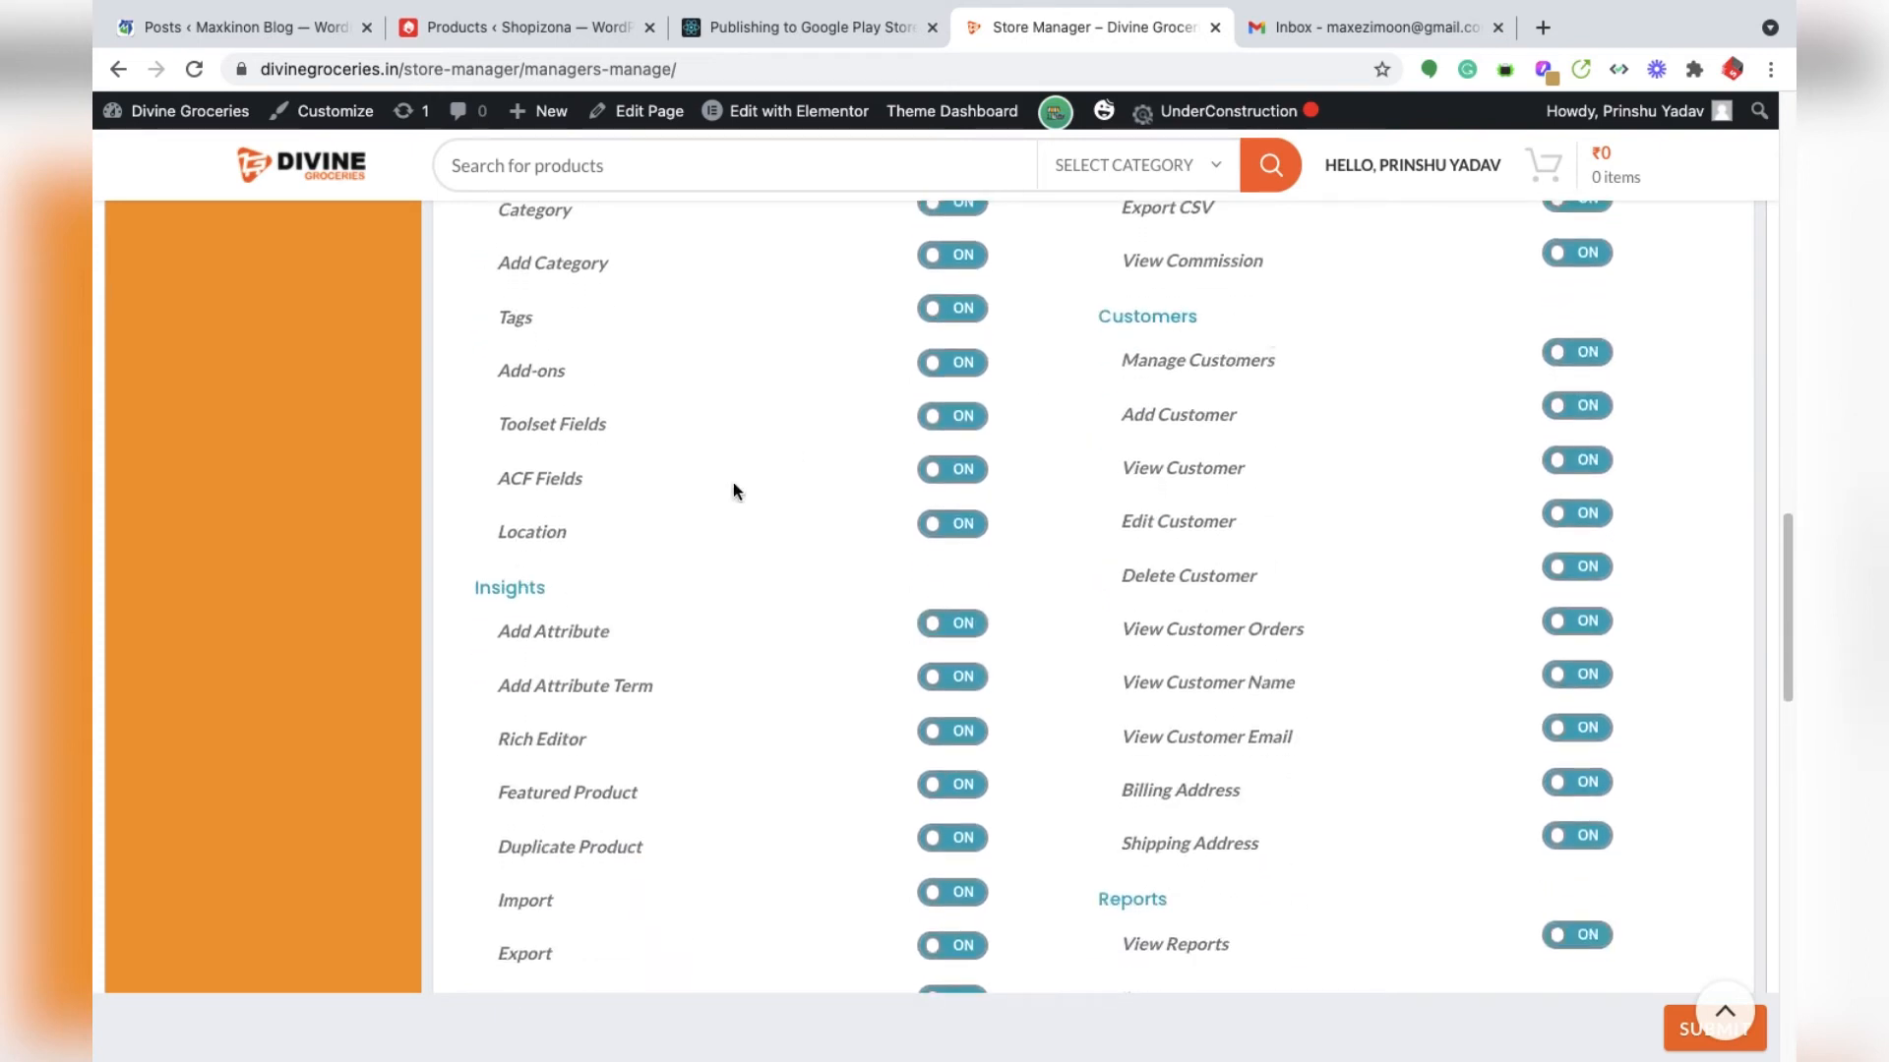
{"action": "scroll", "scroll_direction": "down", "scroll_amount": 3}
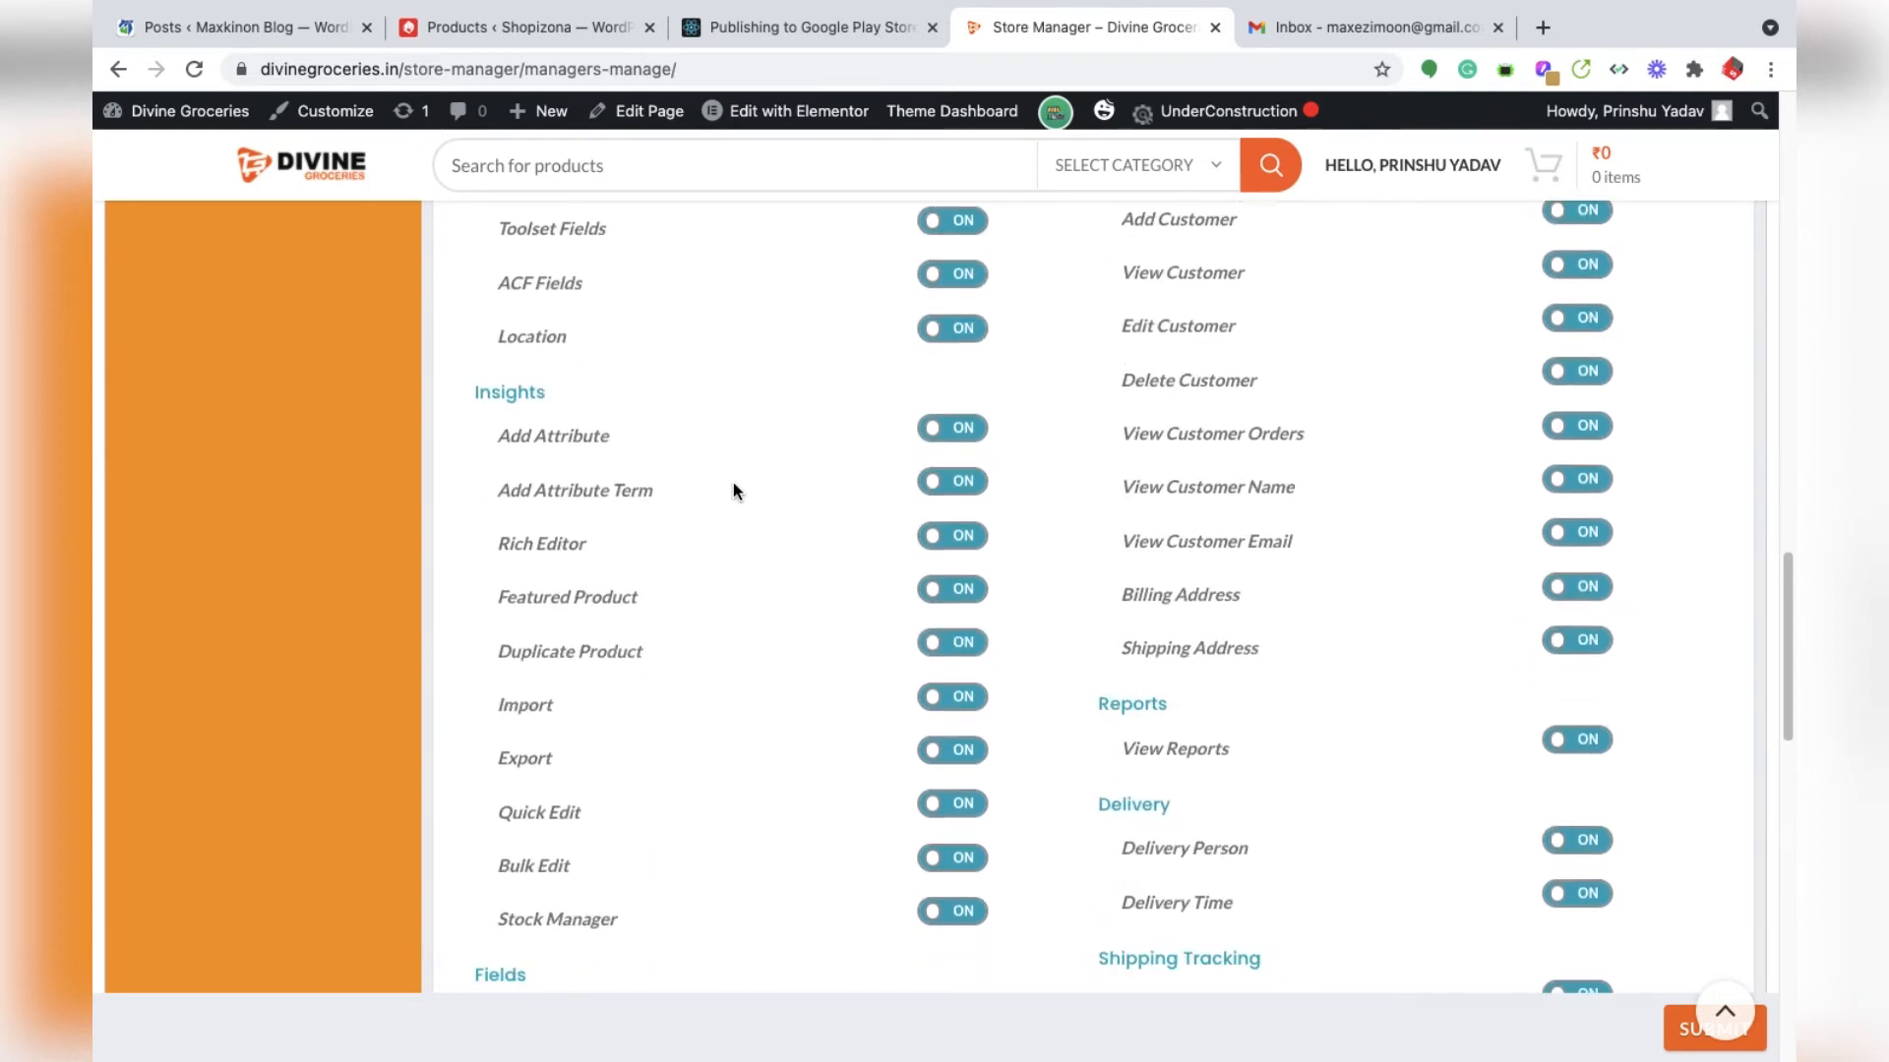
{"action": "scroll", "scroll_direction": "down", "scroll_amount": 3}
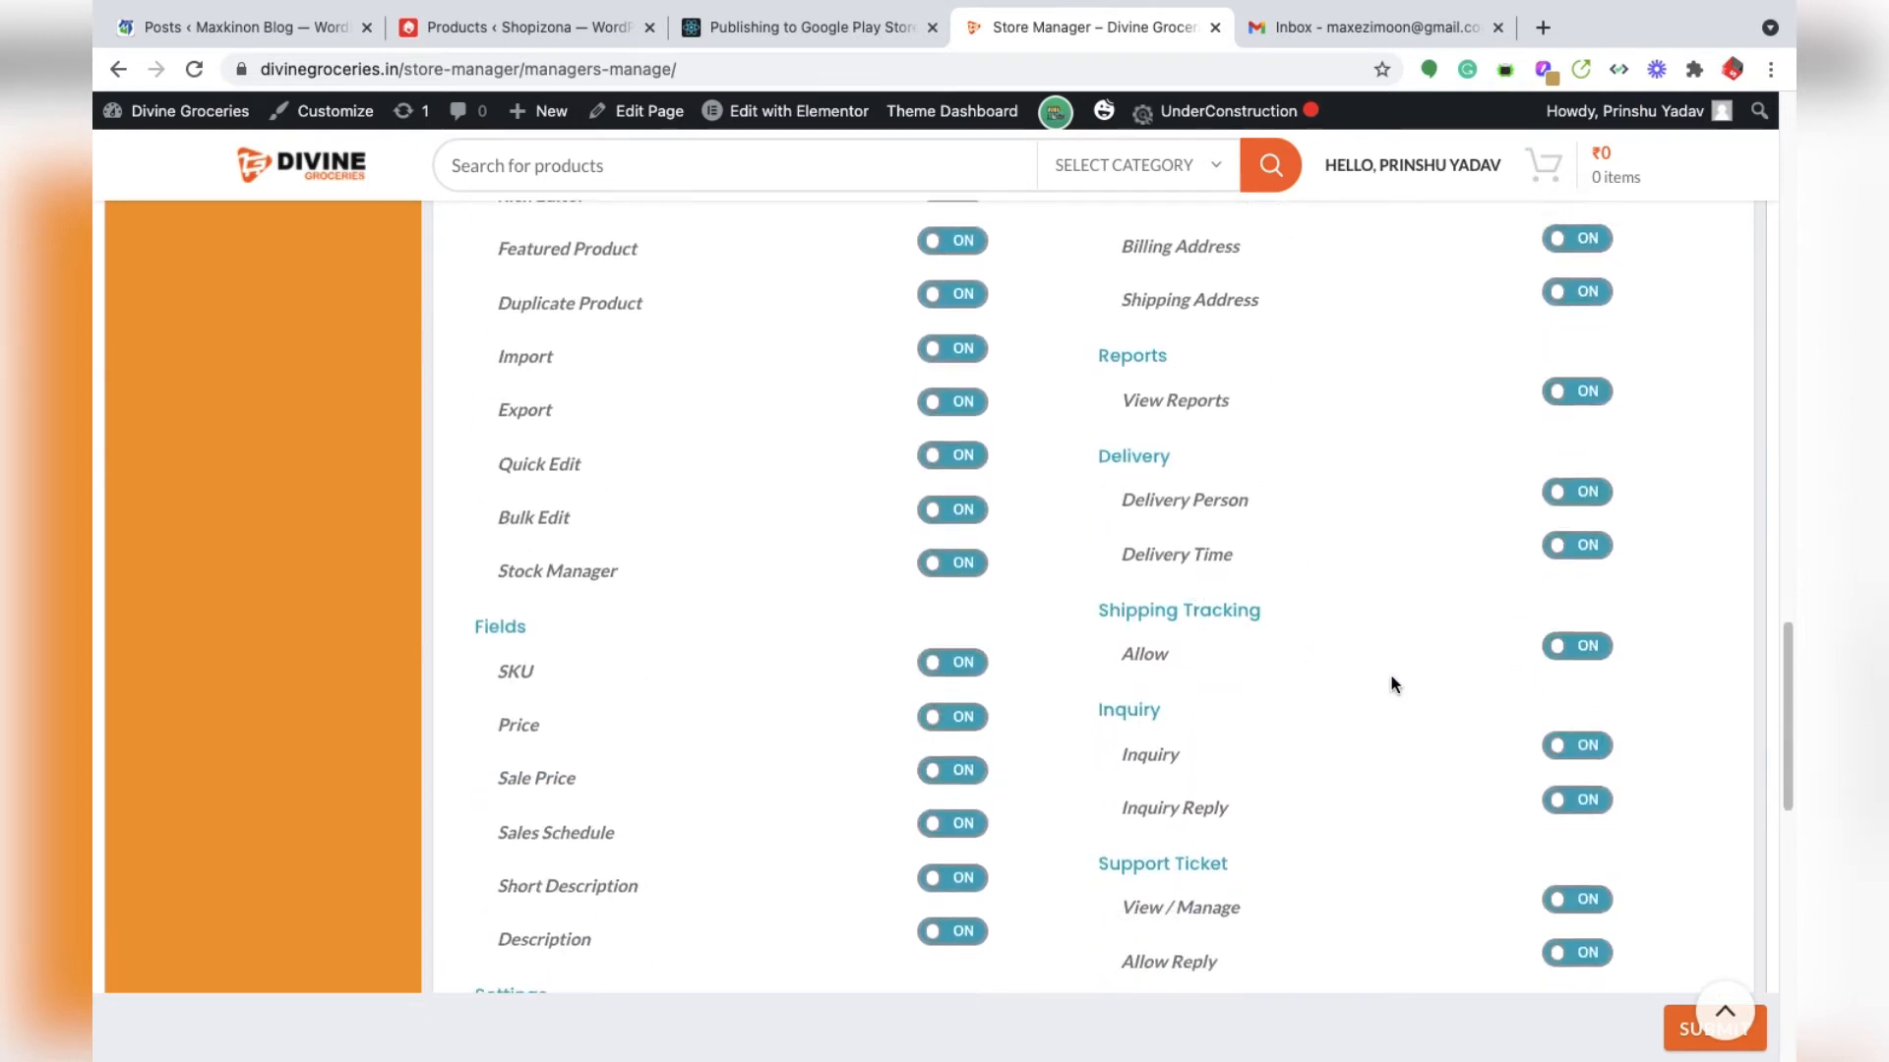
{"action": "scroll", "scroll_direction": "down", "scroll_amount": 3}
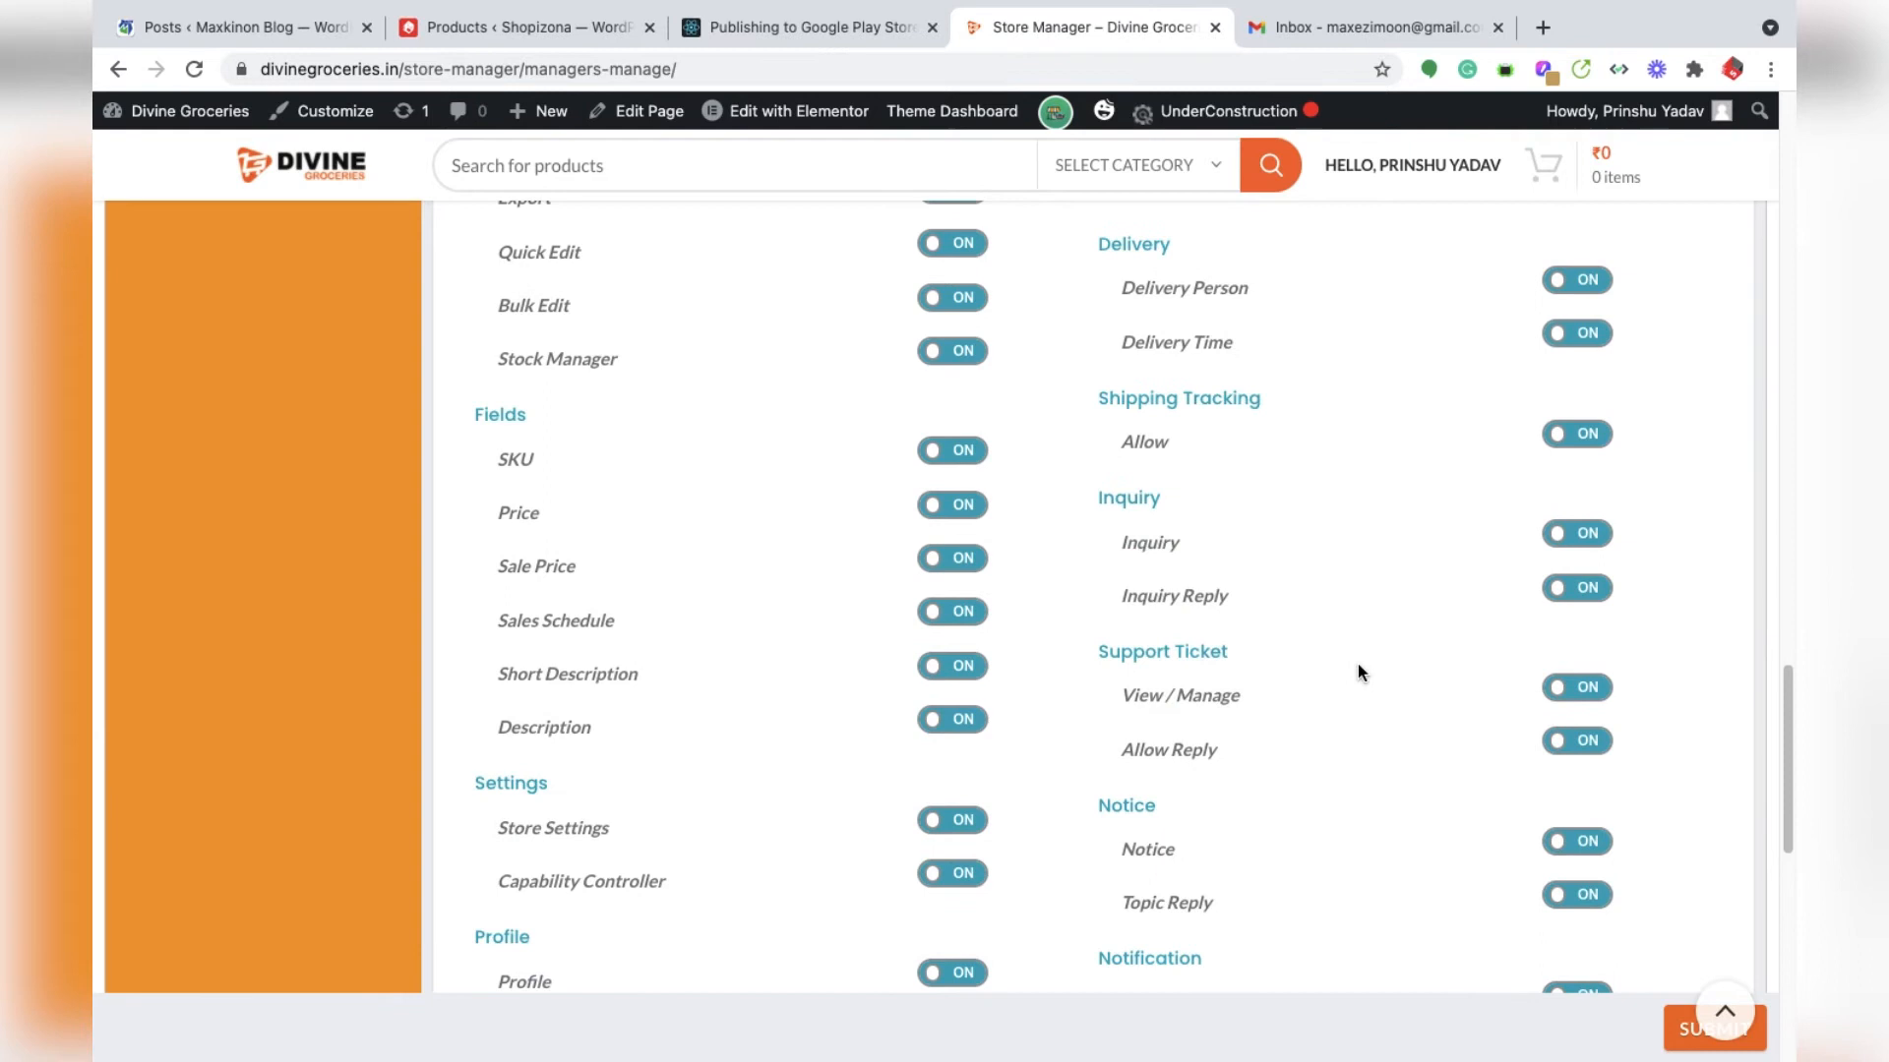
{"action": "scroll", "scroll_direction": "down", "scroll_amount": 3}
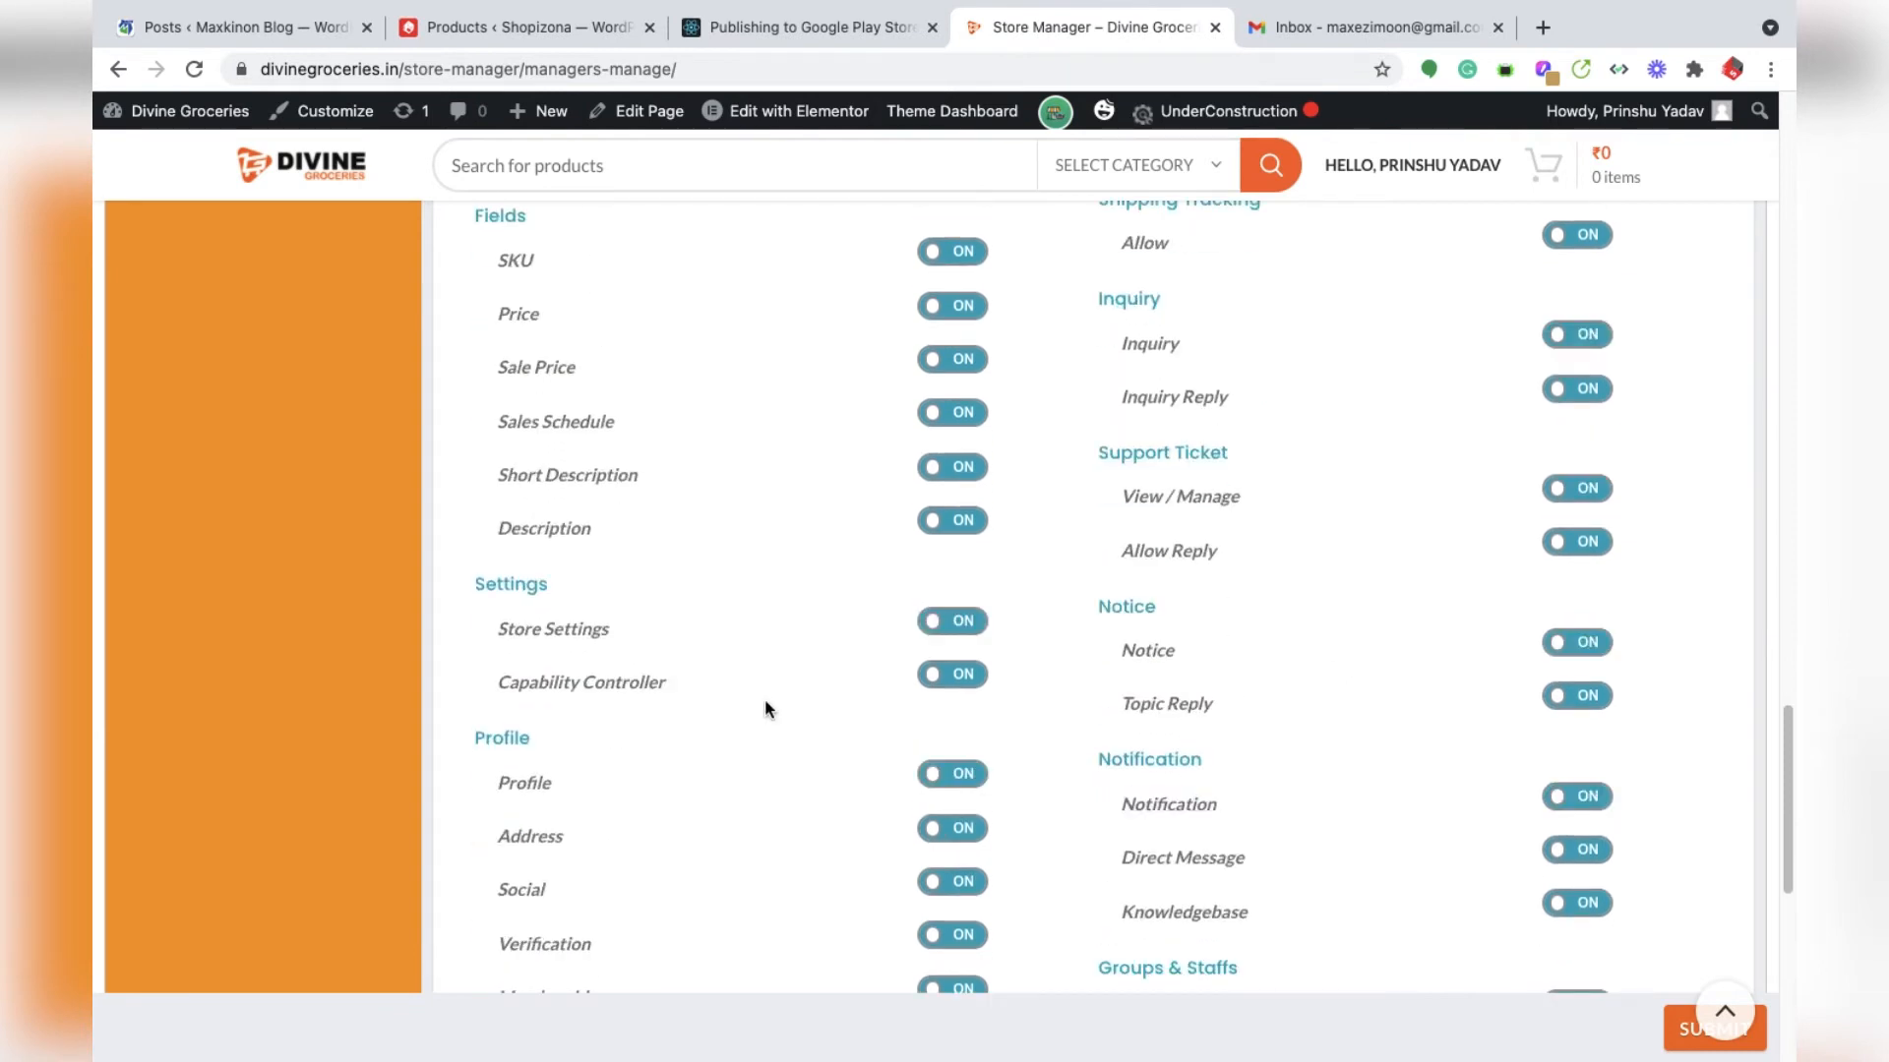
{"action": "scroll", "scroll_direction": "down", "scroll_amount": 3}
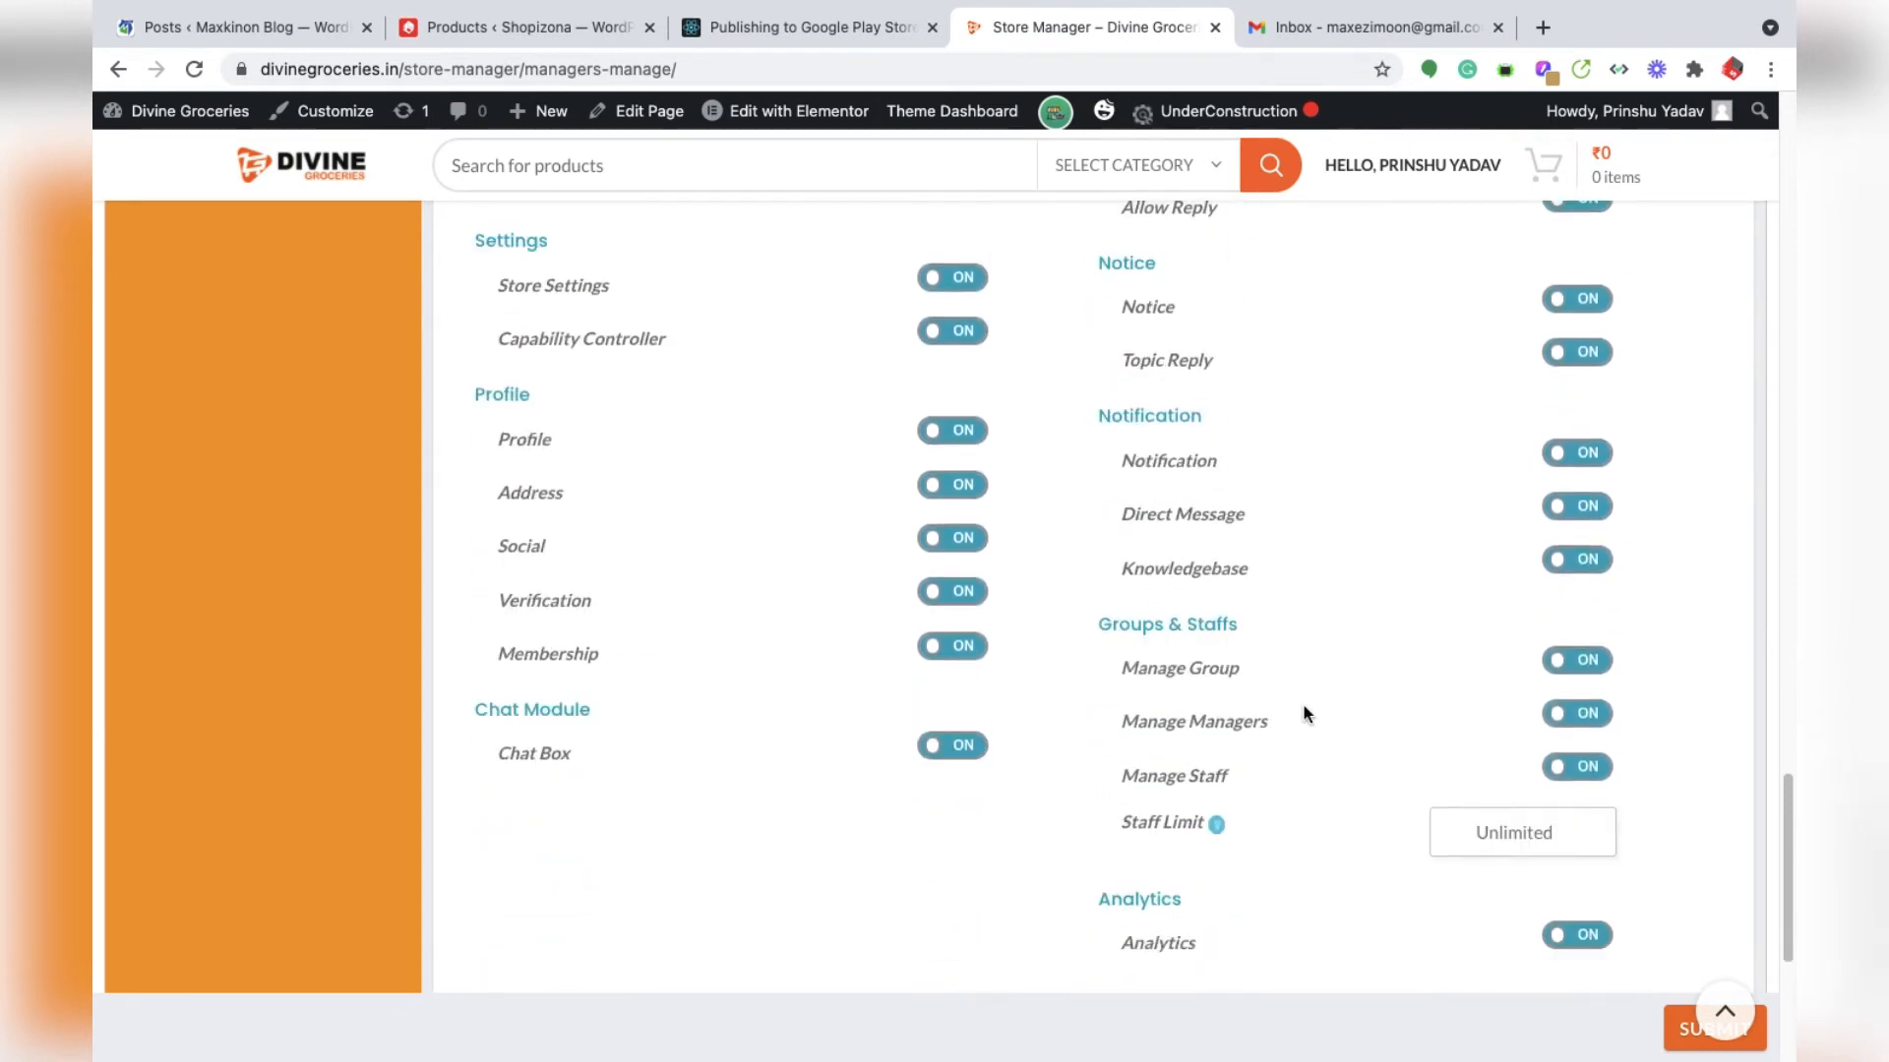
{"action": "scroll", "scroll_direction": "down", "scroll_amount": 3}
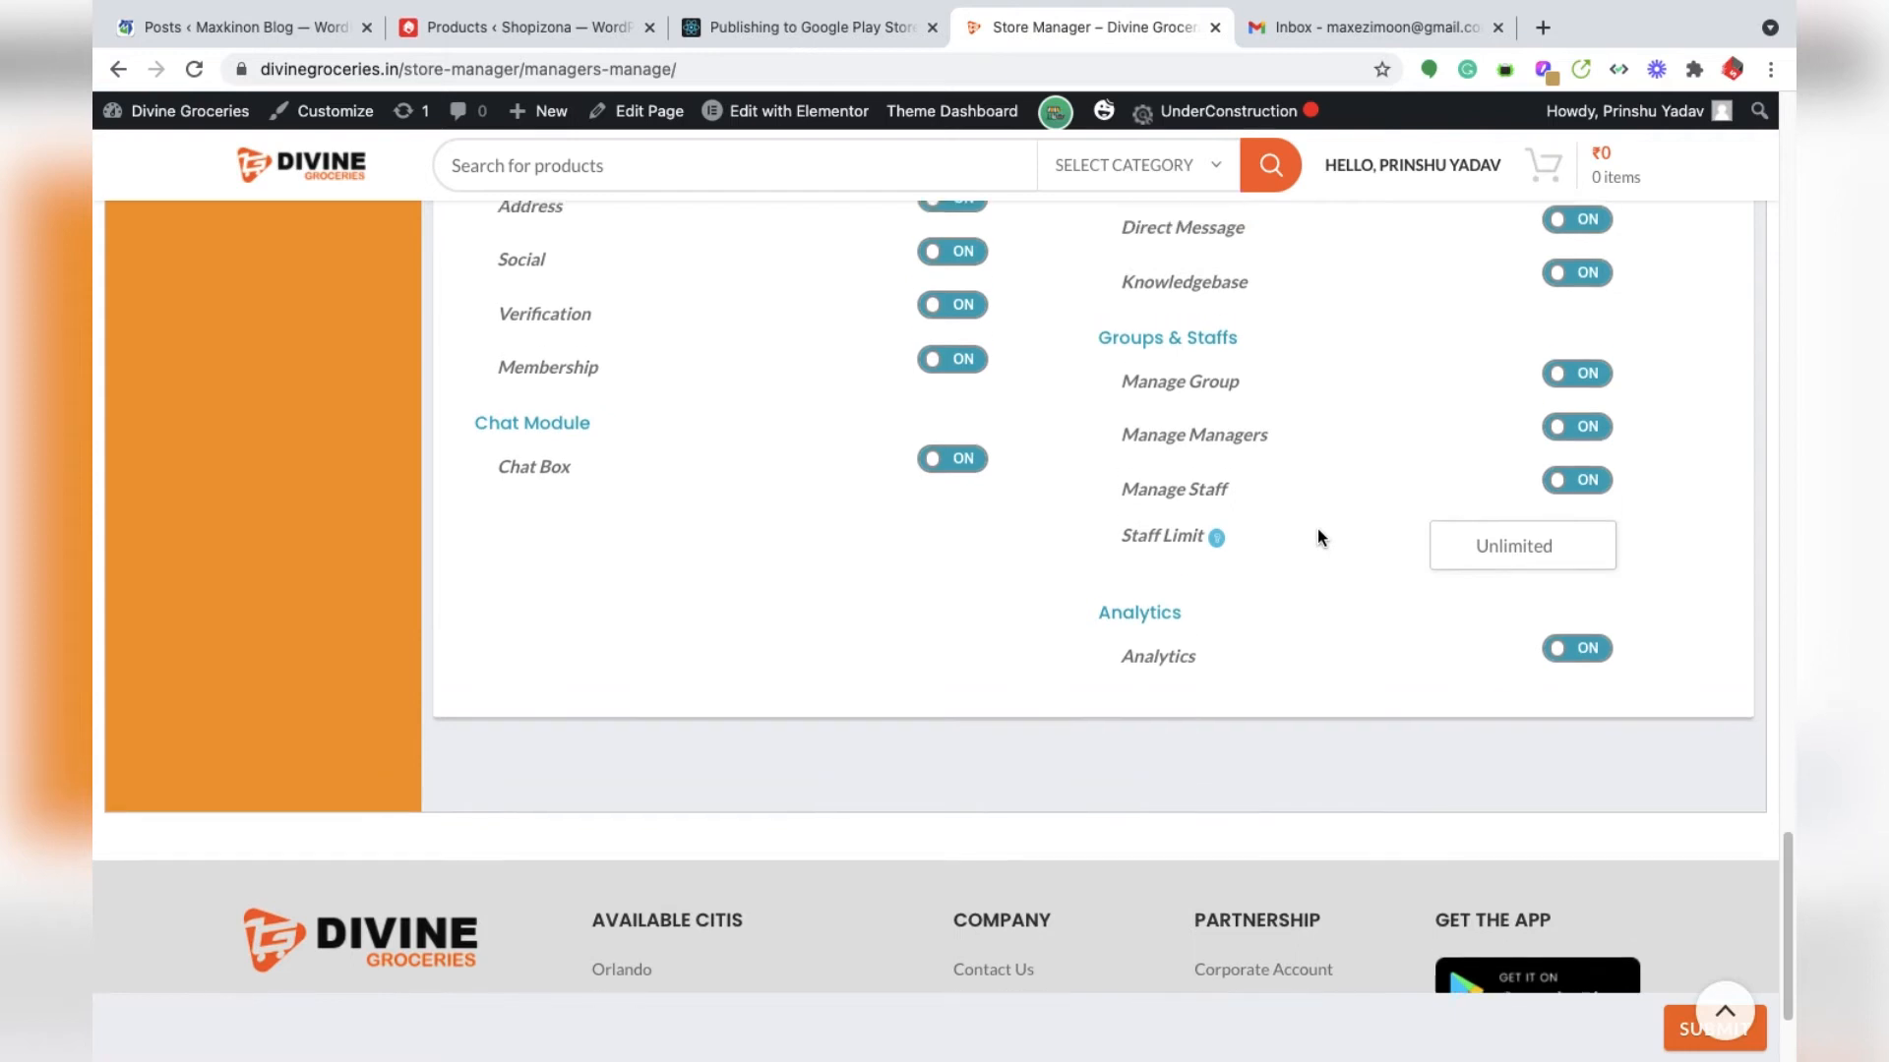
{"action": "scroll", "scroll_direction": "up", "scroll_amount": 3}
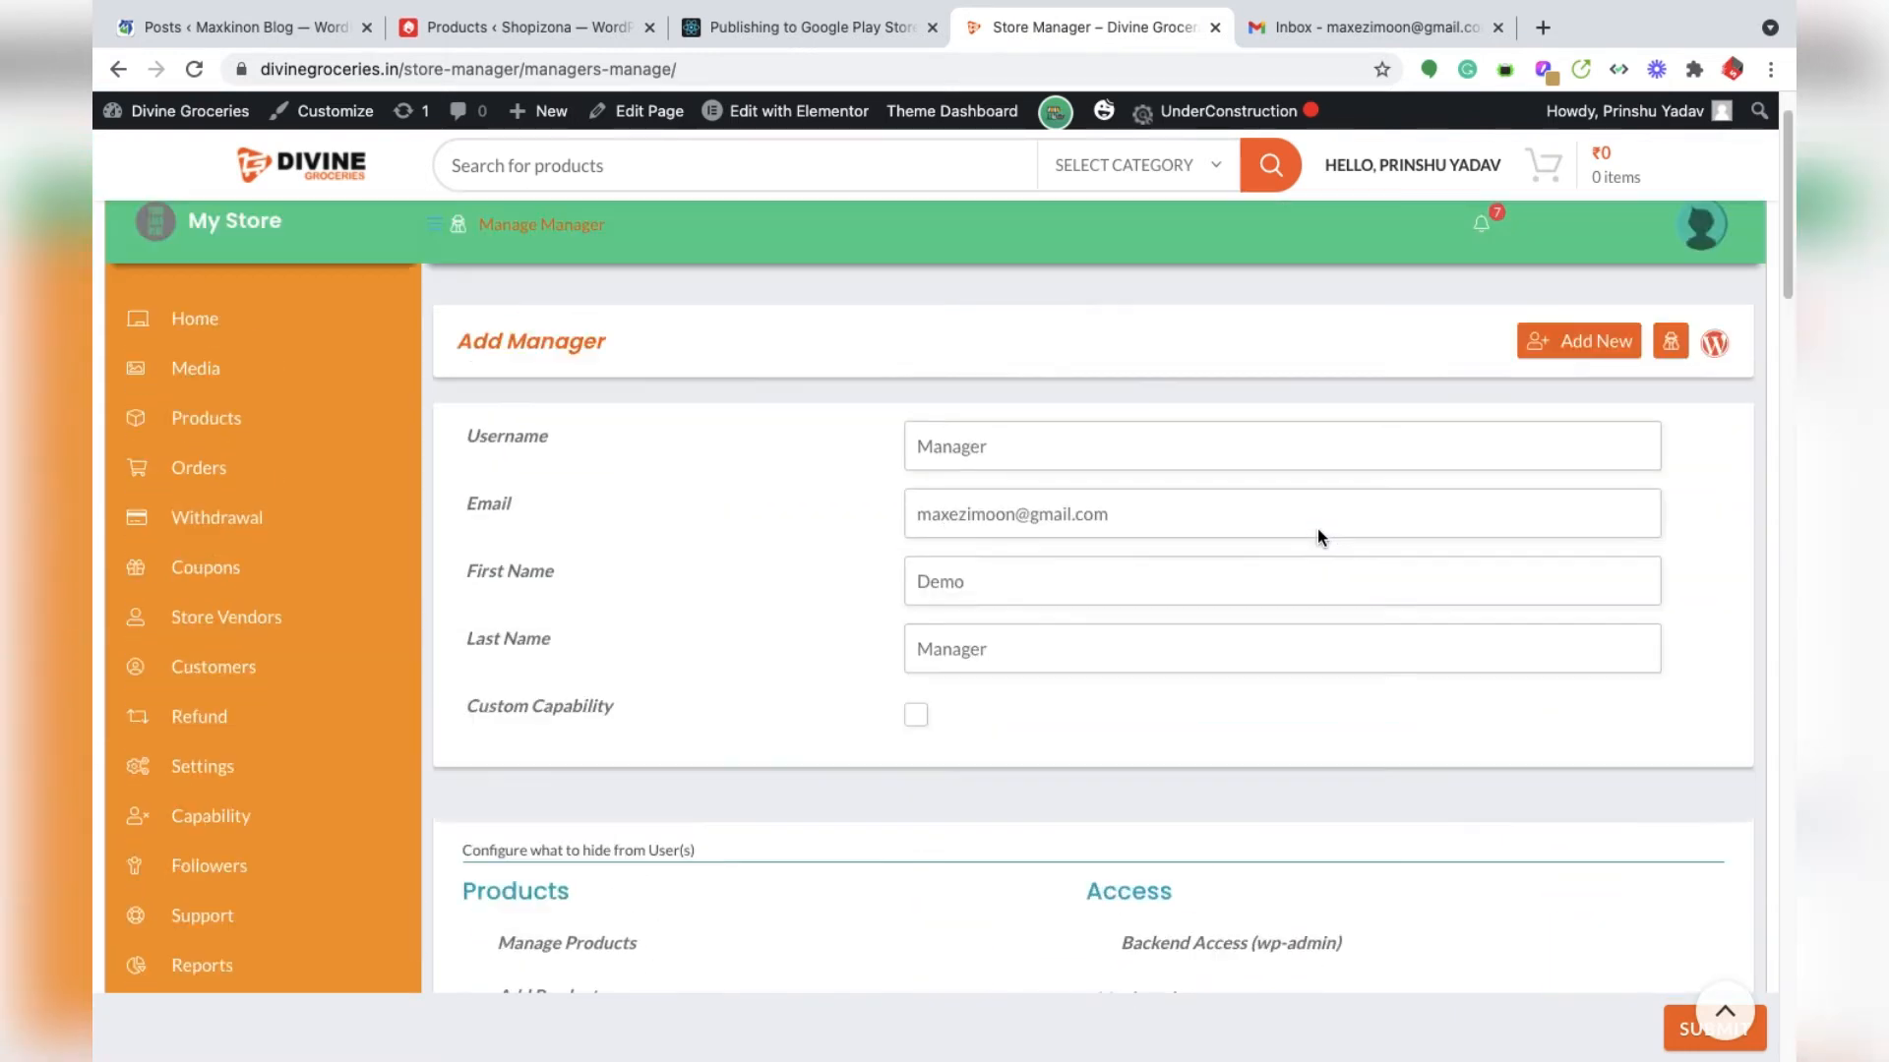
Step: Untick Custom Capability and submit the Demo Manager details
{"action": "left_click", "coordinate": [917, 714]}
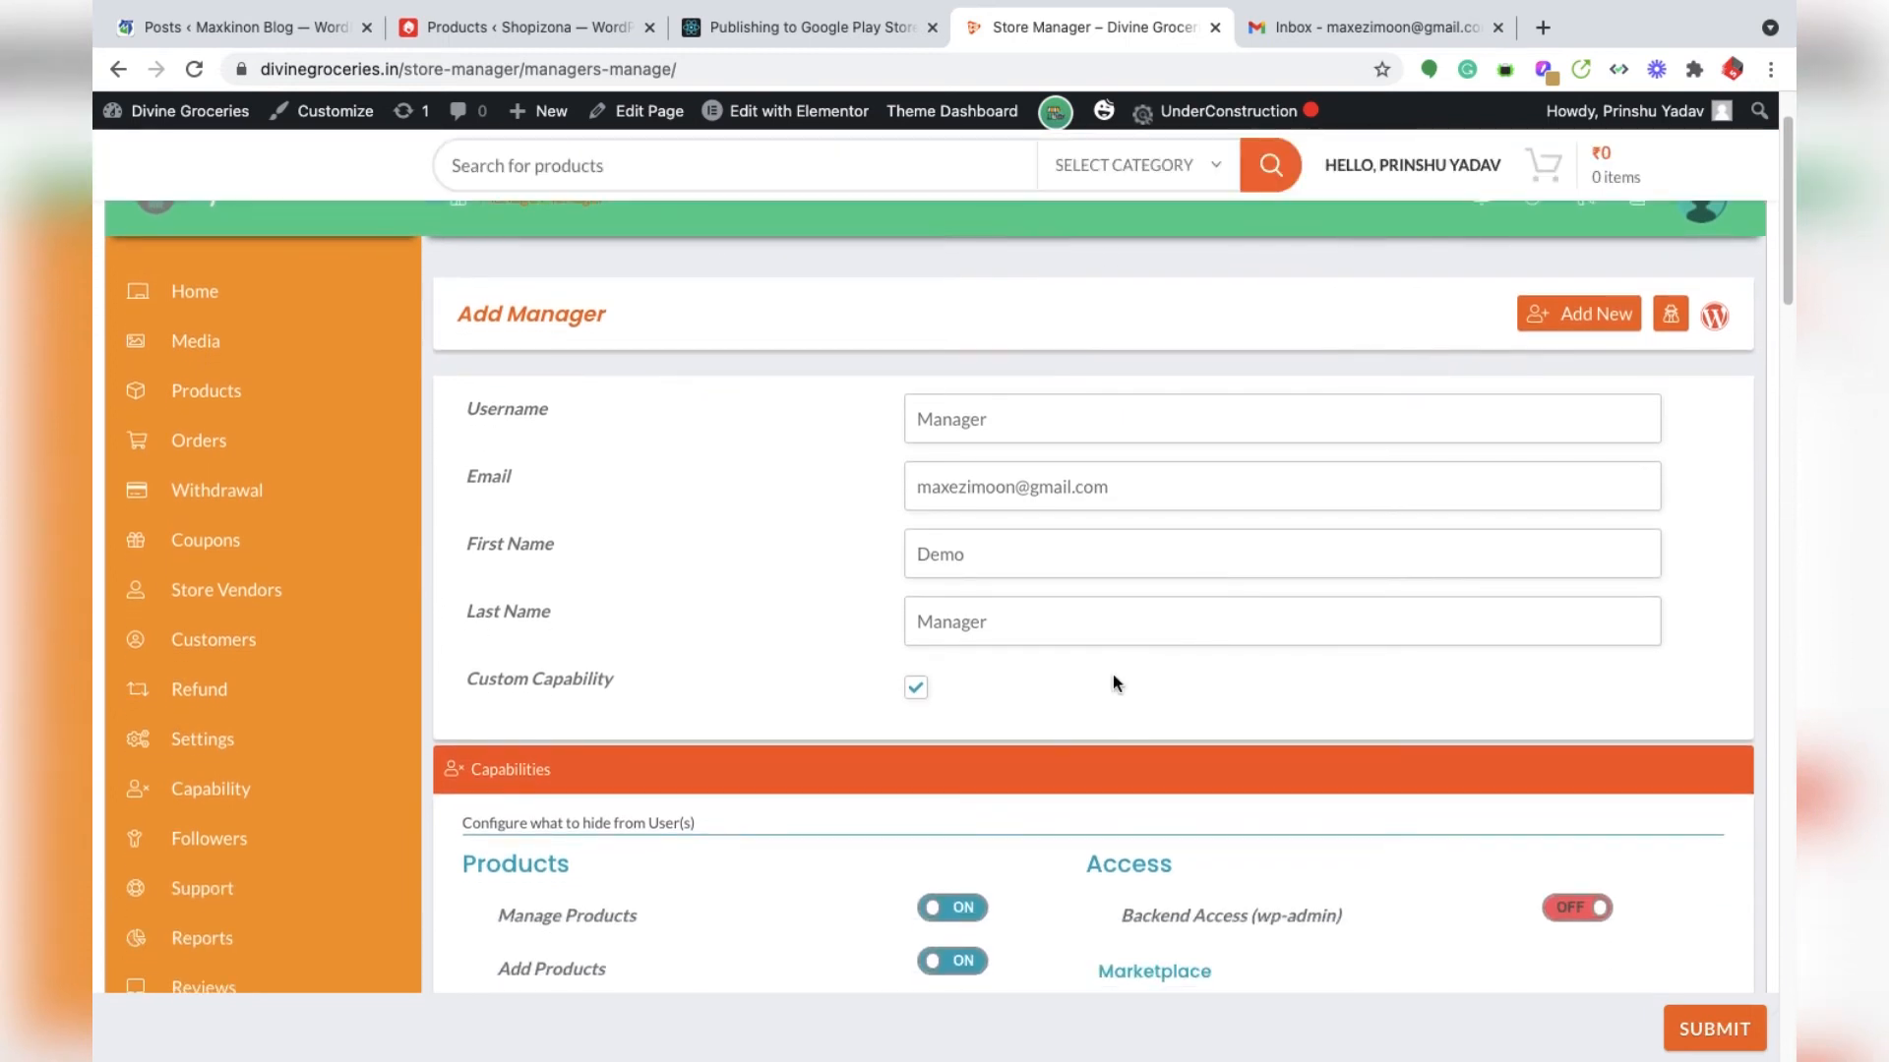
{"action": "left_click", "coordinate": [914, 689]}
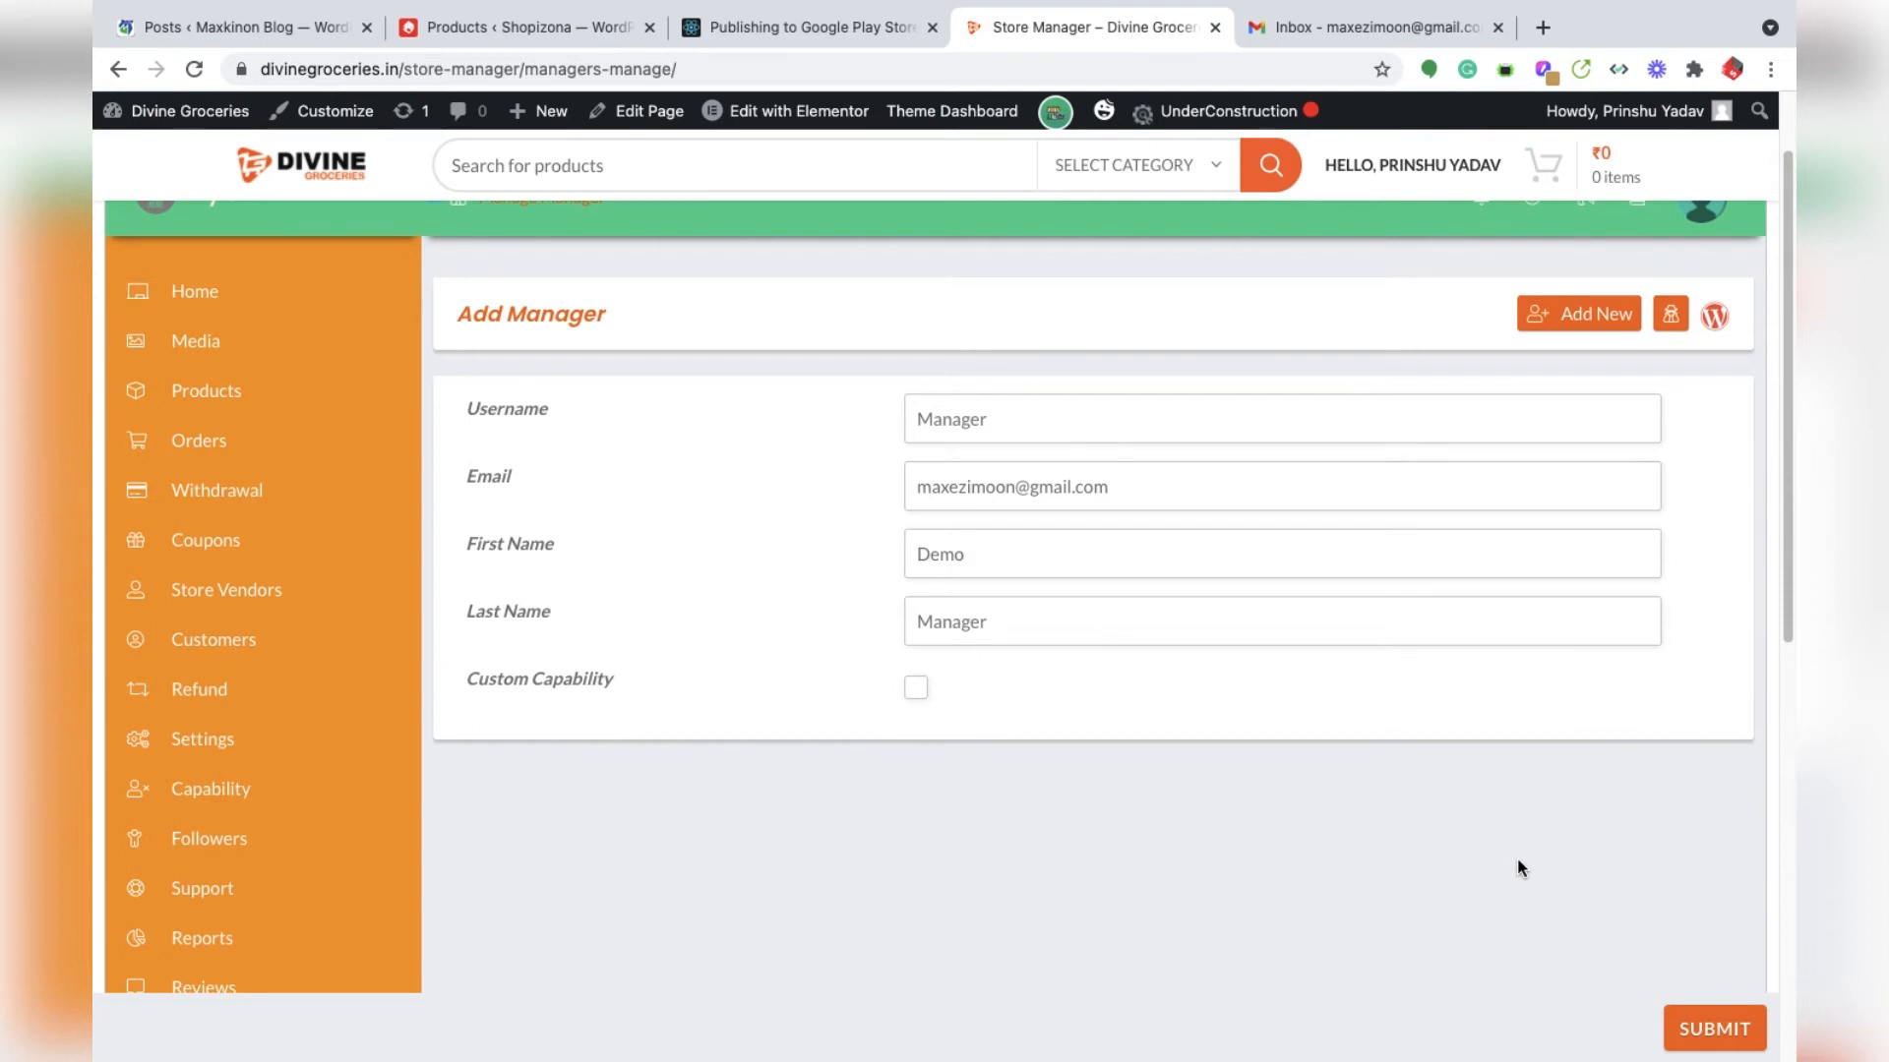
{"action": "scroll", "scroll_direction": "down", "scroll_amount": 3}
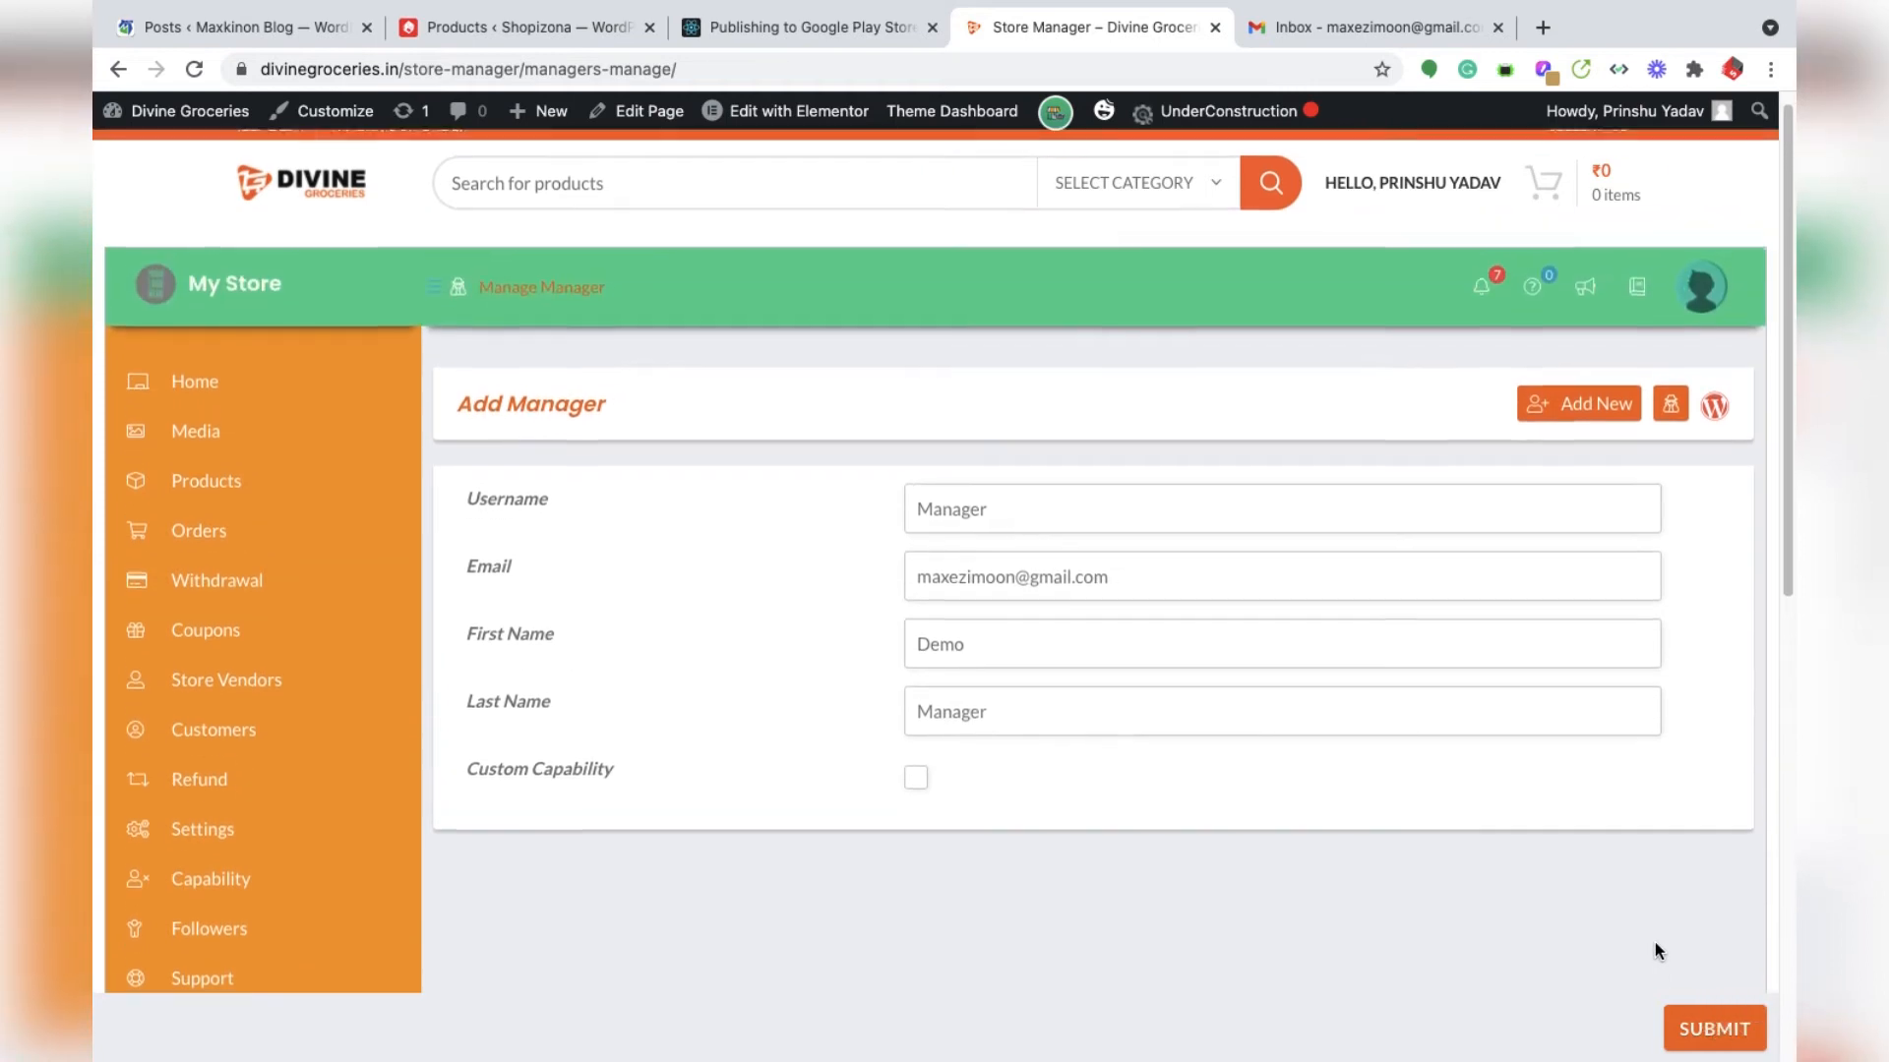
{"action": "left_click", "coordinate": [1713, 1027]}
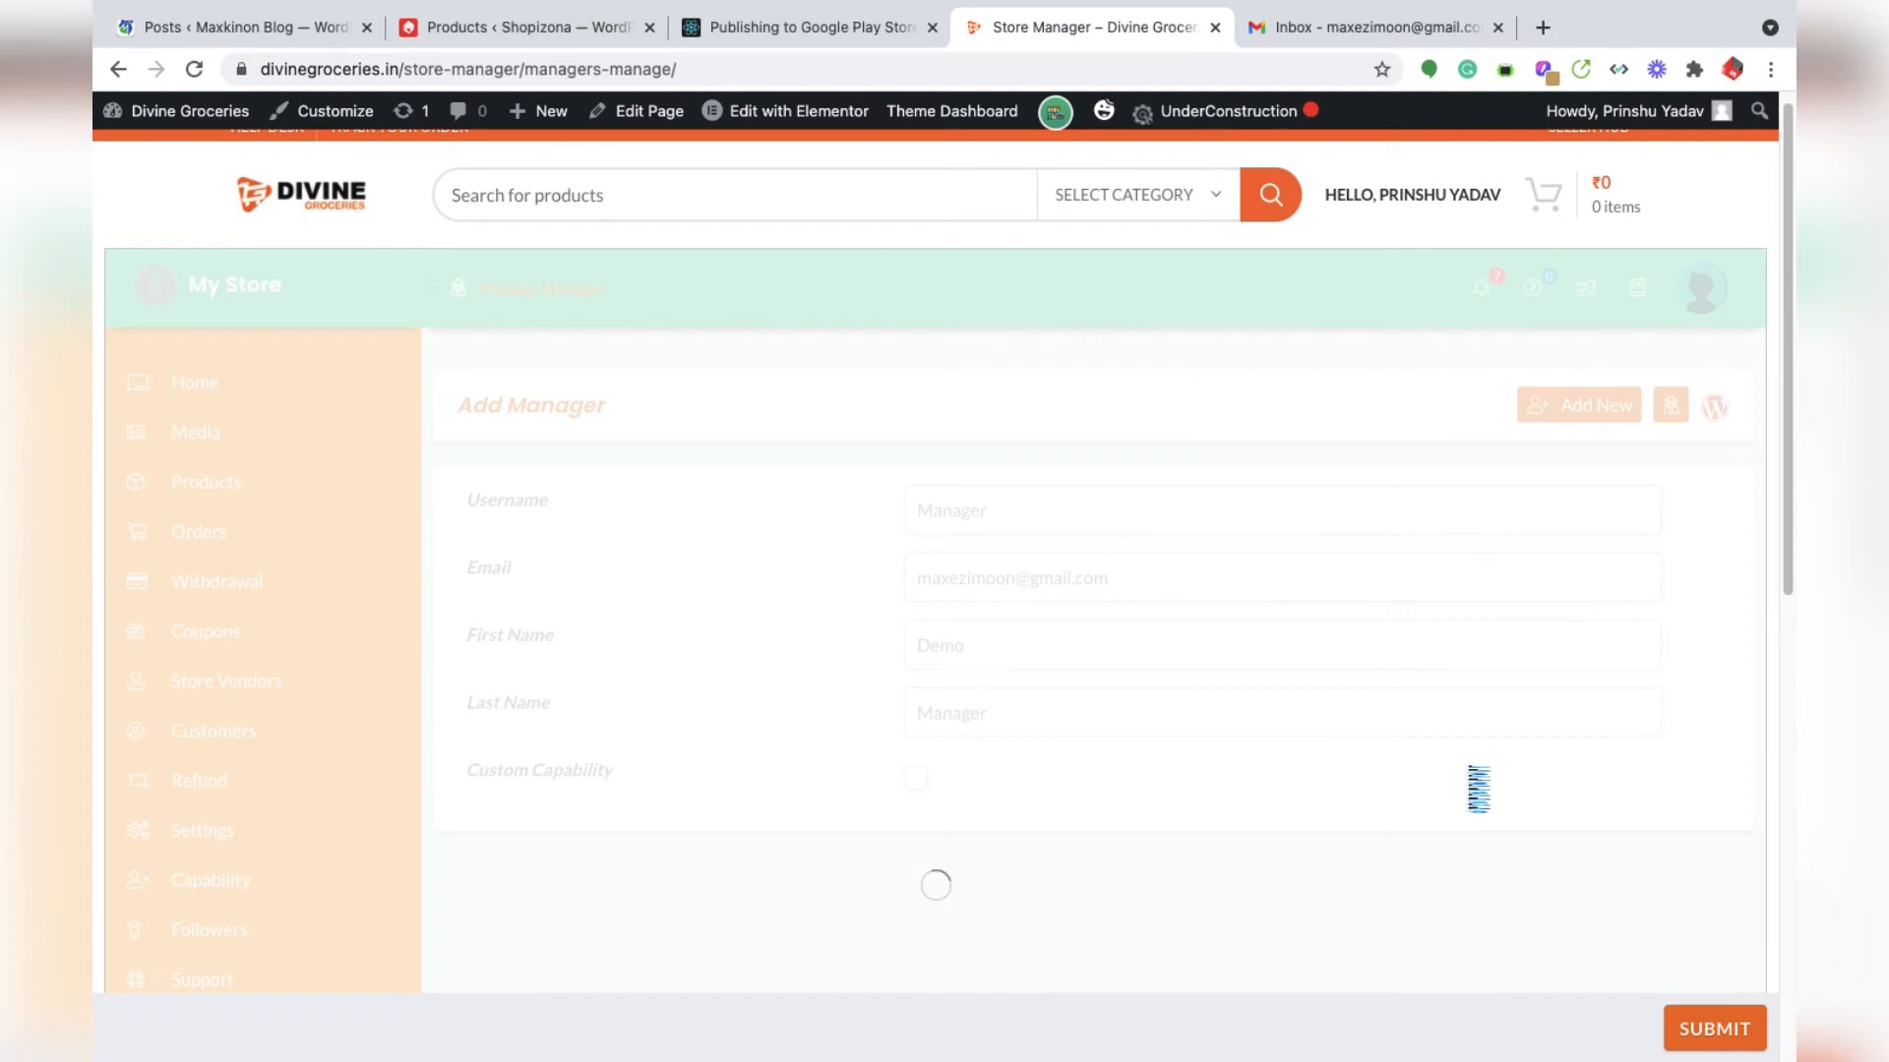
Step: Finish saving Demo Manager and return to the Managers list from the sidebar
{"action": "left_click", "coordinate": [1713, 1027]}
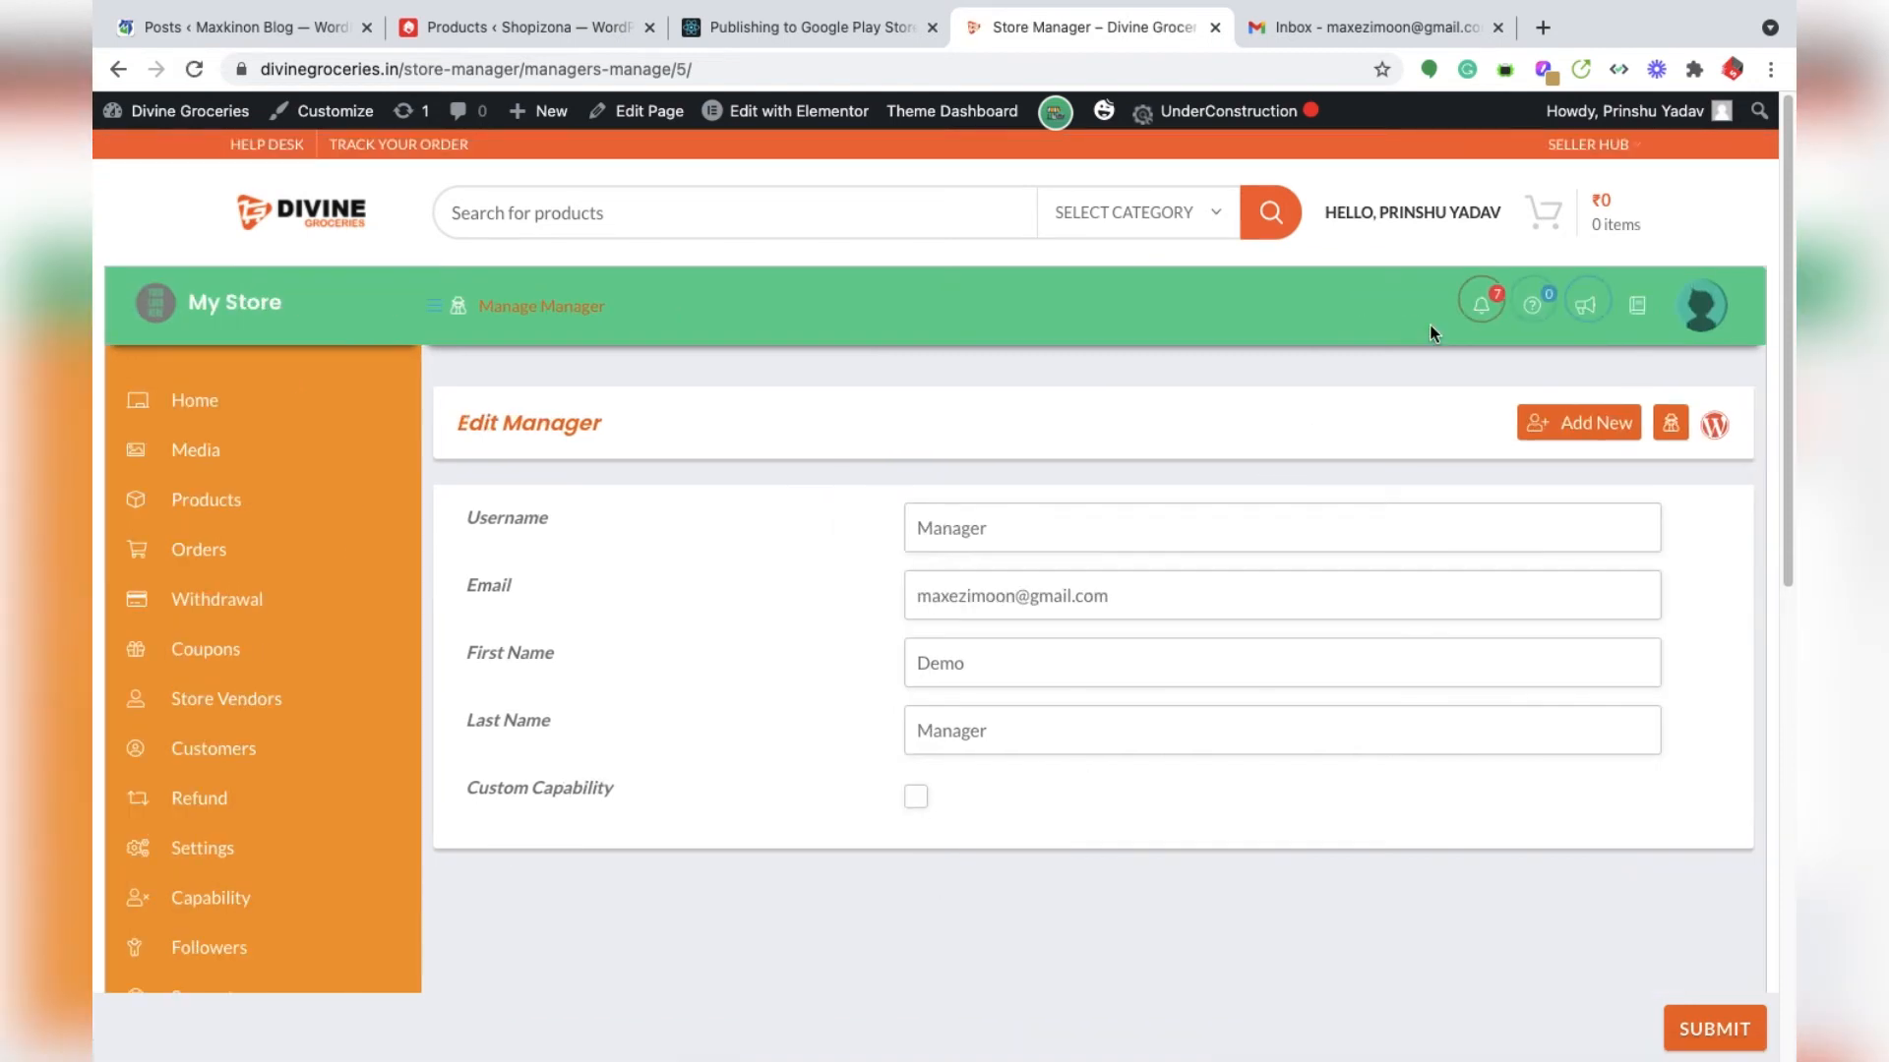
{"action": "mouse_move", "coordinate": [1375, 276]}
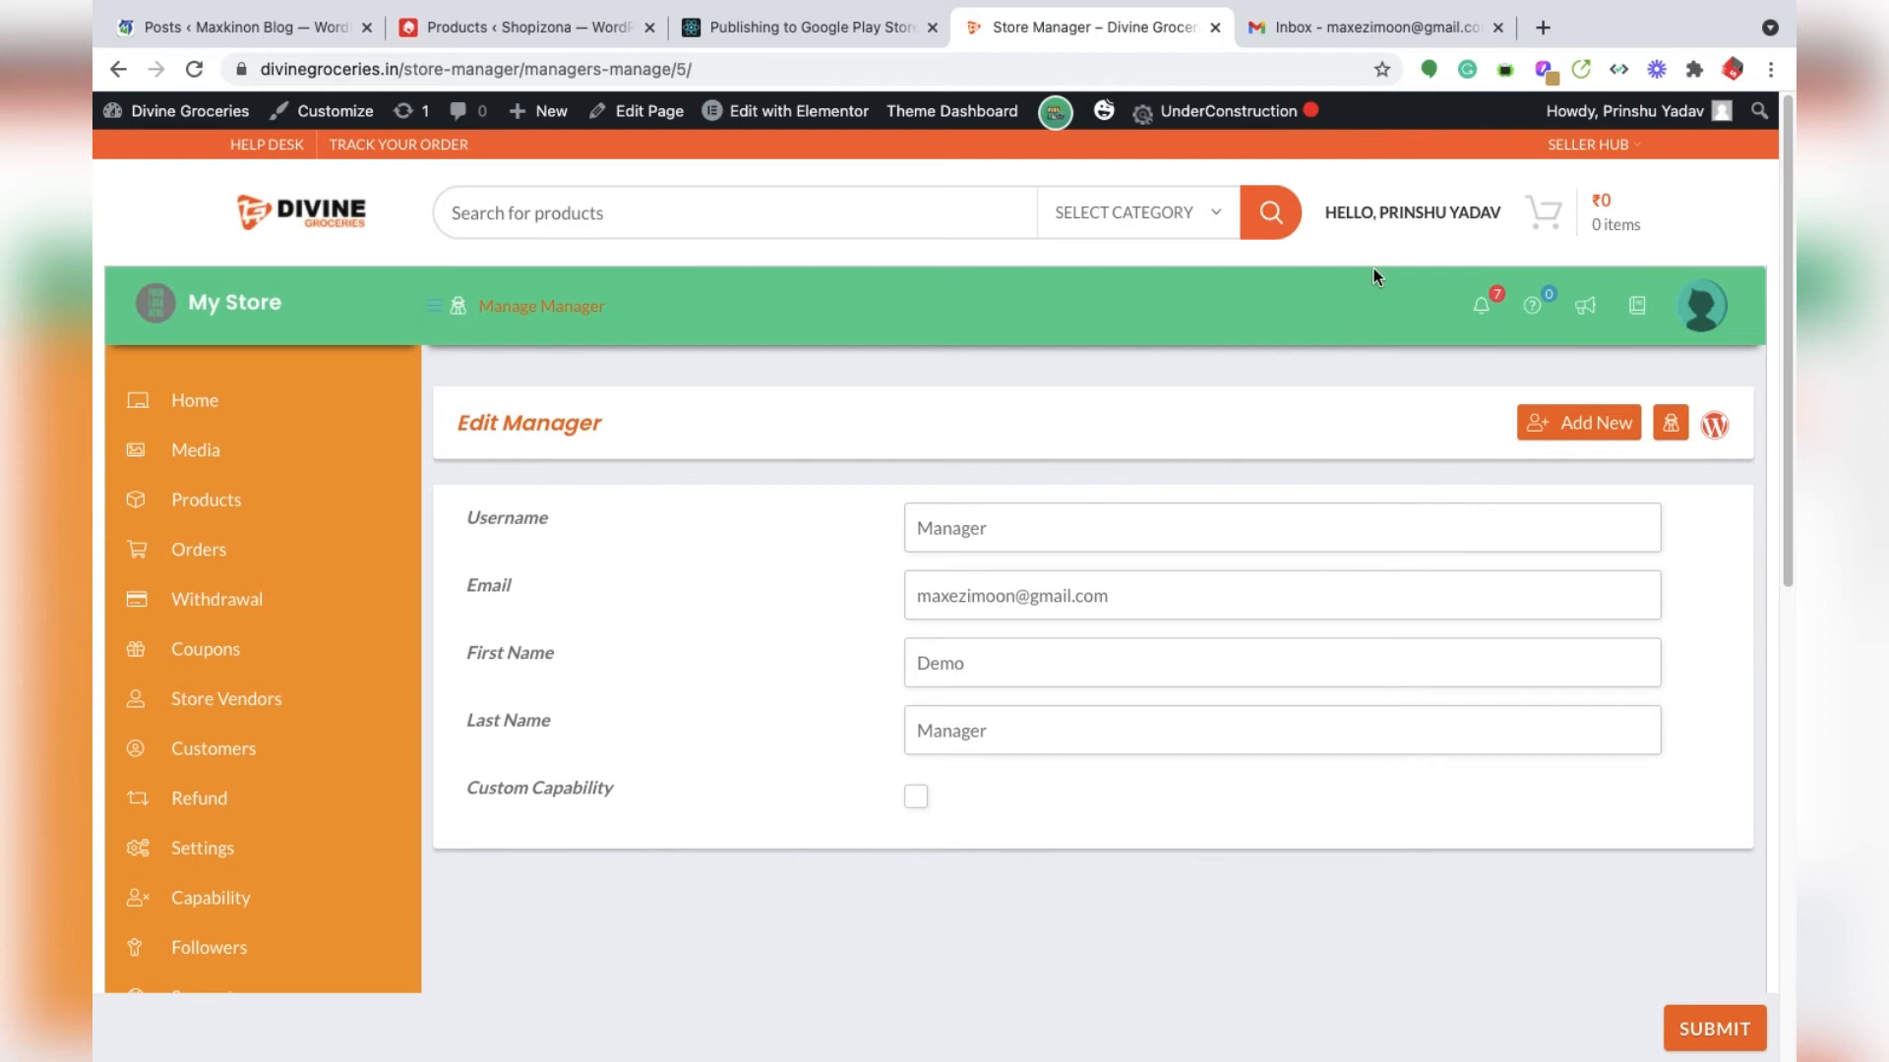
{"action": "scroll", "scroll_direction": "down", "scroll_amount": 3}
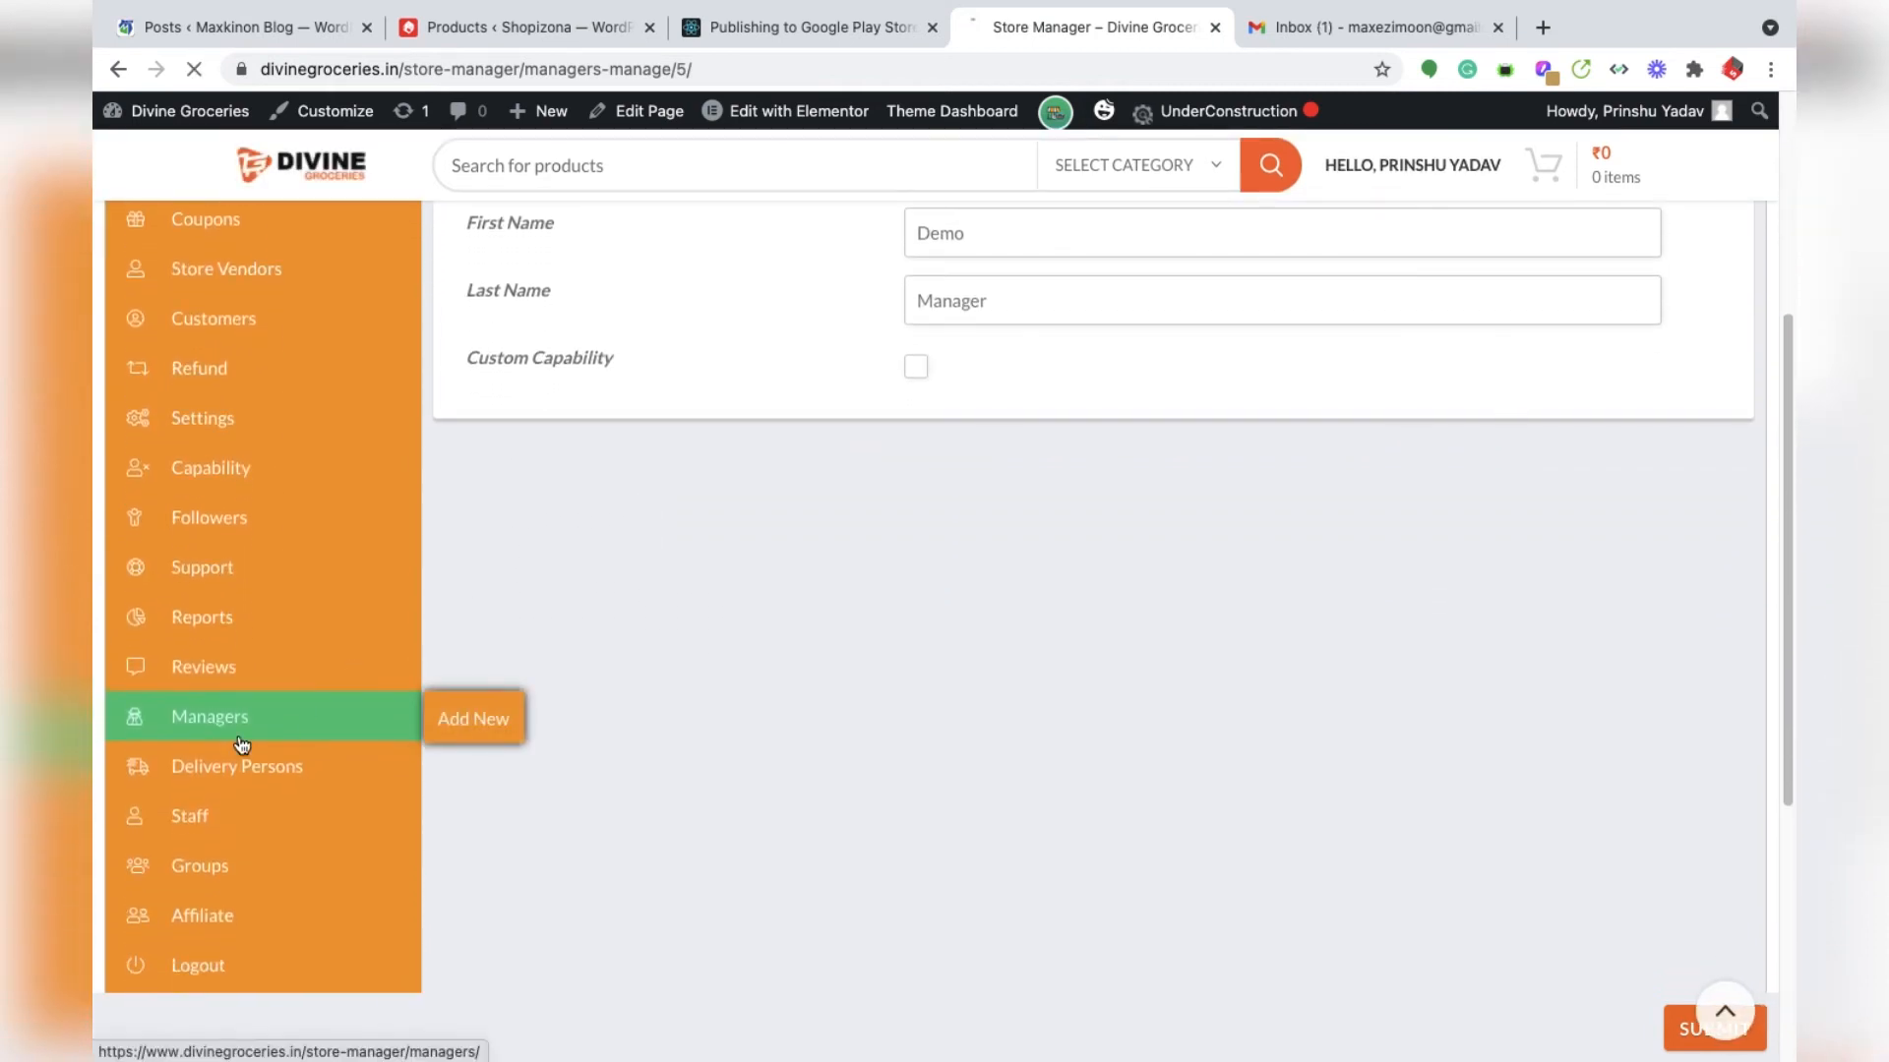
{"action": "left_click", "coordinate": [209, 716]}
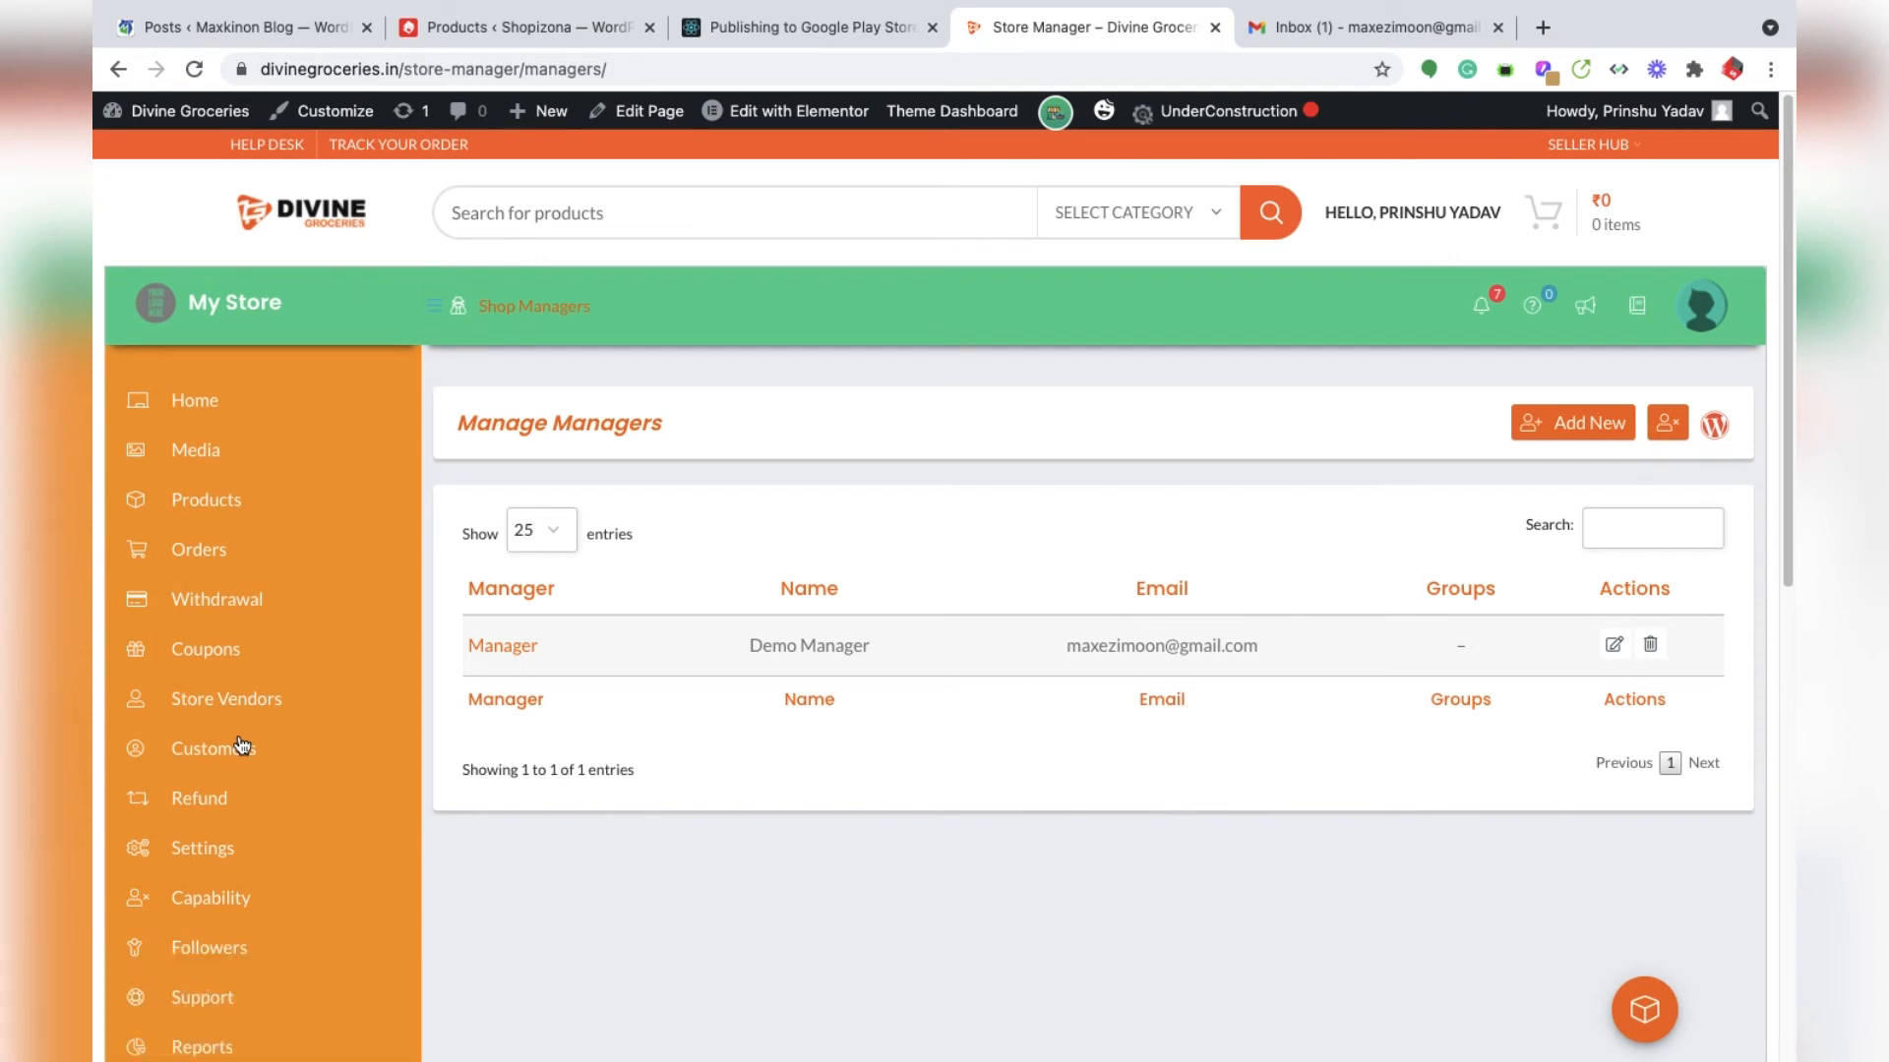
{"action": "mouse_move", "coordinate": [1017, 608]}
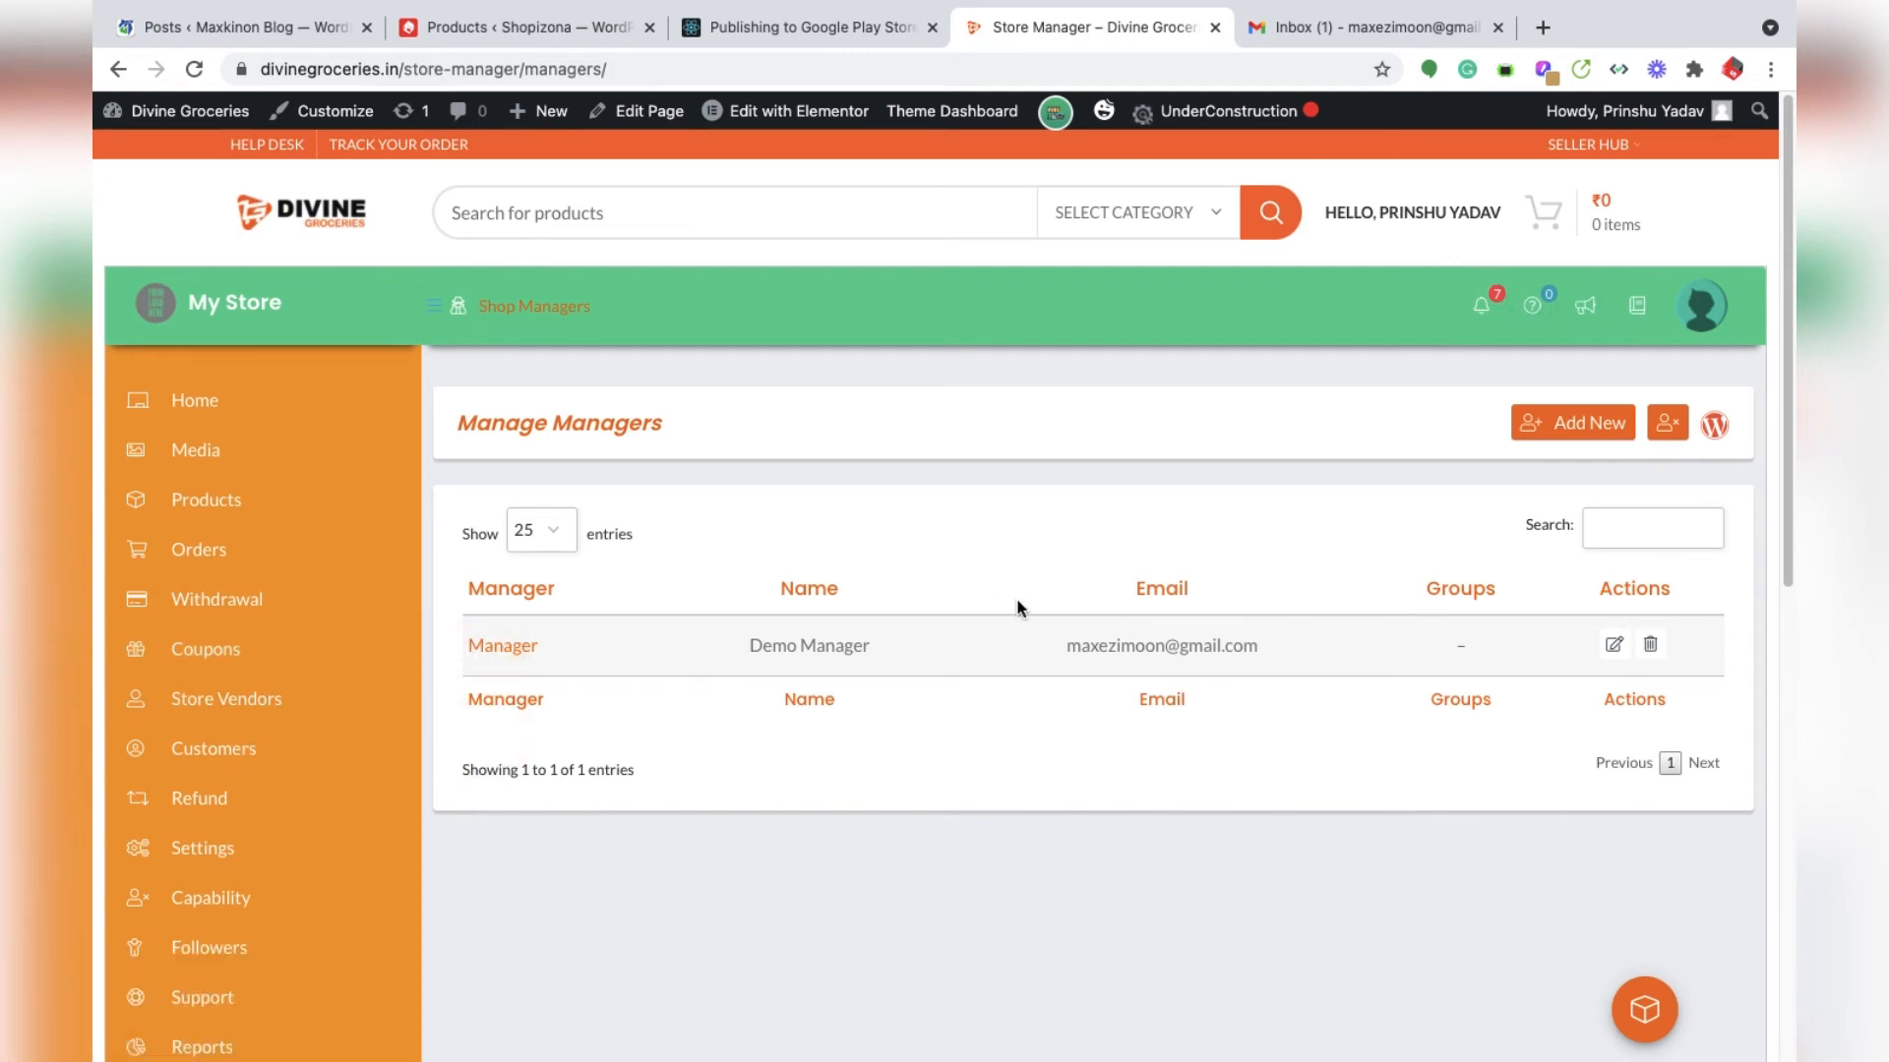
{"action": "mouse_move", "coordinate": [1377, 146]}
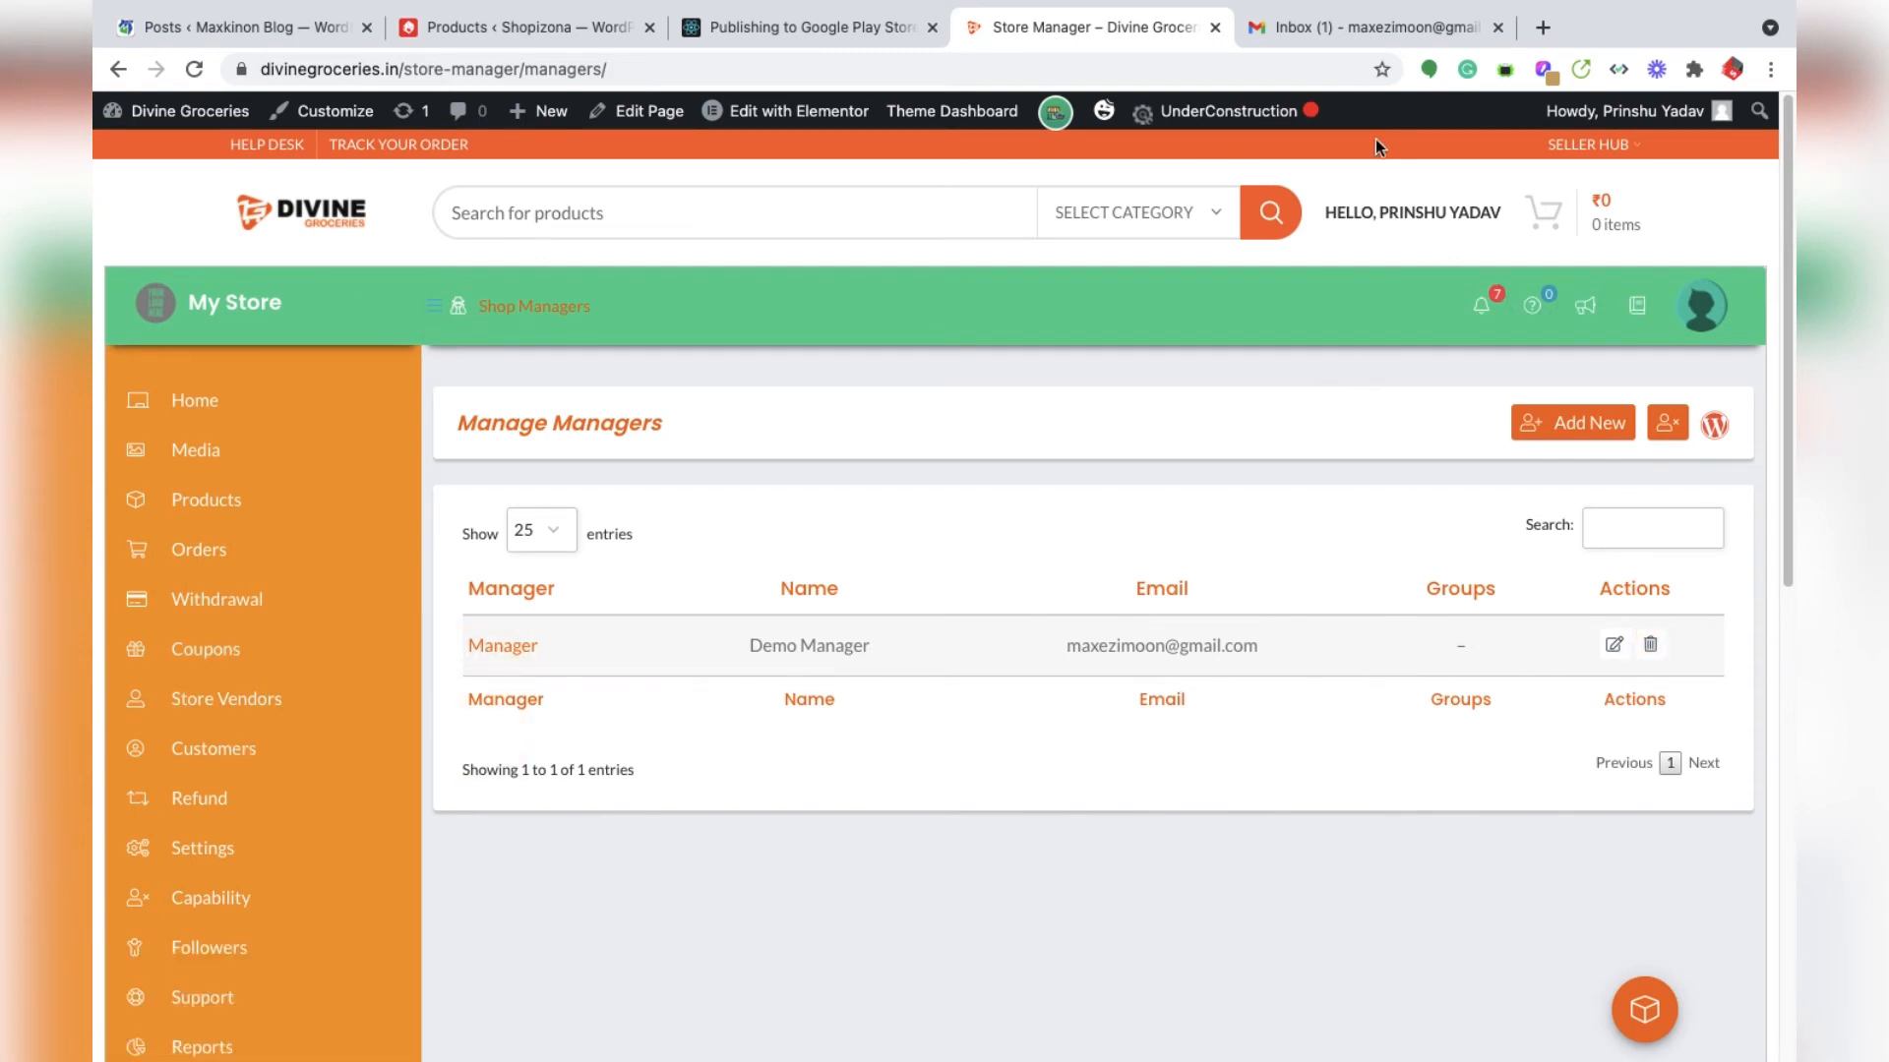
{"action": "mouse_move", "coordinate": [1342, 57]}
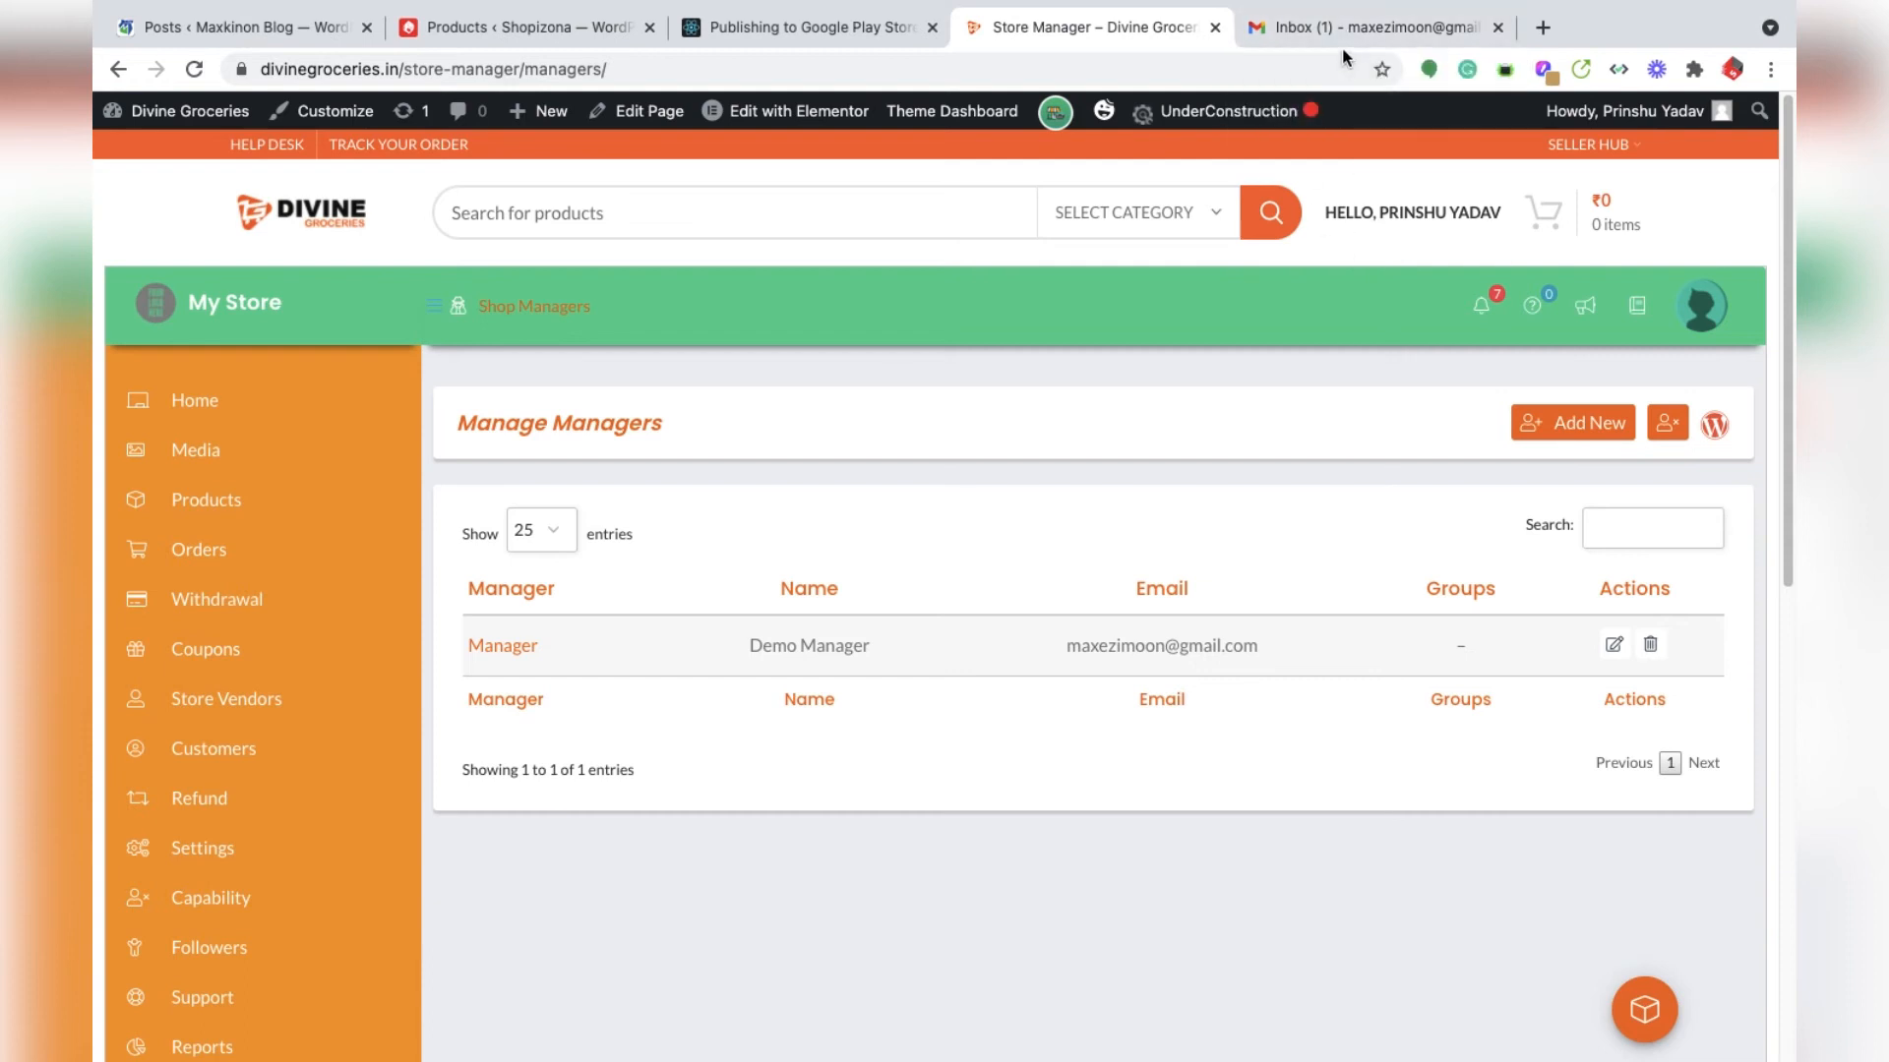
Step: Switch to the email inbox after confirming Demo Manager in Manage Managers
{"action": "left_click", "coordinate": [1359, 28]}
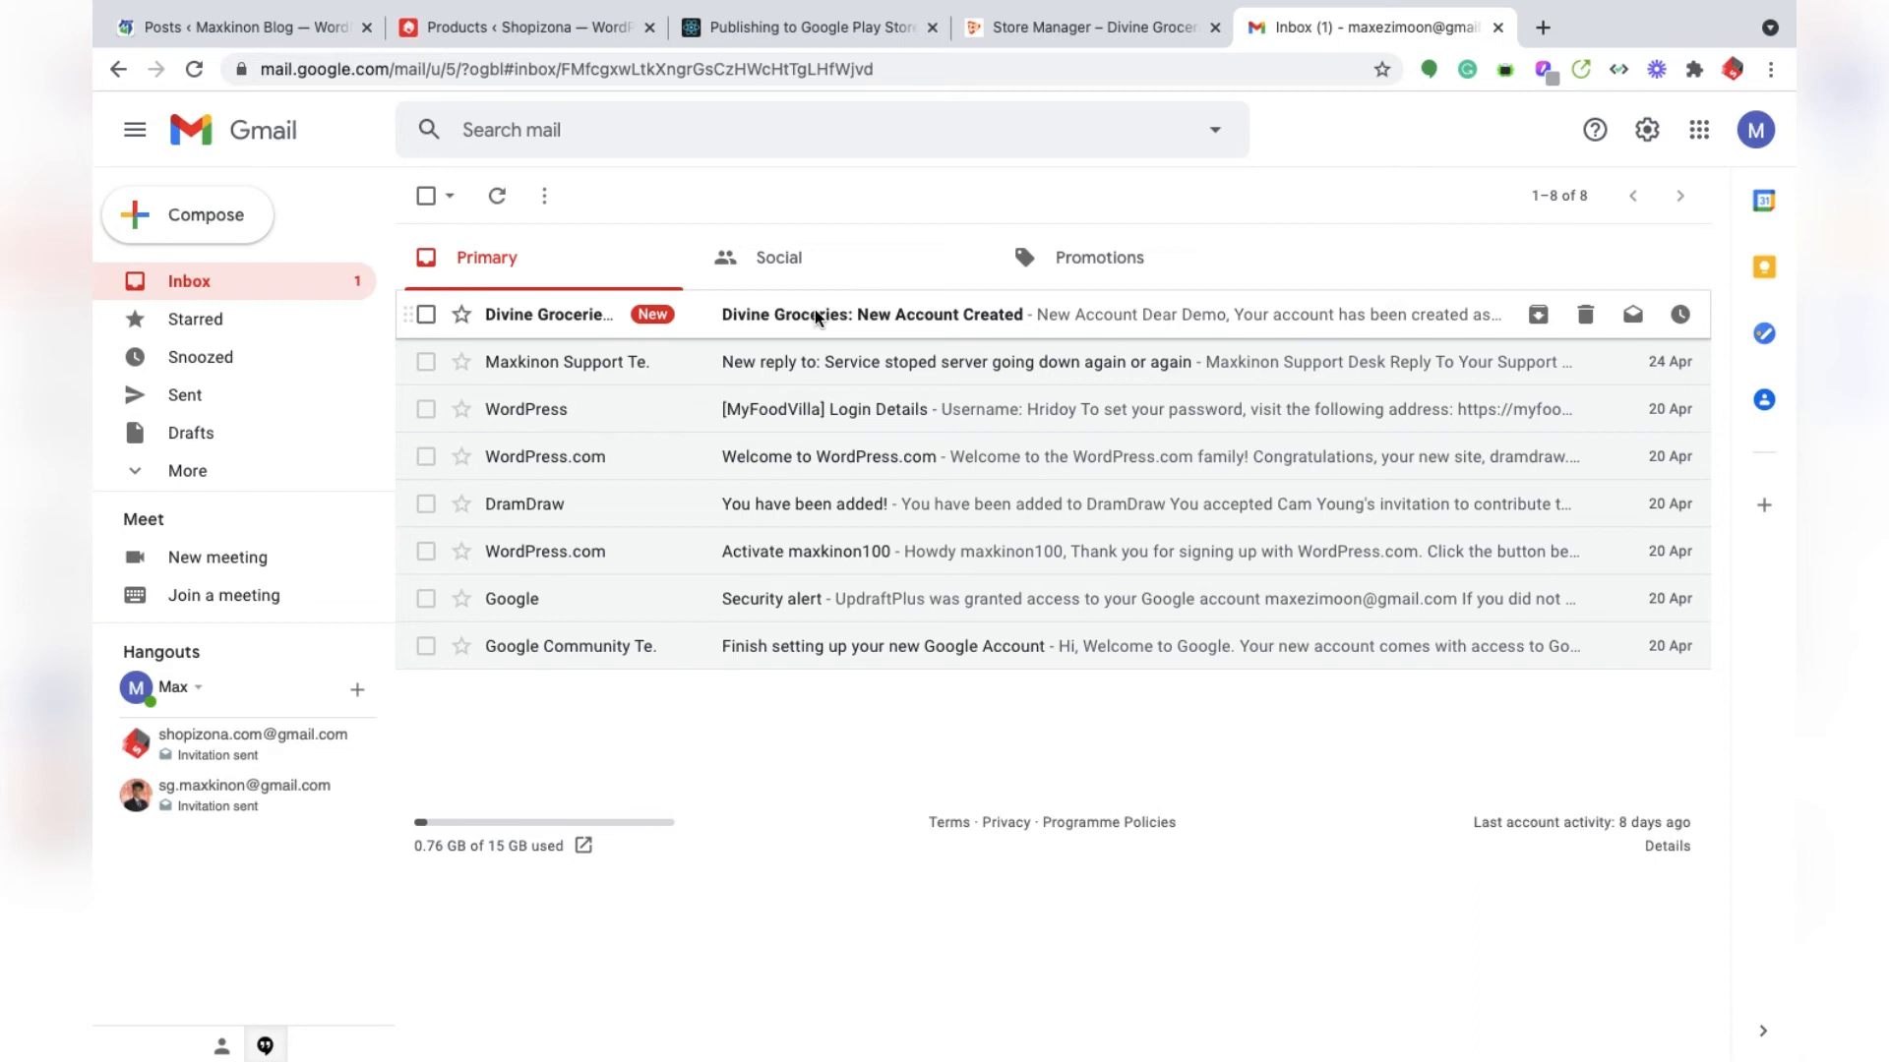
Step: Read the 'Divine Groceries: New Account Created' email with the Manager login and password
{"action": "left_click", "coordinate": [816, 315]}
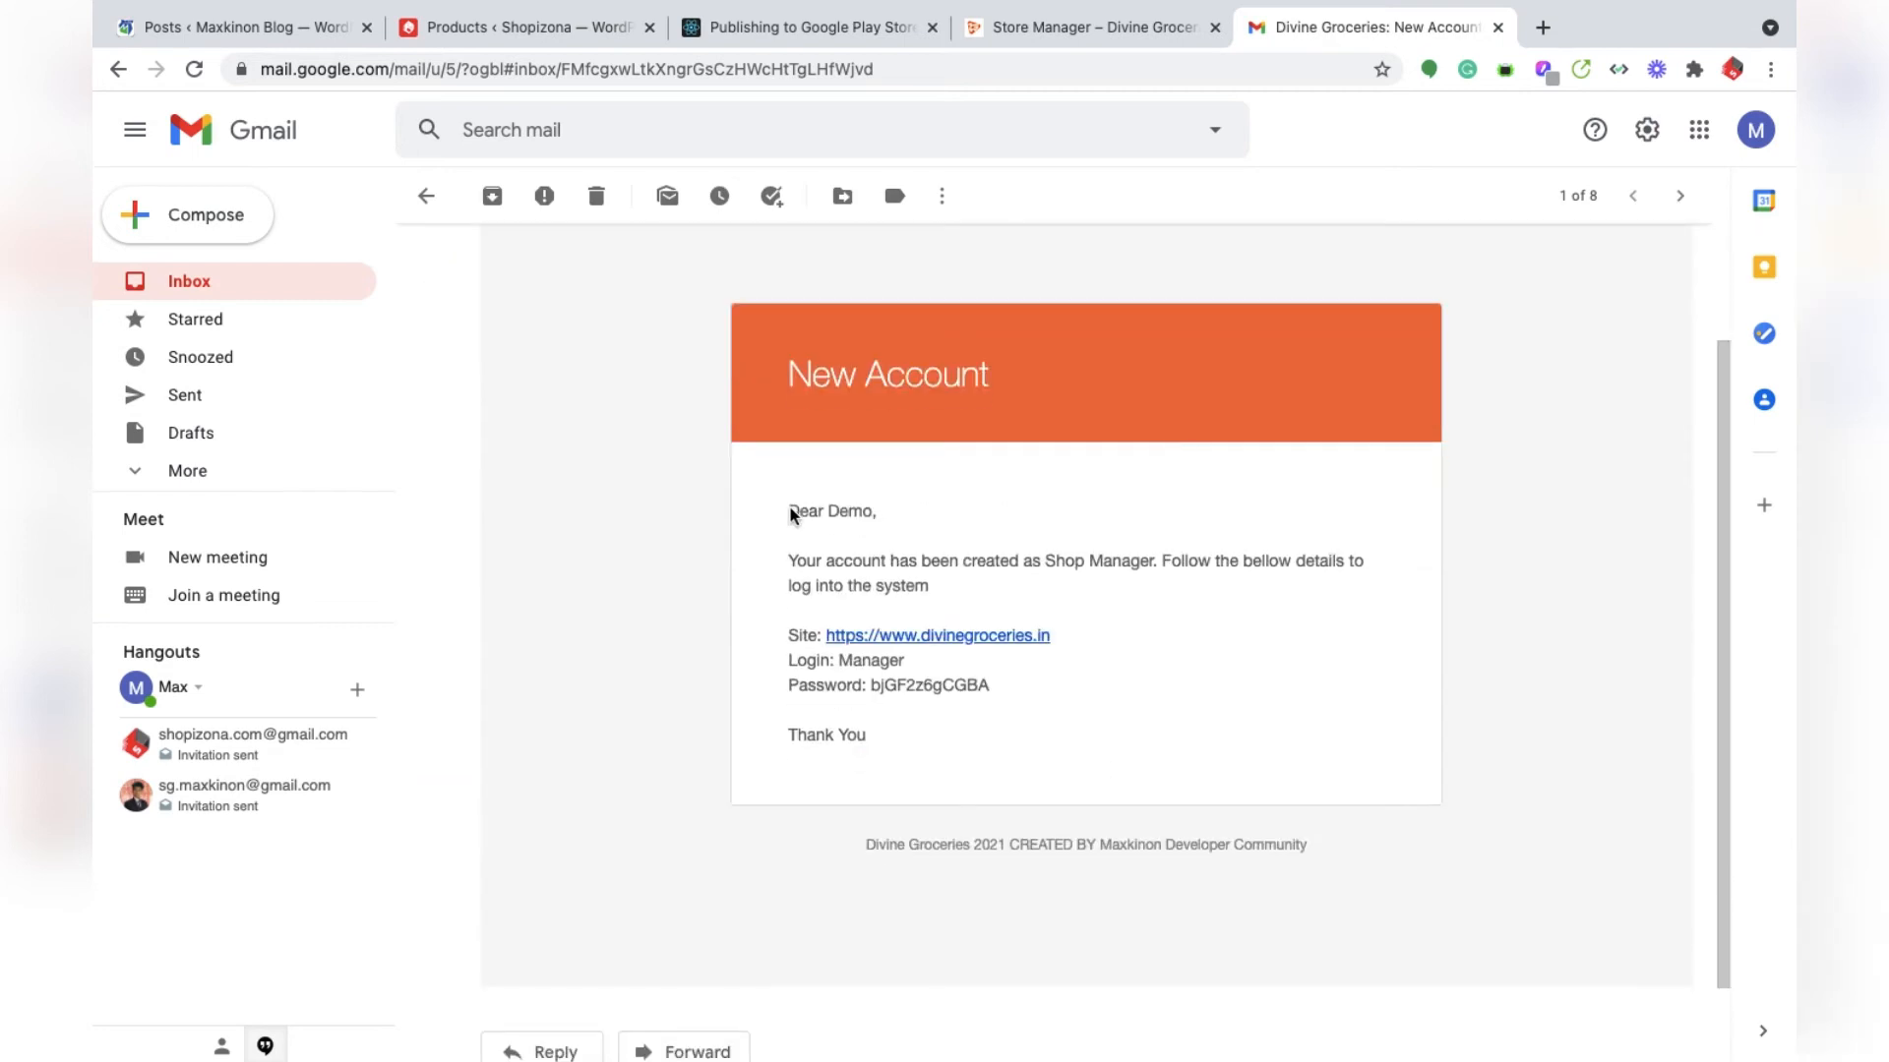
{"action": "mouse_move", "coordinate": [1074, 575]}
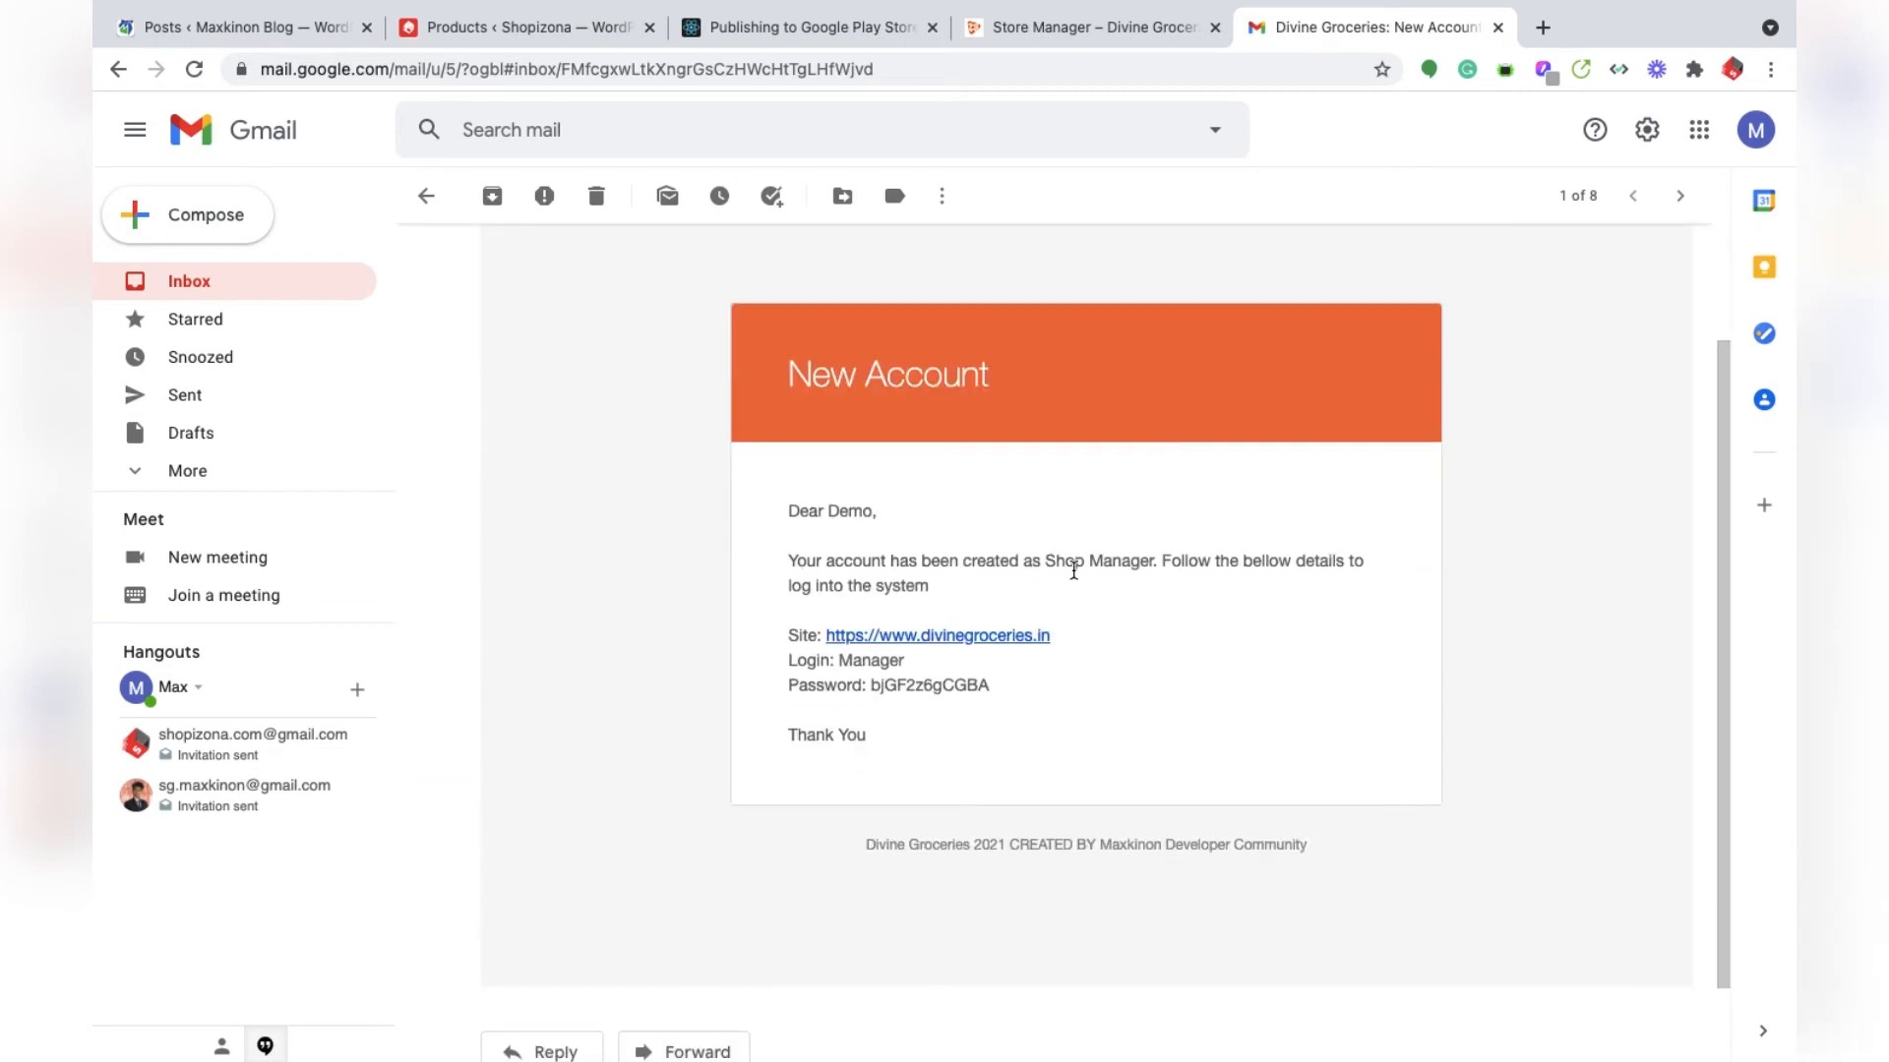
{"action": "mouse_move", "coordinate": [1259, 584]}
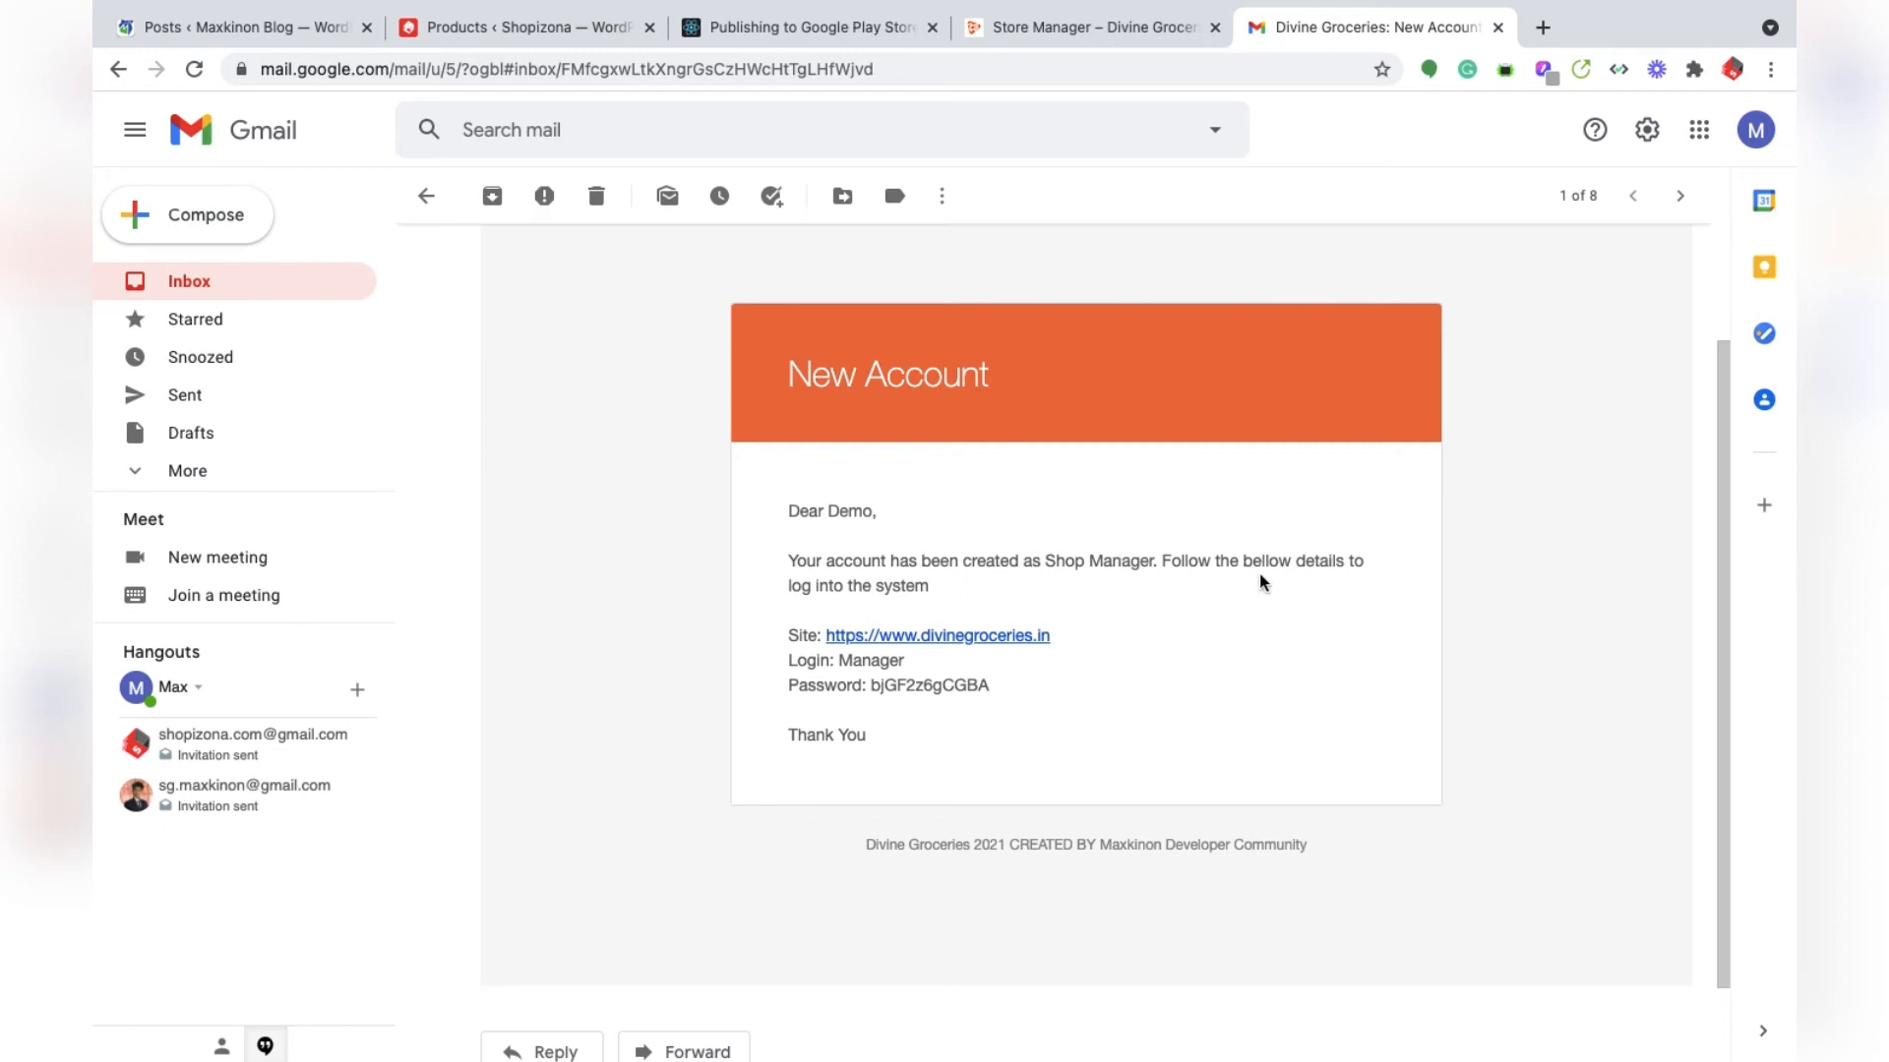
{"action": "mouse_move", "coordinate": [952, 657]}
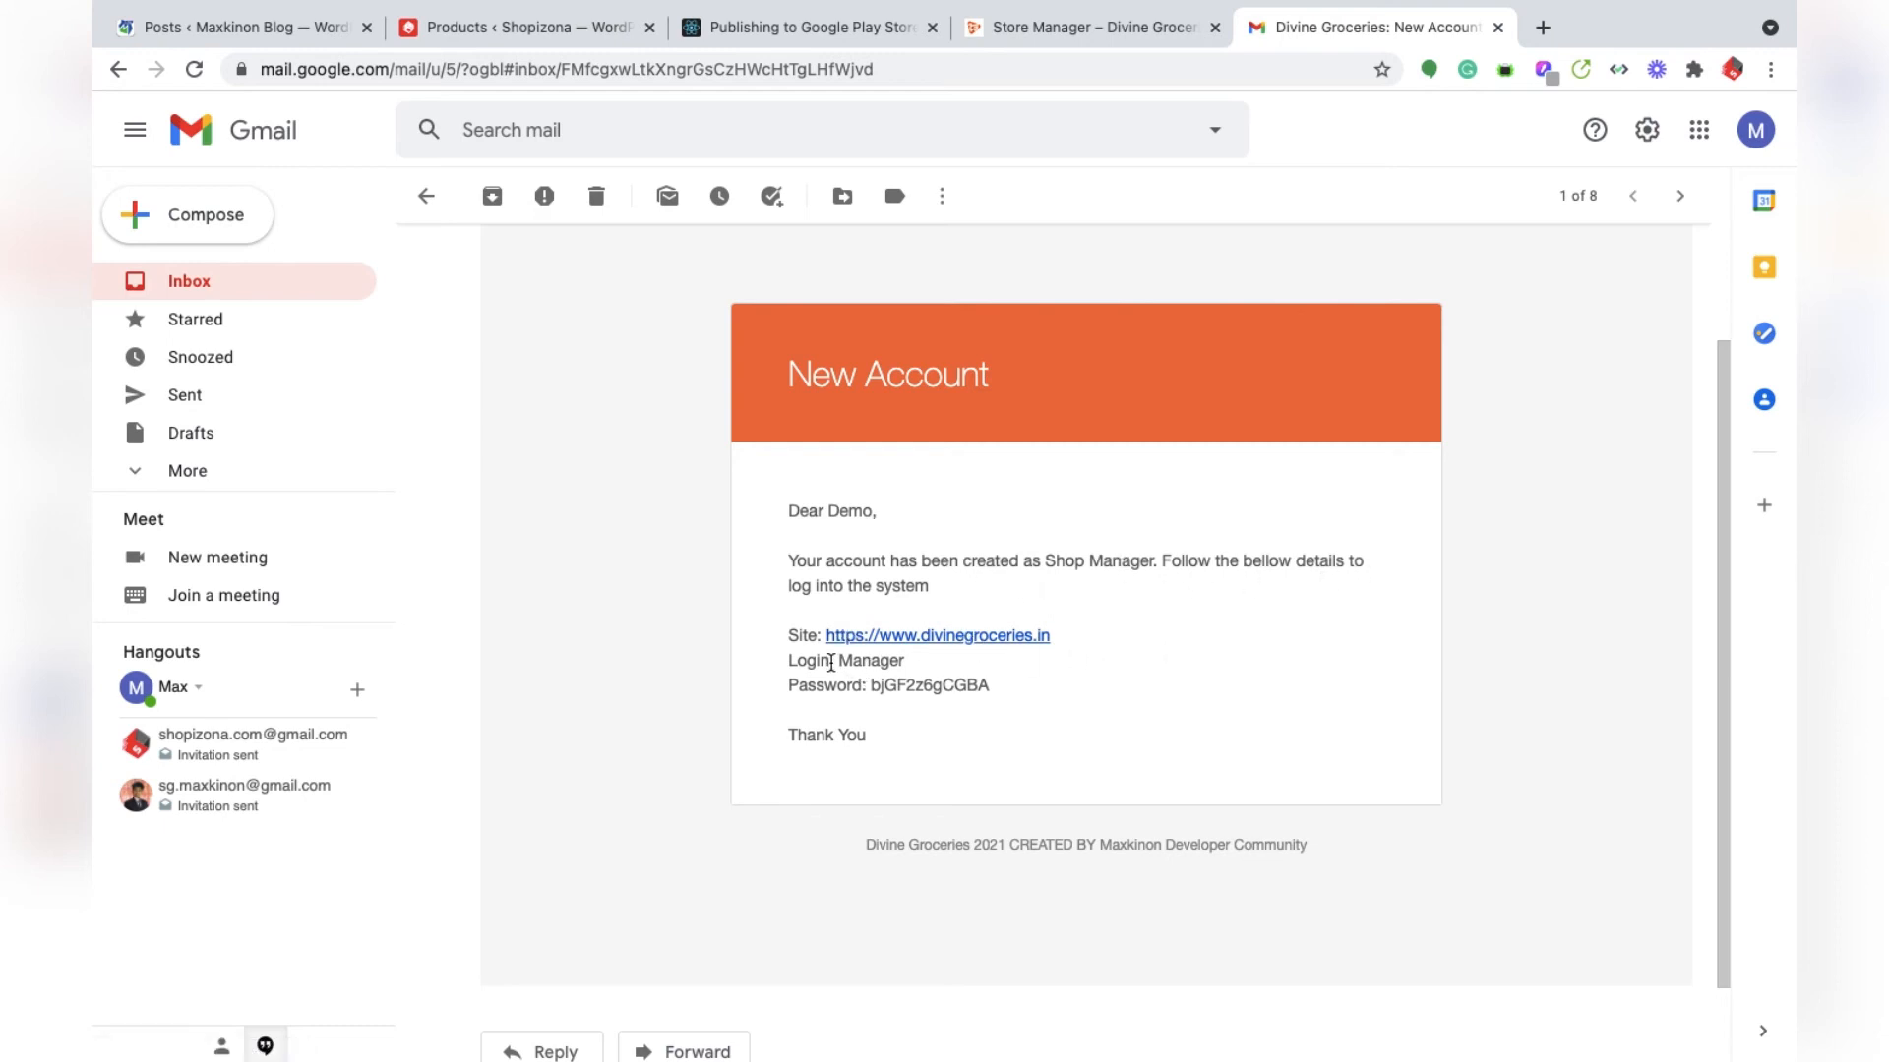
{"action": "scroll", "scroll_direction": "up", "scroll_amount": 3}
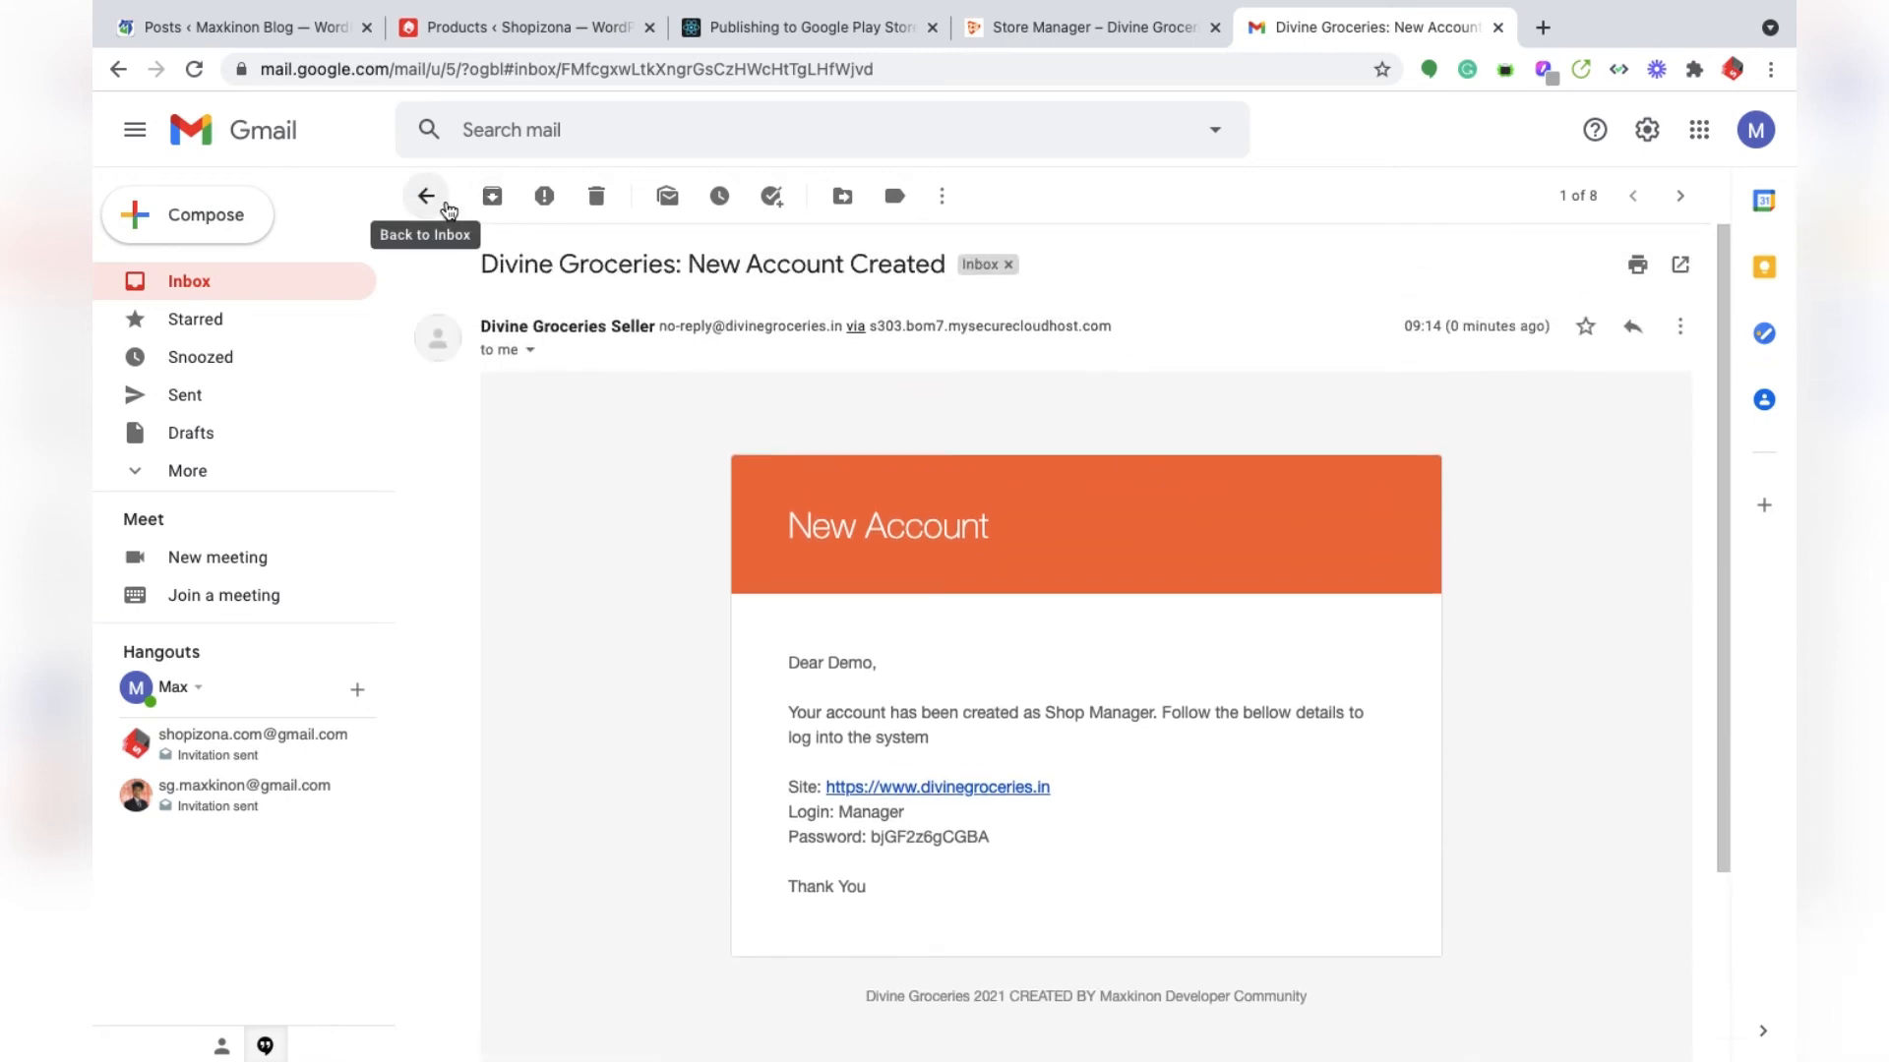
Step: Return to the Store Manager tab and scroll the sidebar toward Delivery Persons
{"action": "left_click", "coordinate": [1086, 27]}
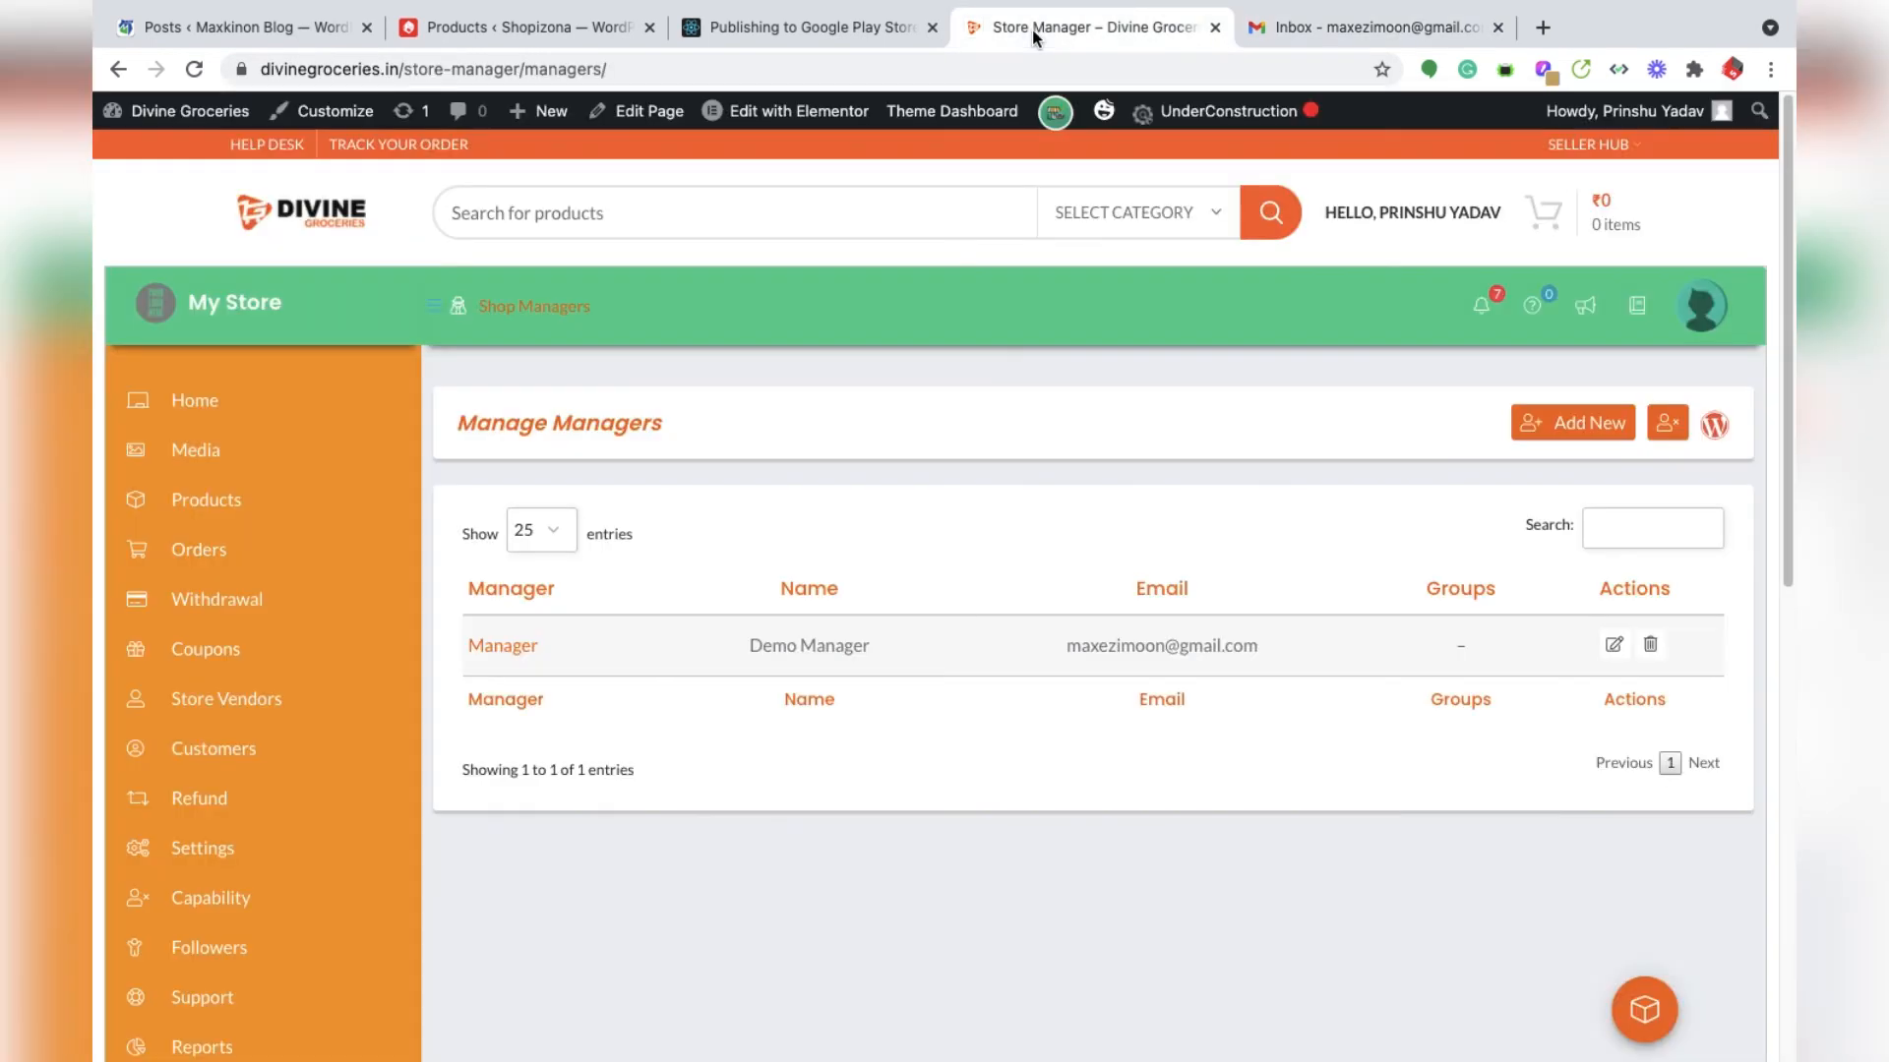
{"action": "scroll", "scroll_direction": "down", "scroll_amount": 3}
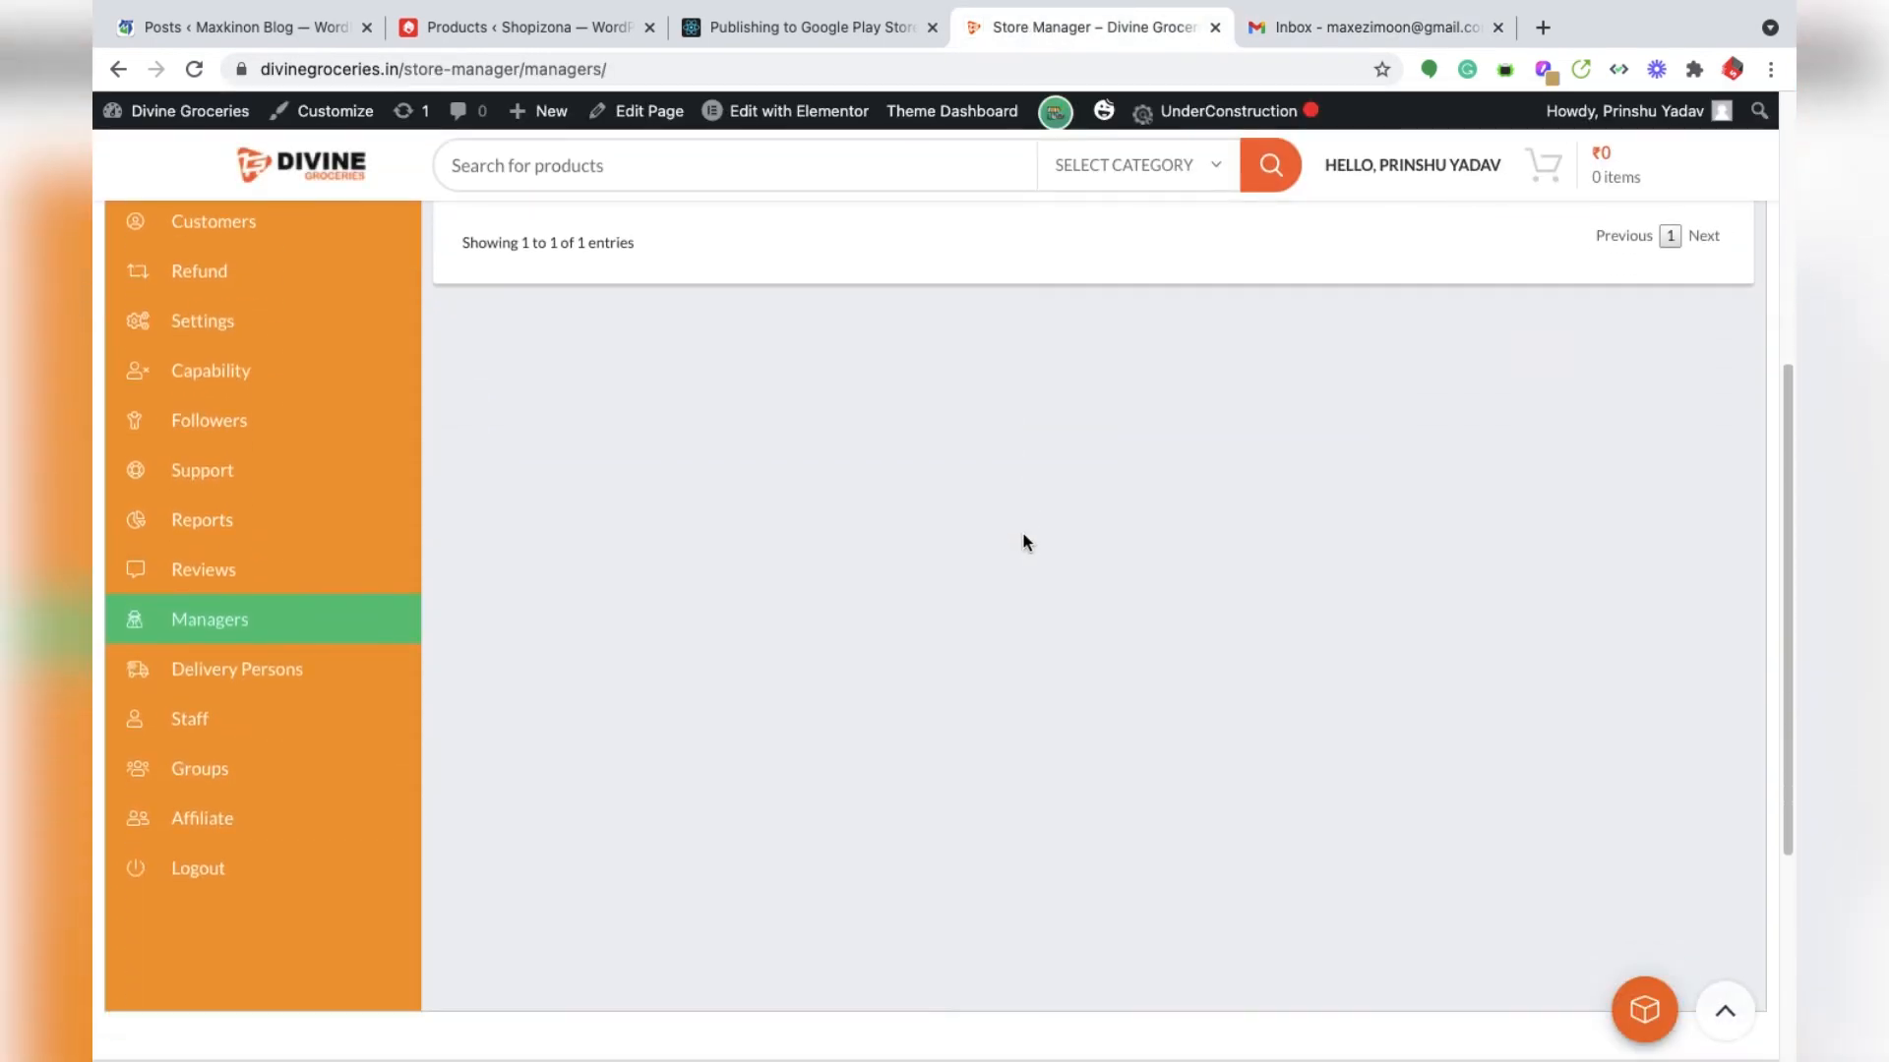
{"action": "scroll", "scroll_direction": "down", "scroll_amount": 3}
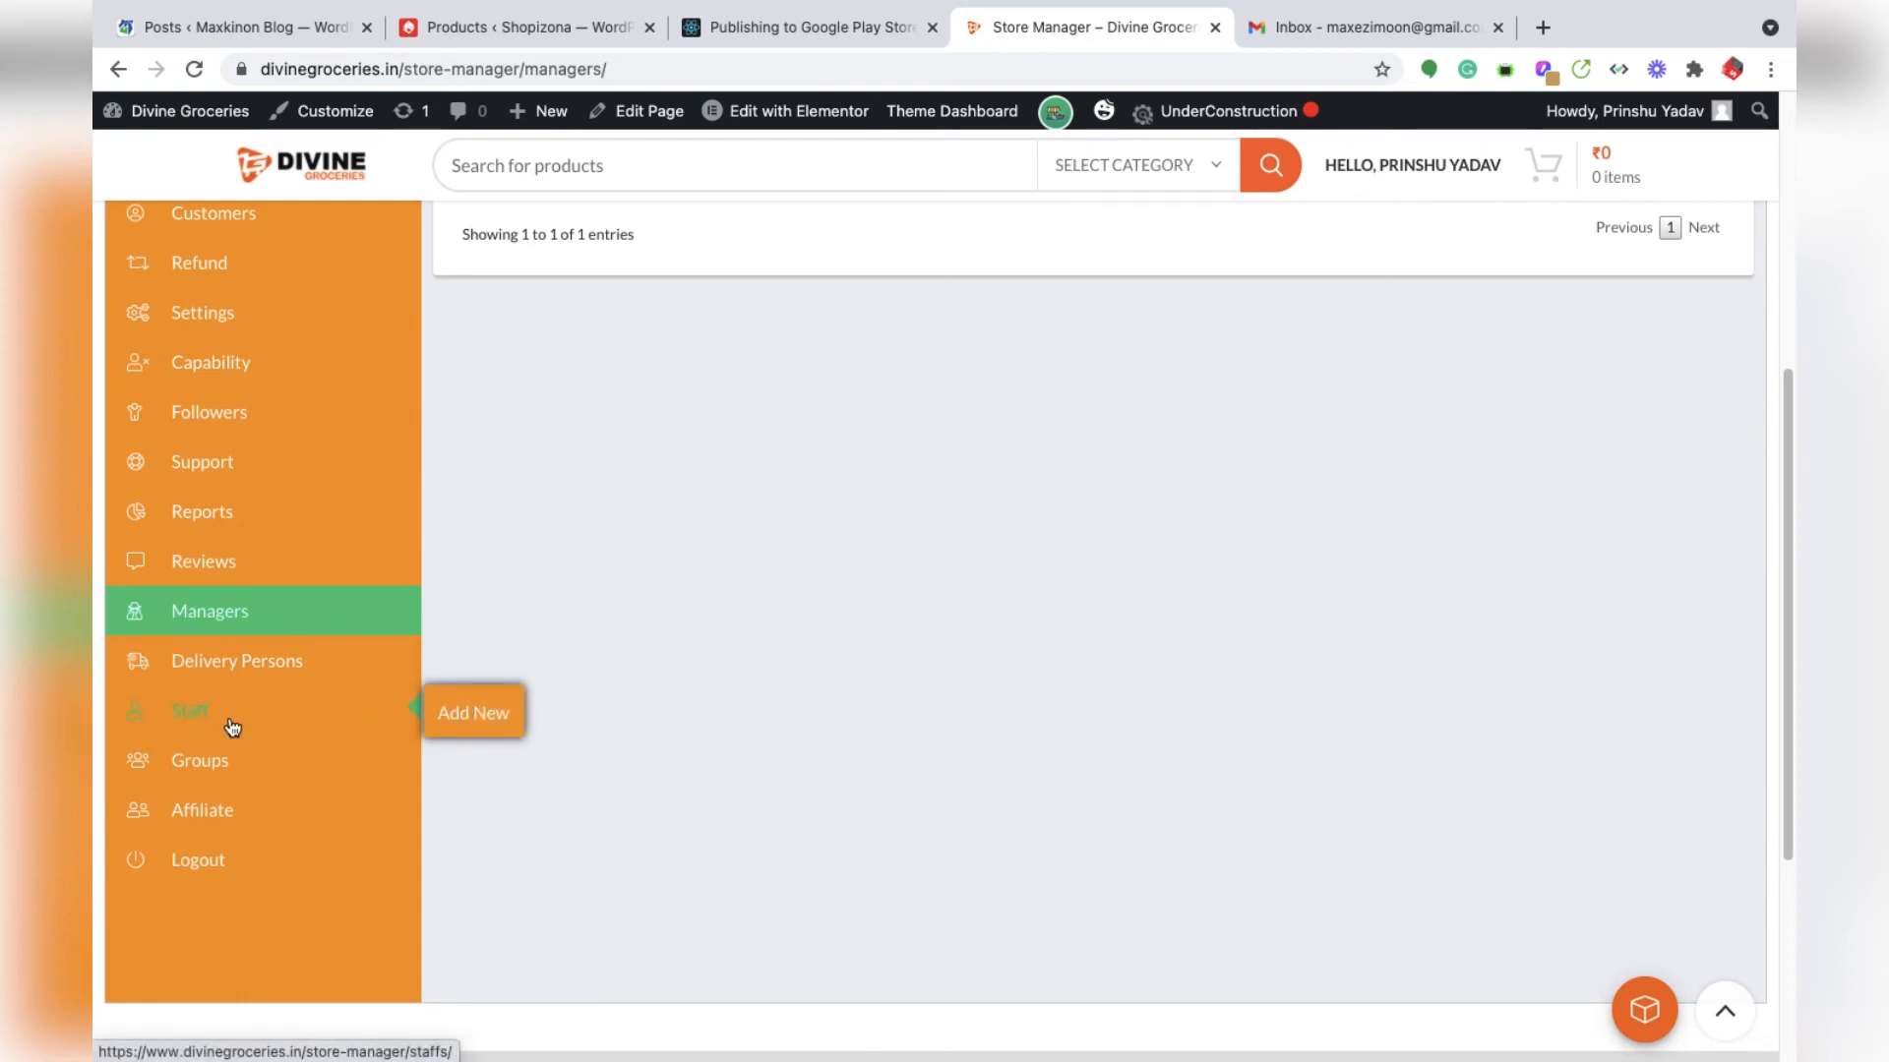
{"action": "mouse_move", "coordinate": [305, 771]}
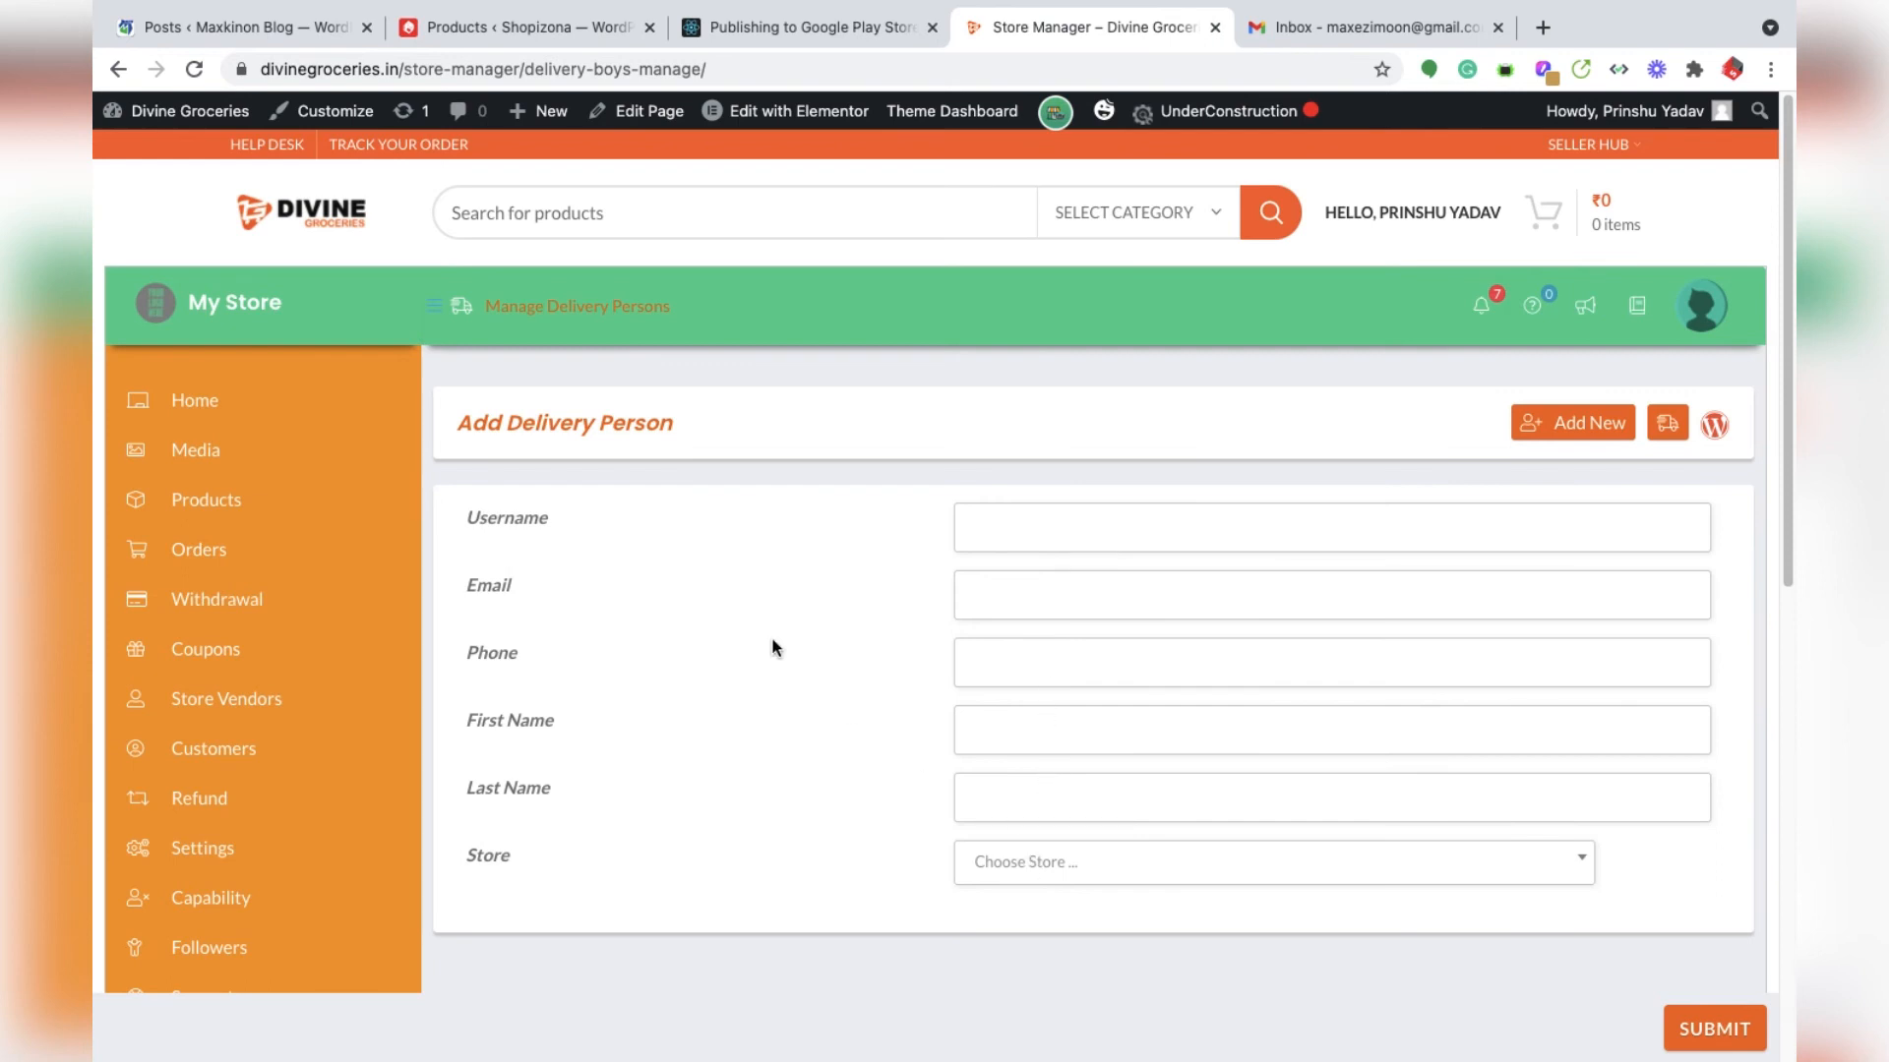
{"action": "left_click", "coordinate": [1271, 864]}
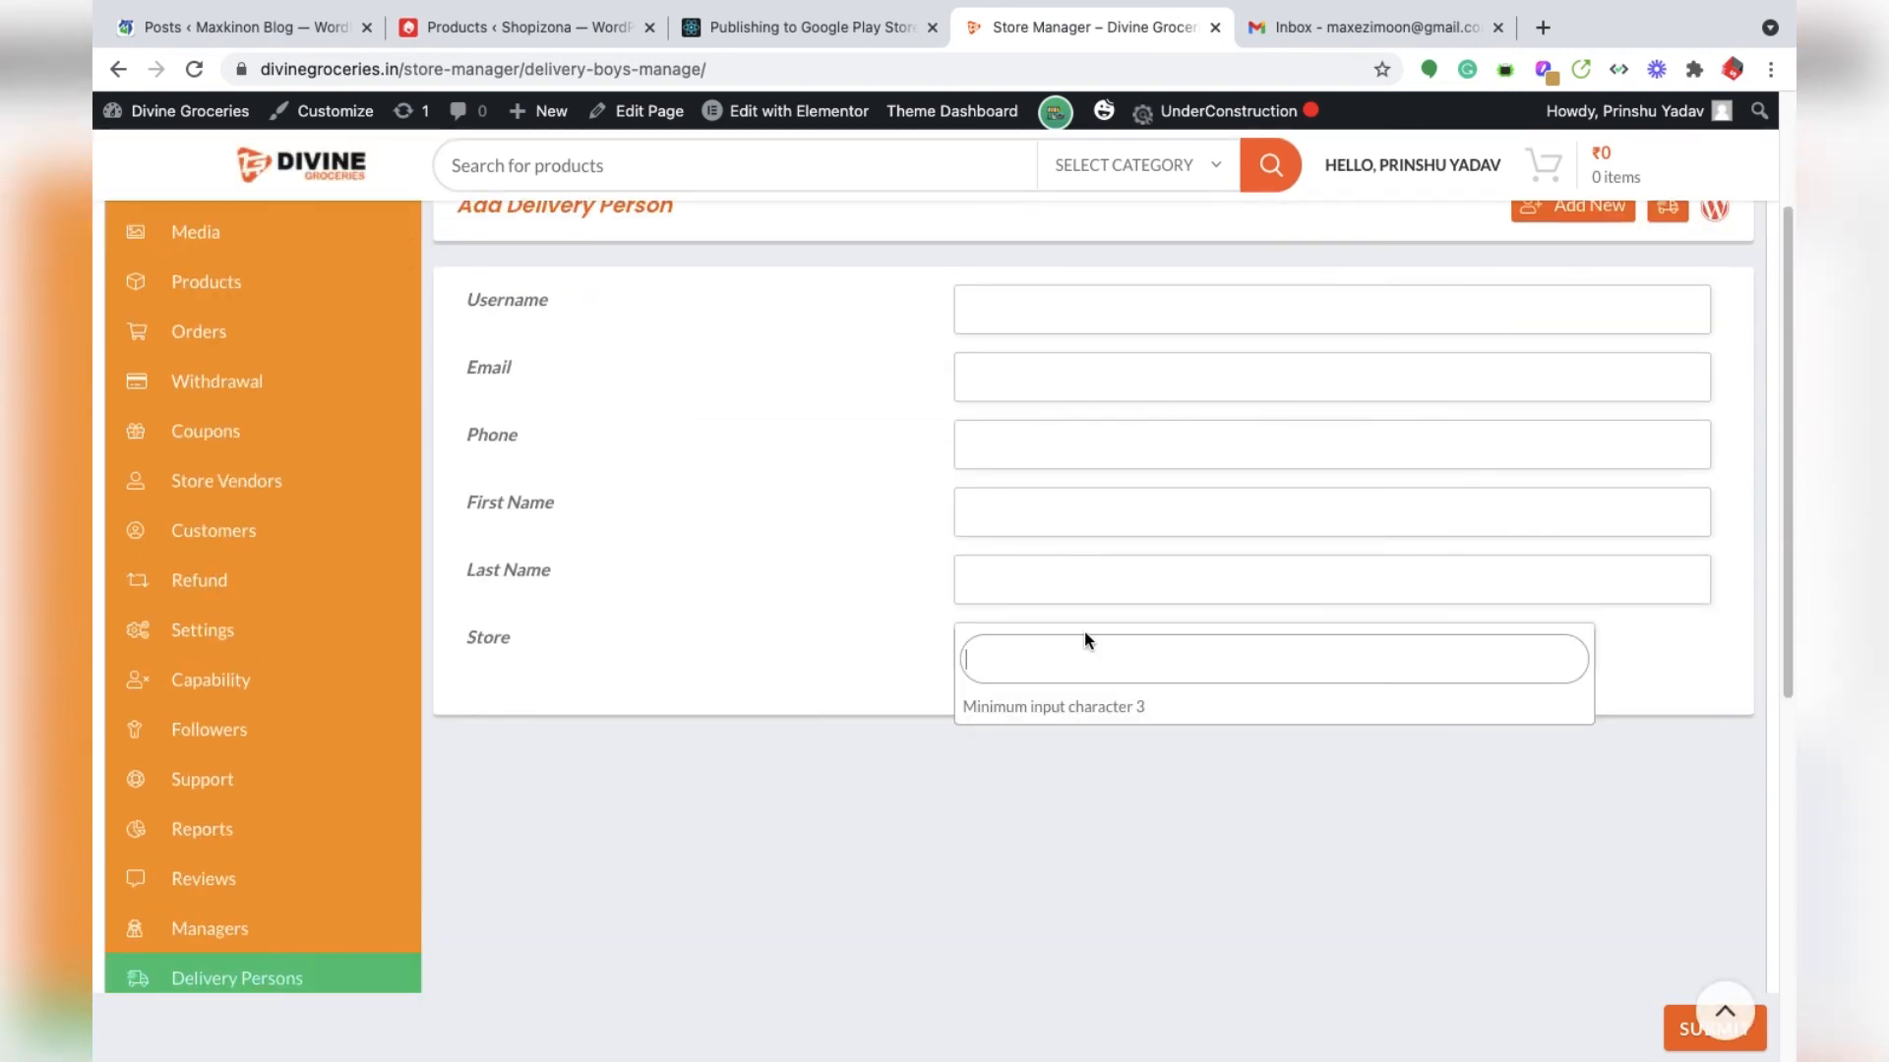
{"action": "type", "text": "d"}
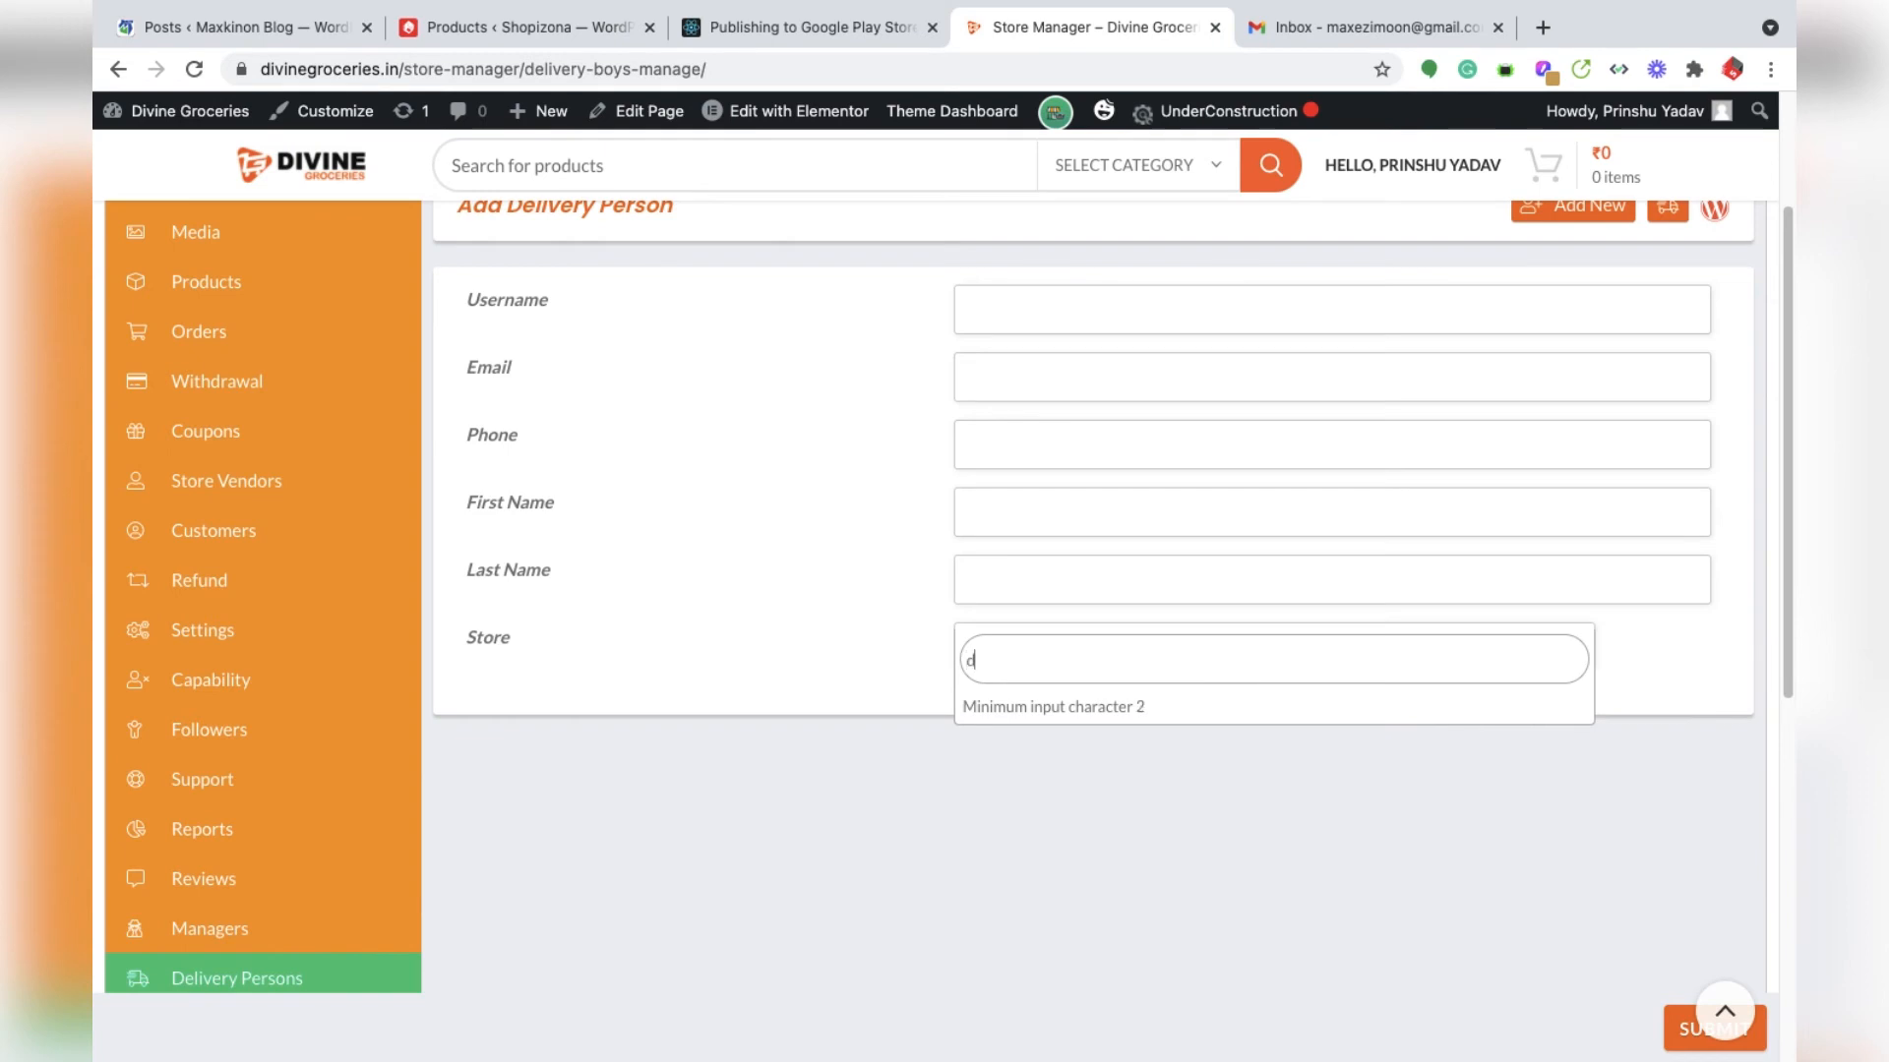
{"action": "type", "text": "em"}
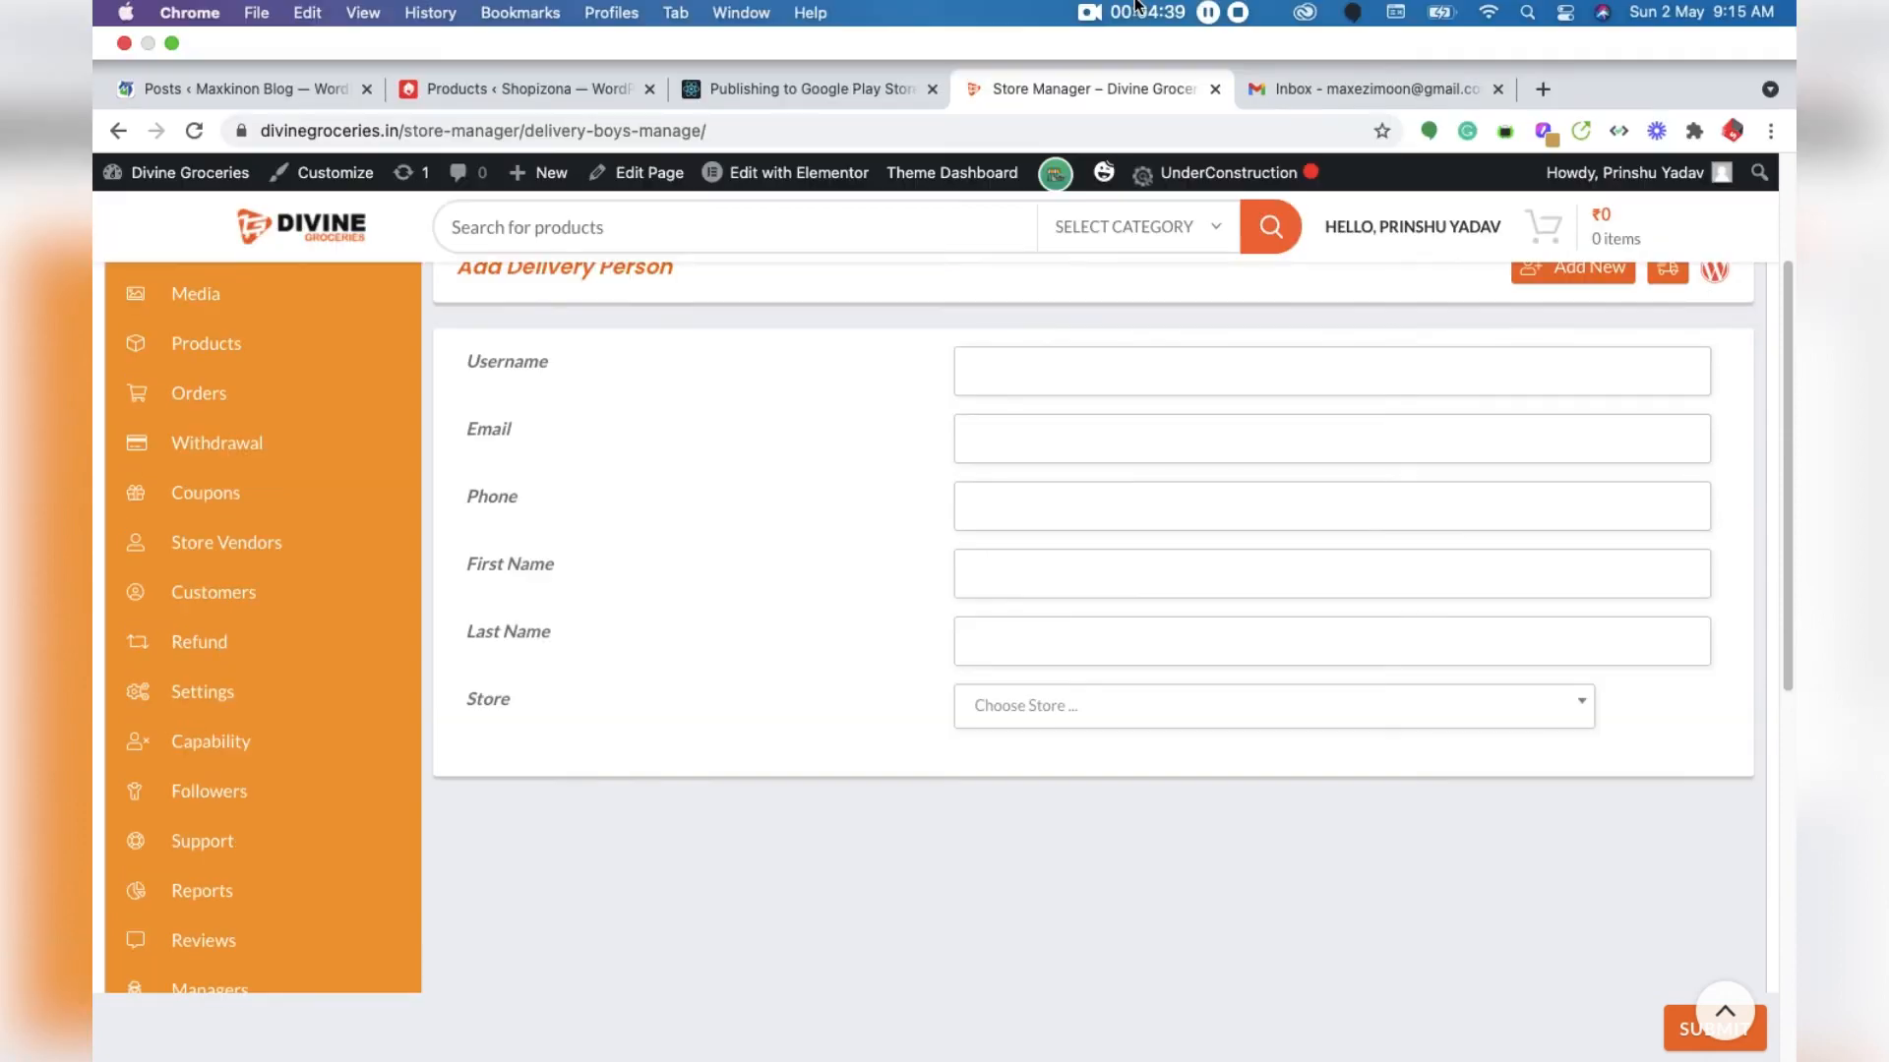
{"action": "mouse_move", "coordinate": [1207, 16]}
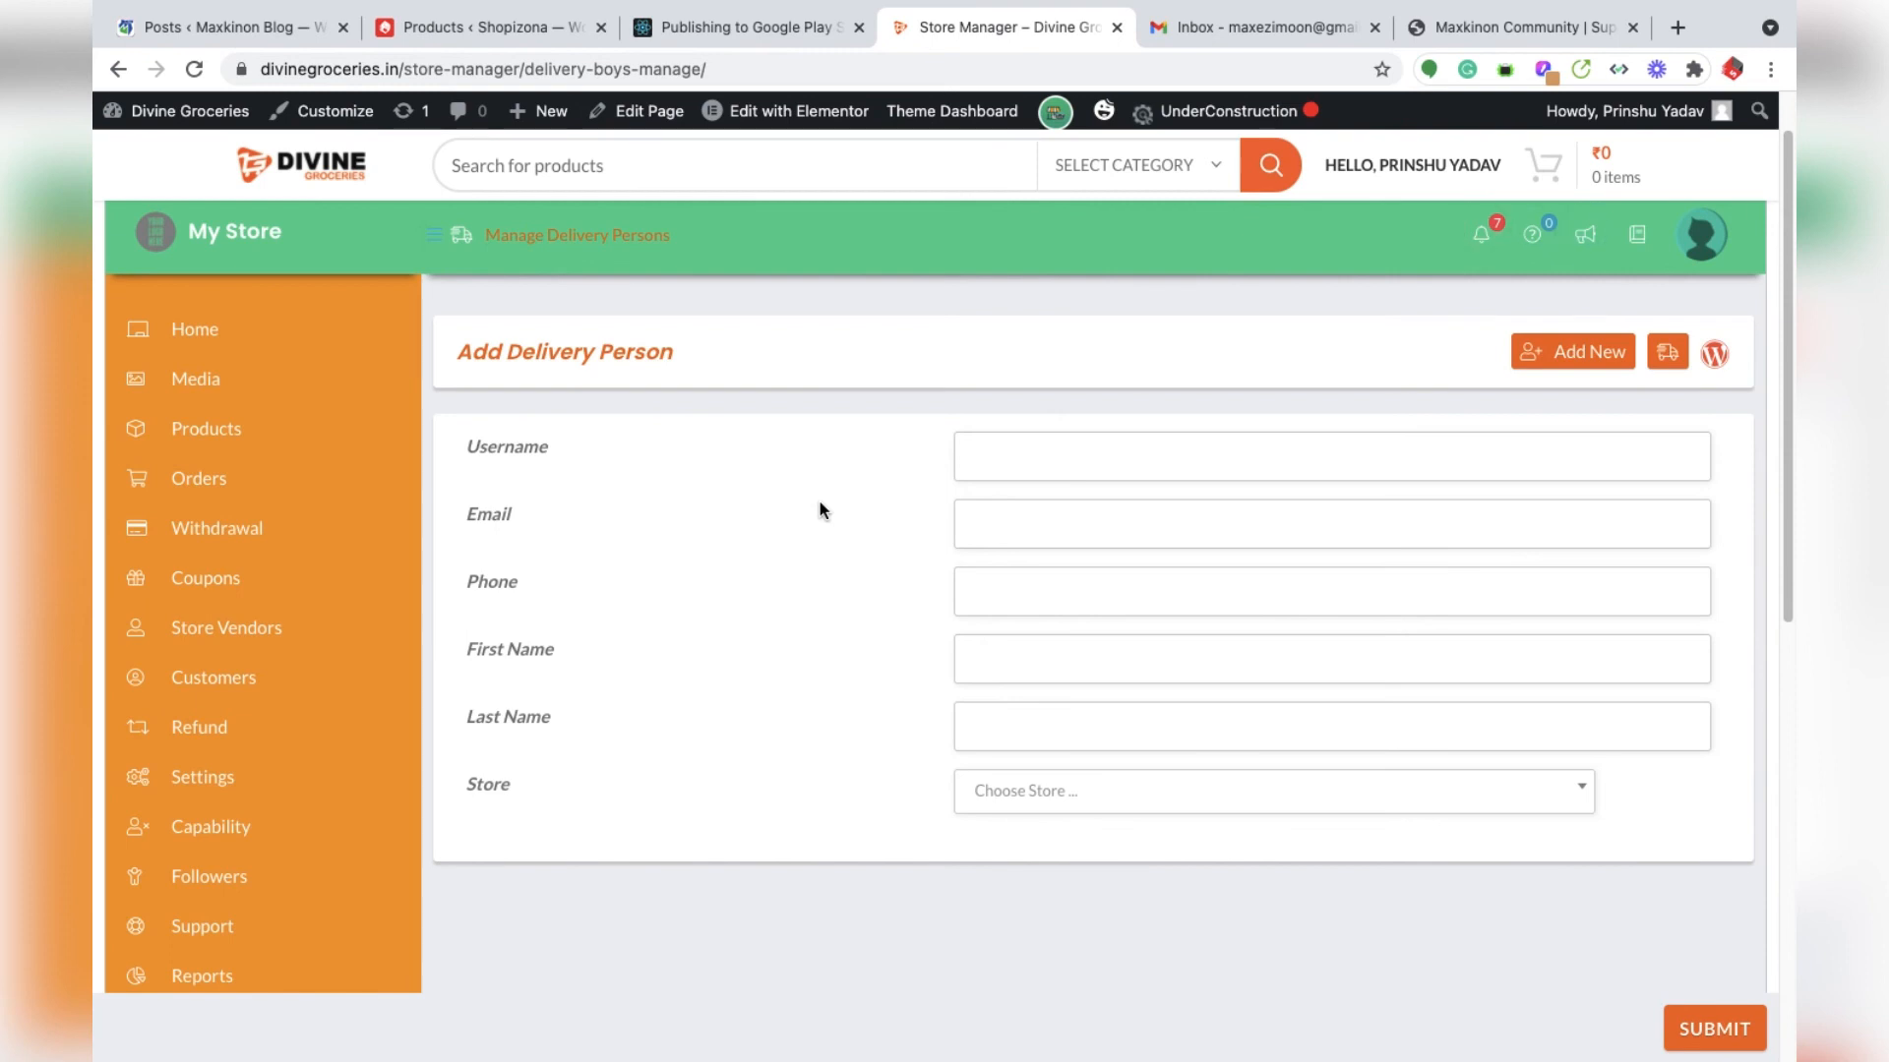
{"action": "scroll", "scroll_direction": "down", "scroll_amount": 3}
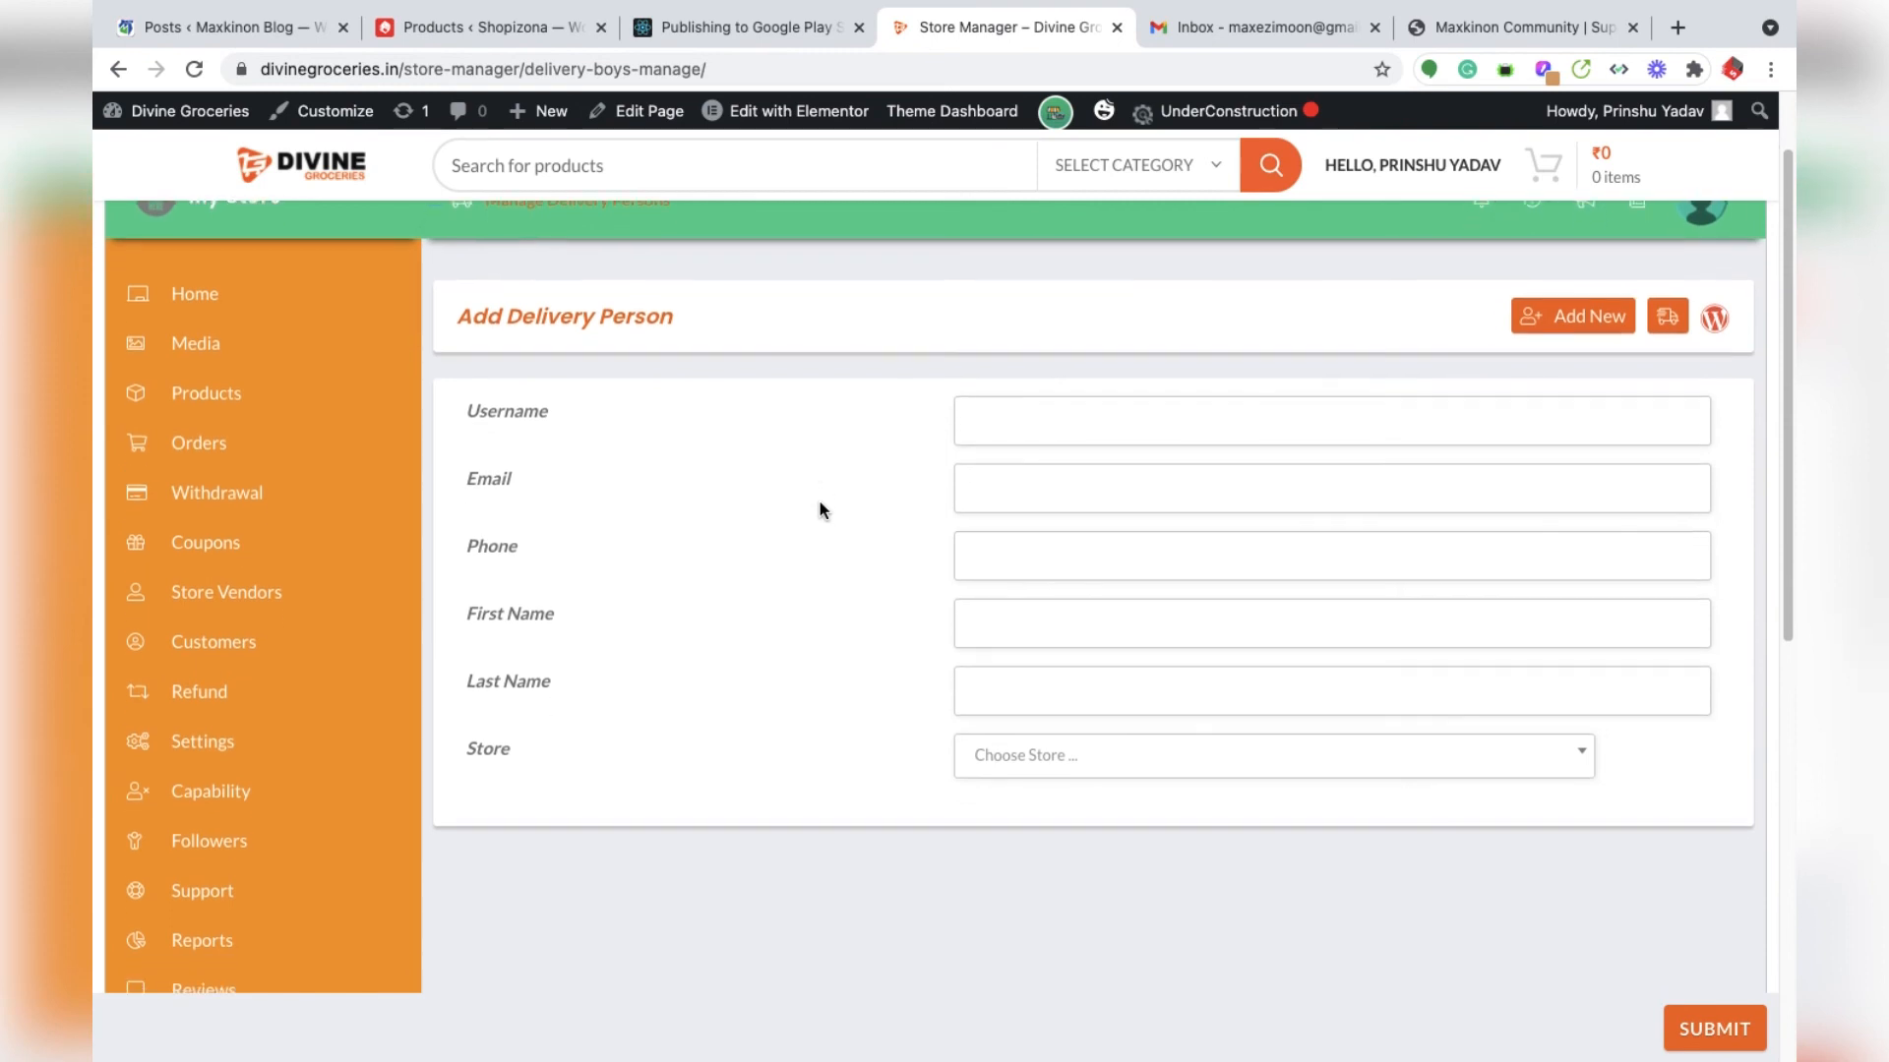
{"action": "scroll", "scroll_direction": "down", "scroll_amount": 3}
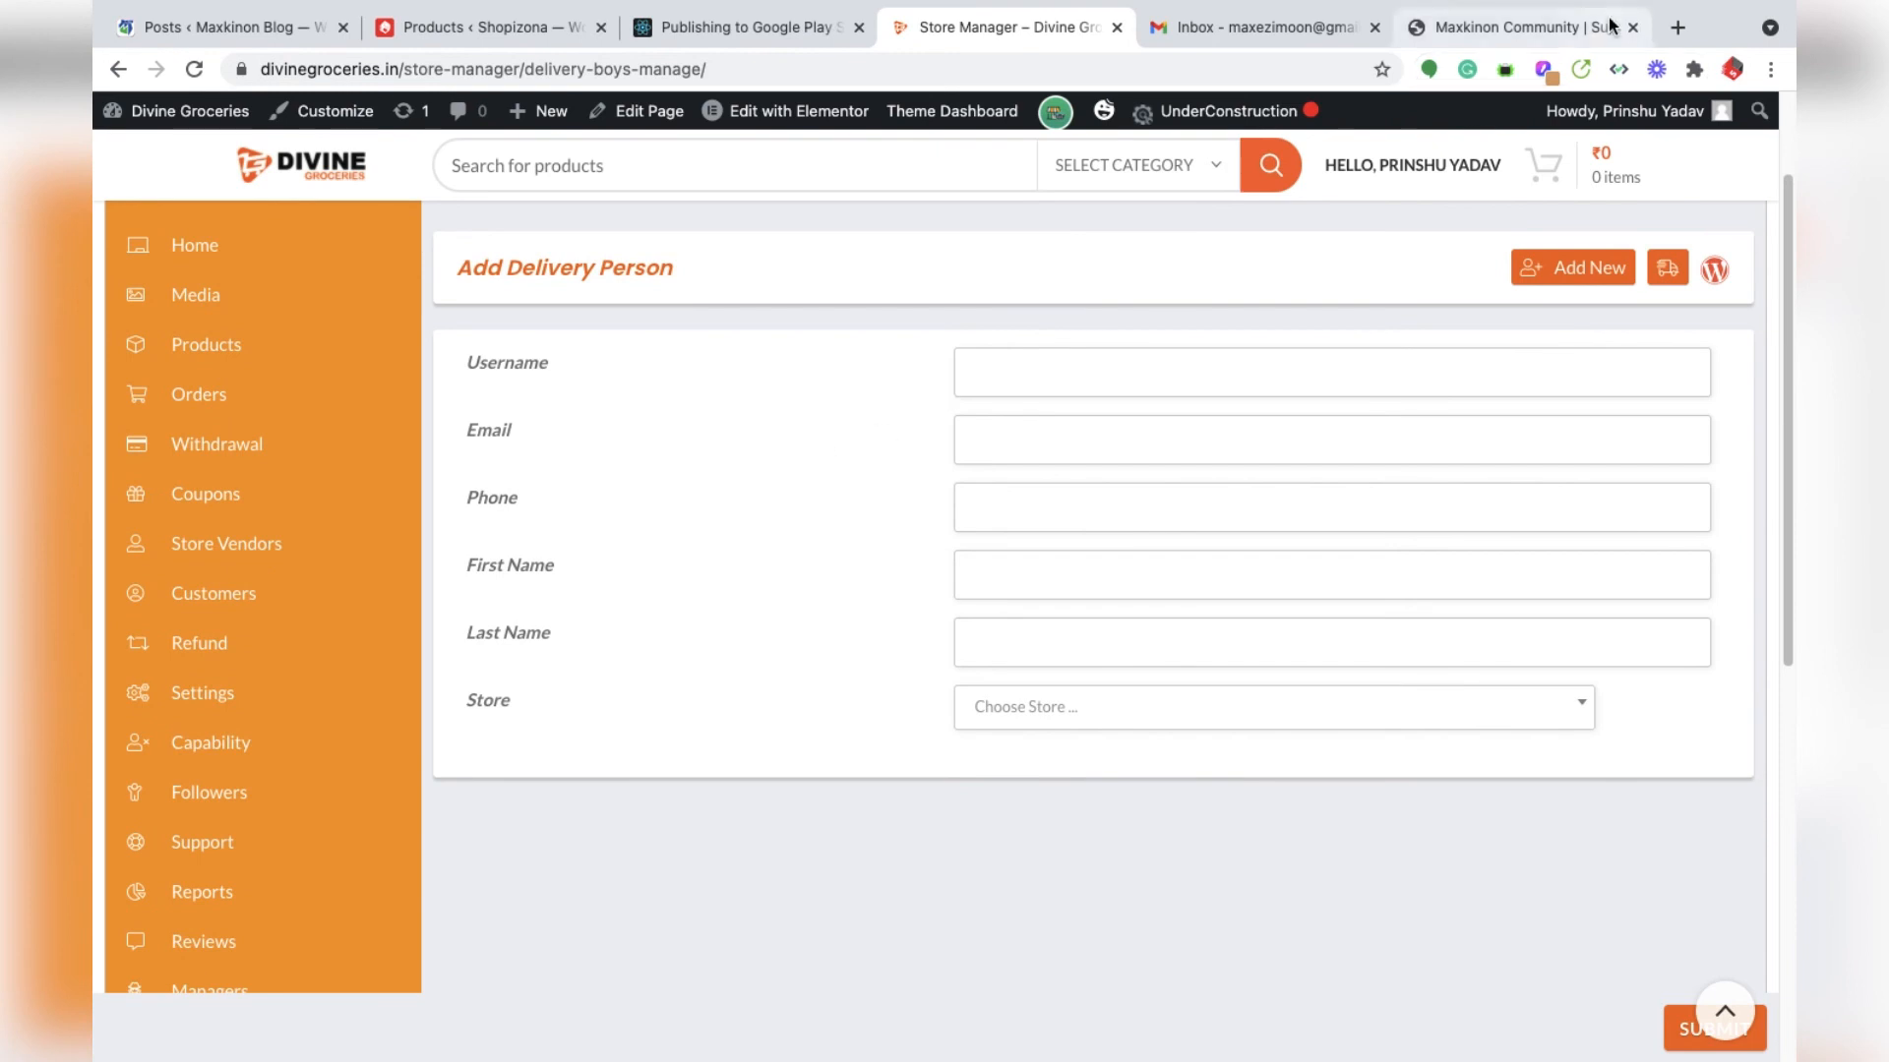
Step: Switch to the Maxkinon Support Center and dismiss the Covid notice
{"action": "left_click", "coordinate": [1523, 27]}
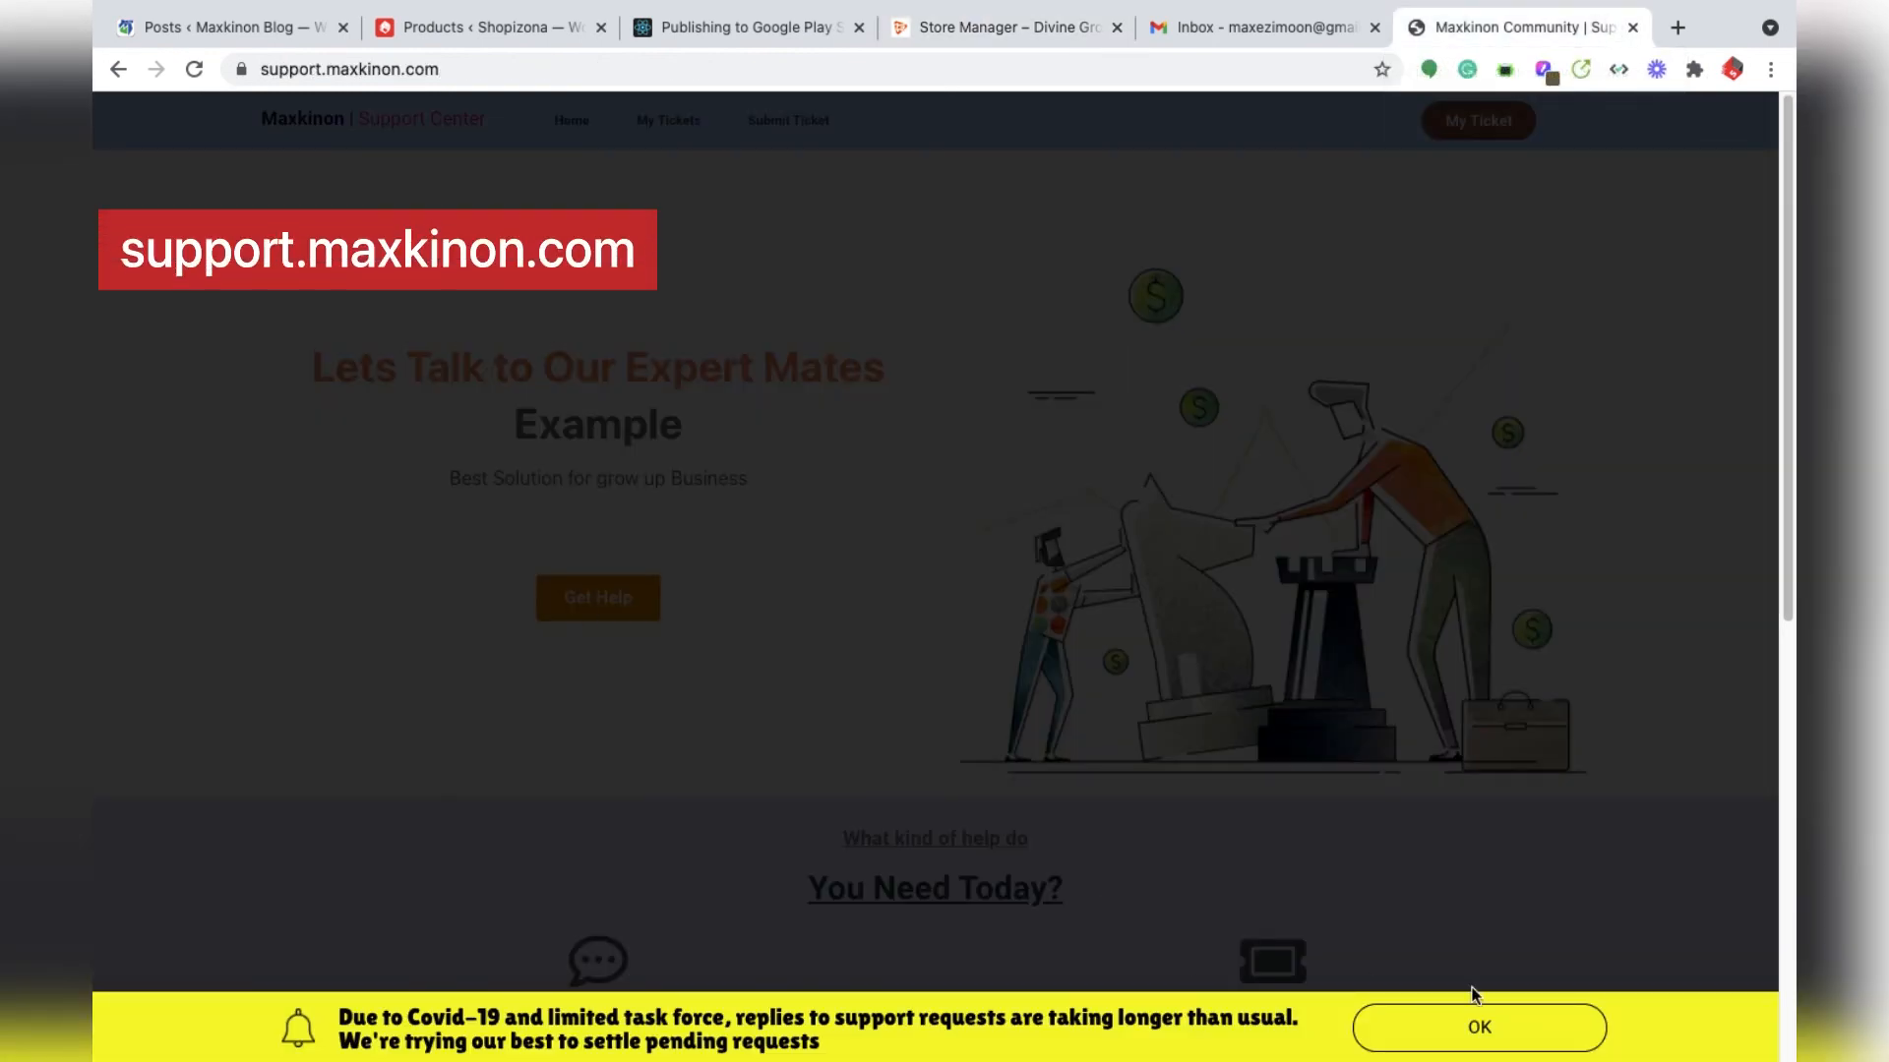
{"action": "left_click", "coordinate": [1479, 1054]}
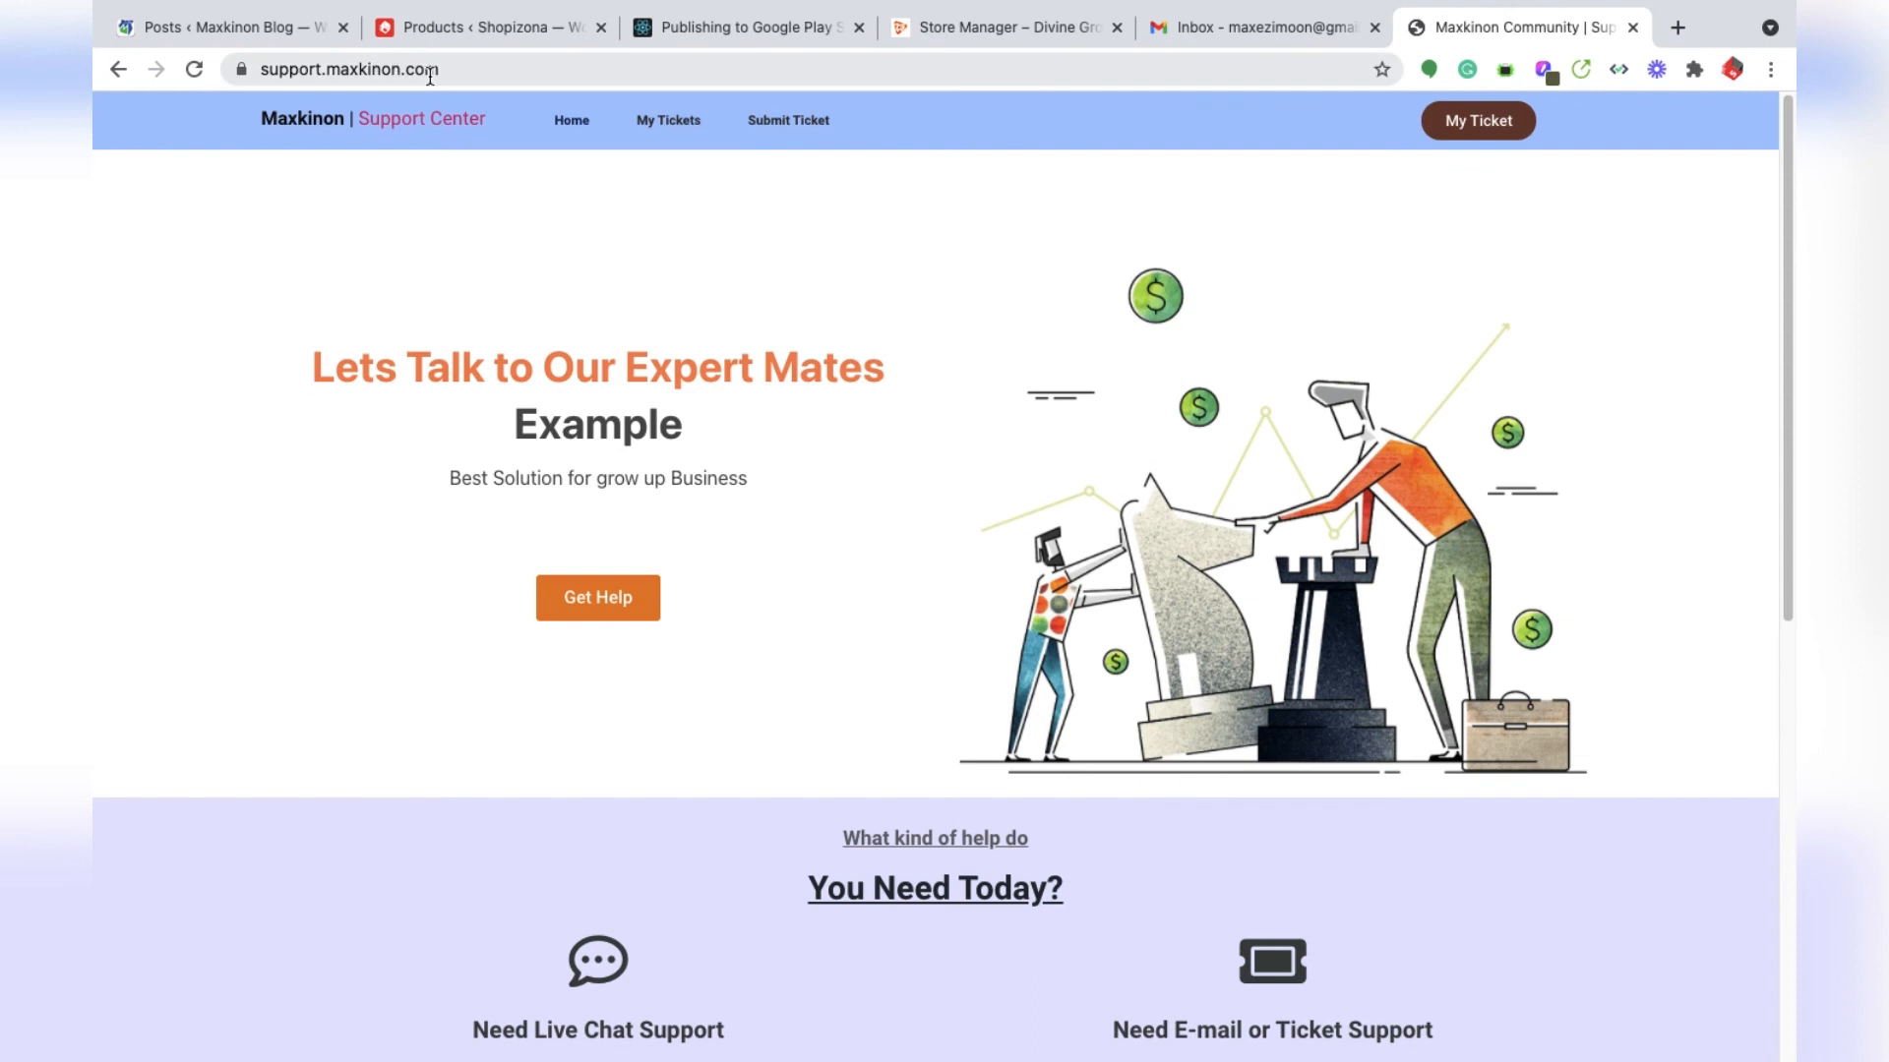
{"action": "mouse_move", "coordinate": [1450, 170]}
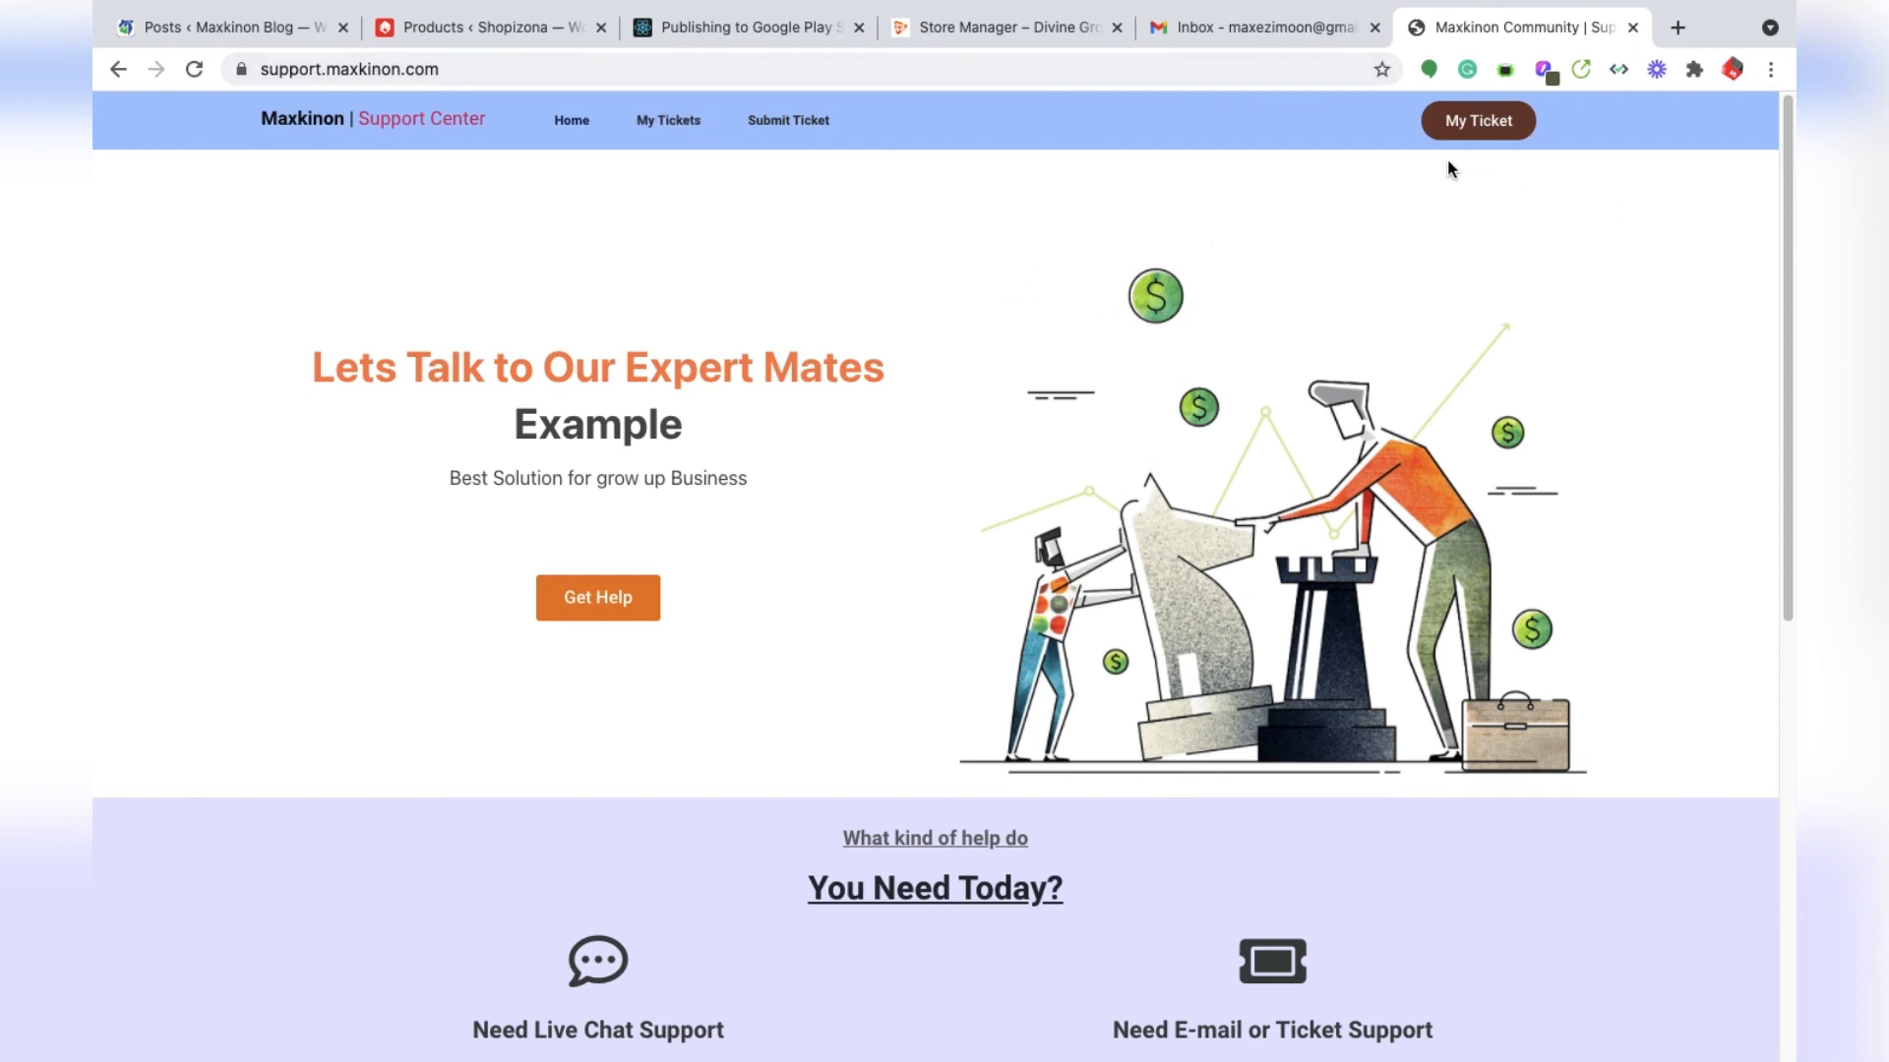
{"action": "mouse_move", "coordinate": [1397, 513]}
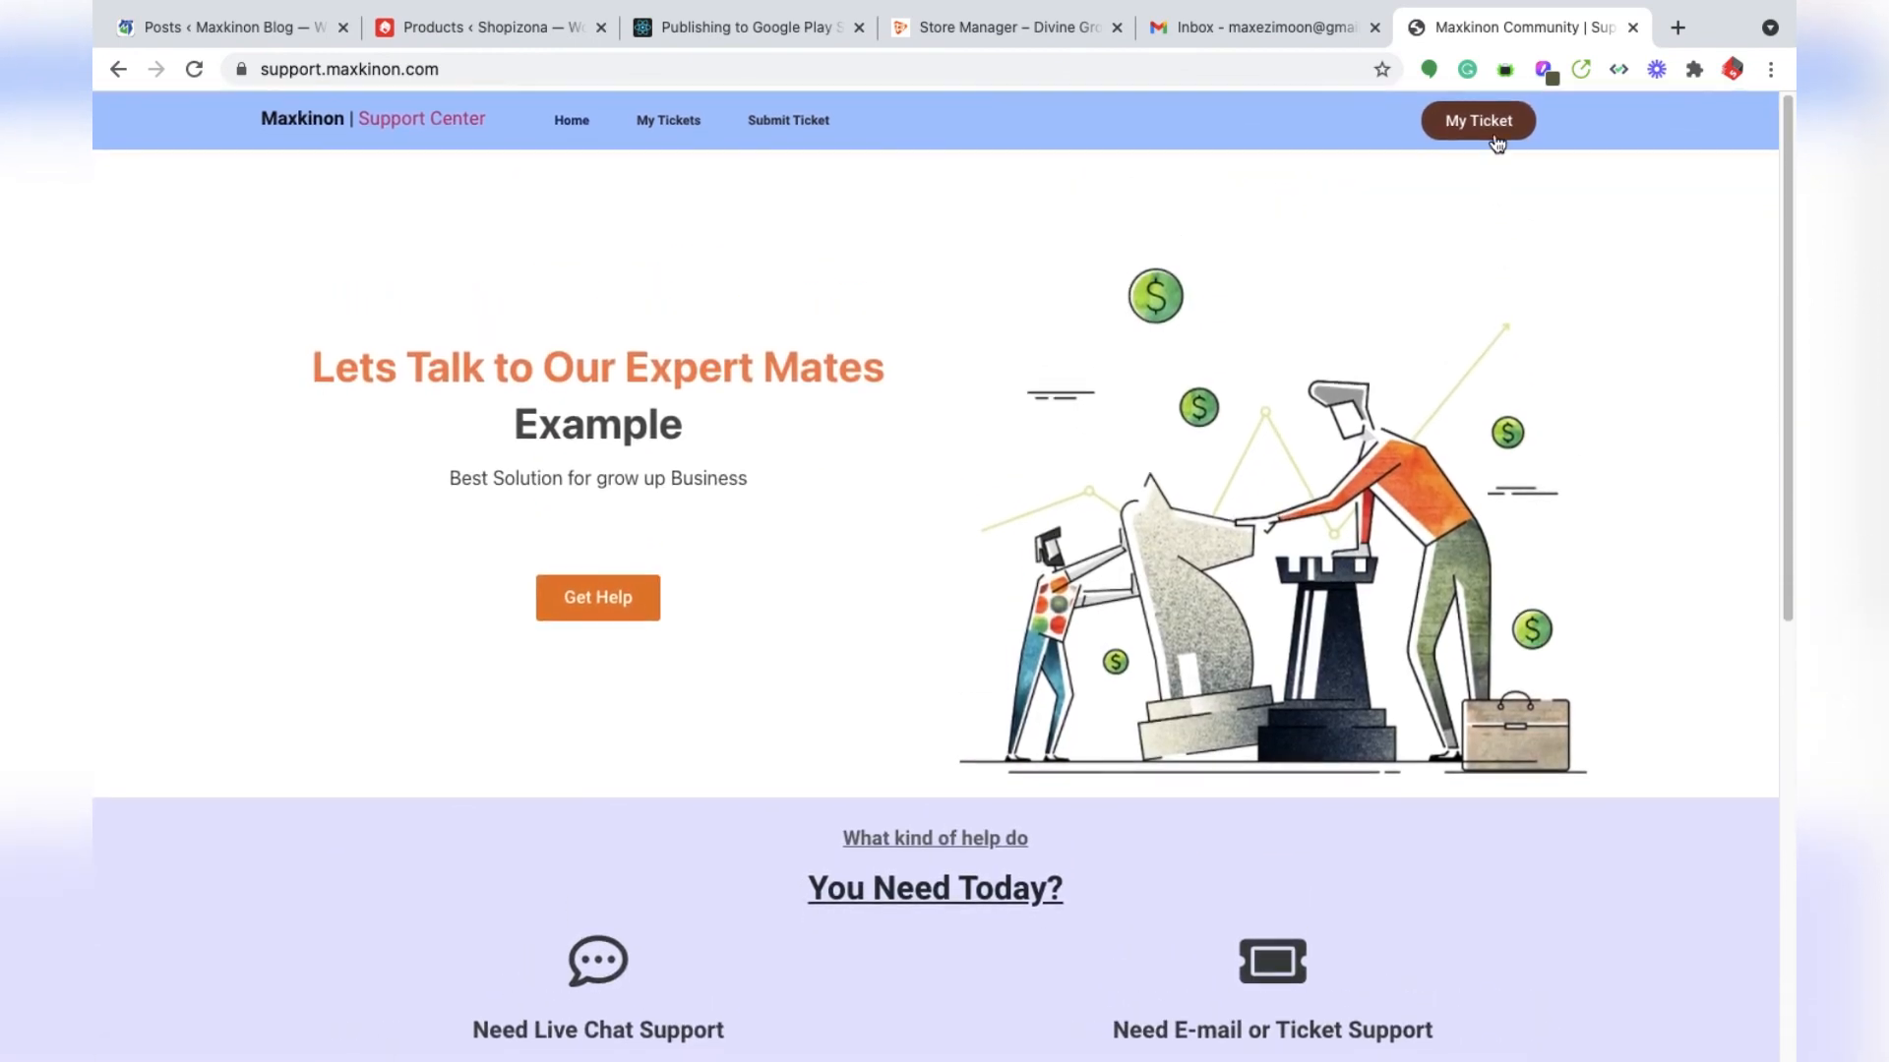
Step: Go to My Ticket, reaching the login page with prefilled credentials
{"action": "left_click", "coordinate": [1478, 120]}
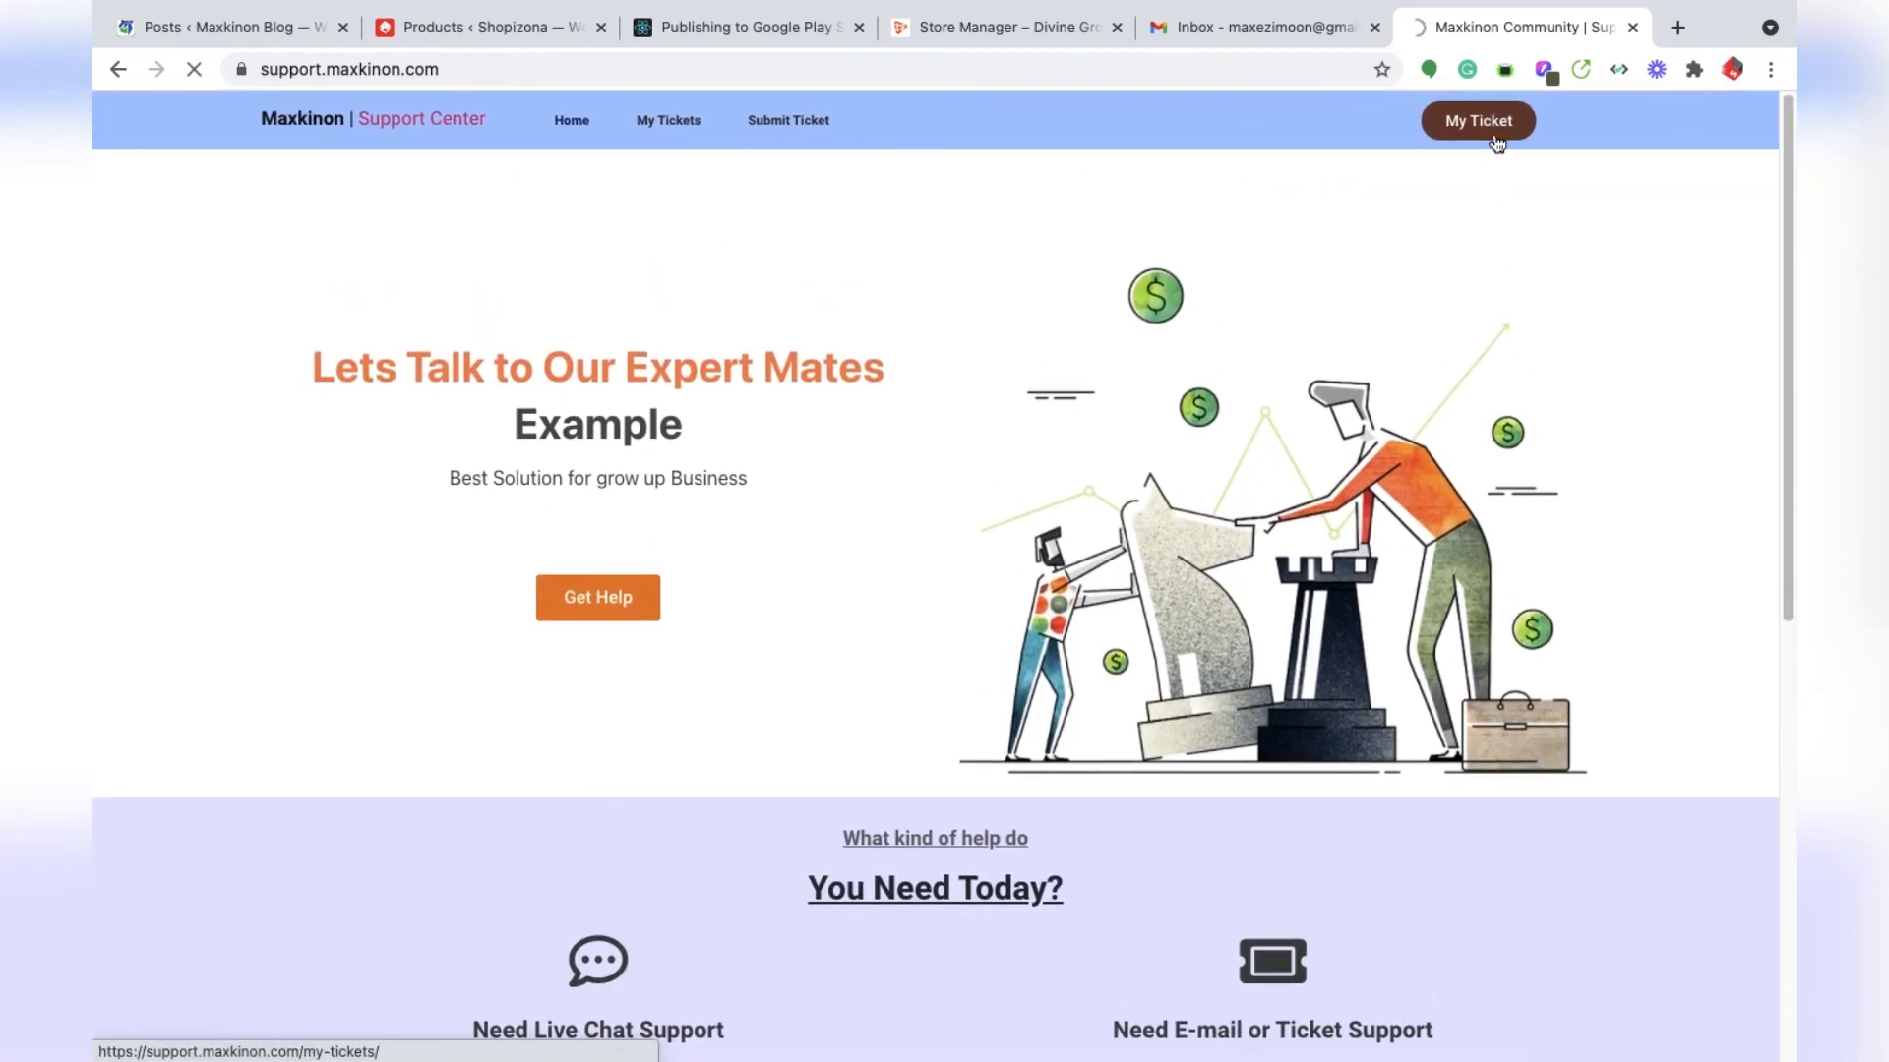
{"action": "left_click", "coordinate": [1477, 120]}
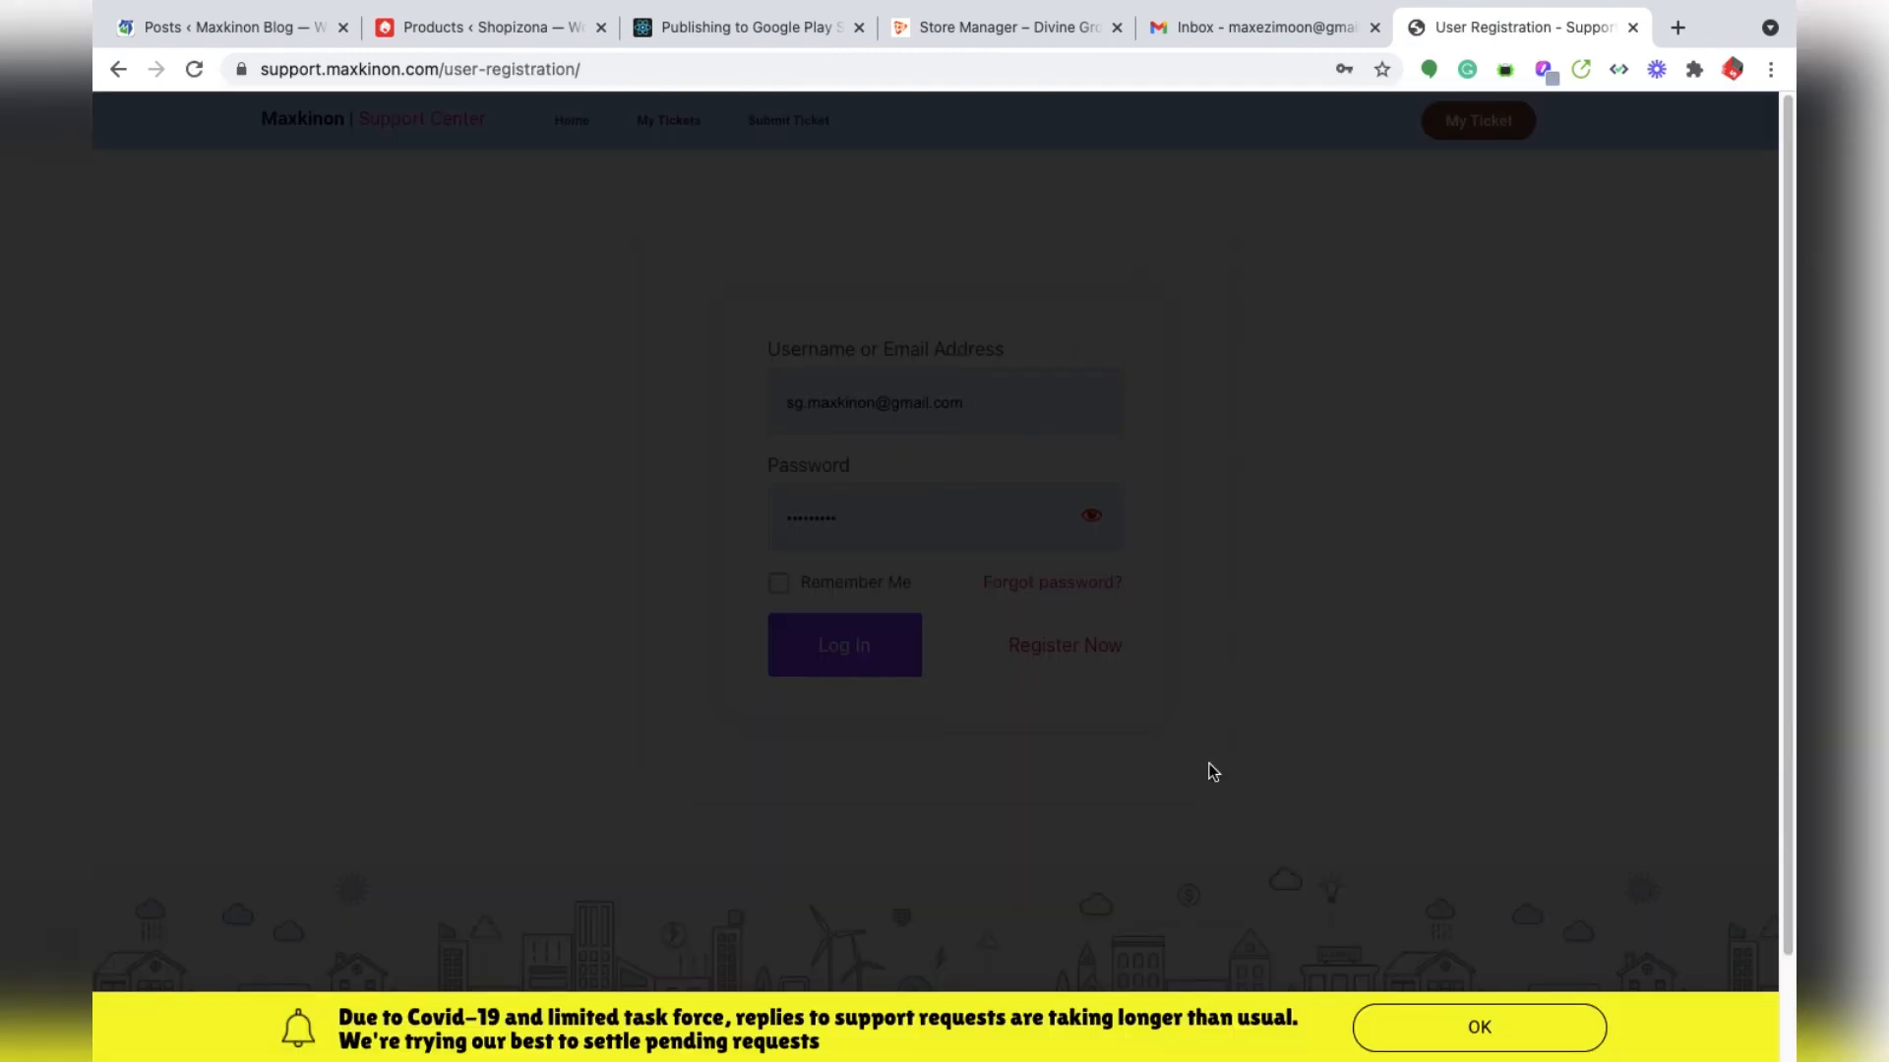
Step: Dismiss the slow-replies notice and log in to land on My Tickets with the Lekima crash ticket
{"action": "left_click", "coordinate": [1479, 1027]}
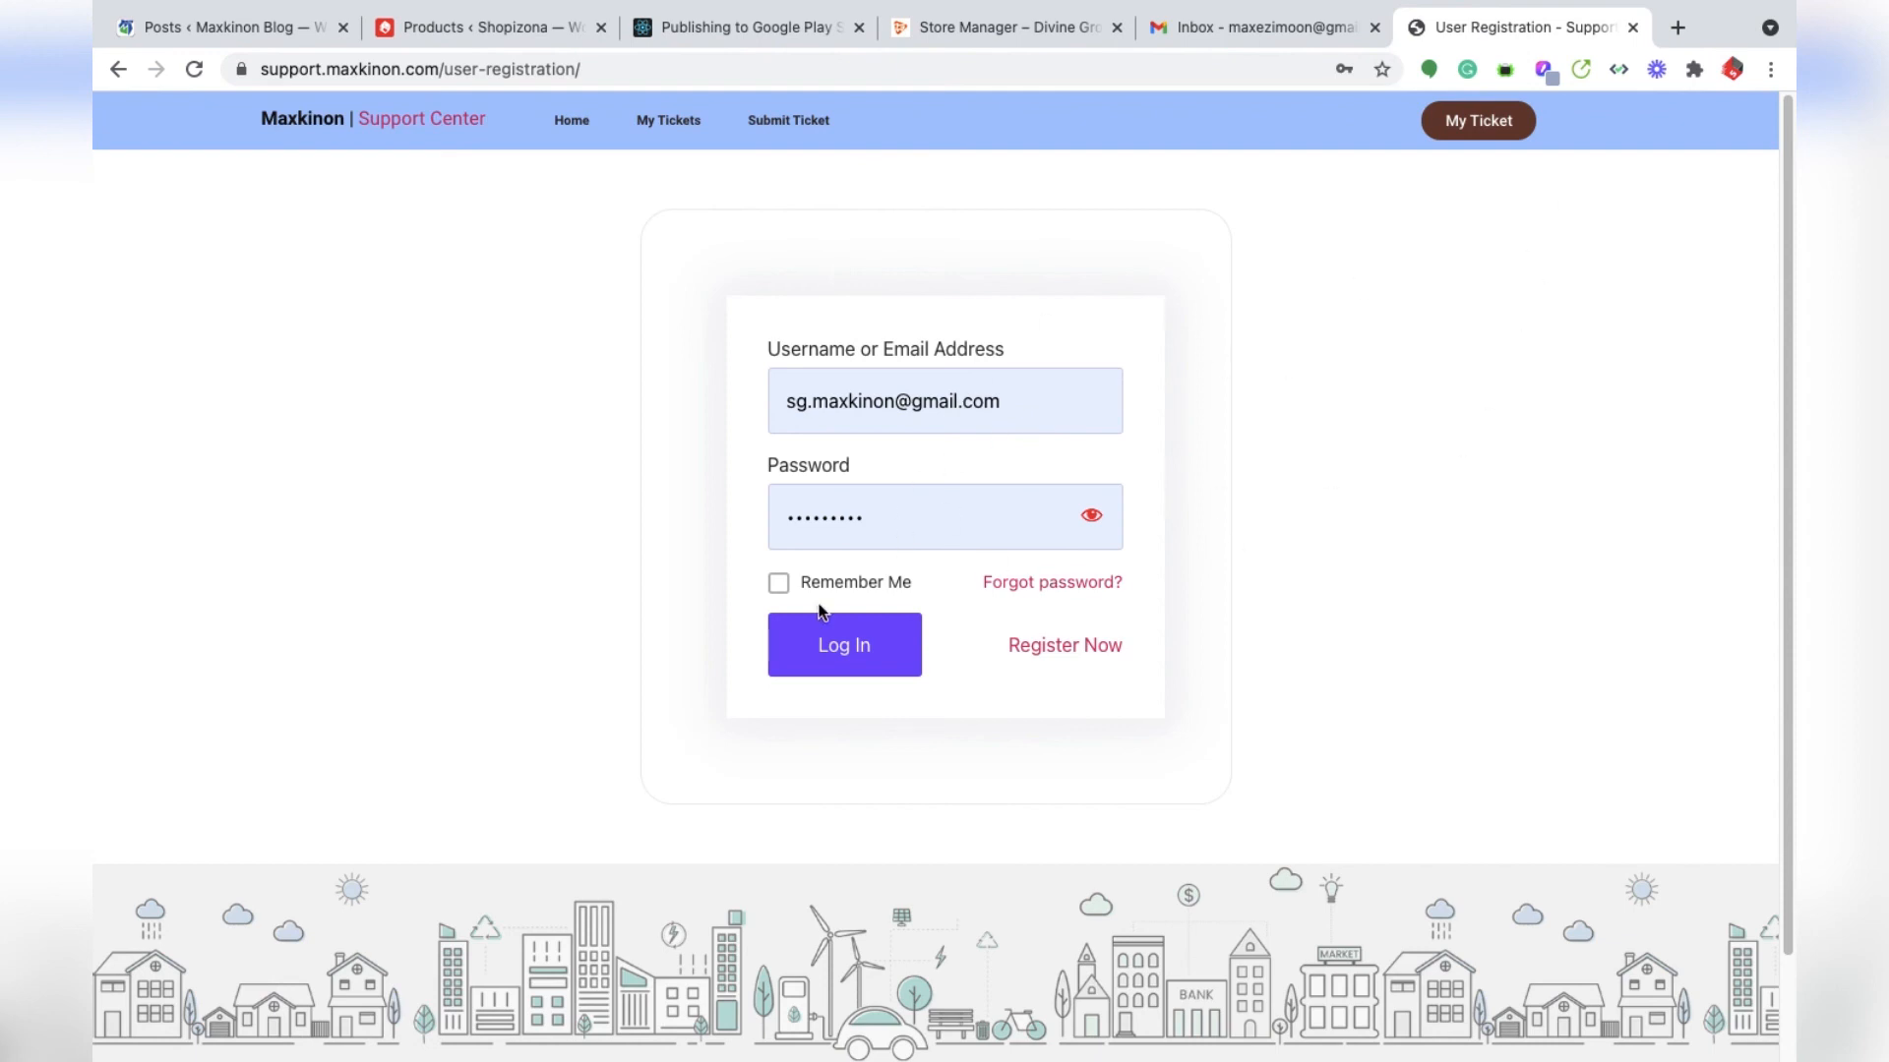
{"action": "left_click", "coordinate": [844, 645]}
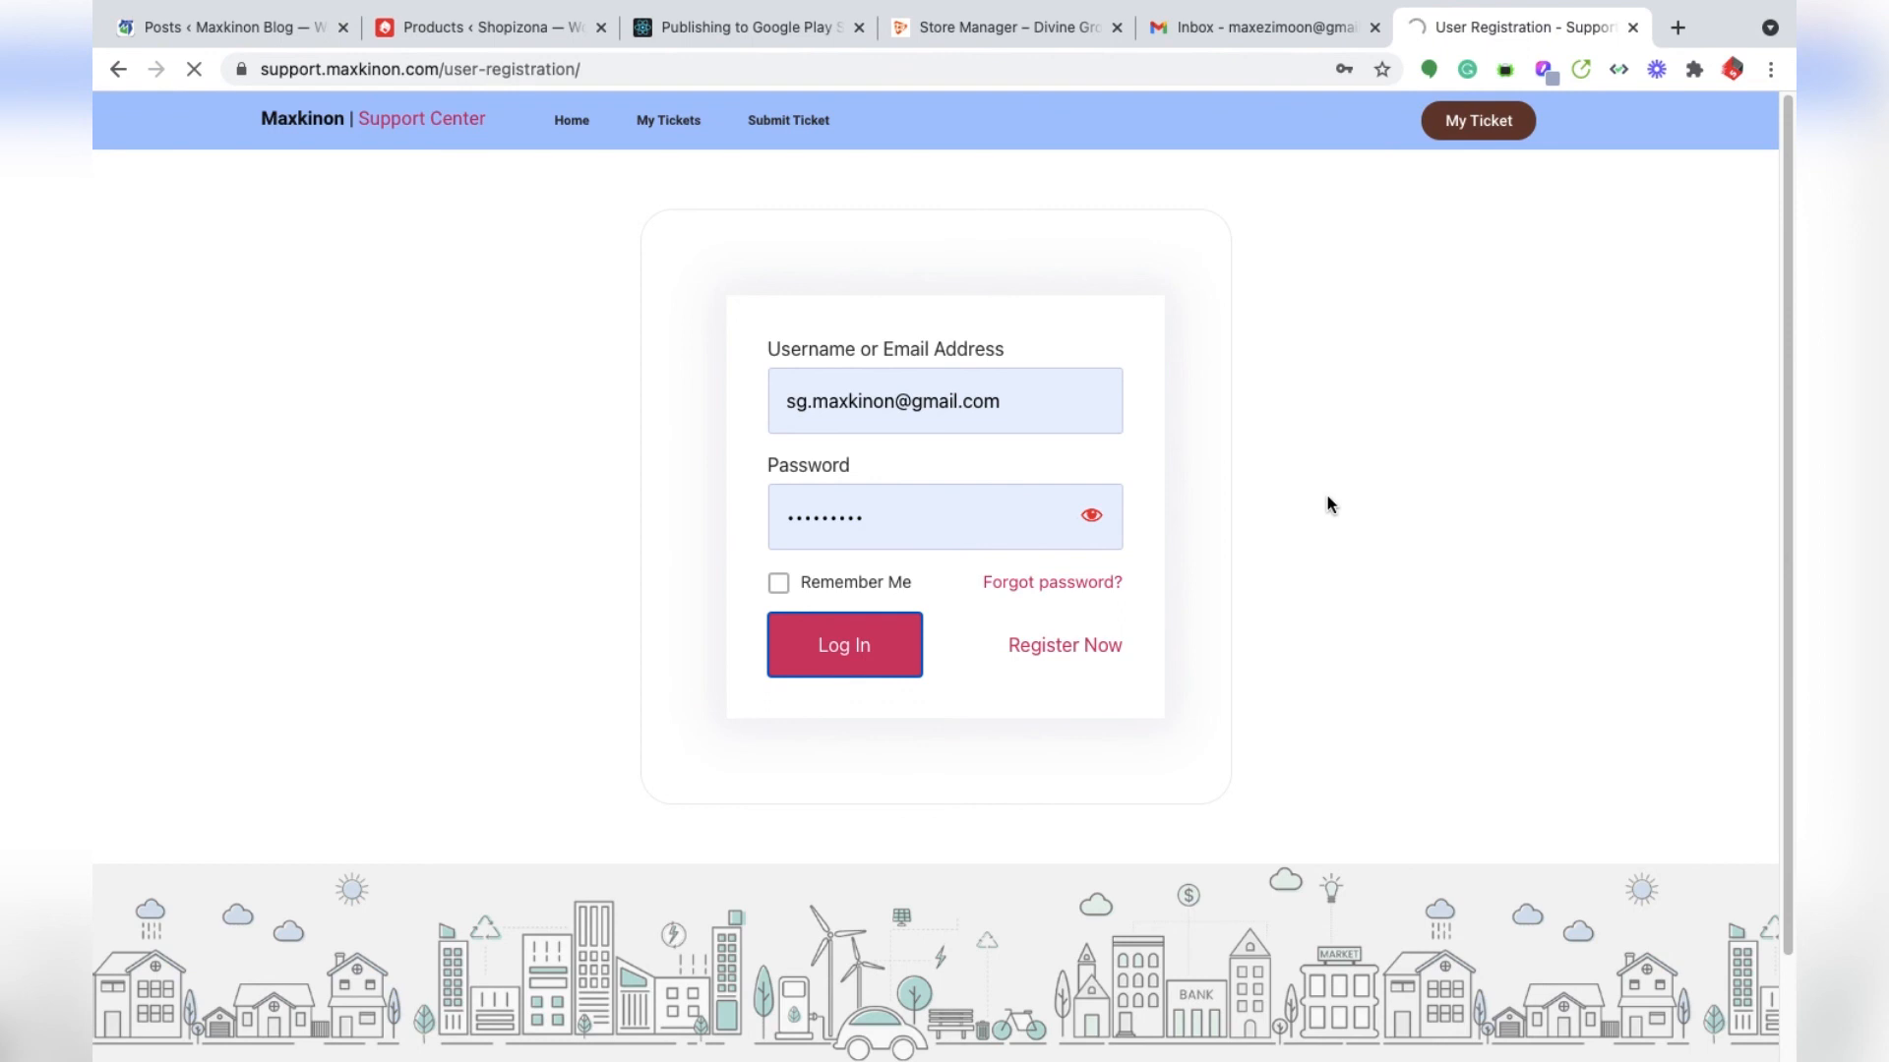
{"action": "left_click", "coordinate": [844, 645]}
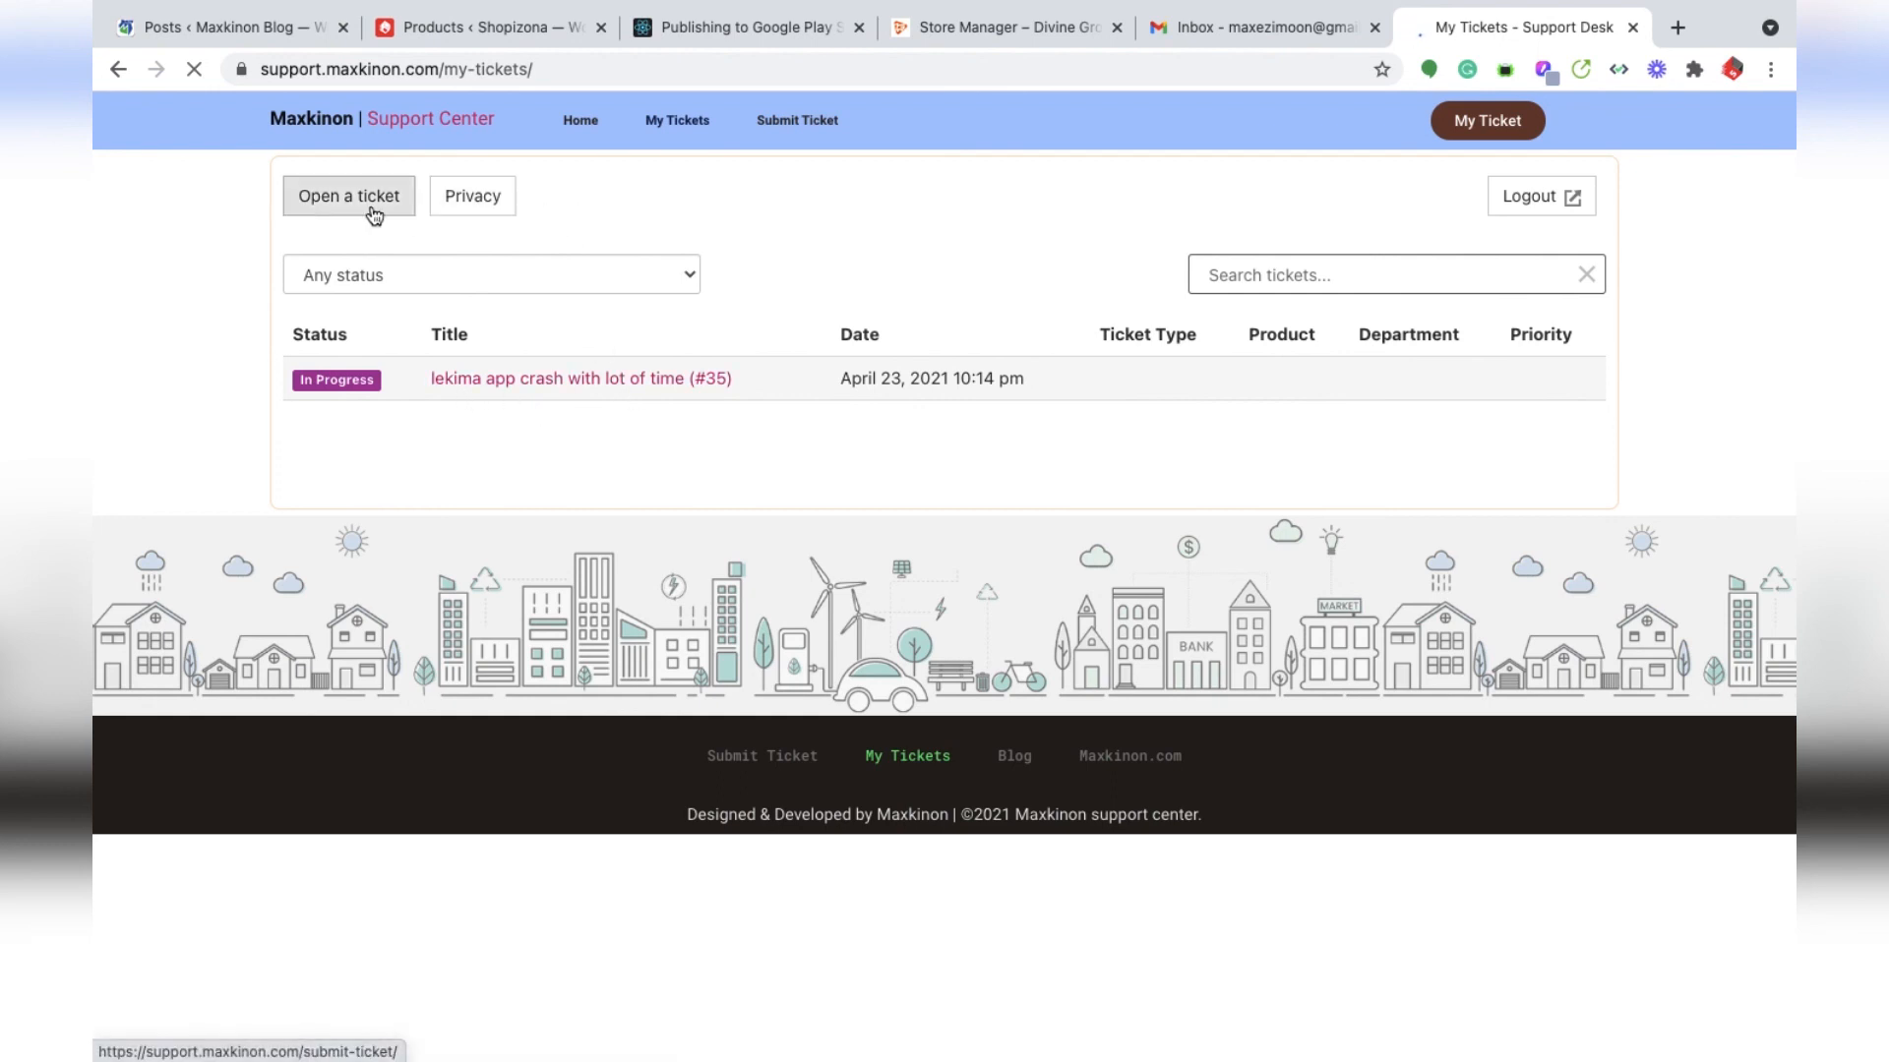
{"action": "left_click", "coordinate": [348, 195]}
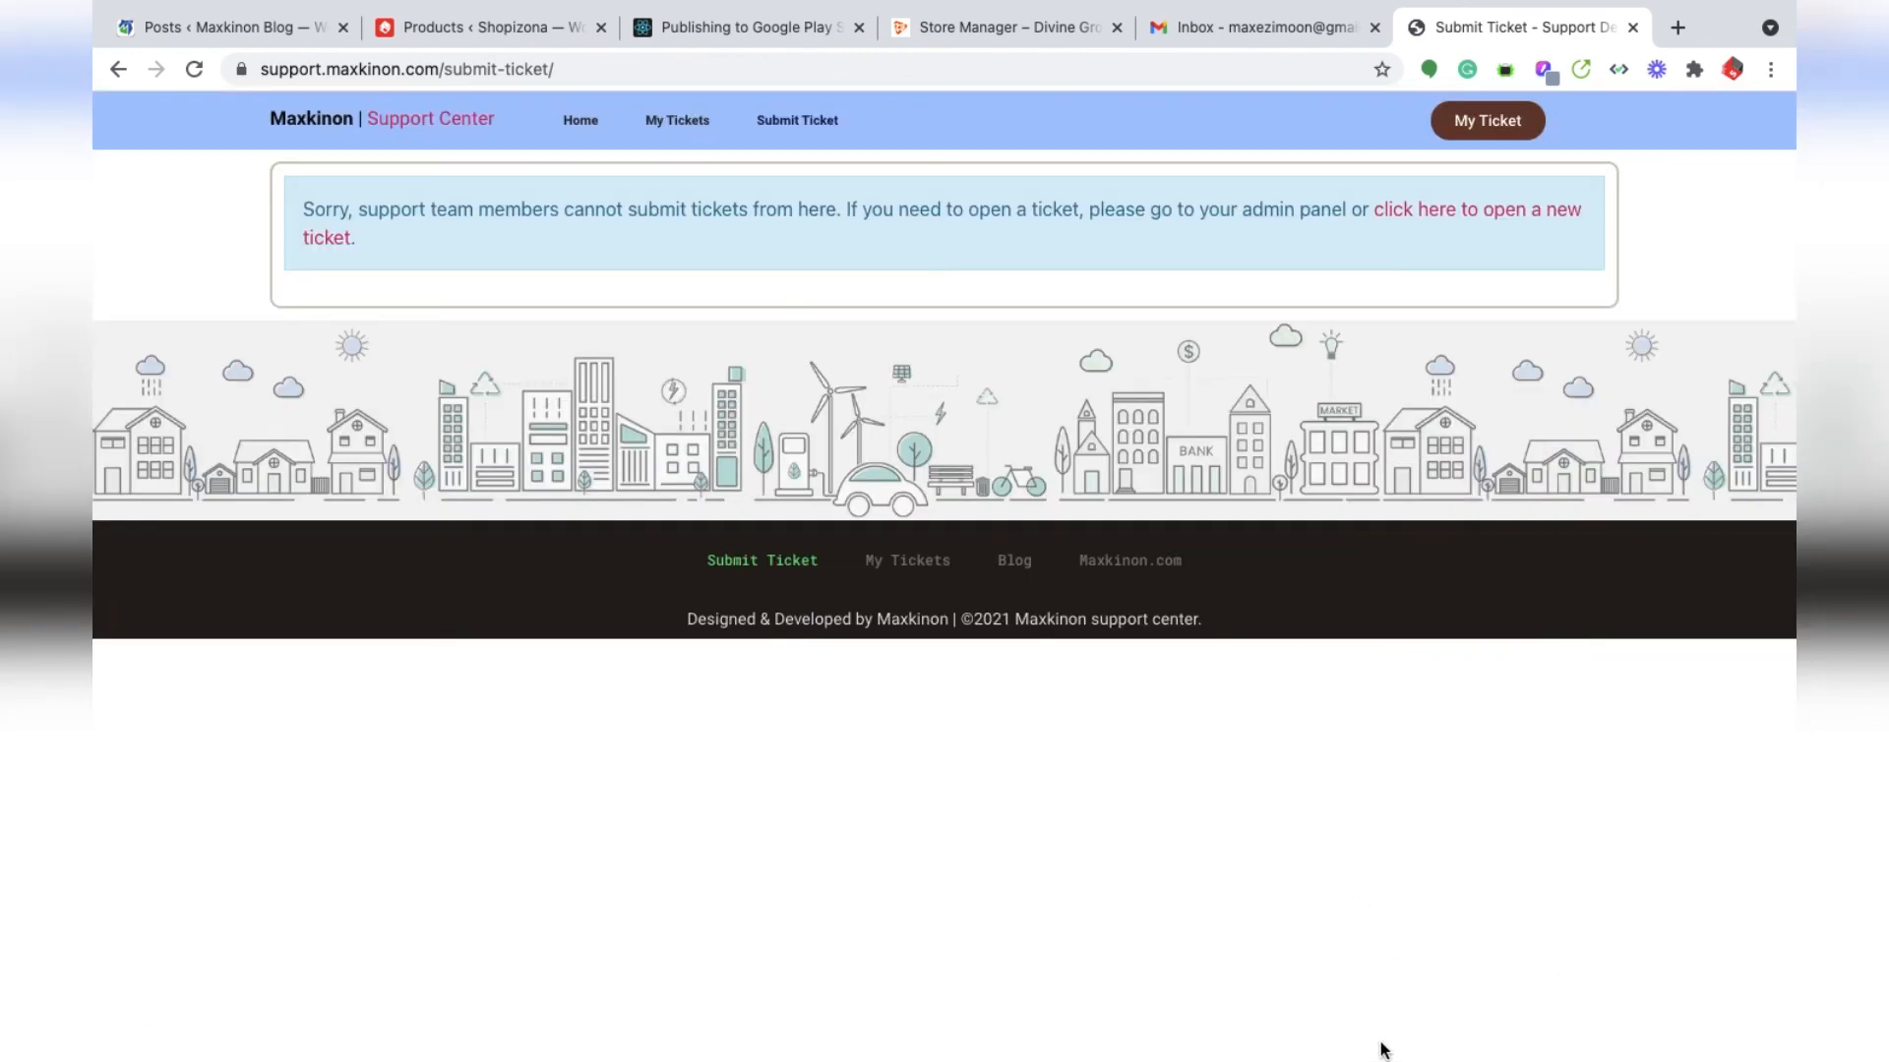
{"action": "mouse_move", "coordinate": [1570, 480]}
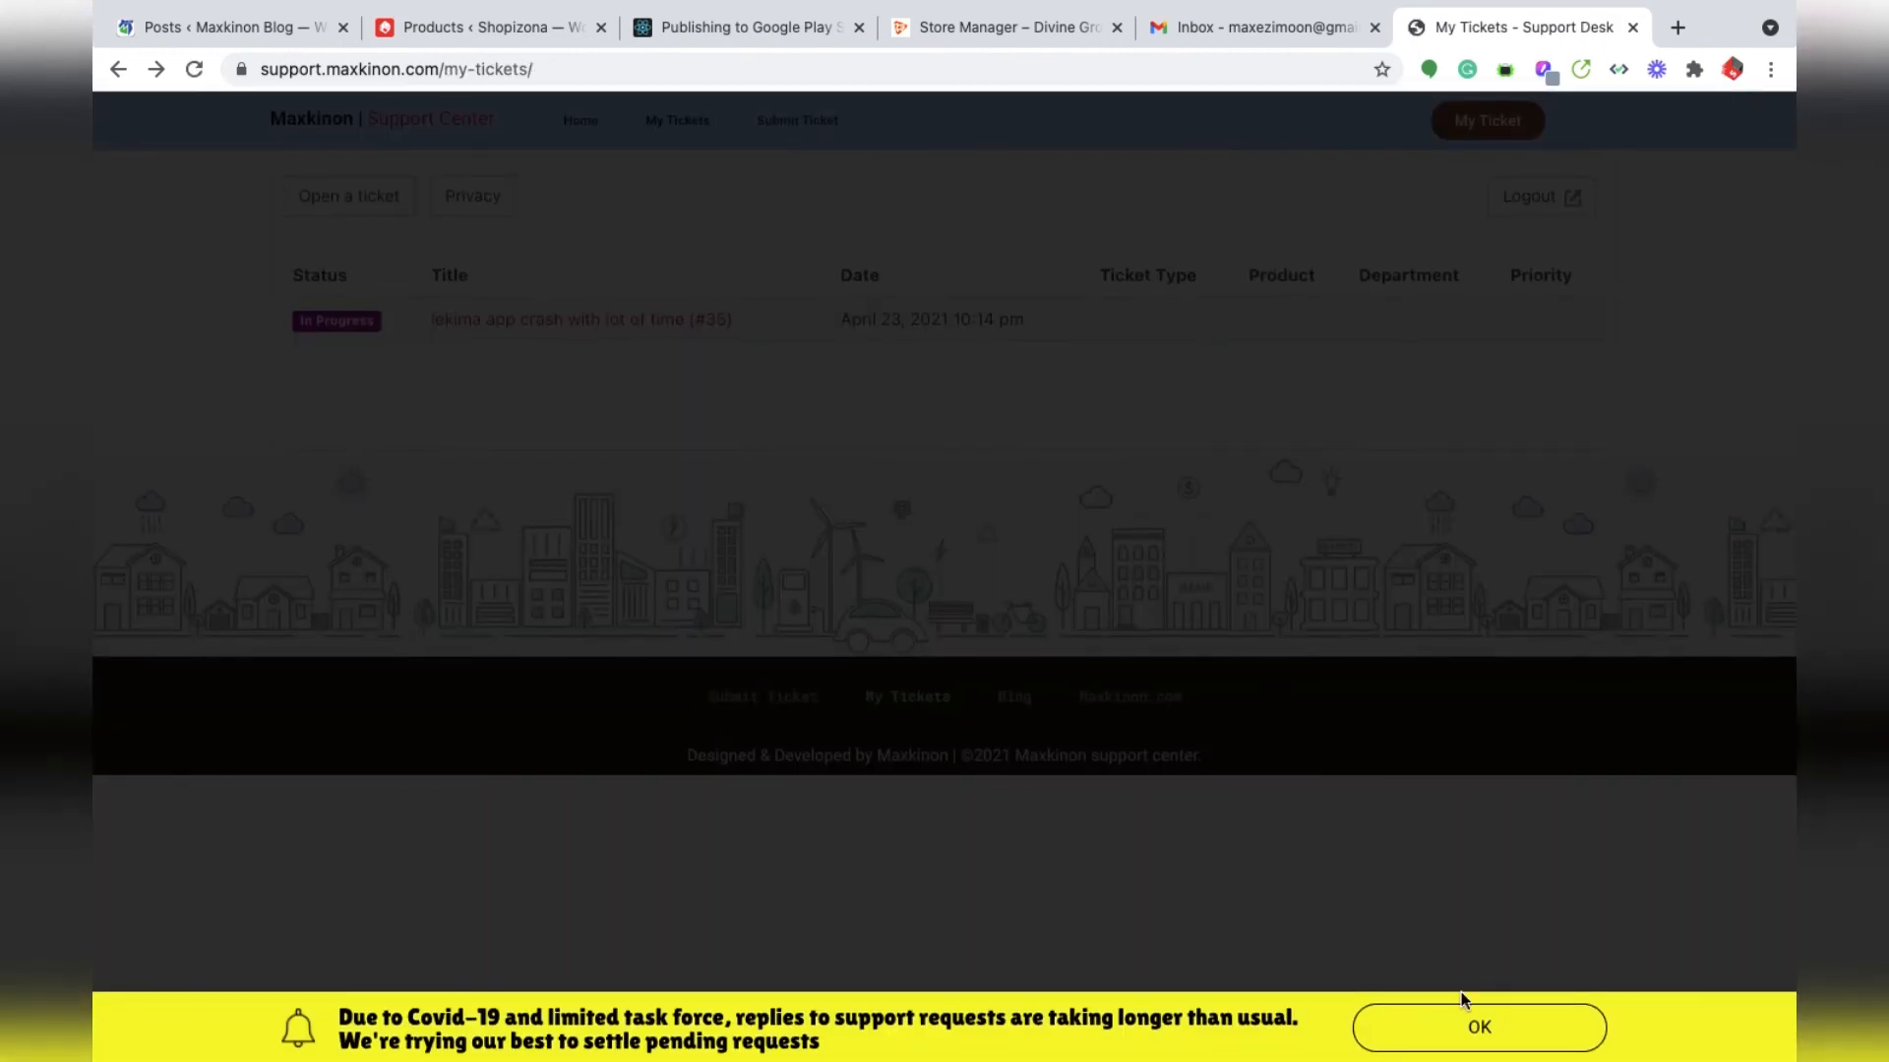
{"action": "left_click", "coordinate": [1480, 1054]}
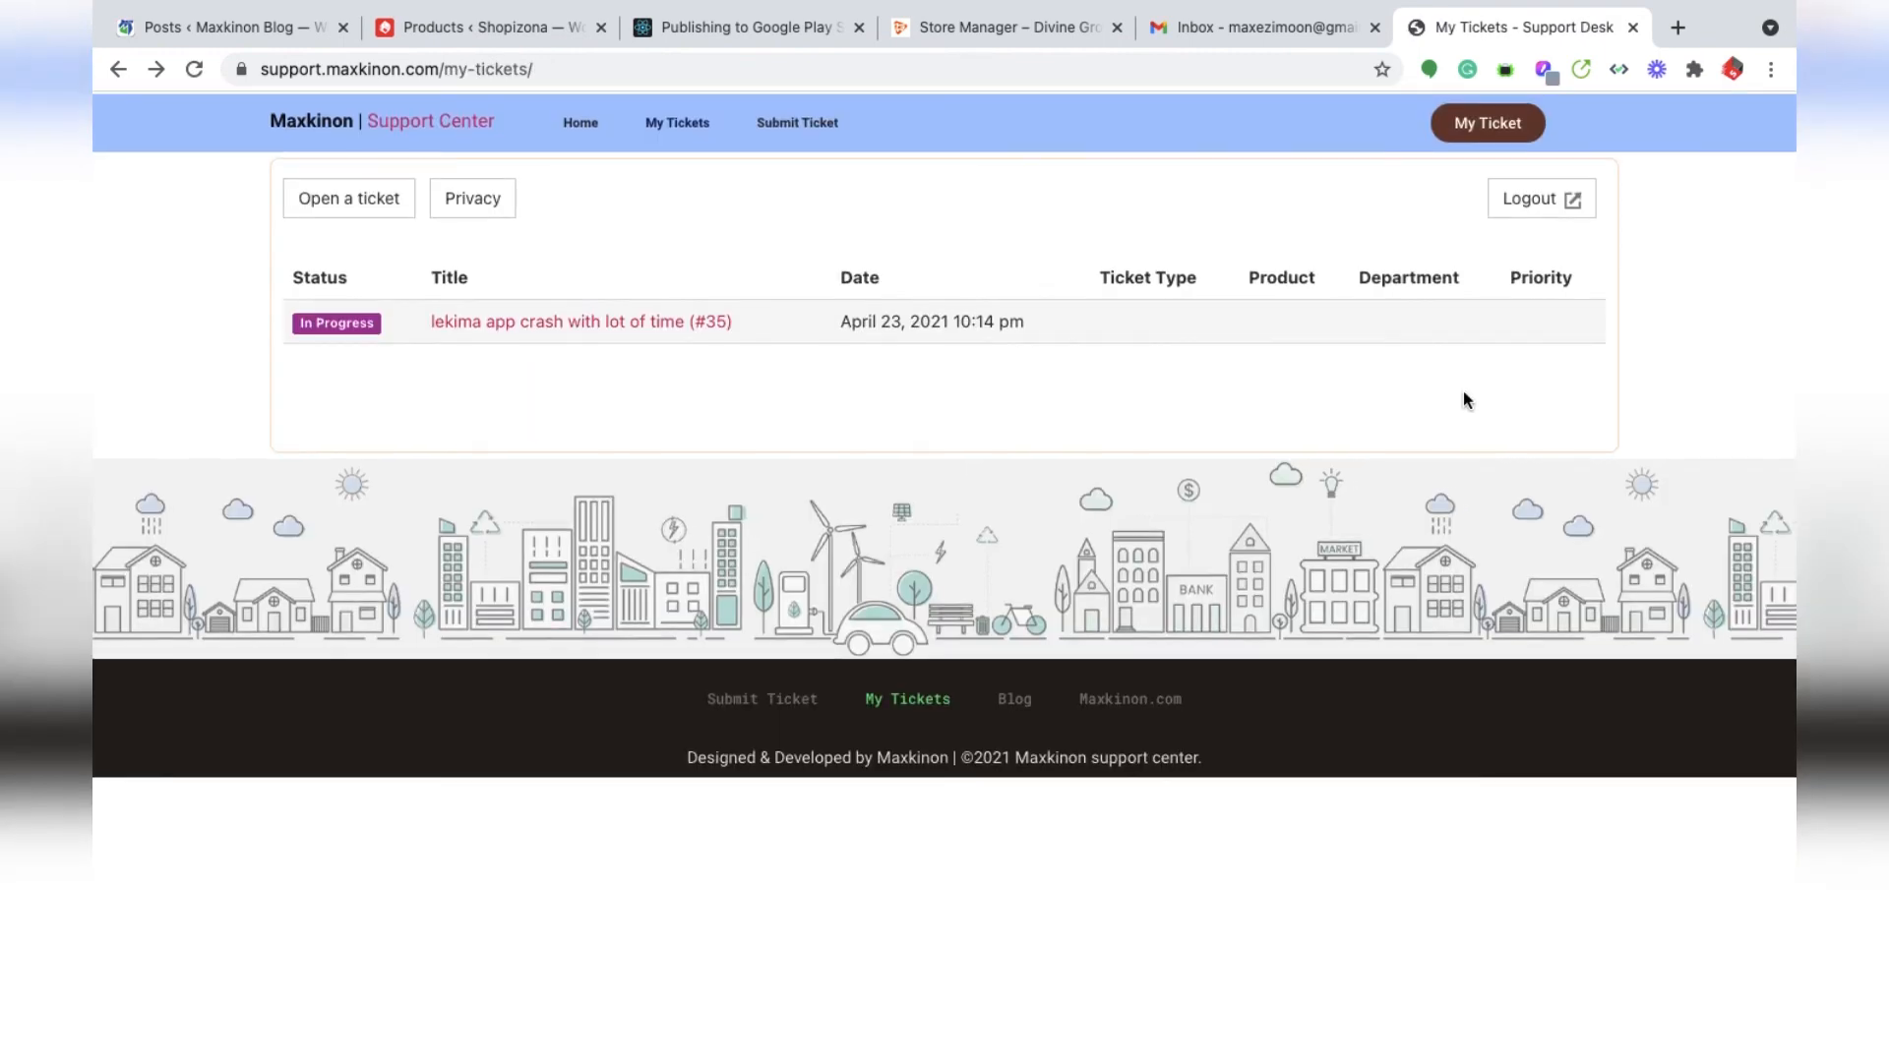